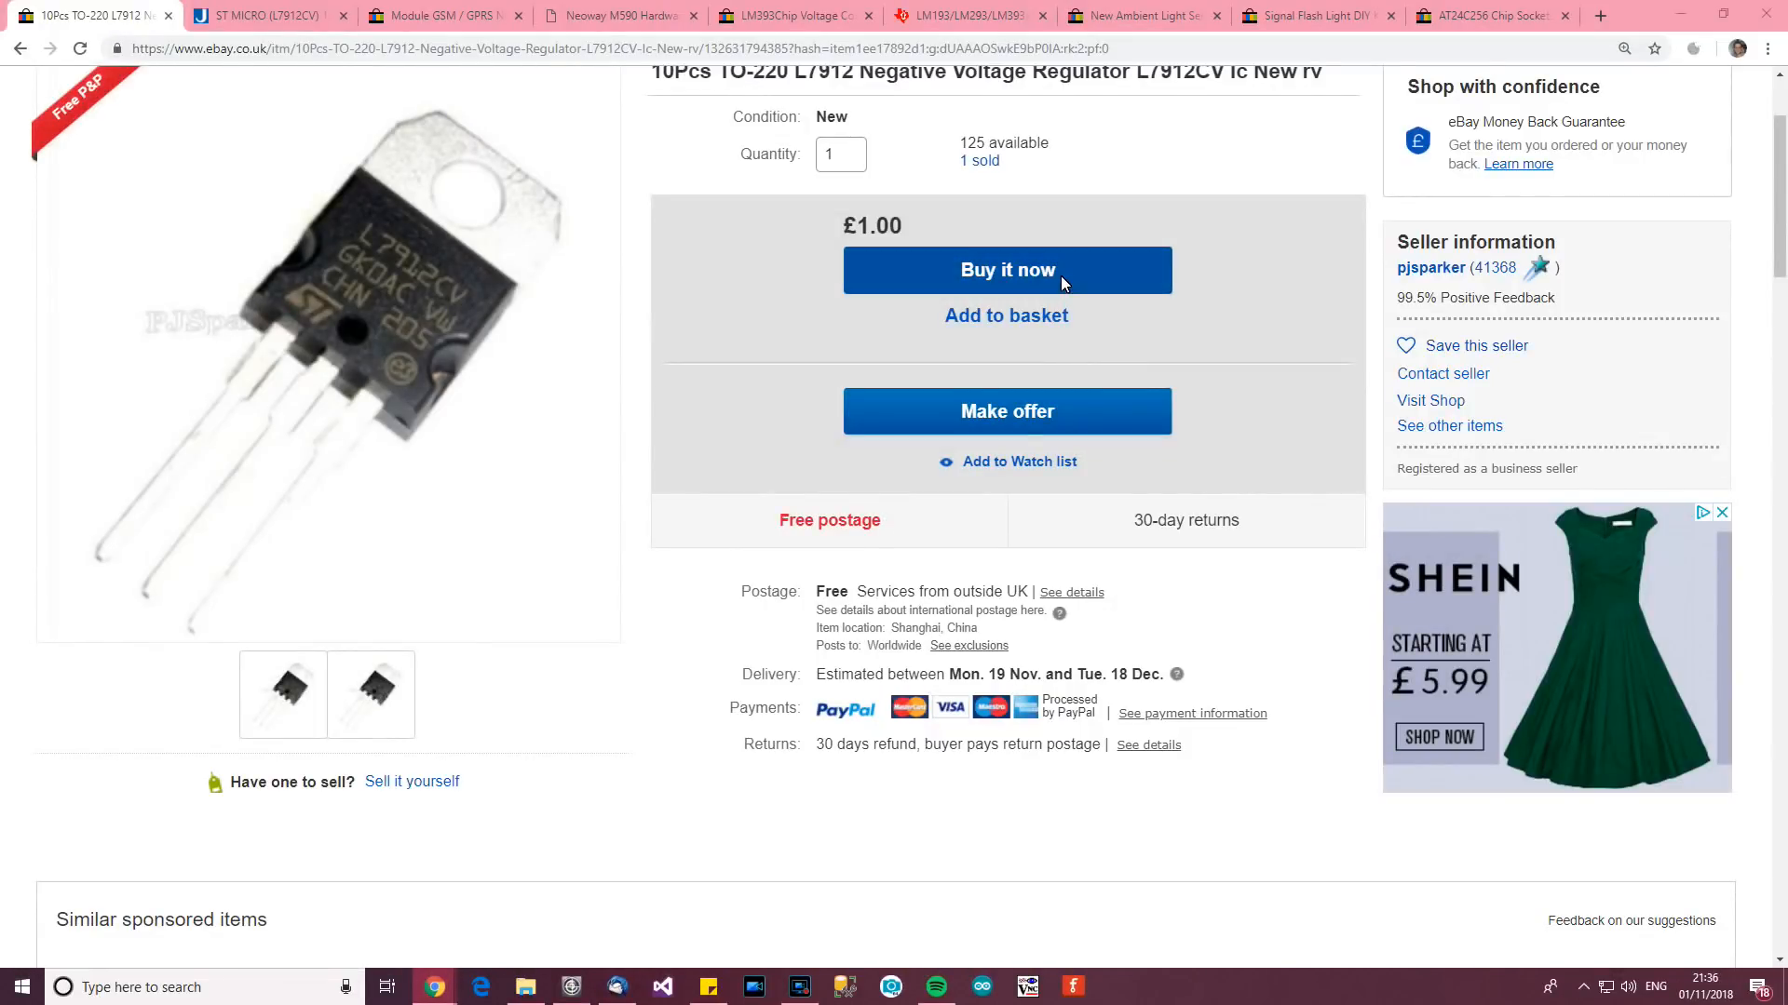
# Finish reading the regulator datasheet and close it to reach the GSM kit listing.
pyautogui.scroll(3)
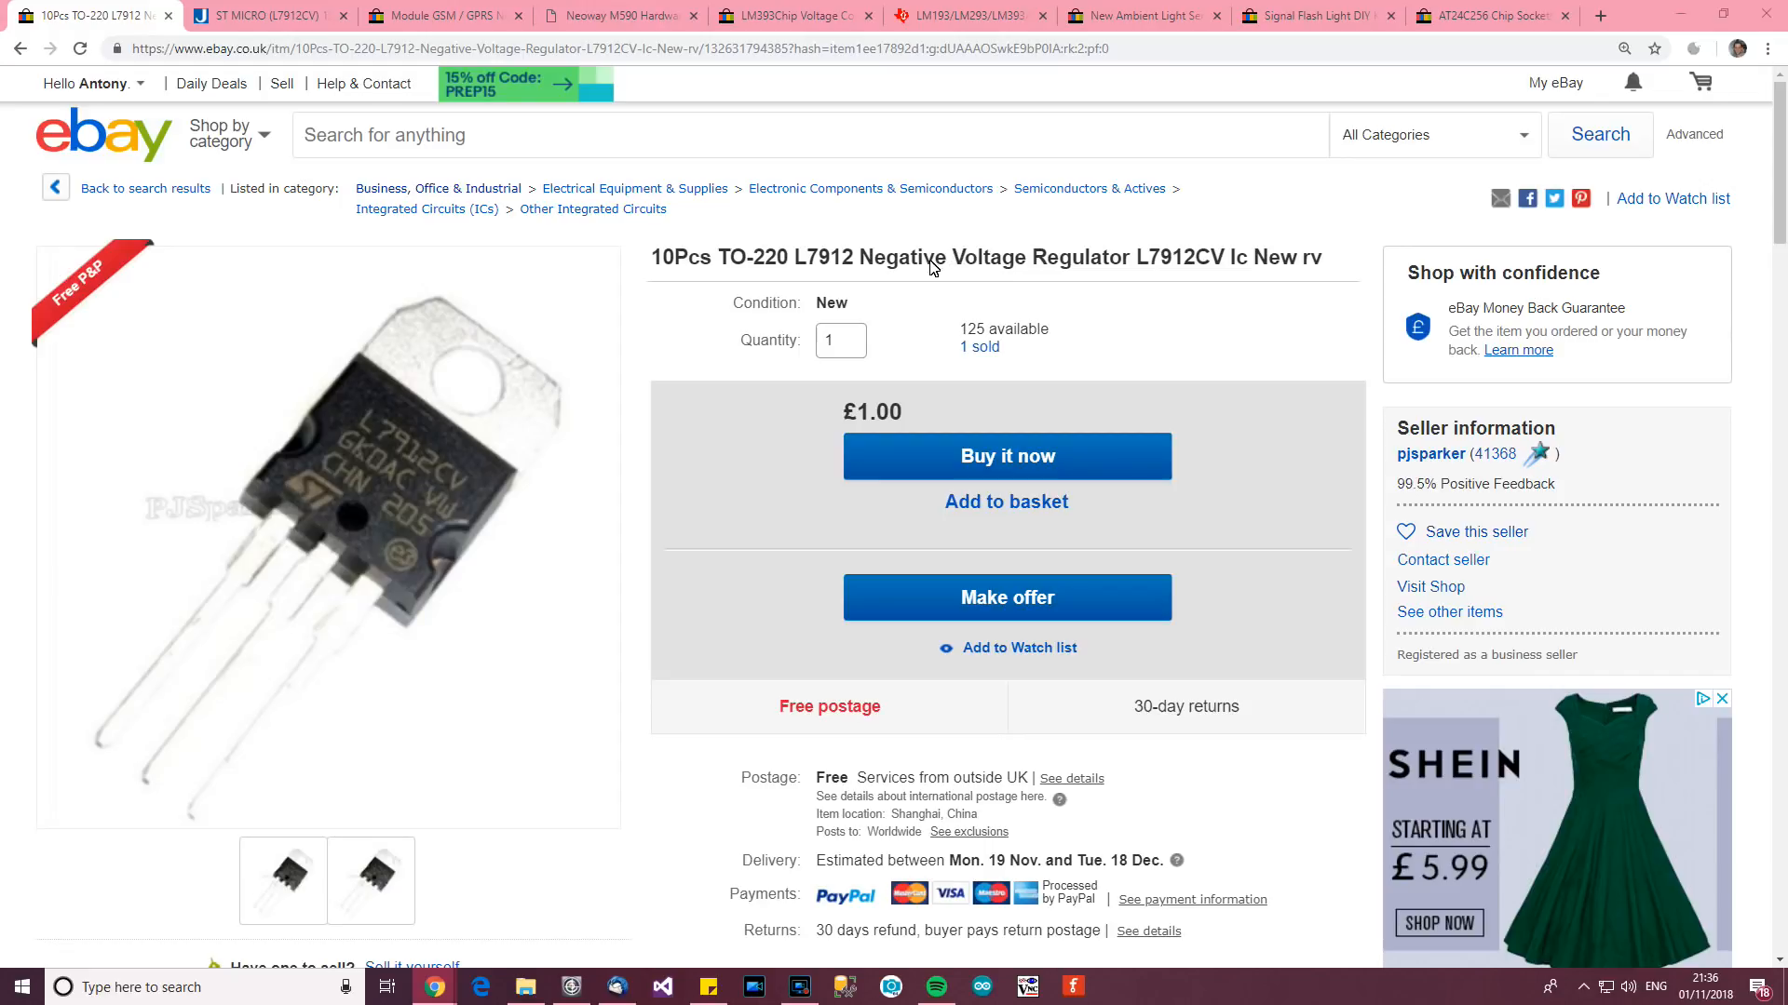
pyautogui.moveTo(1287, 304)
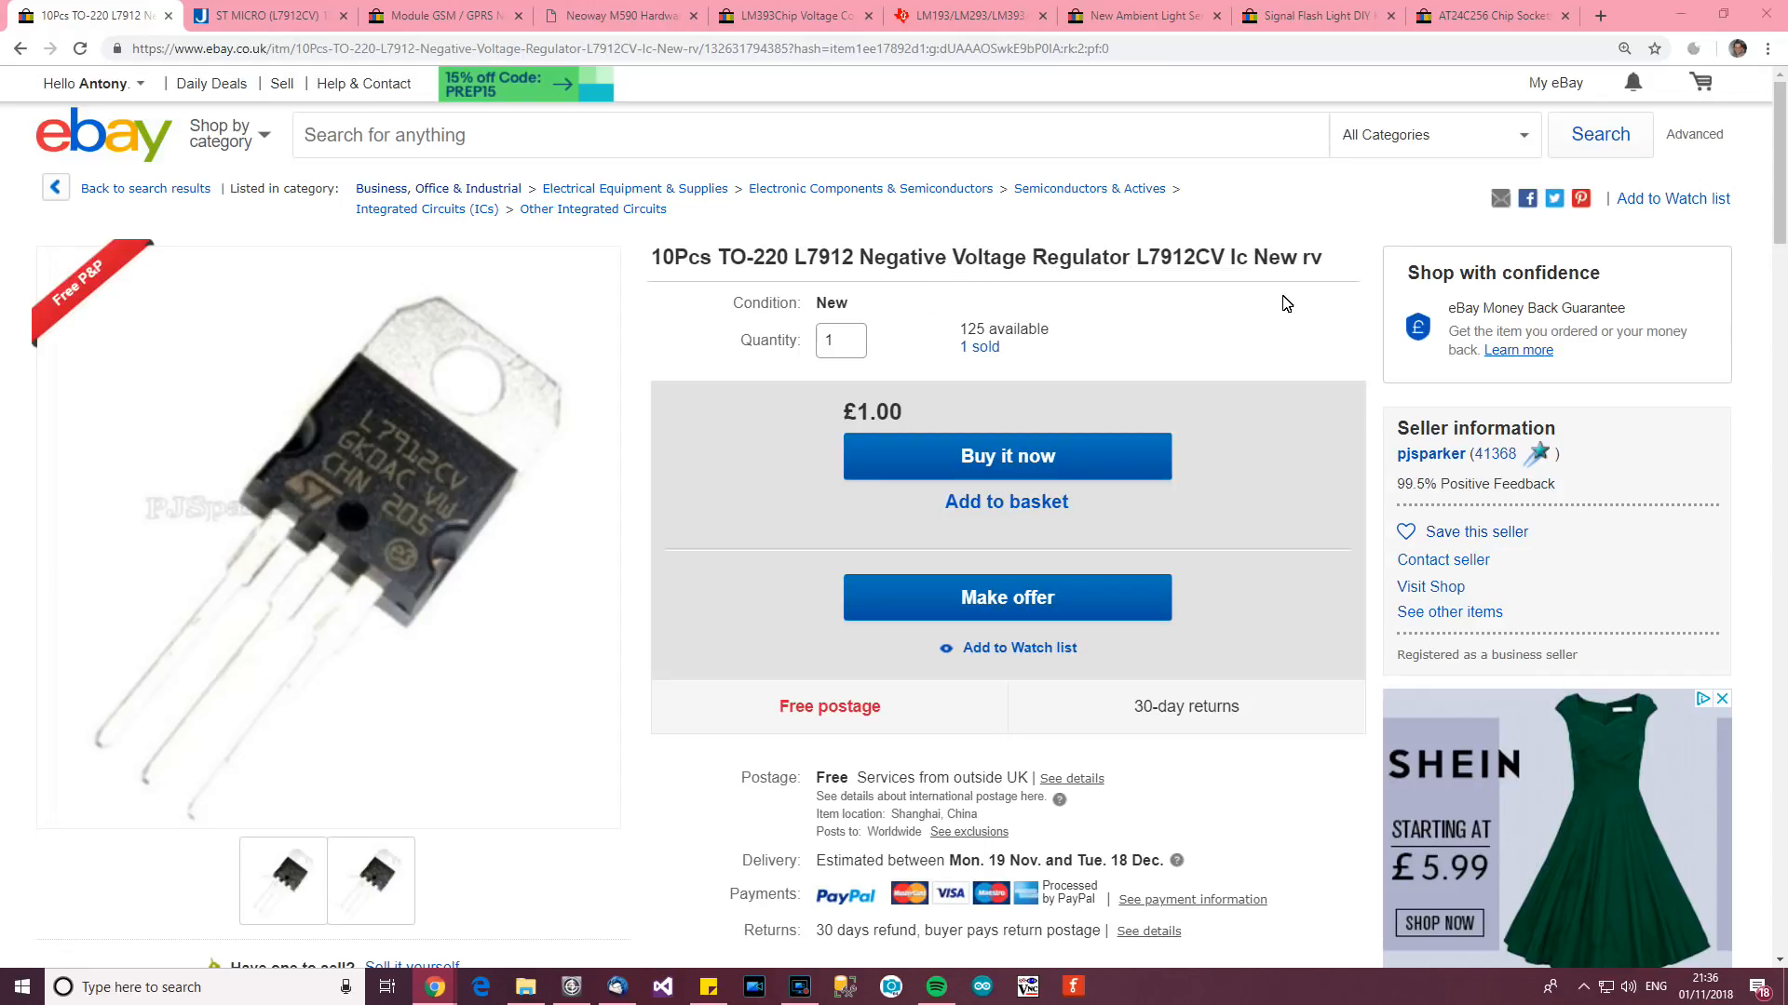
pyautogui.moveTo(836, 327)
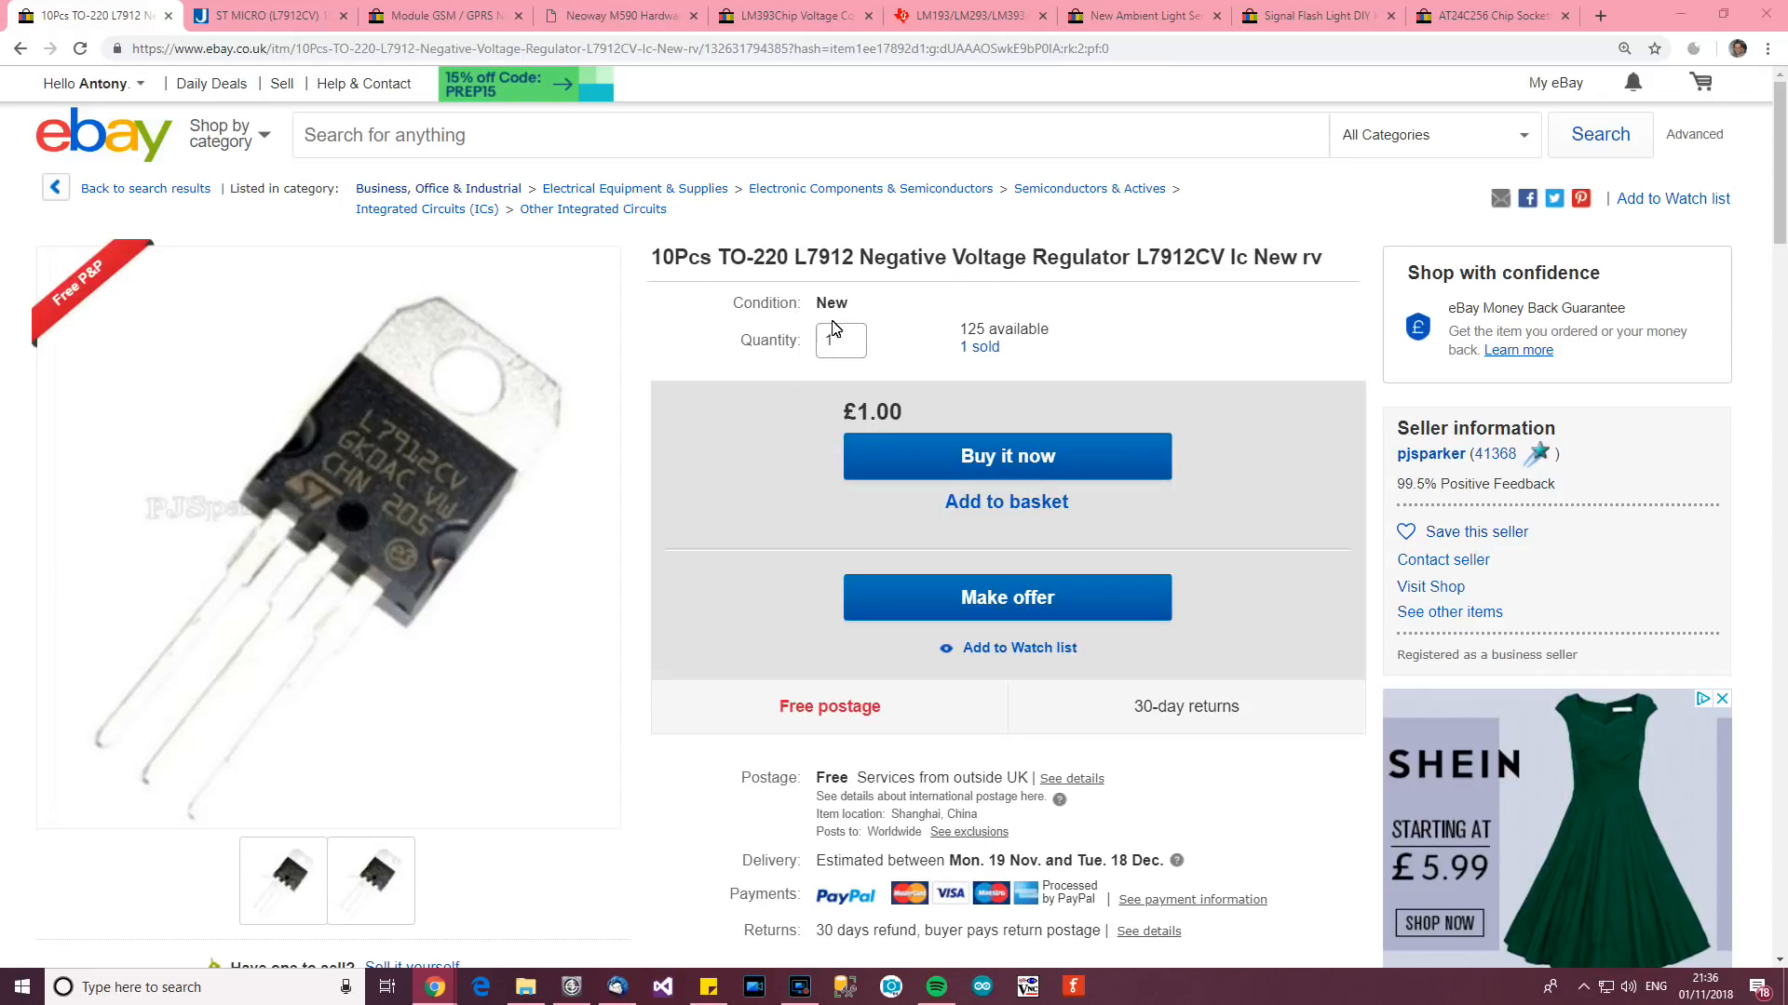
pyautogui.moveTo(1430, 454)
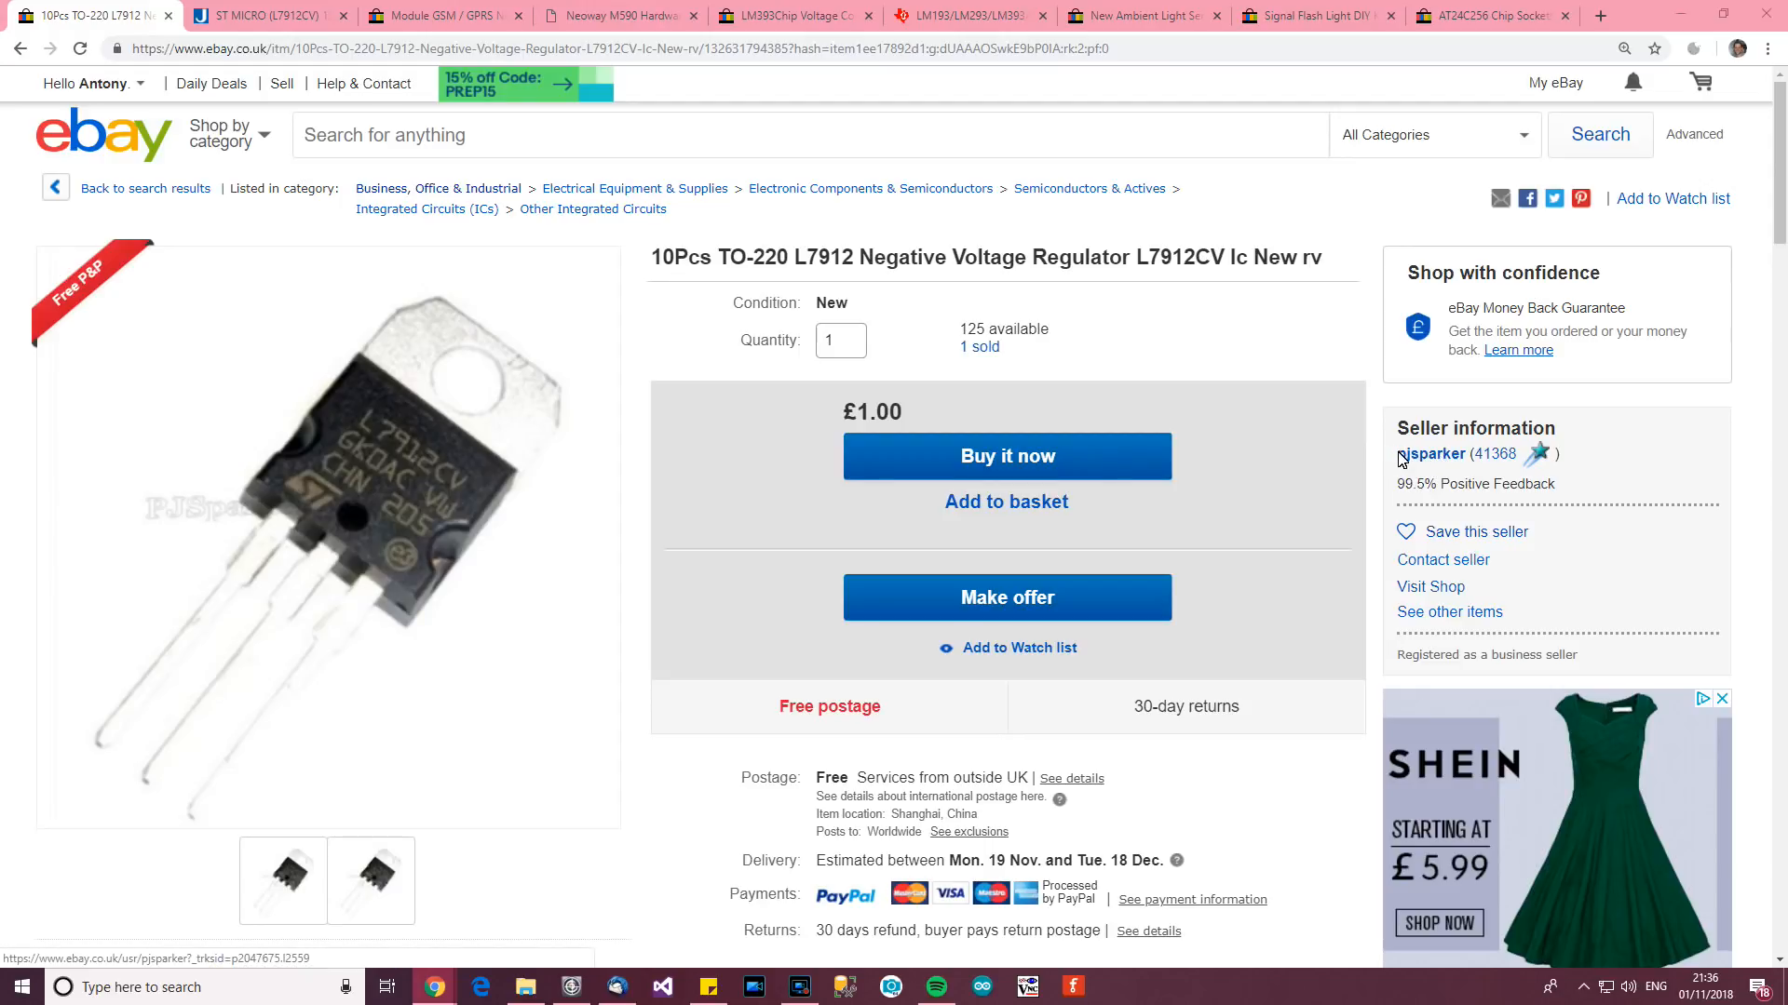
pyautogui.scroll(-3)
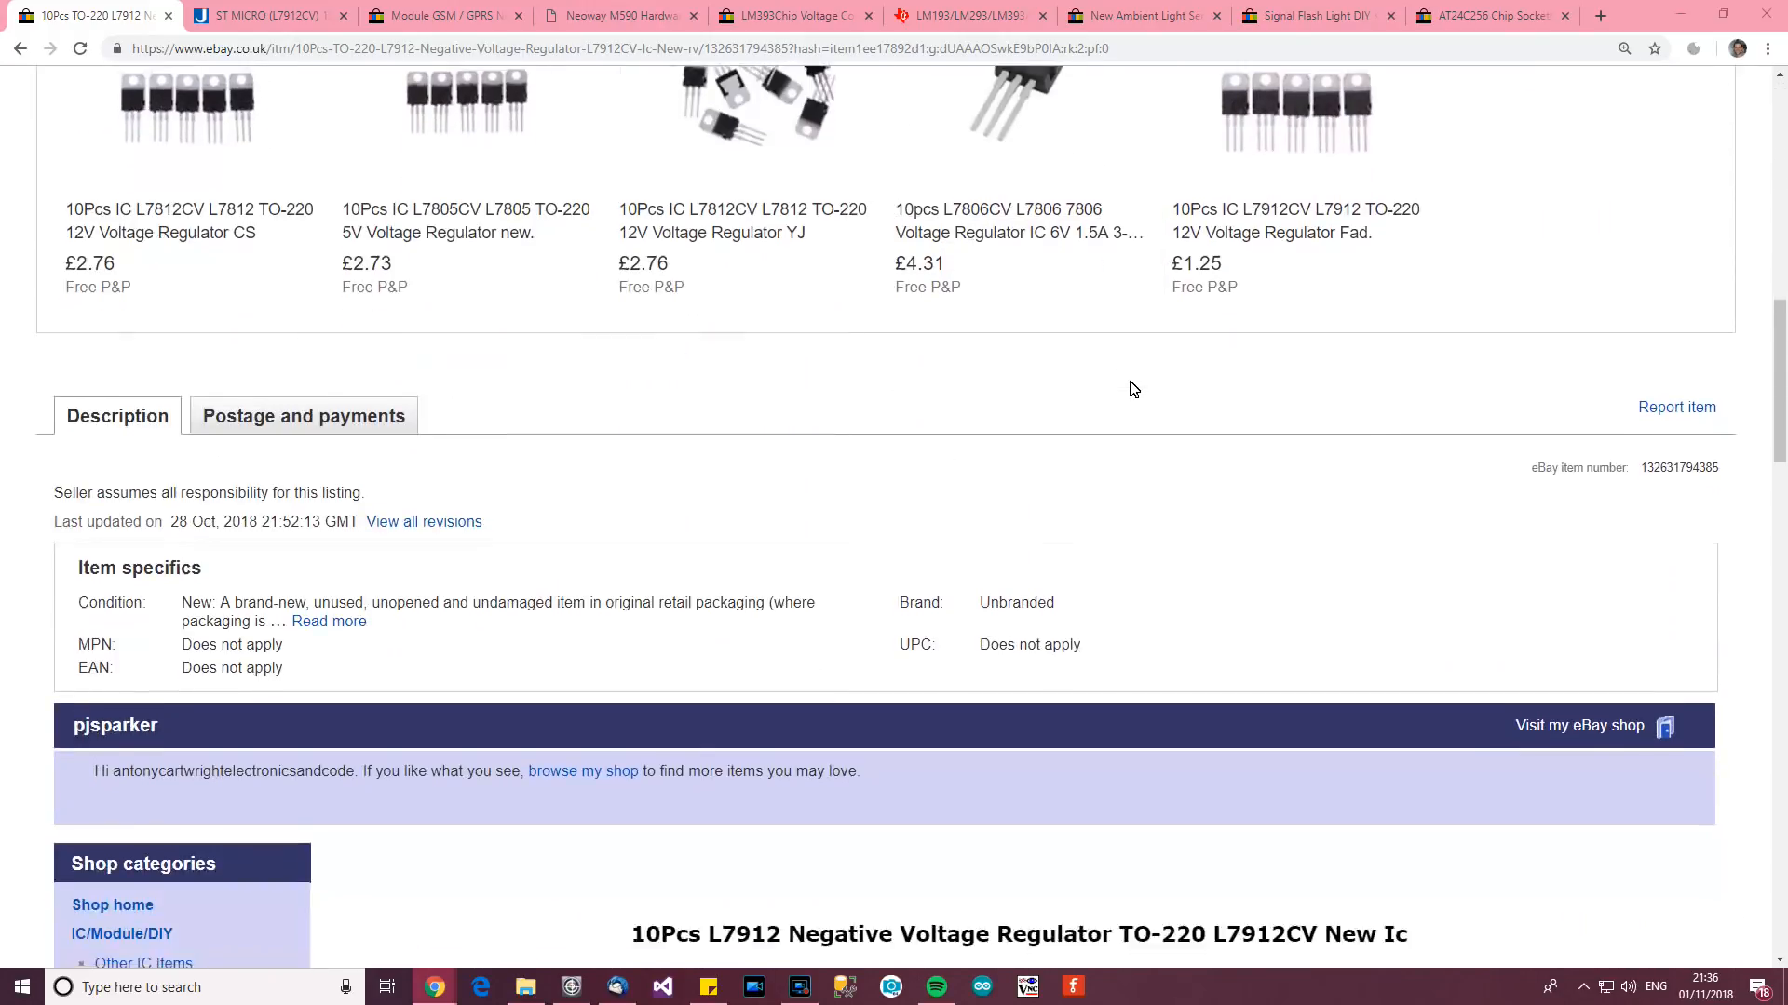
pyautogui.scroll(-3)
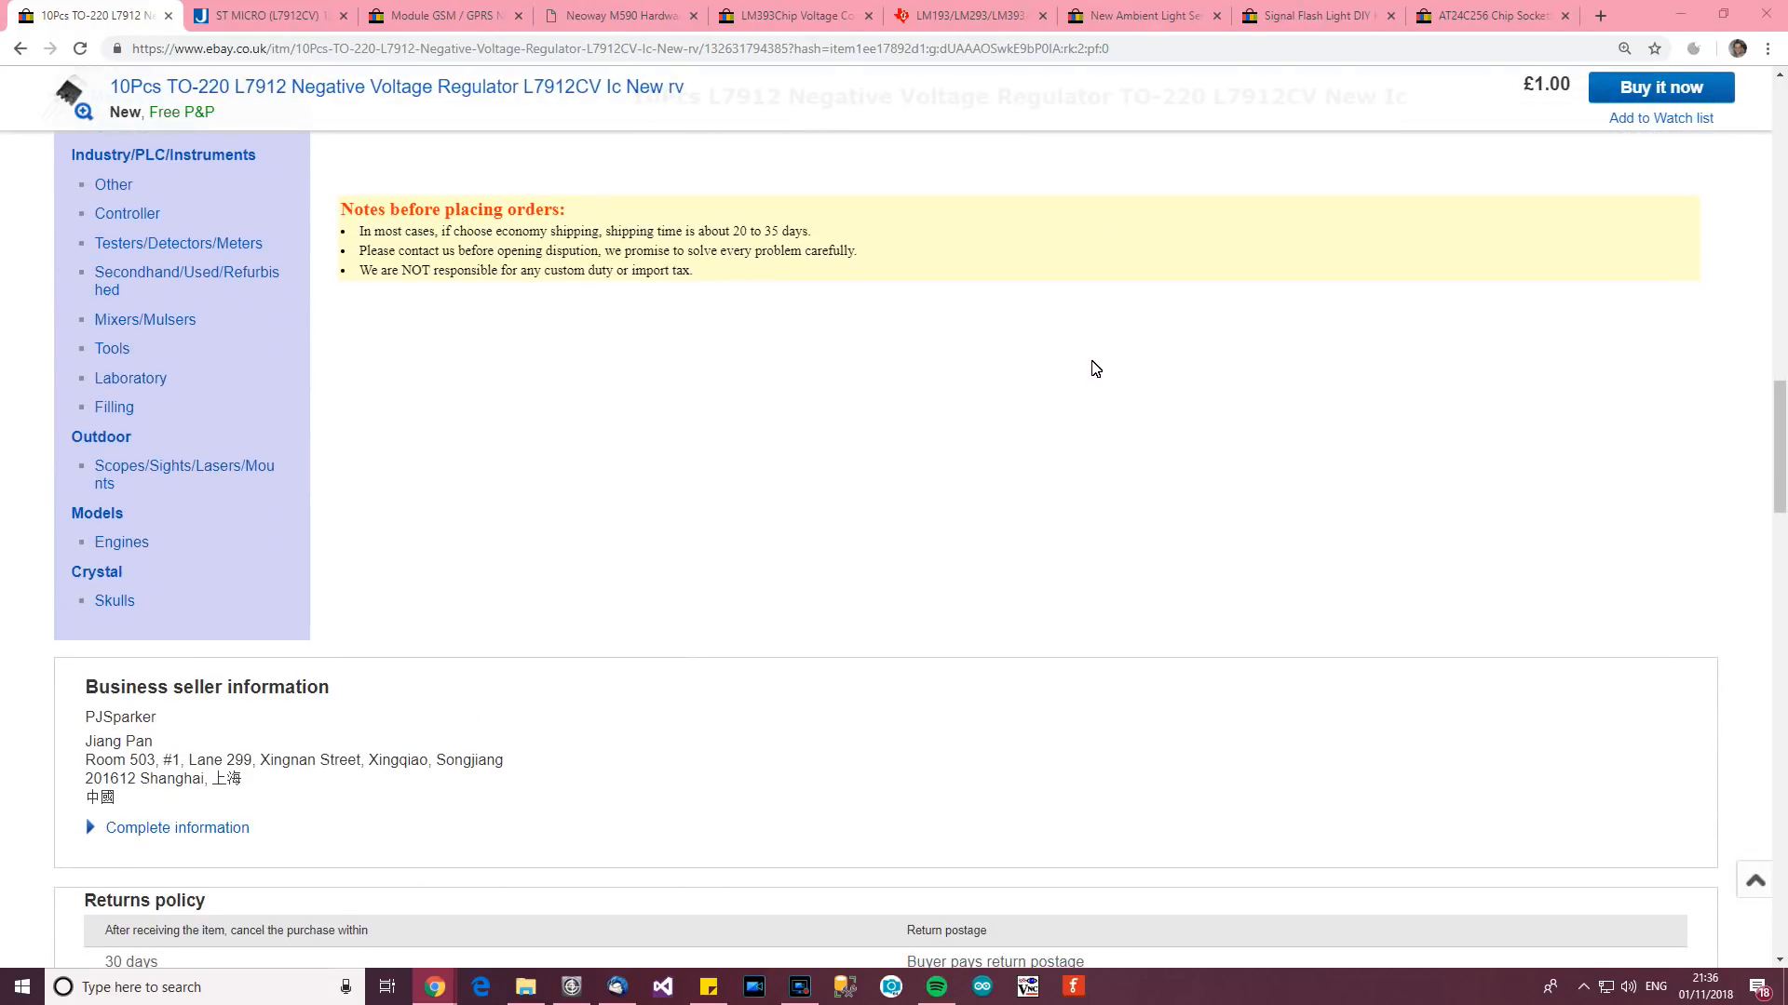
pyautogui.scroll(3)
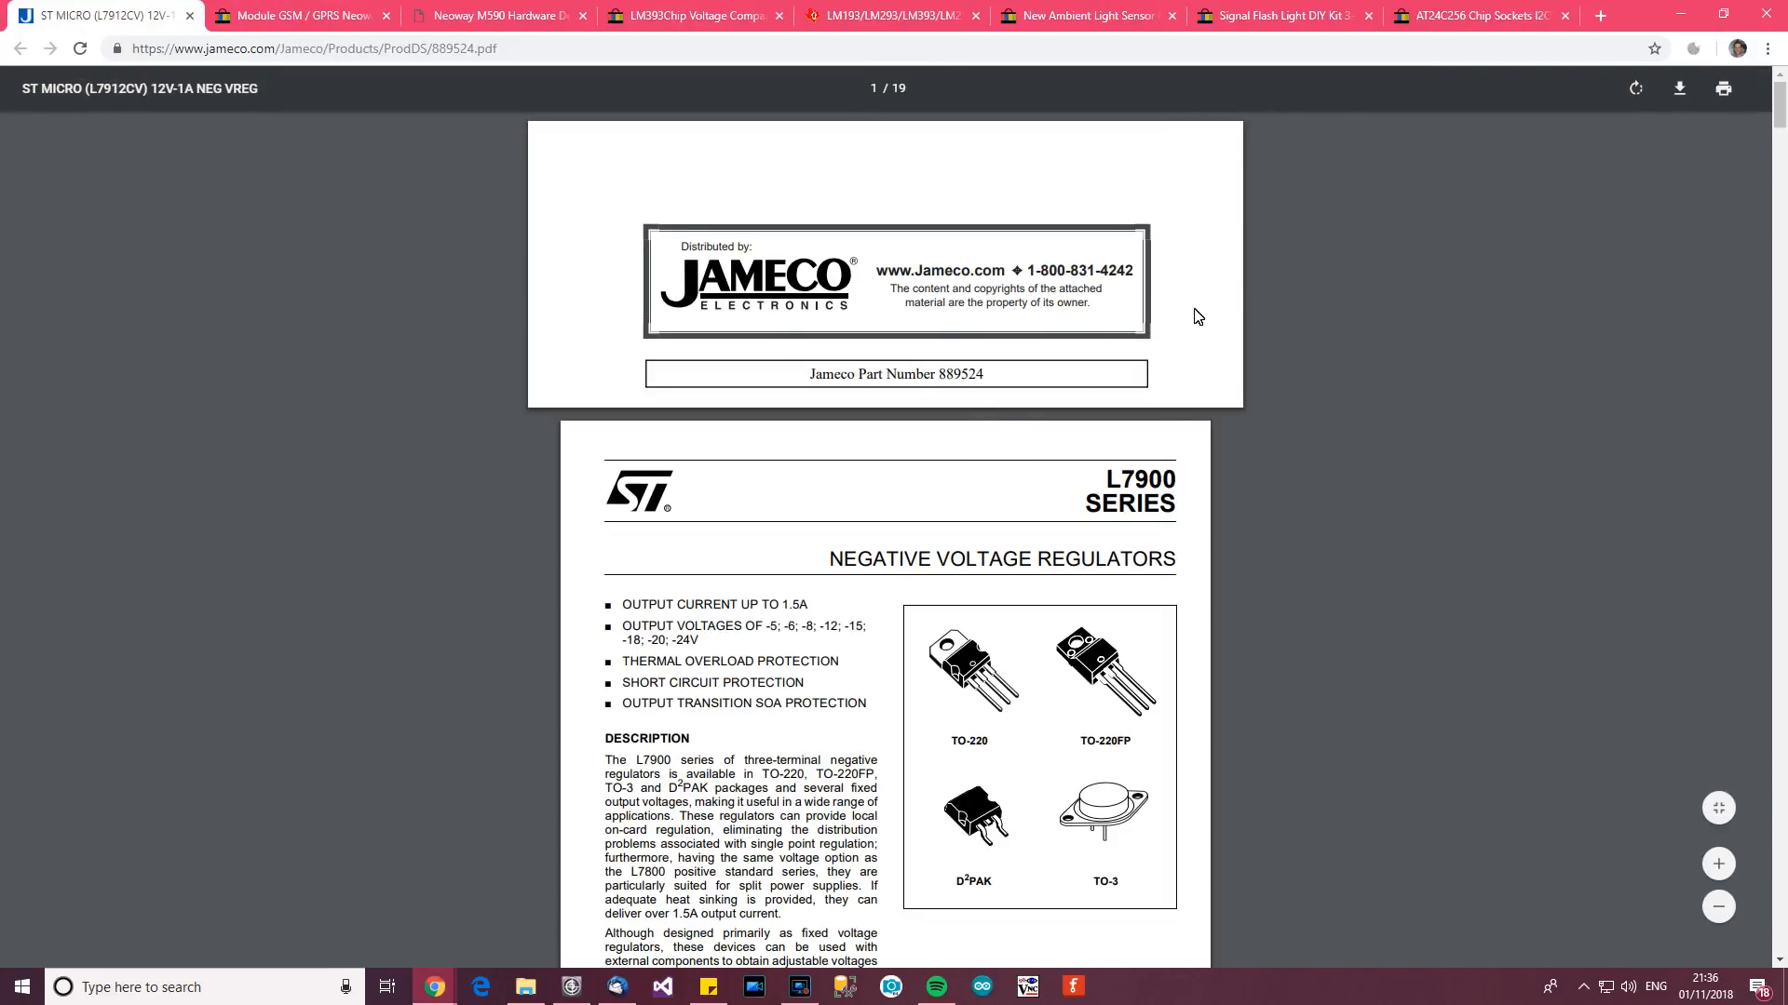
pyautogui.moveTo(1063, 255)
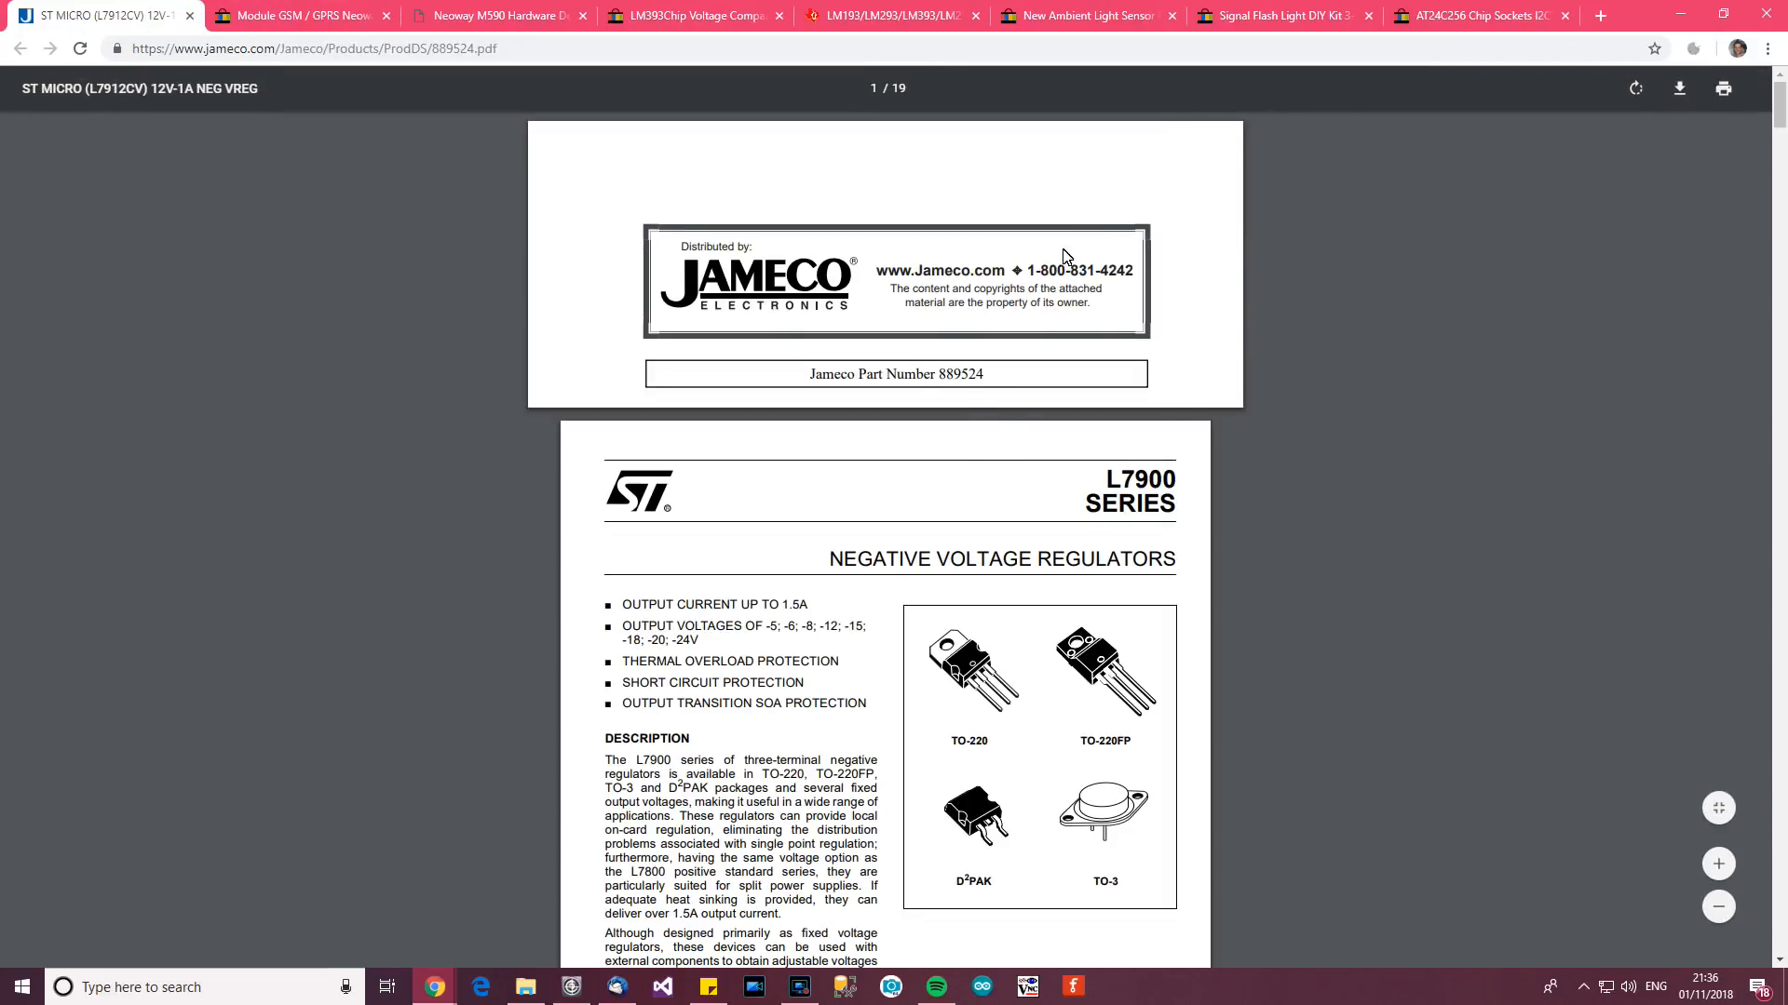
pyautogui.moveTo(882, 242)
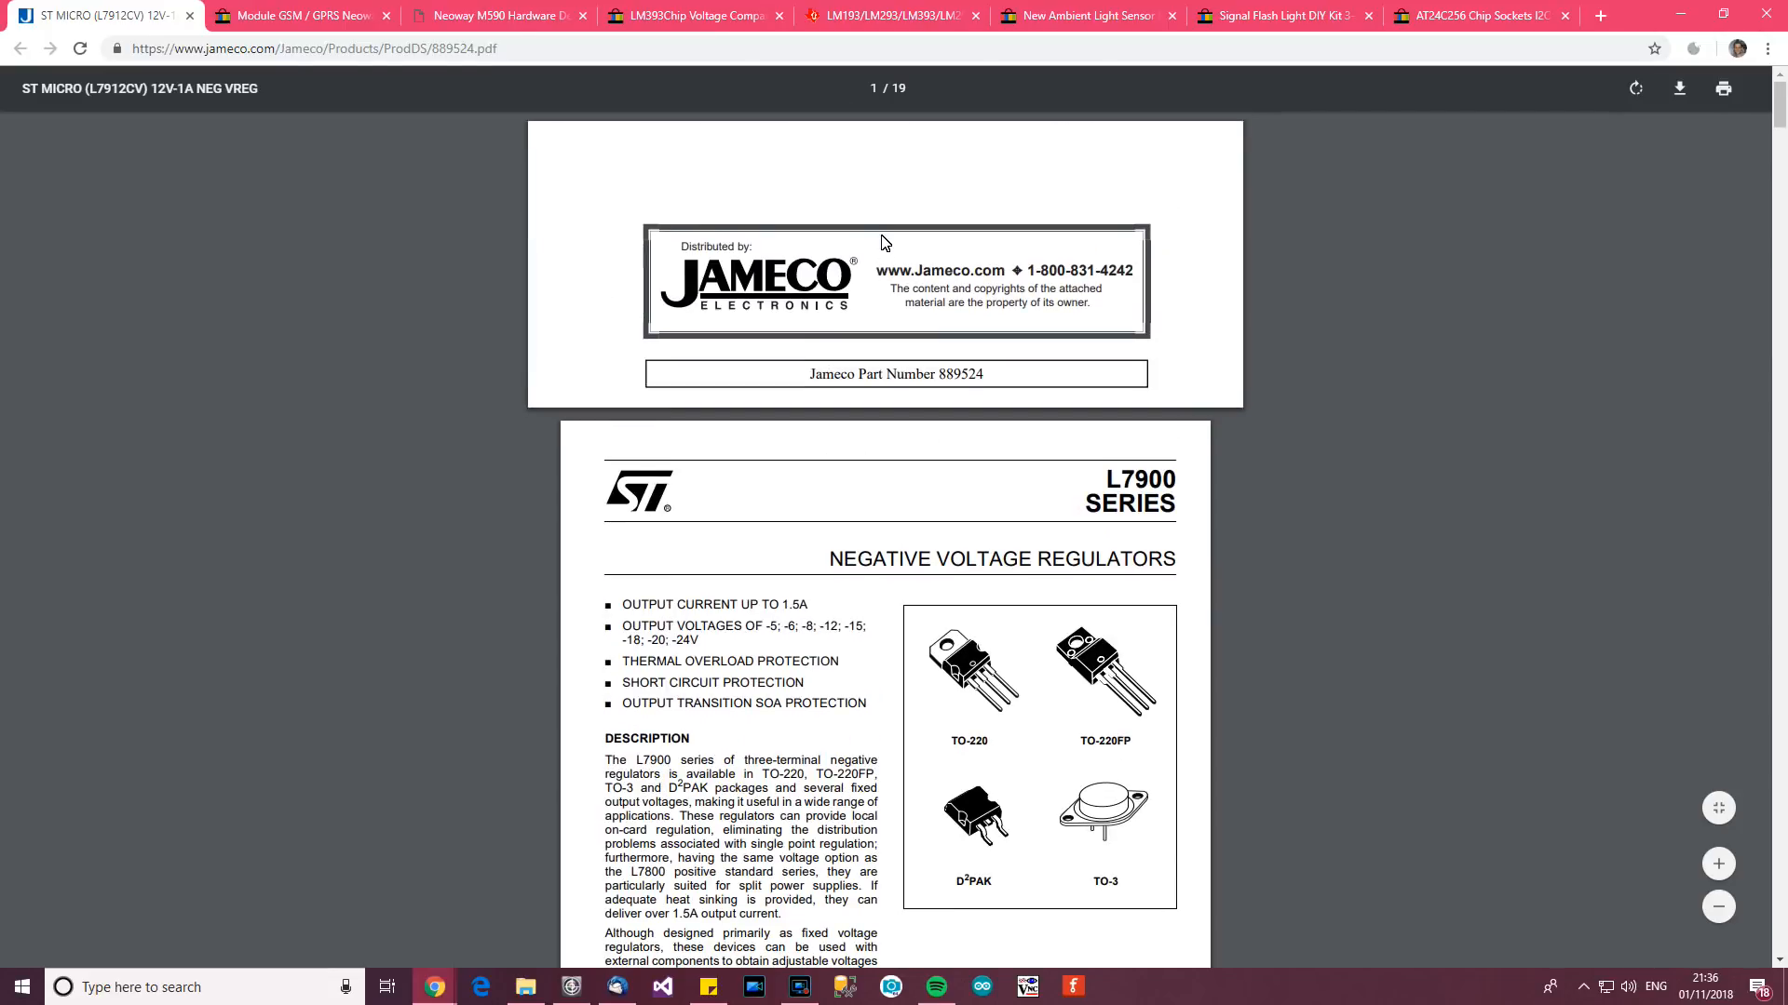
pyautogui.scroll(-3)
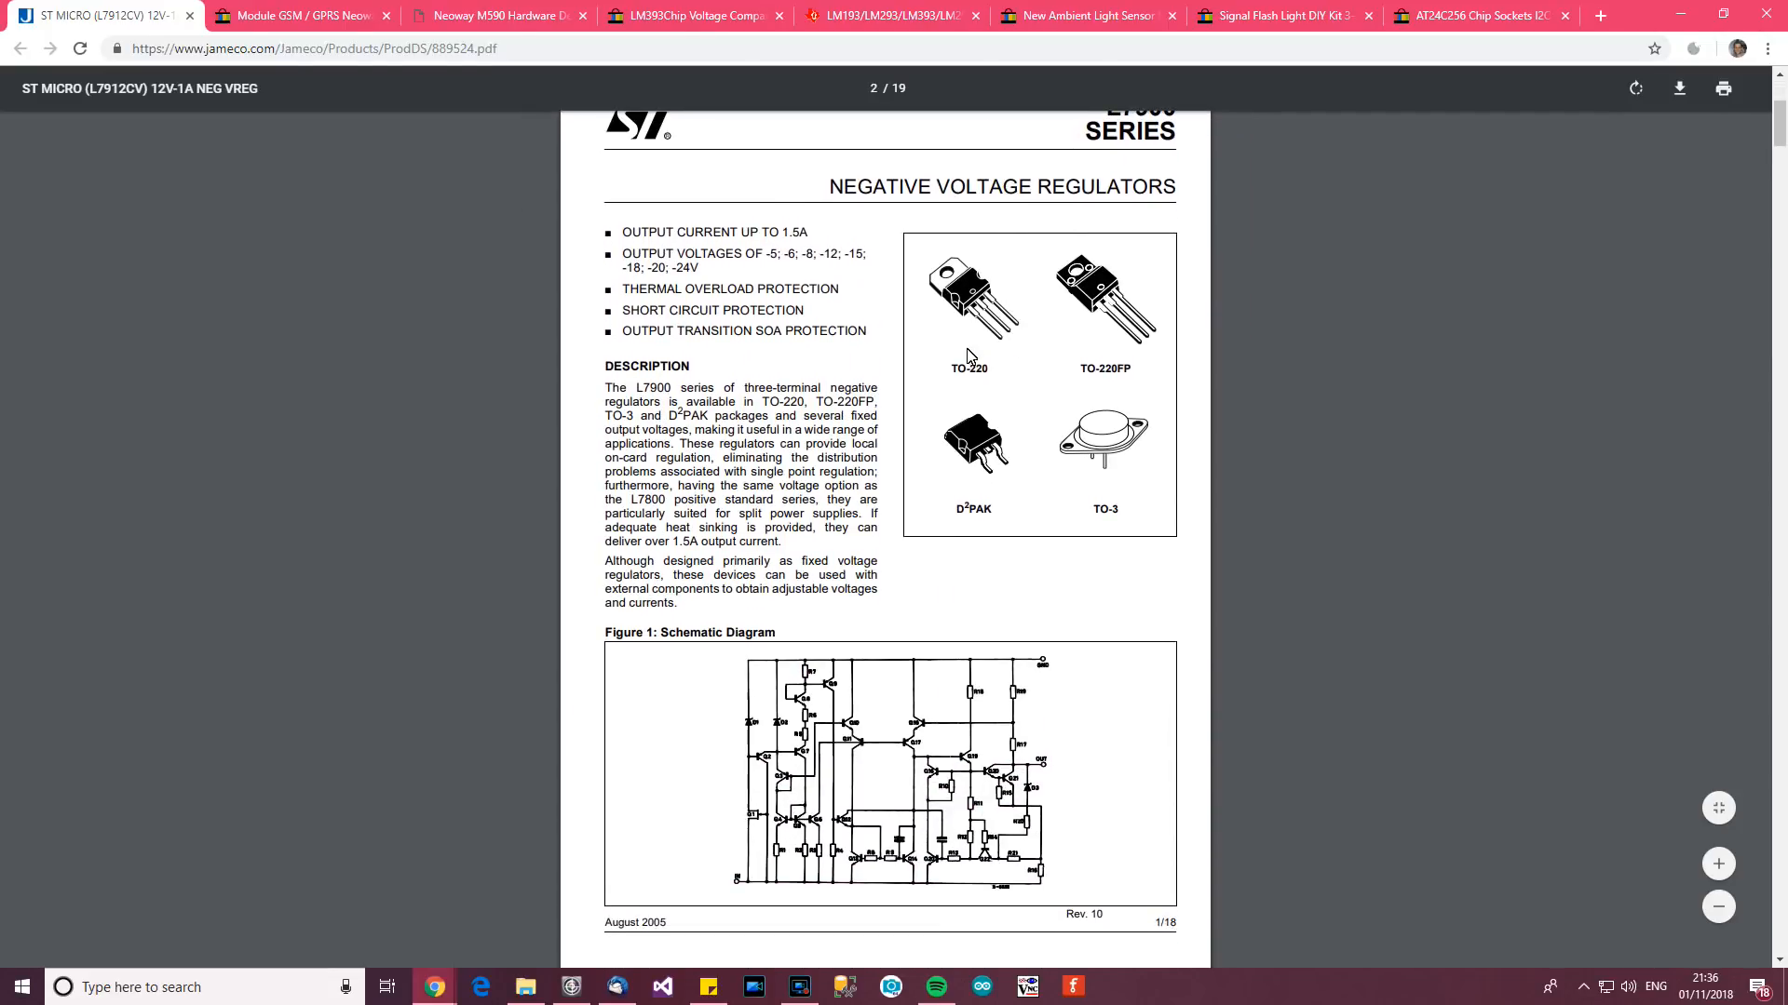
pyautogui.scroll(-3)
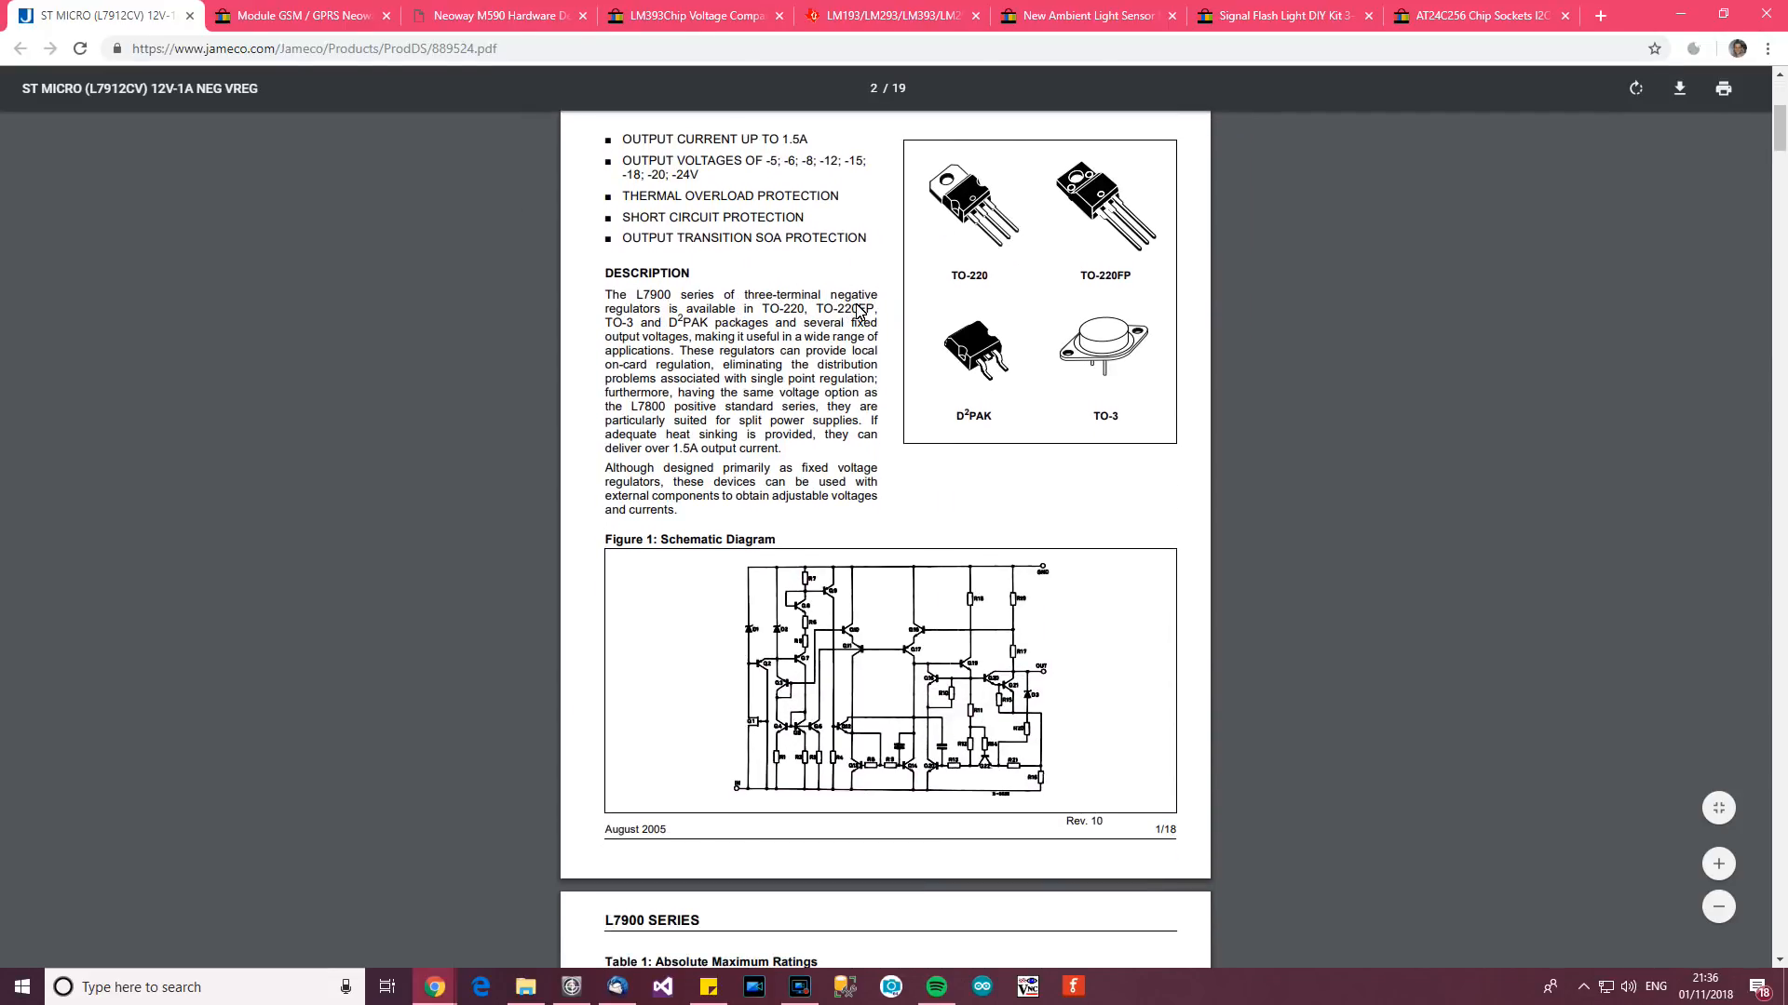
pyautogui.moveTo(710, 312)
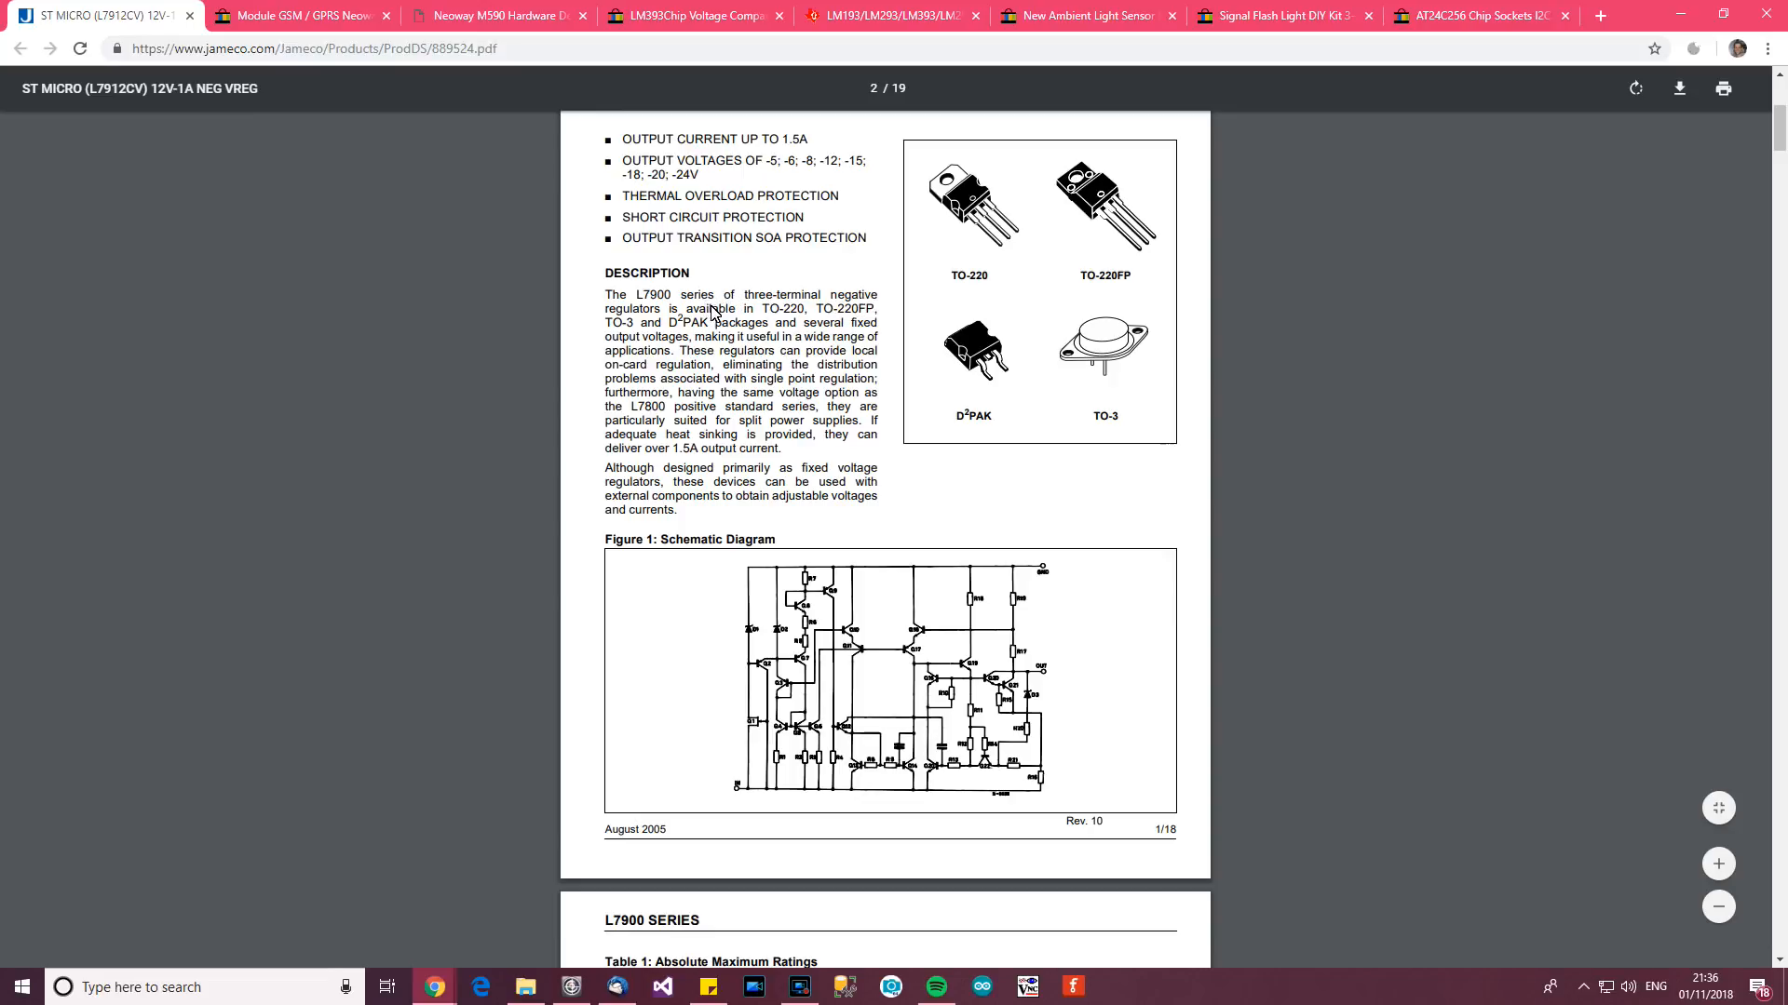
pyautogui.moveTo(743, 369)
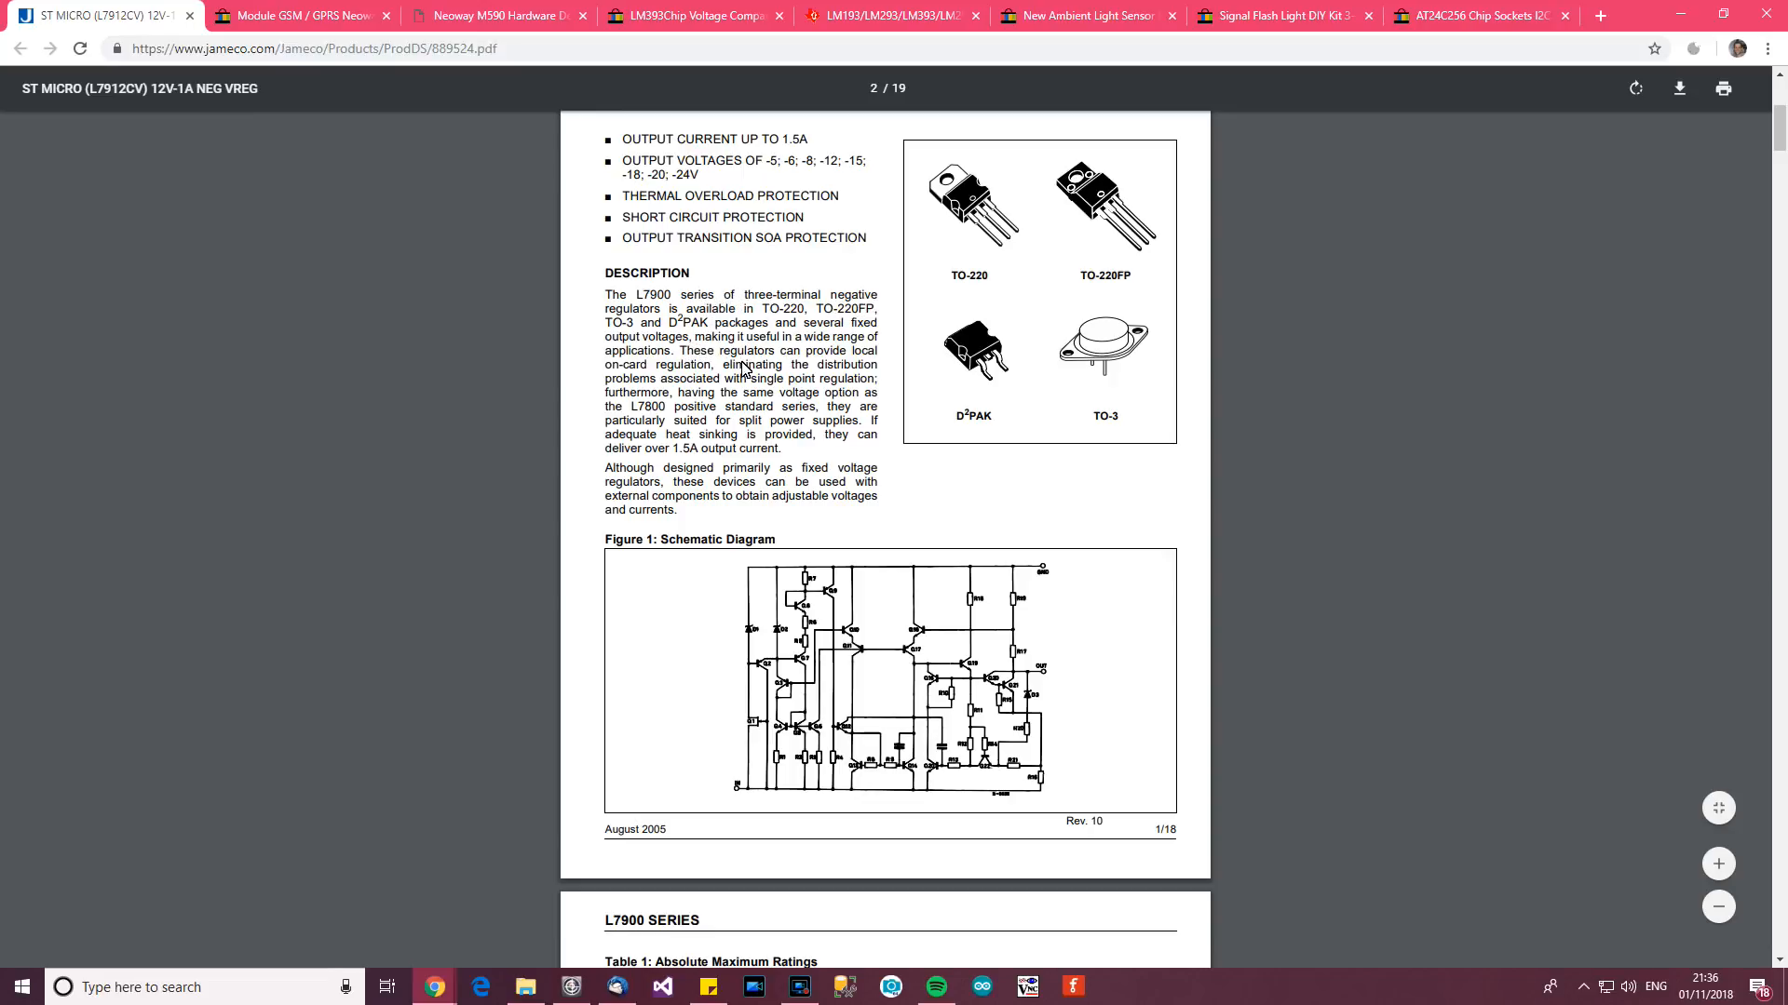
pyautogui.moveTo(798, 365)
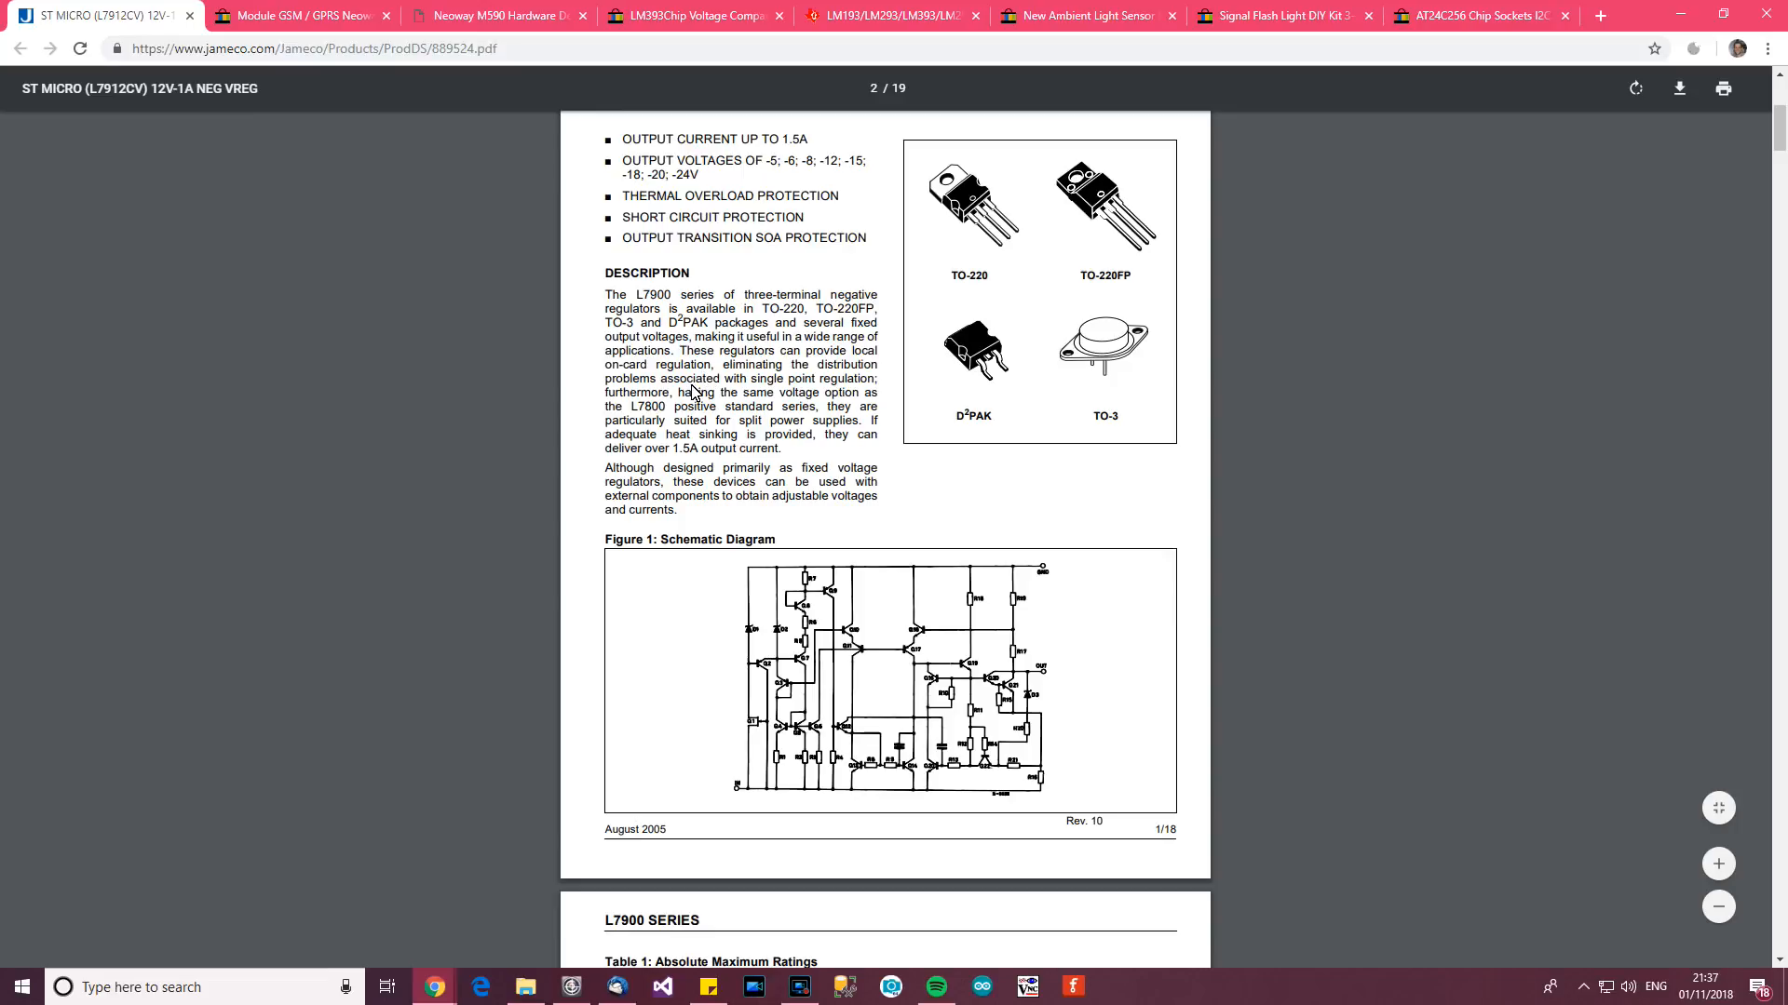
pyautogui.moveTo(713, 398)
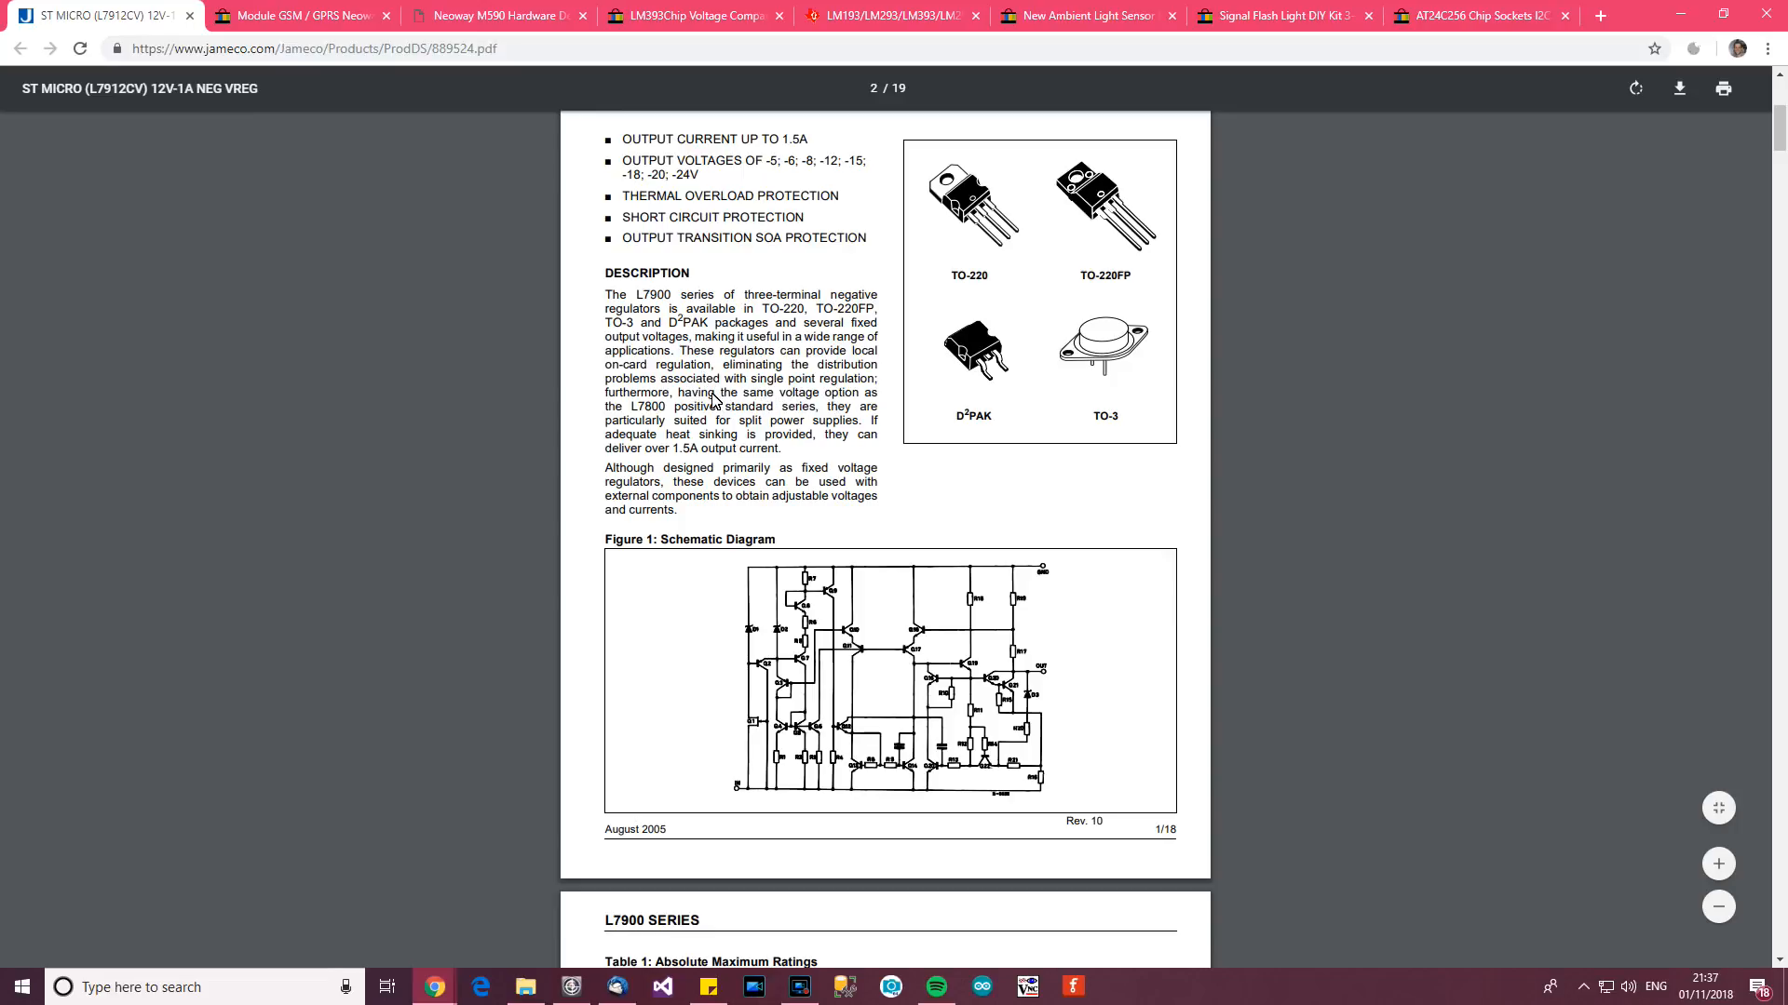
pyautogui.moveTo(672, 421)
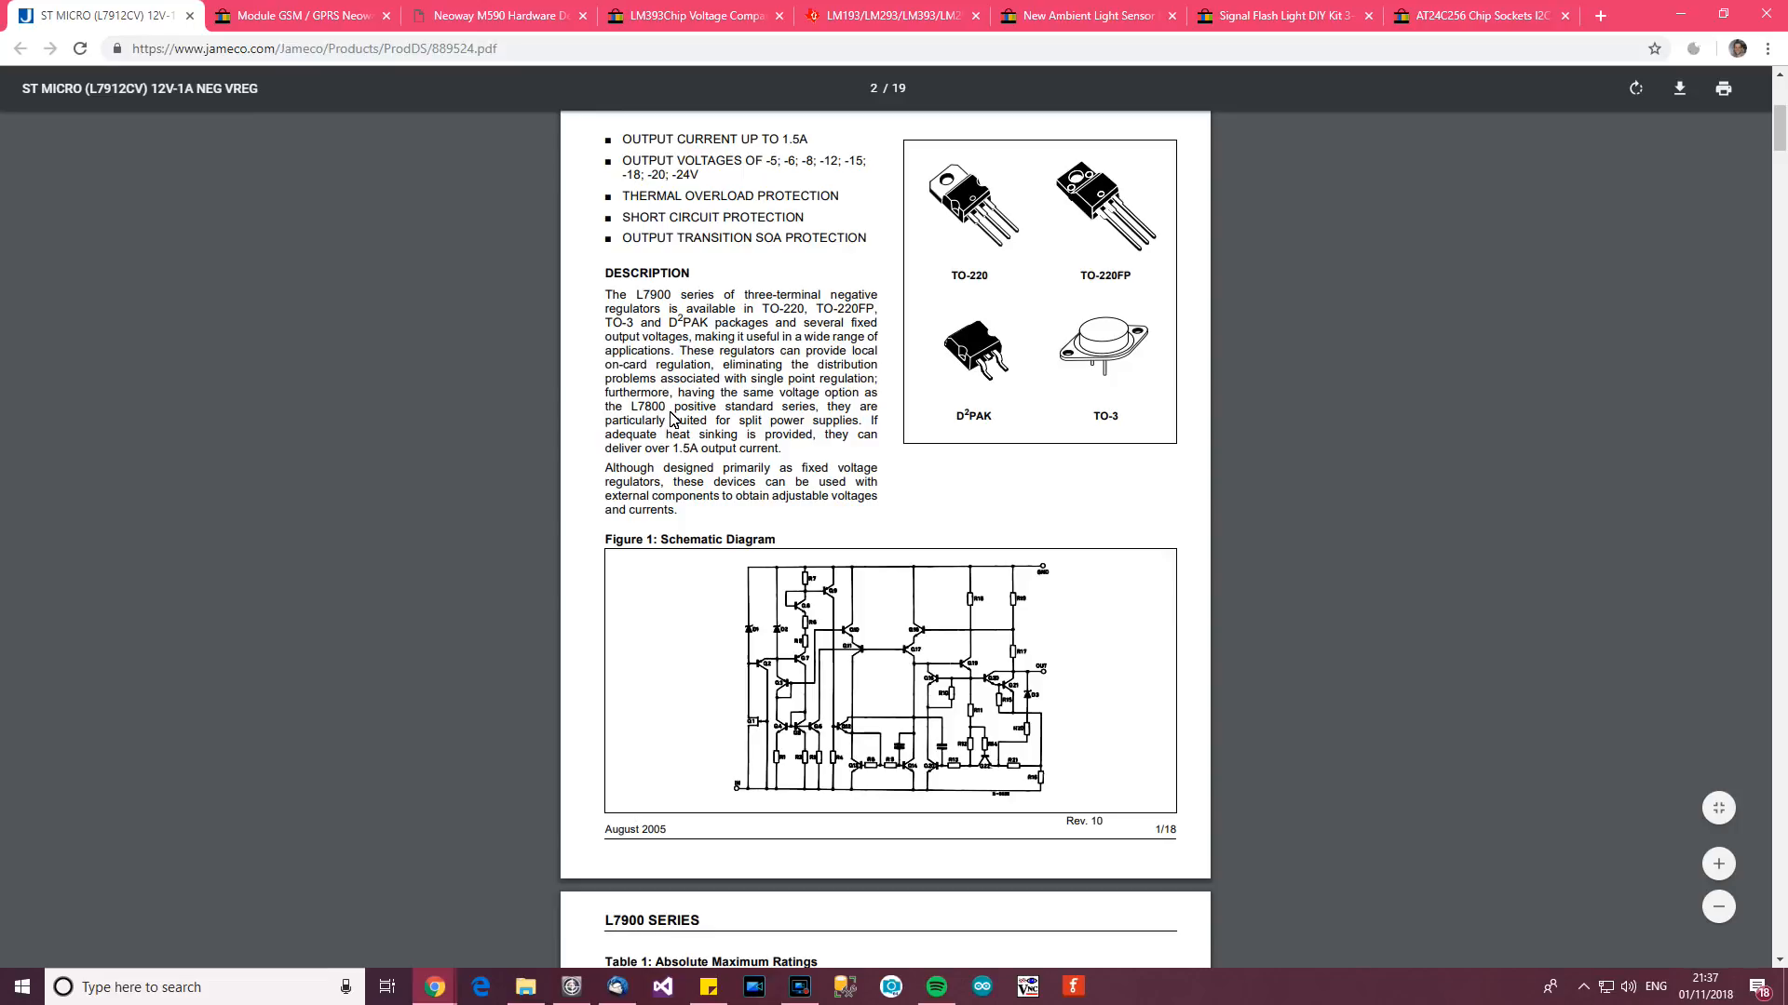
pyautogui.moveTo(793, 410)
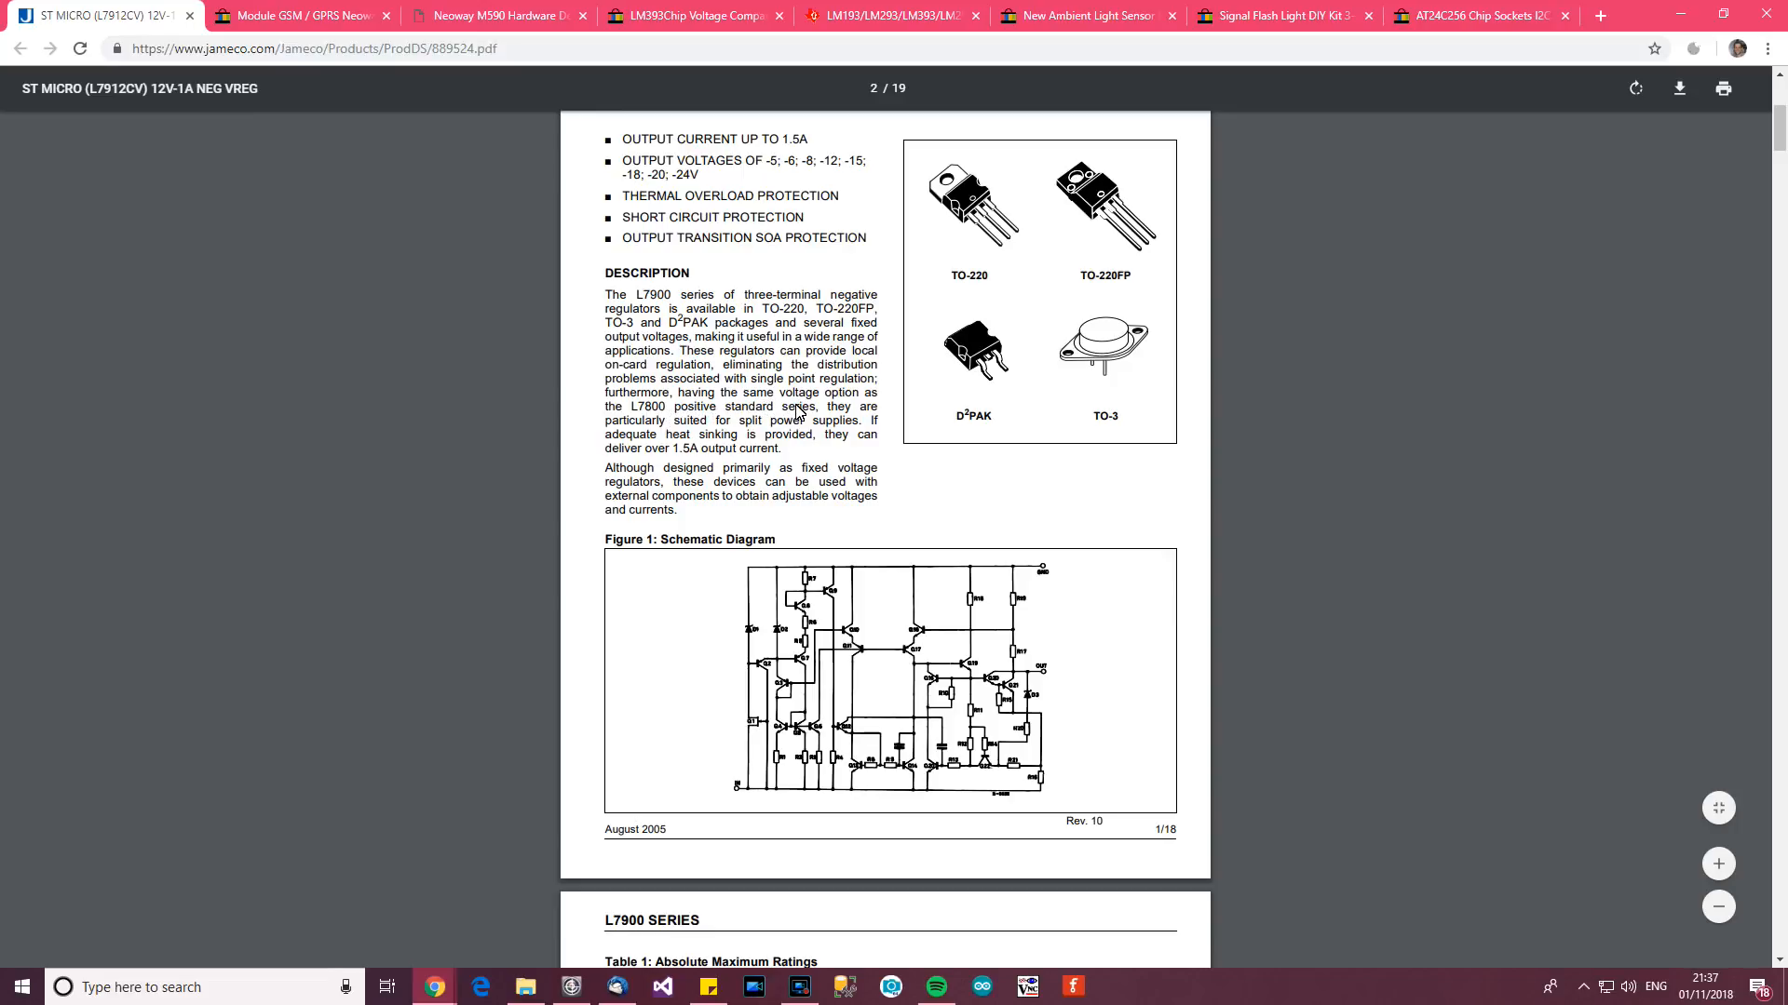
pyautogui.moveTo(627, 419)
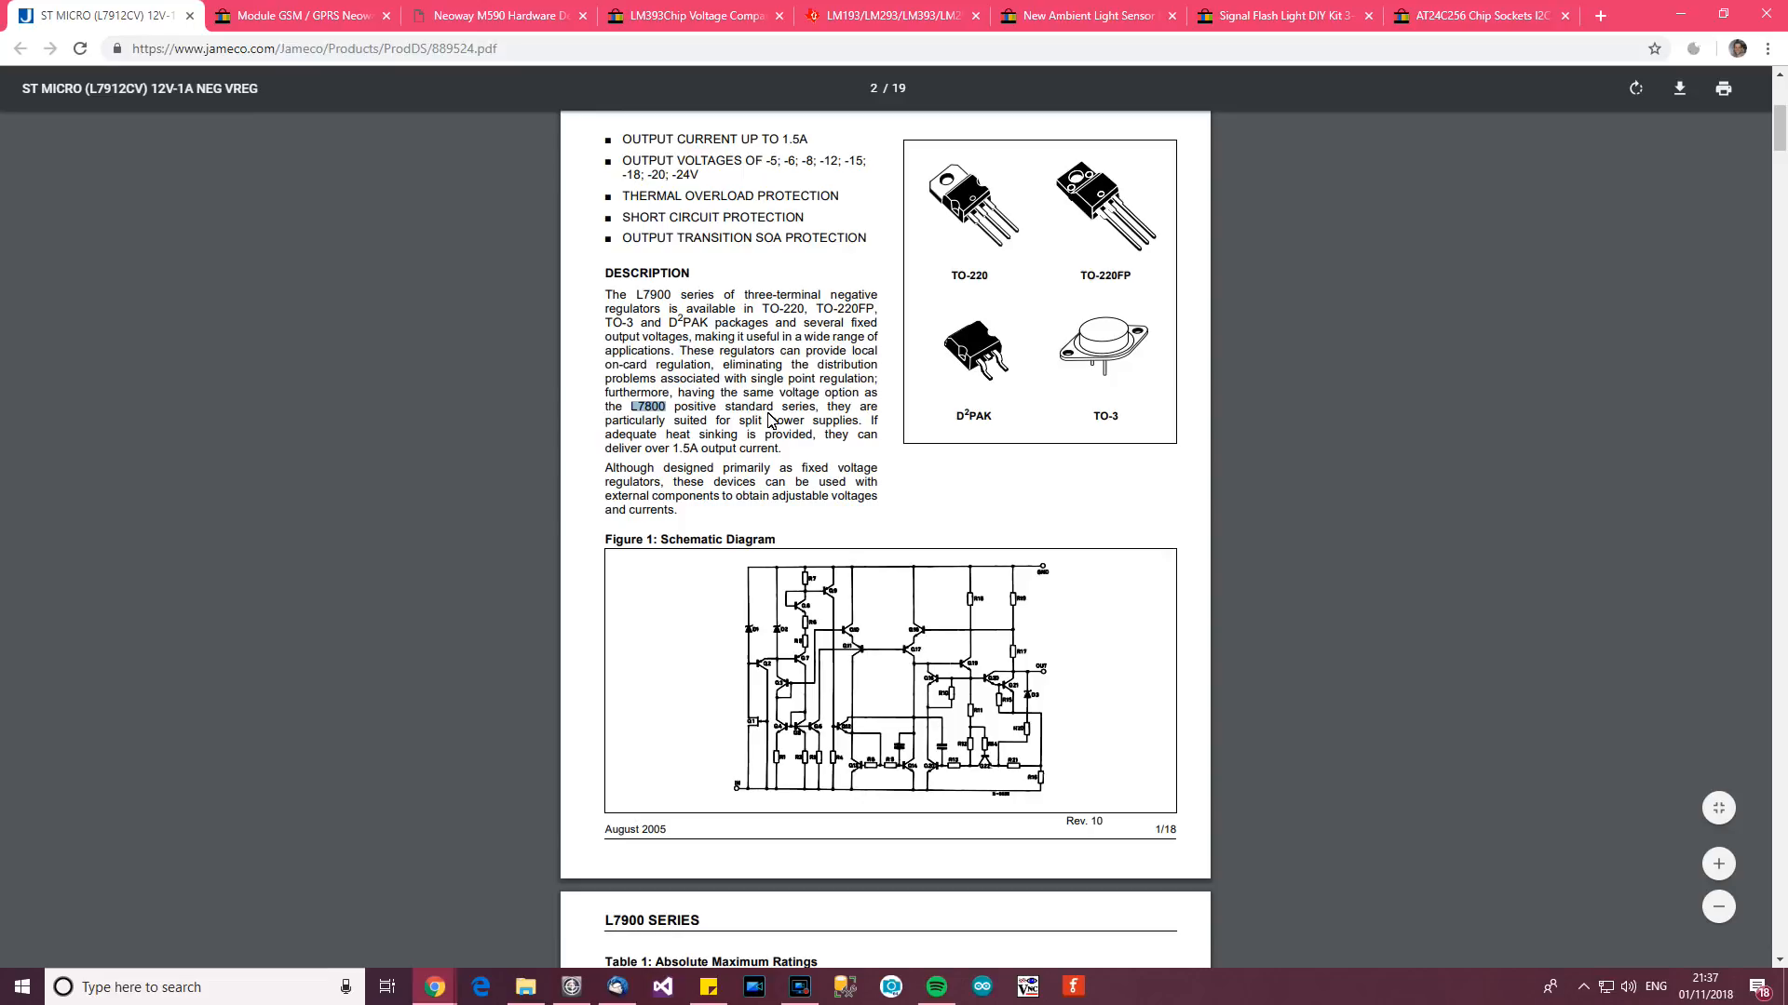
pyautogui.scroll(3)
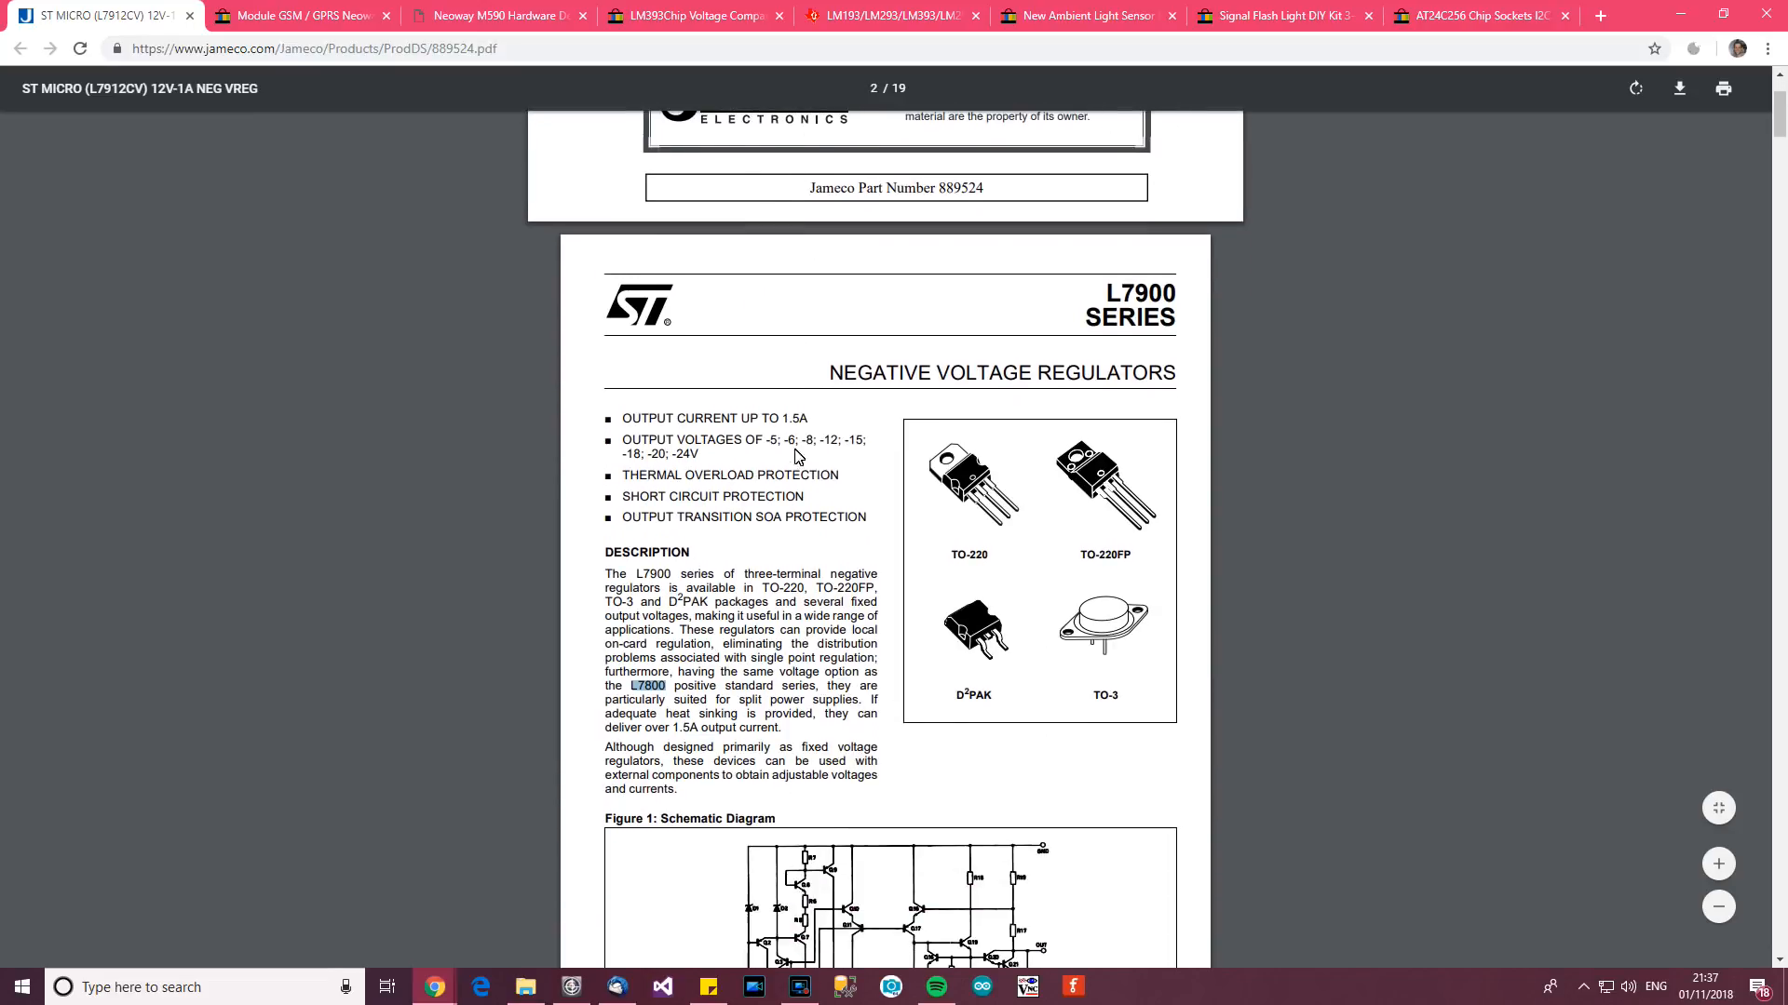
pyautogui.scroll(-3)
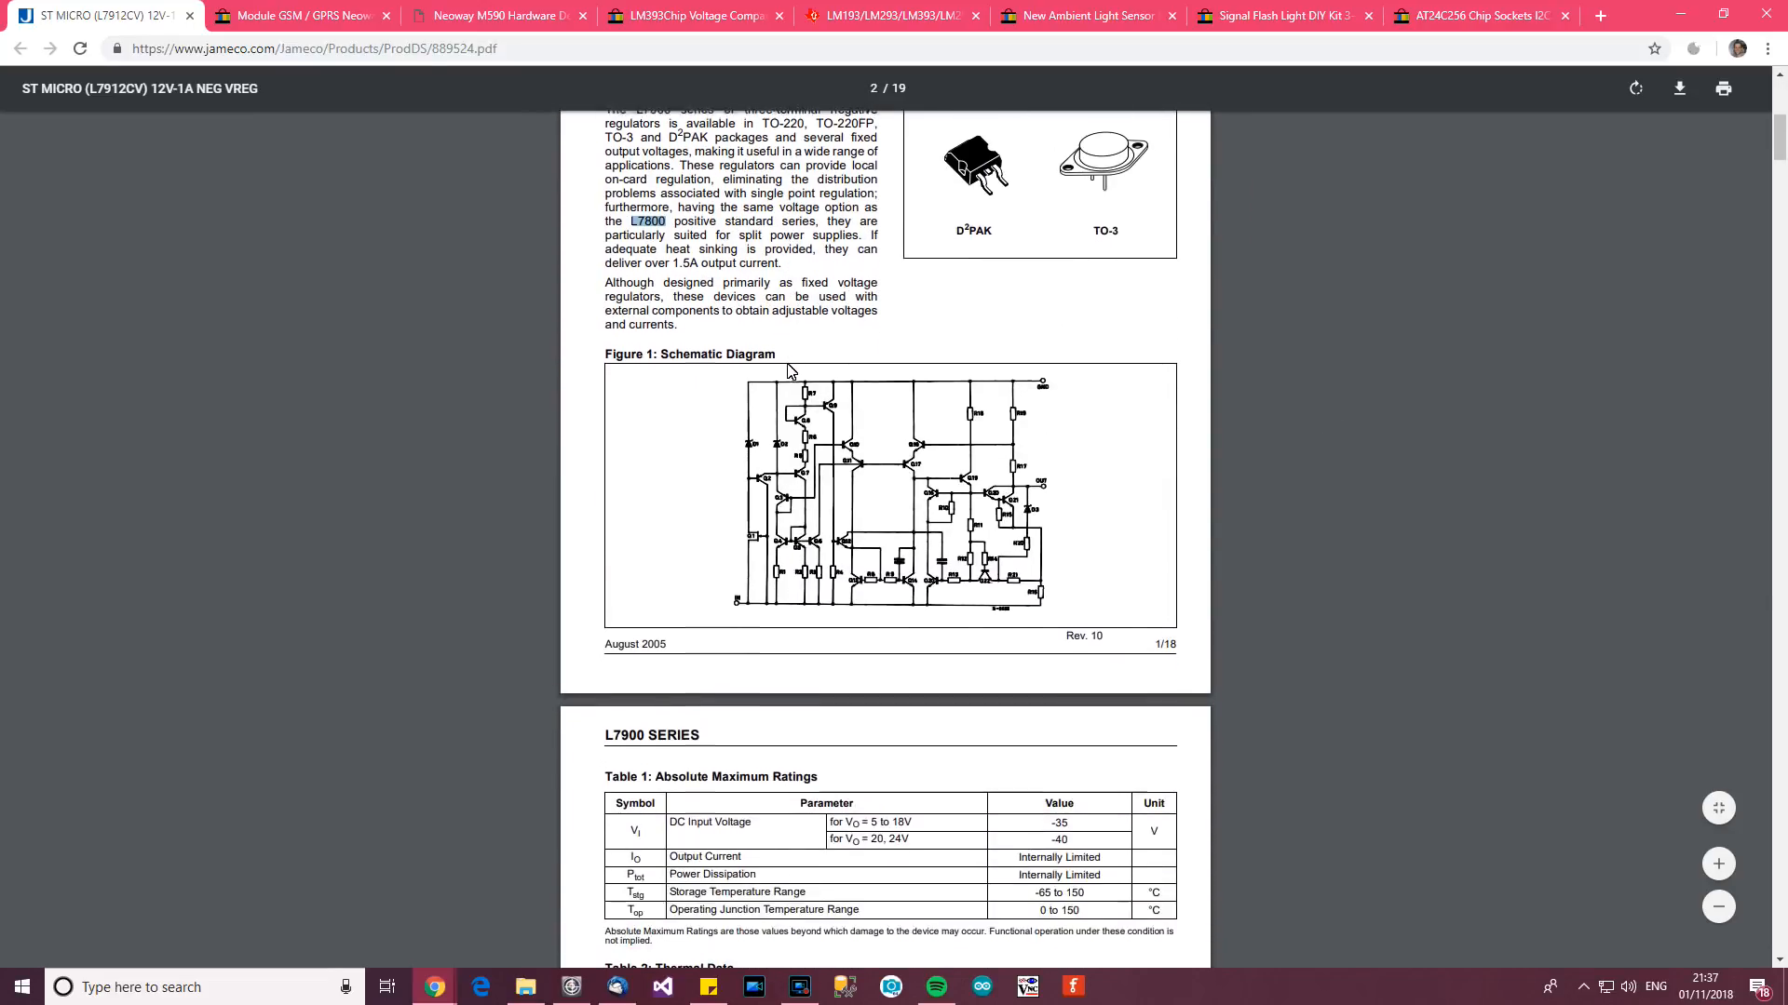
pyautogui.scroll(3)
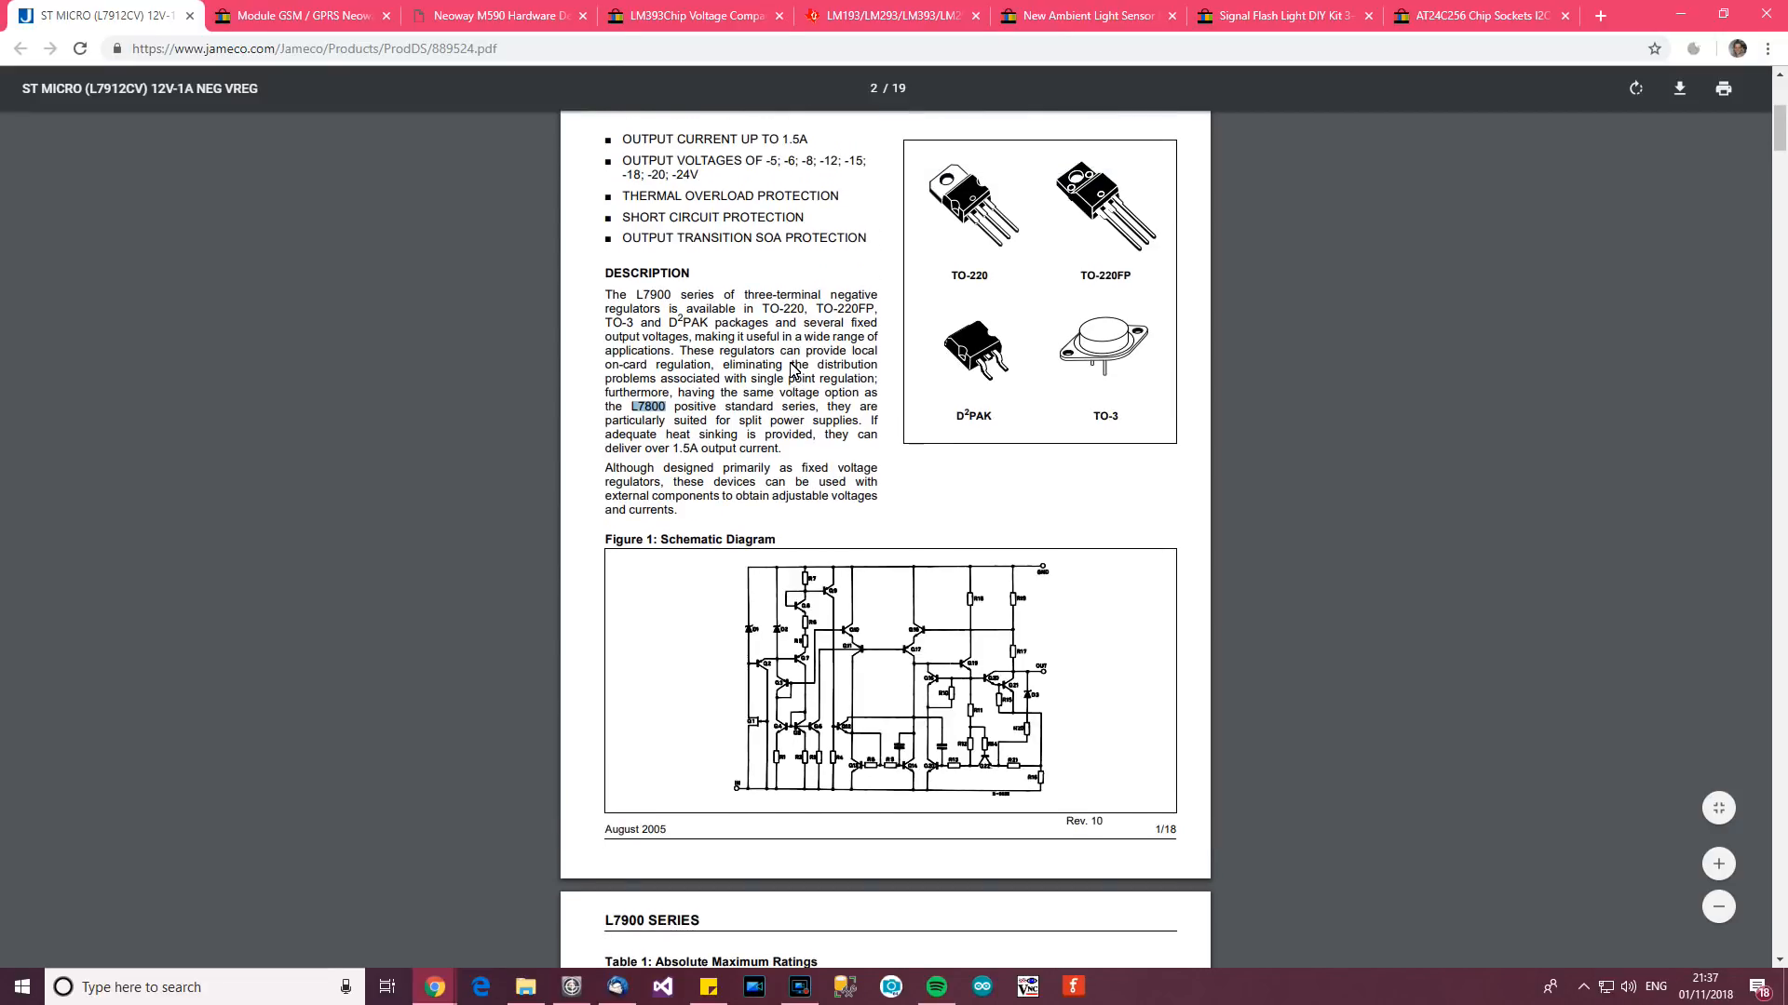
pyautogui.scroll(3)
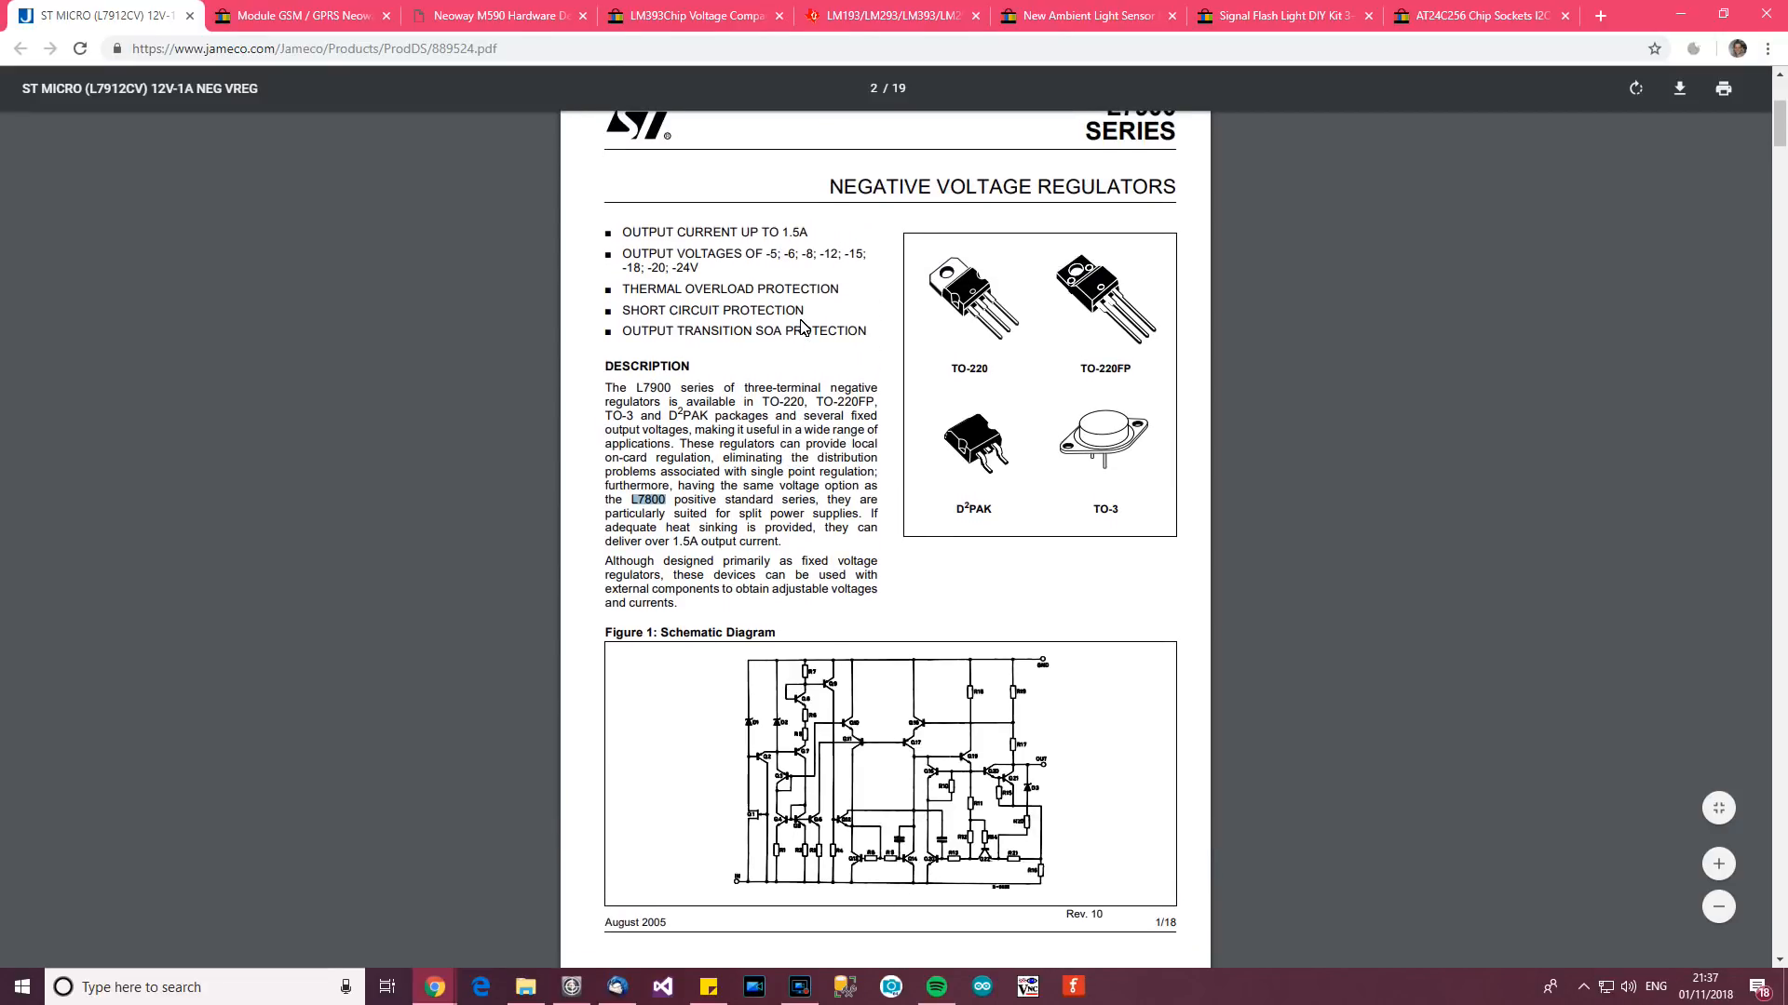
pyautogui.scroll(3)
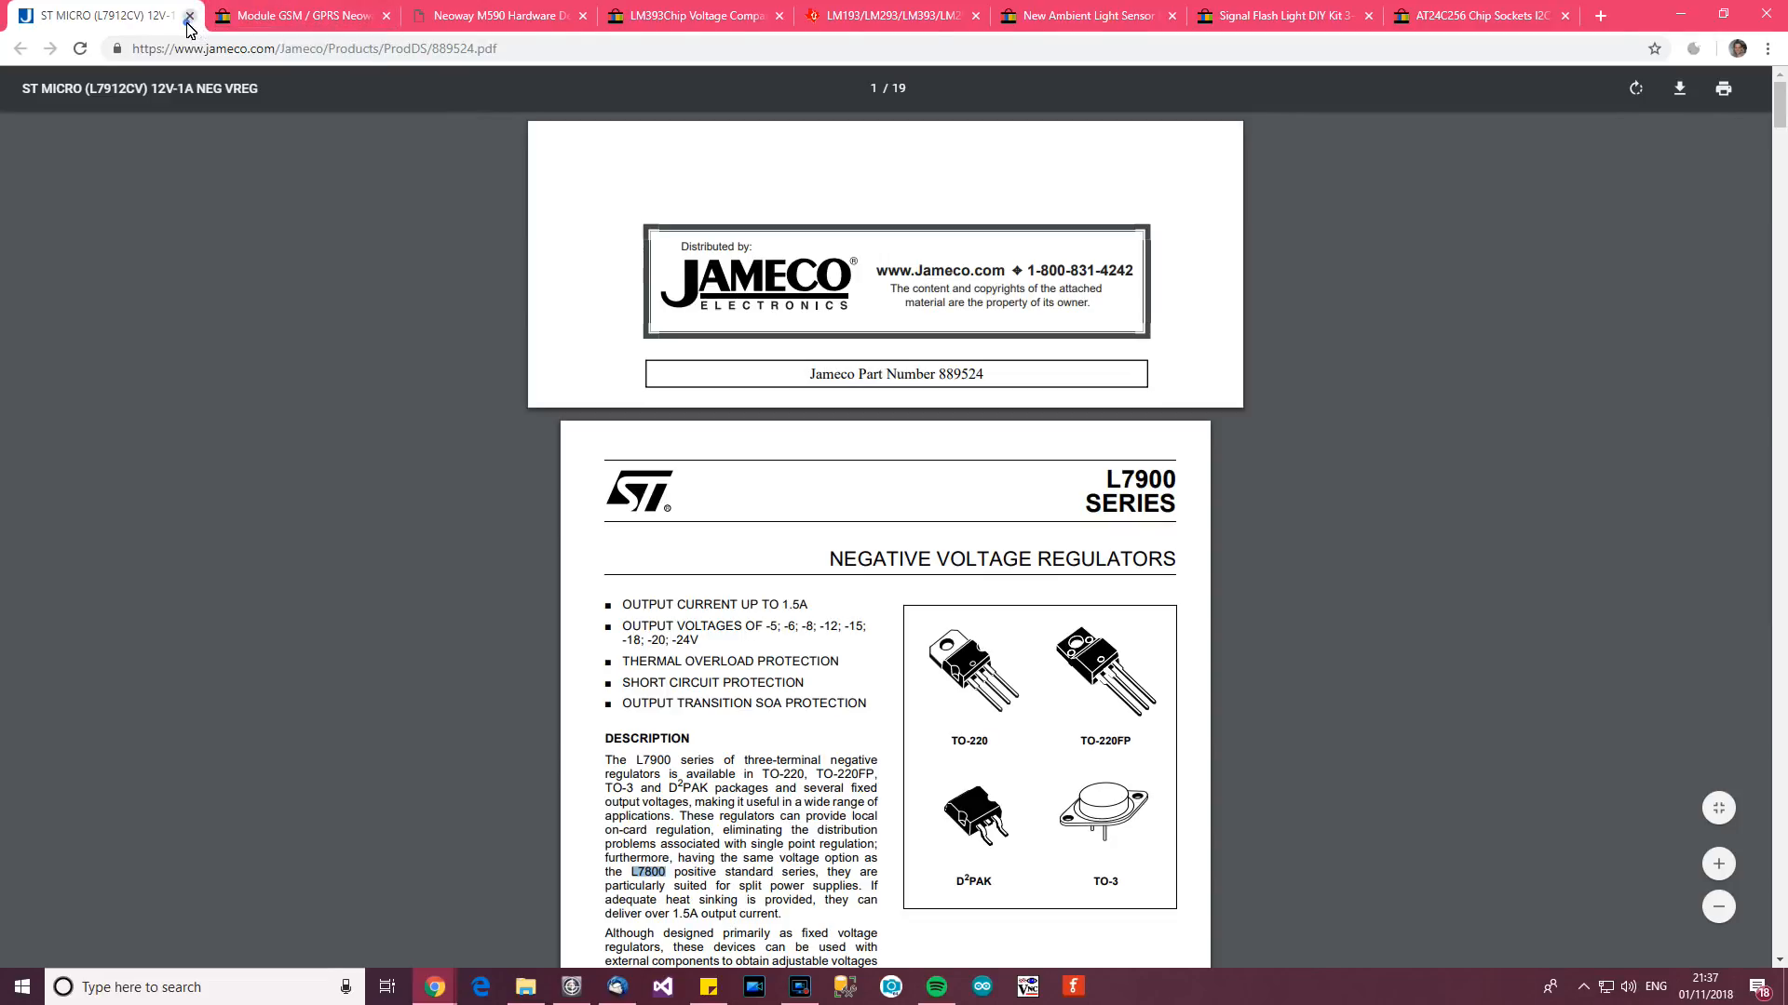
pyautogui.click(189, 15)
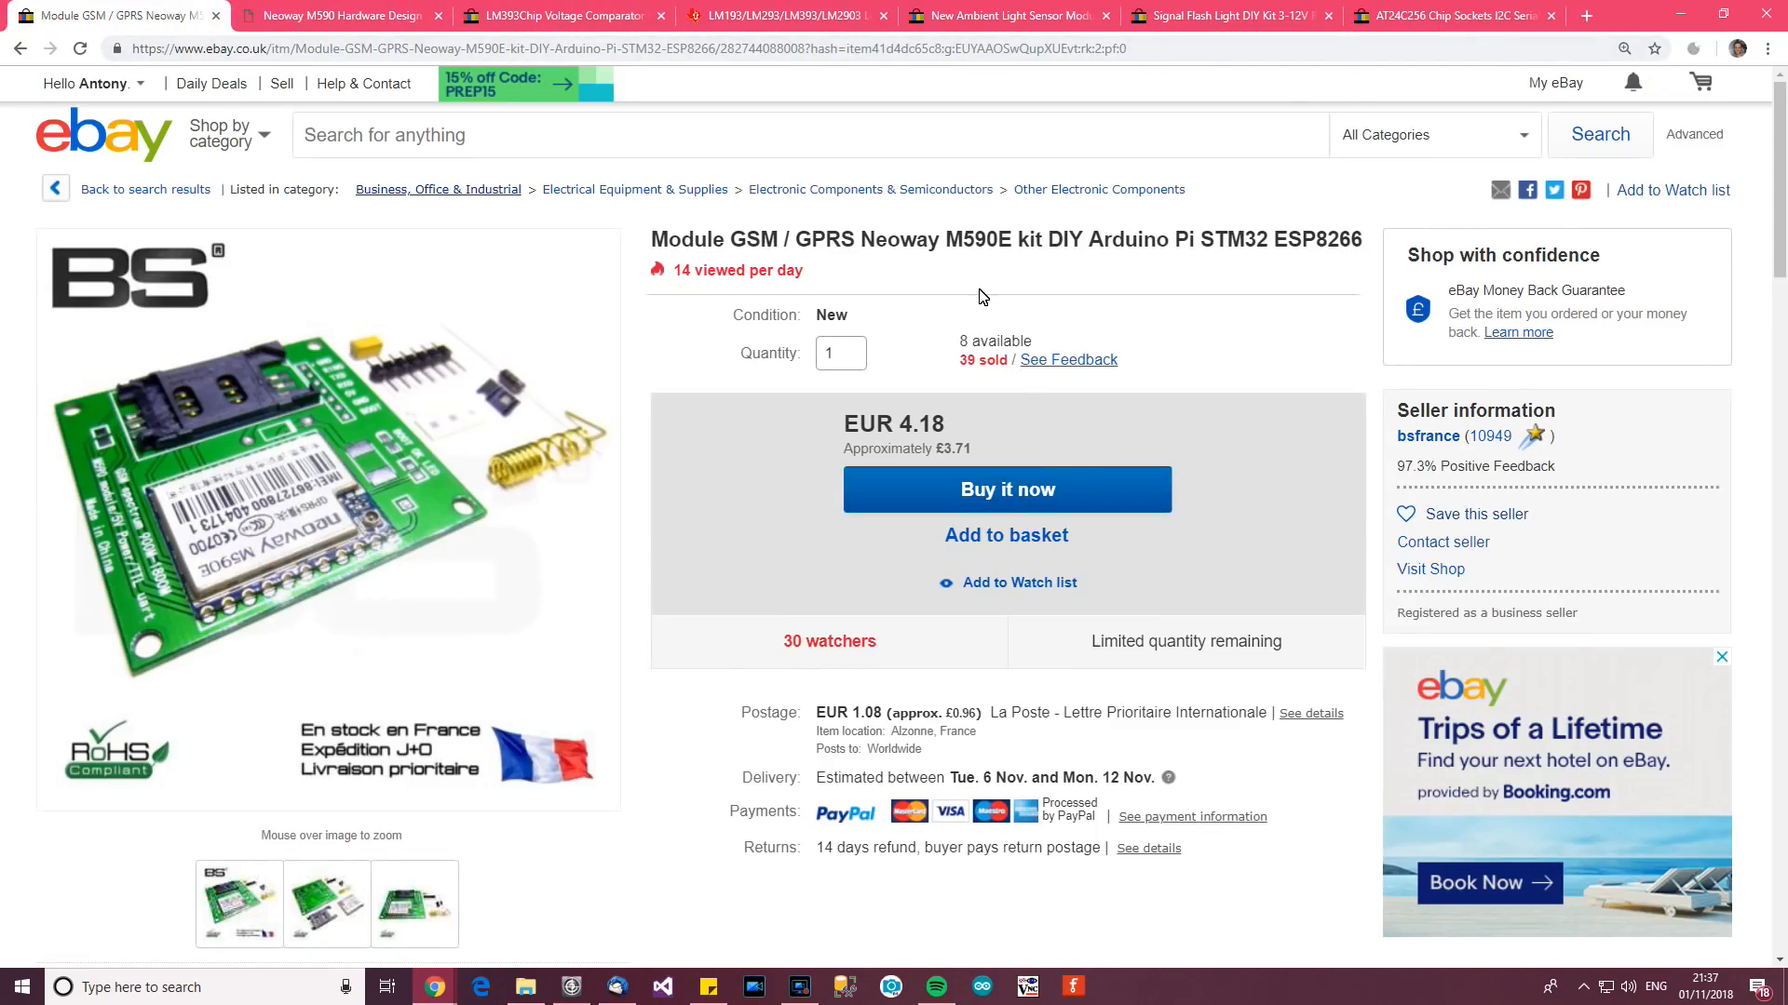
# Scroll the Neoway M590E GSM kit listing and bring up its full item description.
pyautogui.scroll(-3)
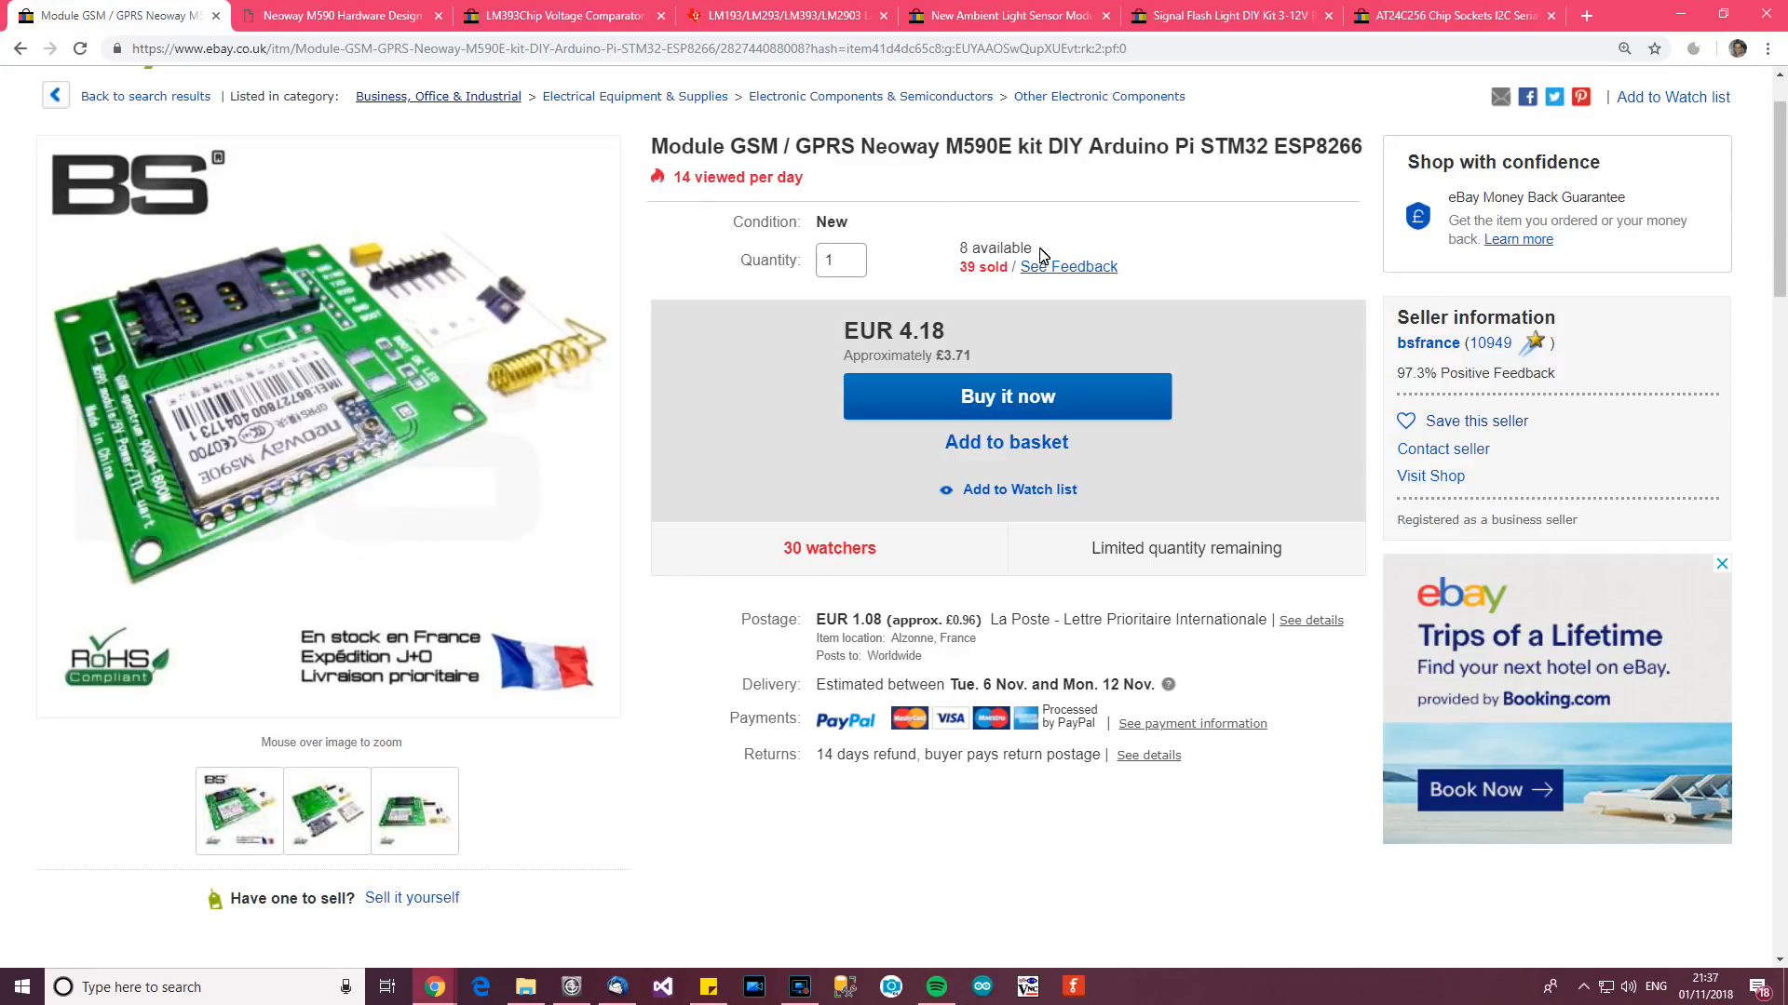
pyautogui.moveTo(750, 335)
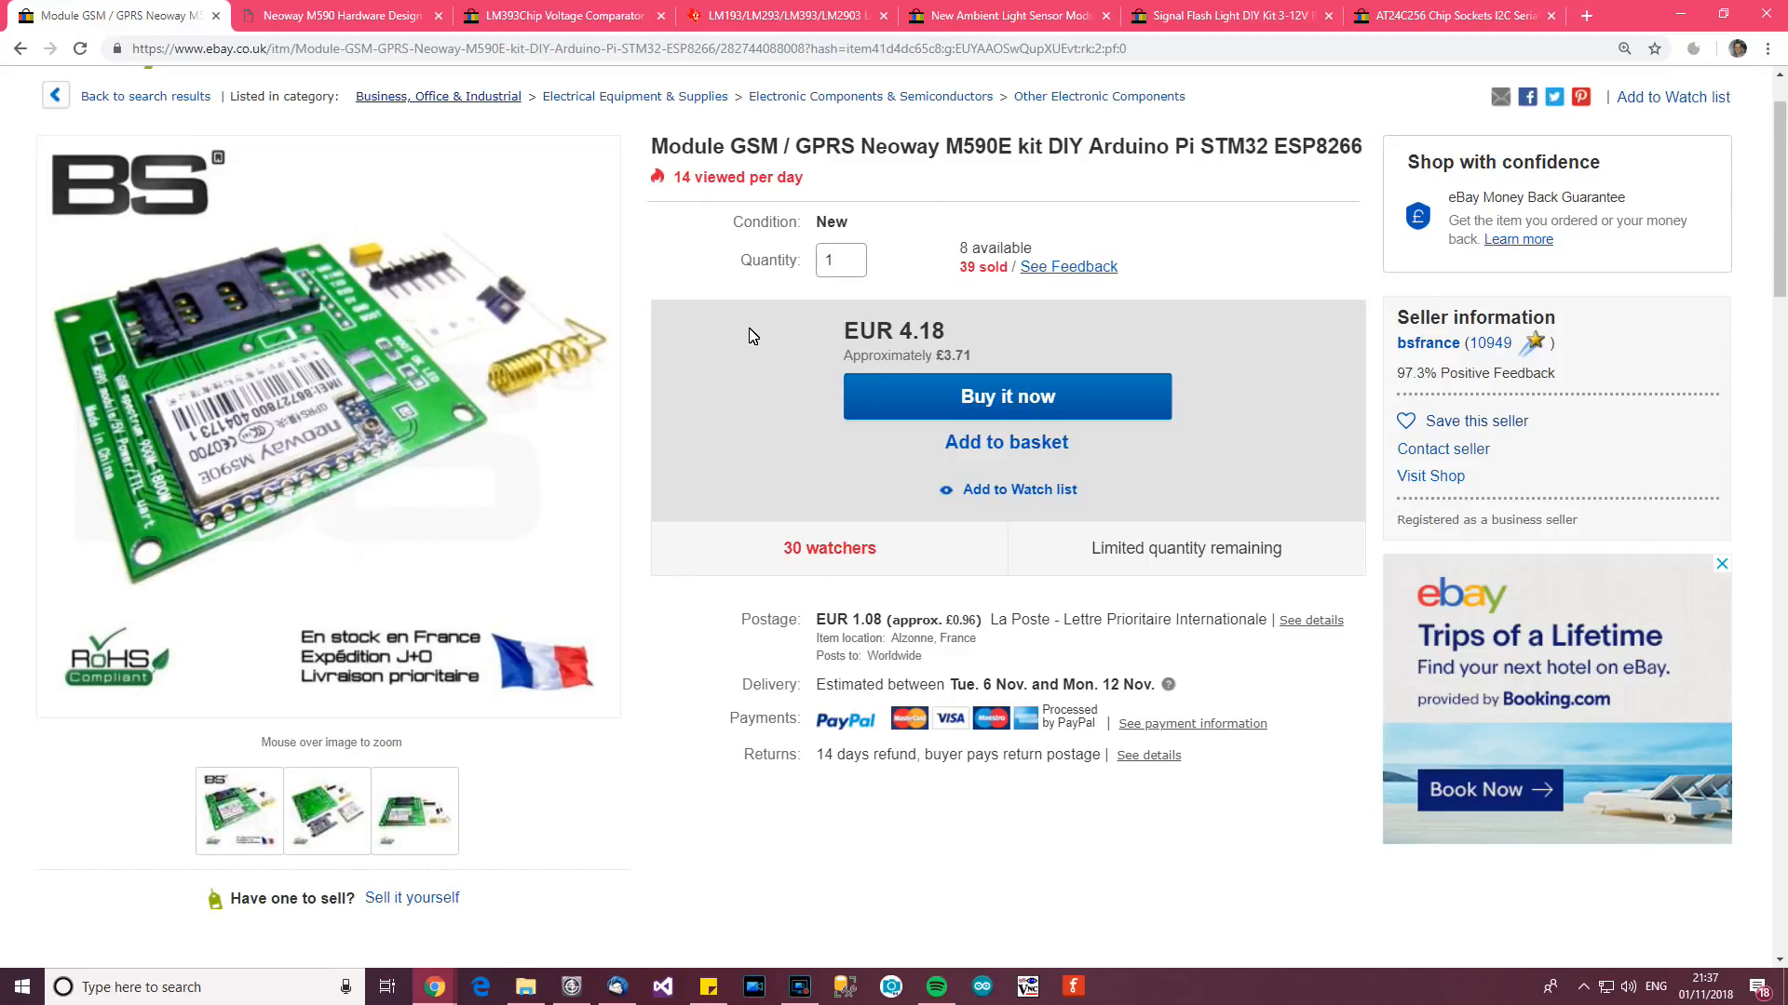
pyautogui.moveTo(922, 335)
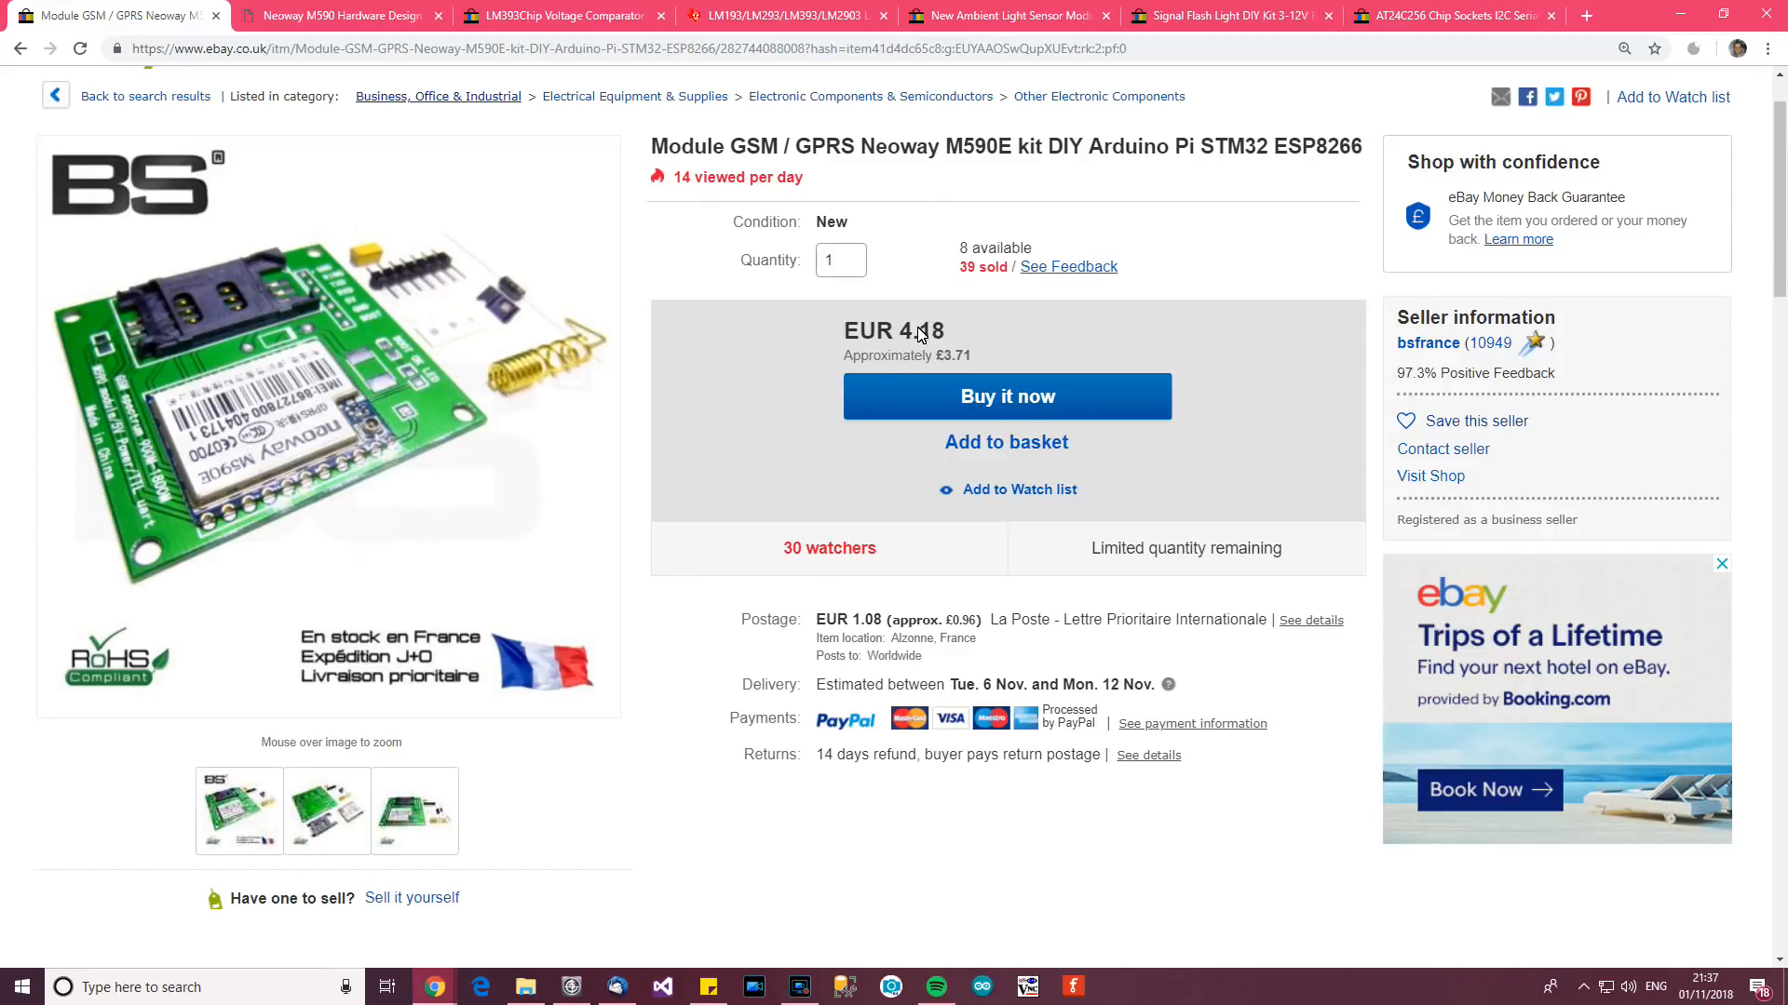
pyautogui.moveTo(927, 374)
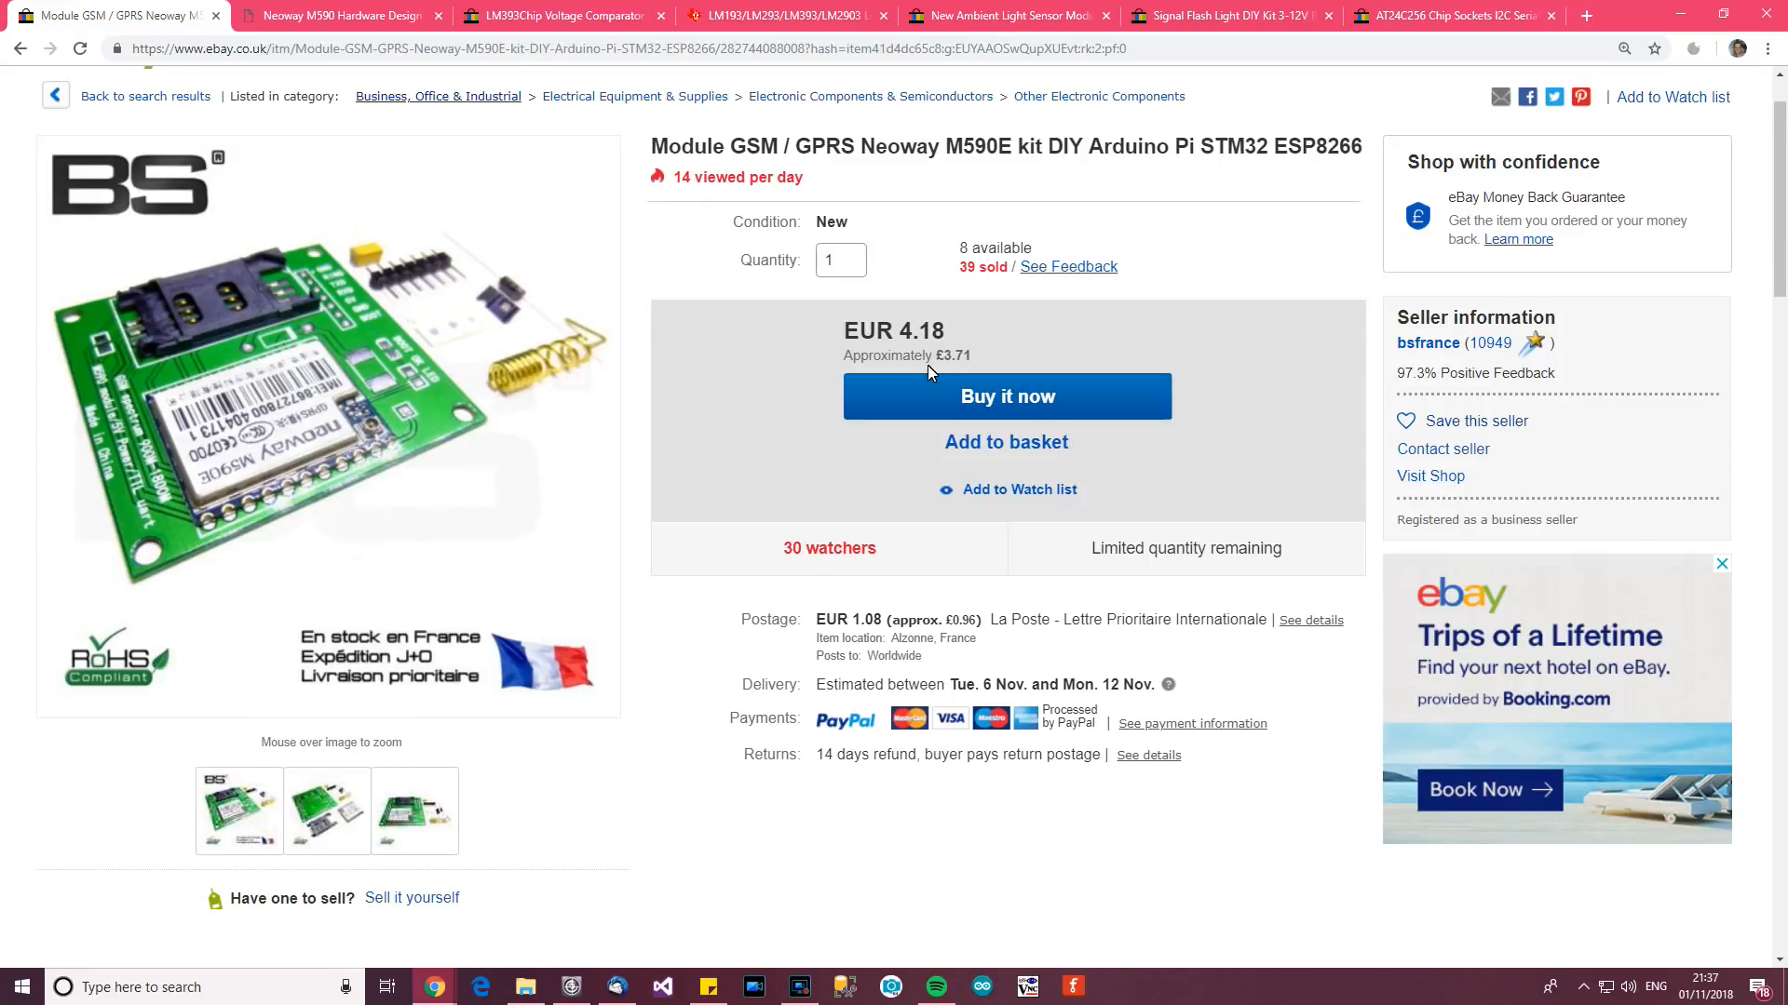
pyautogui.moveTo(1435, 362)
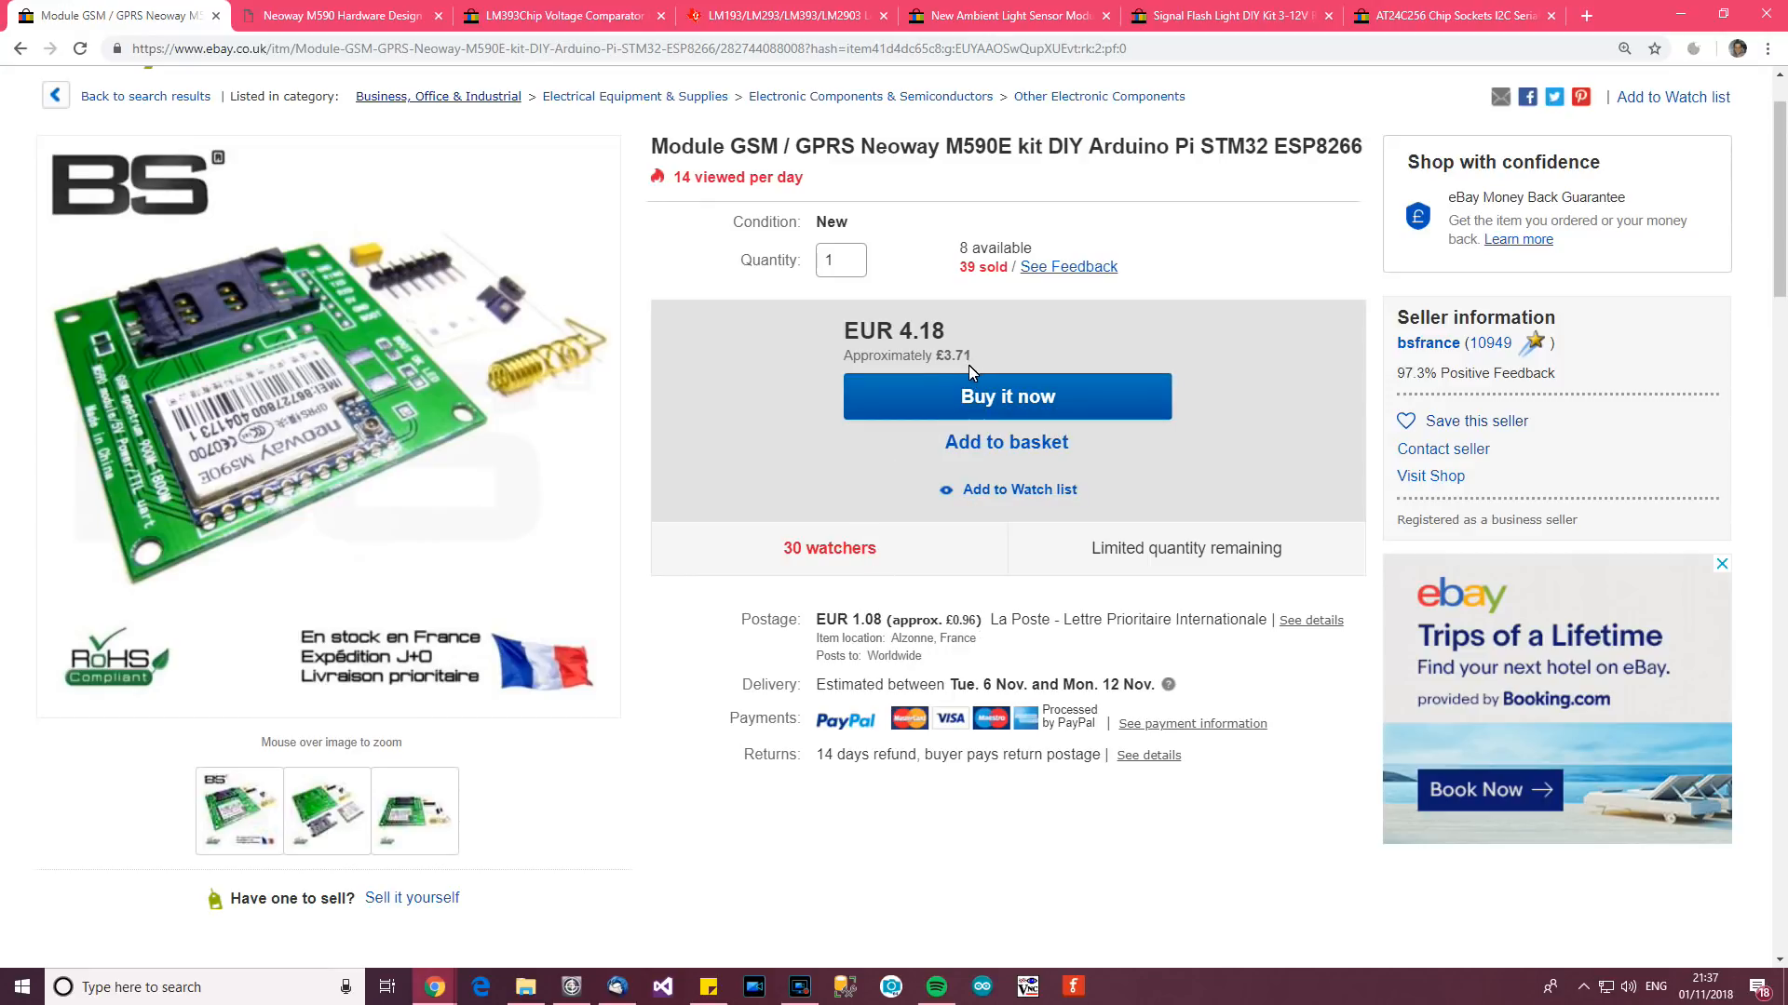
pyautogui.moveTo(803, 234)
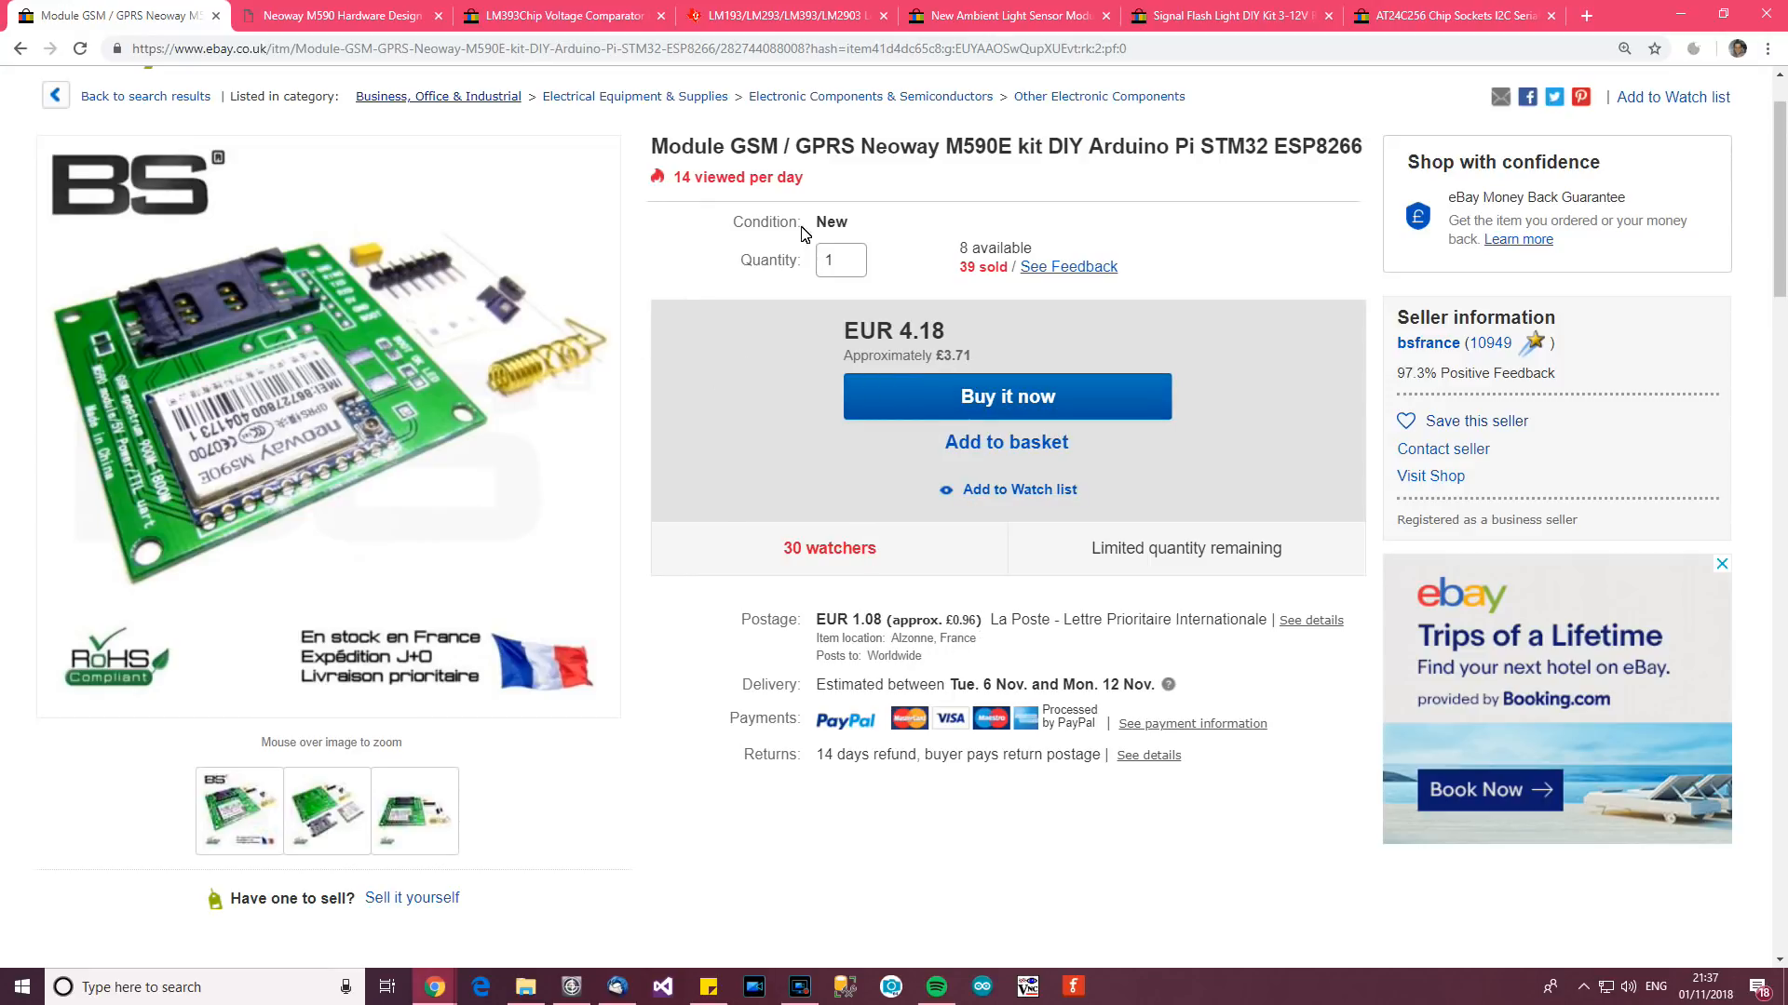
pyautogui.scroll(3)
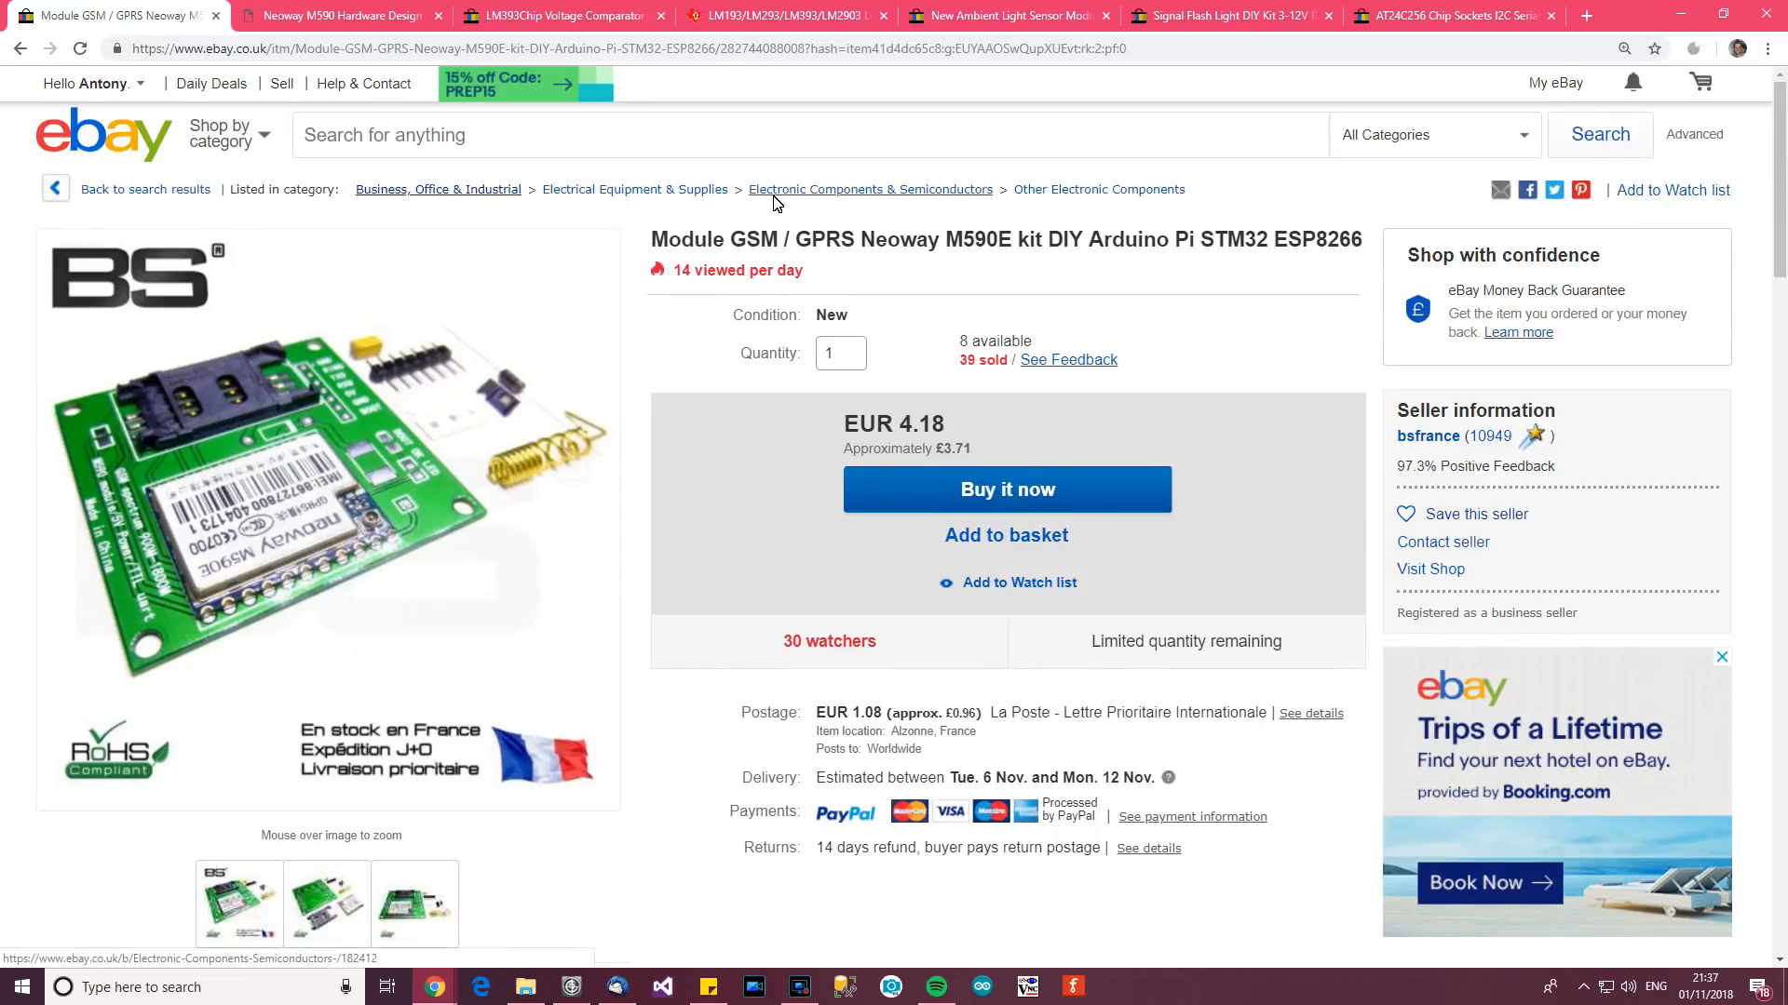
pyautogui.scroll(-3)
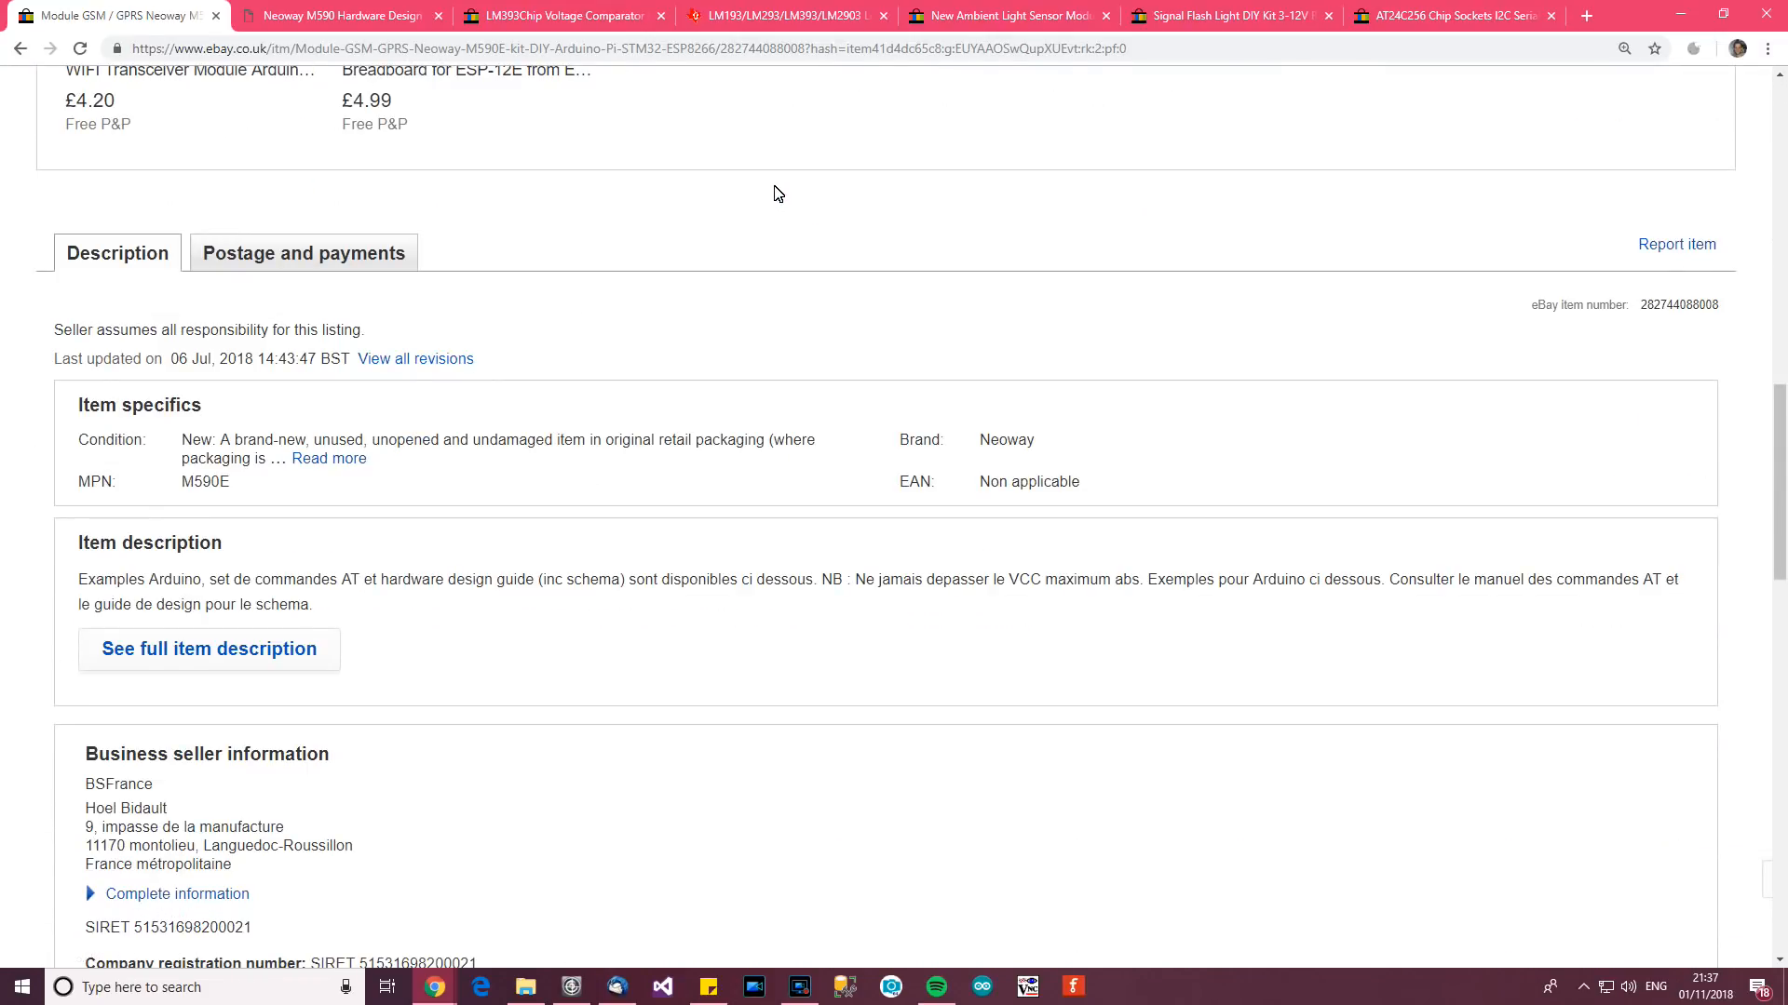
pyautogui.scroll(-3)
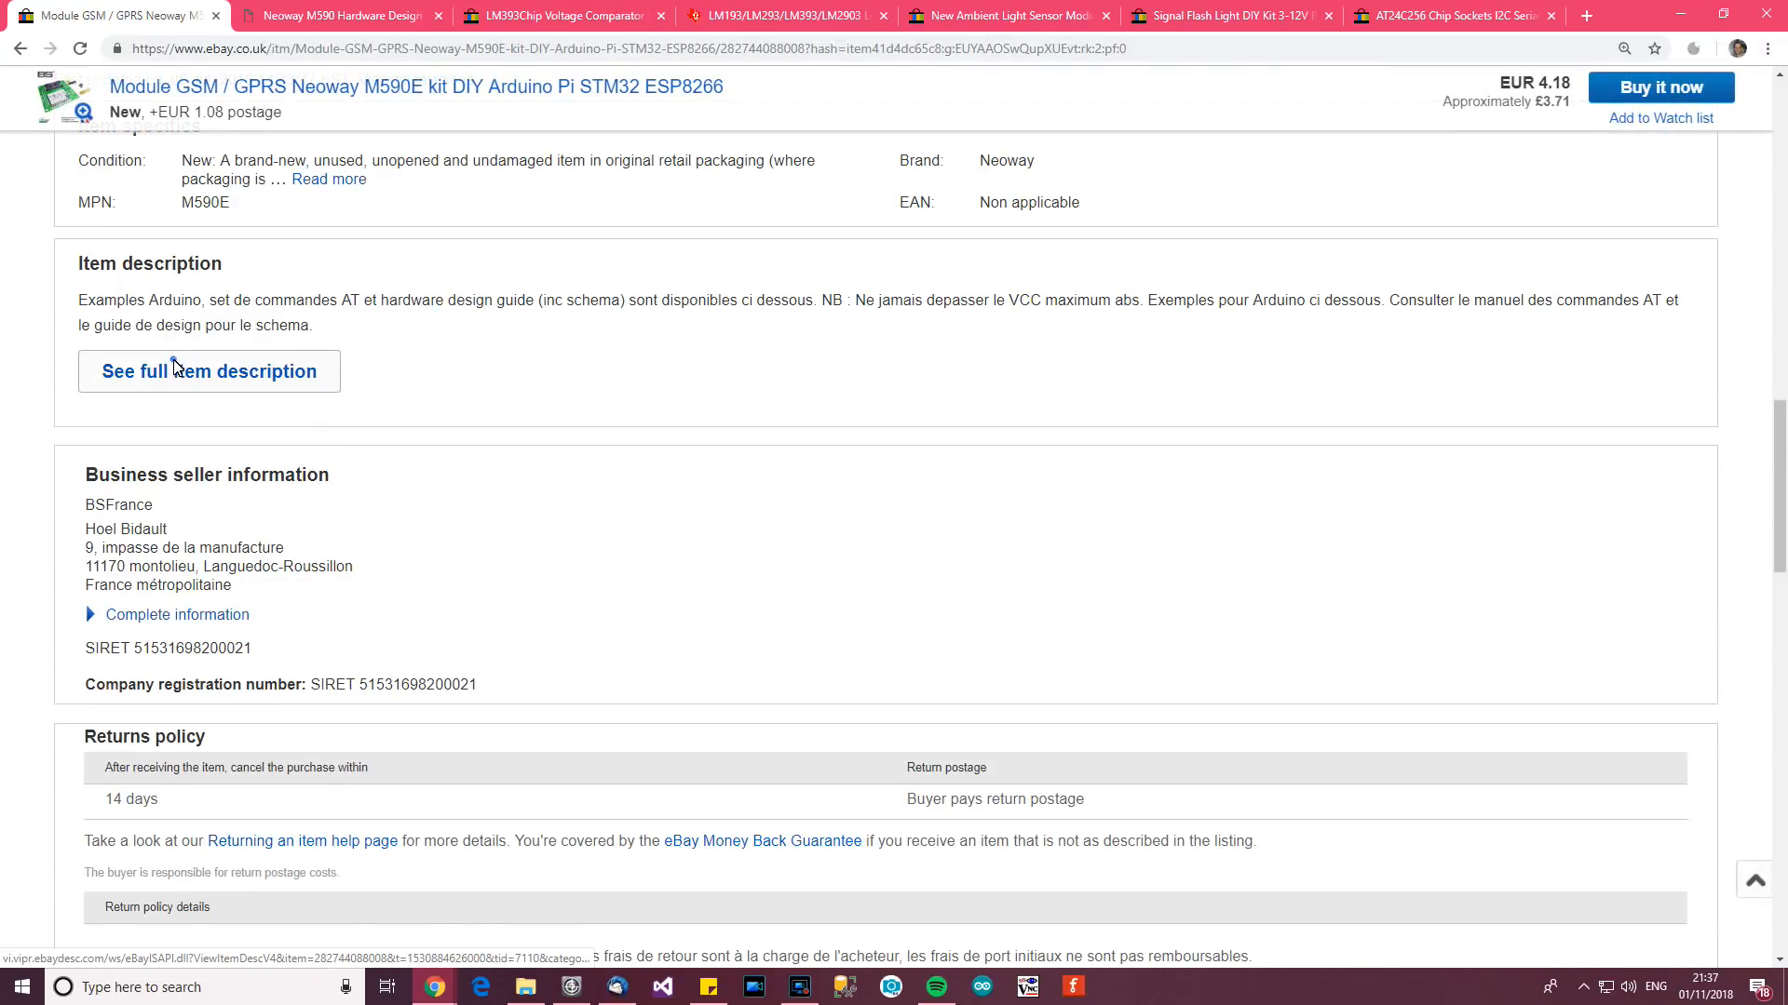
pyautogui.click(208, 370)
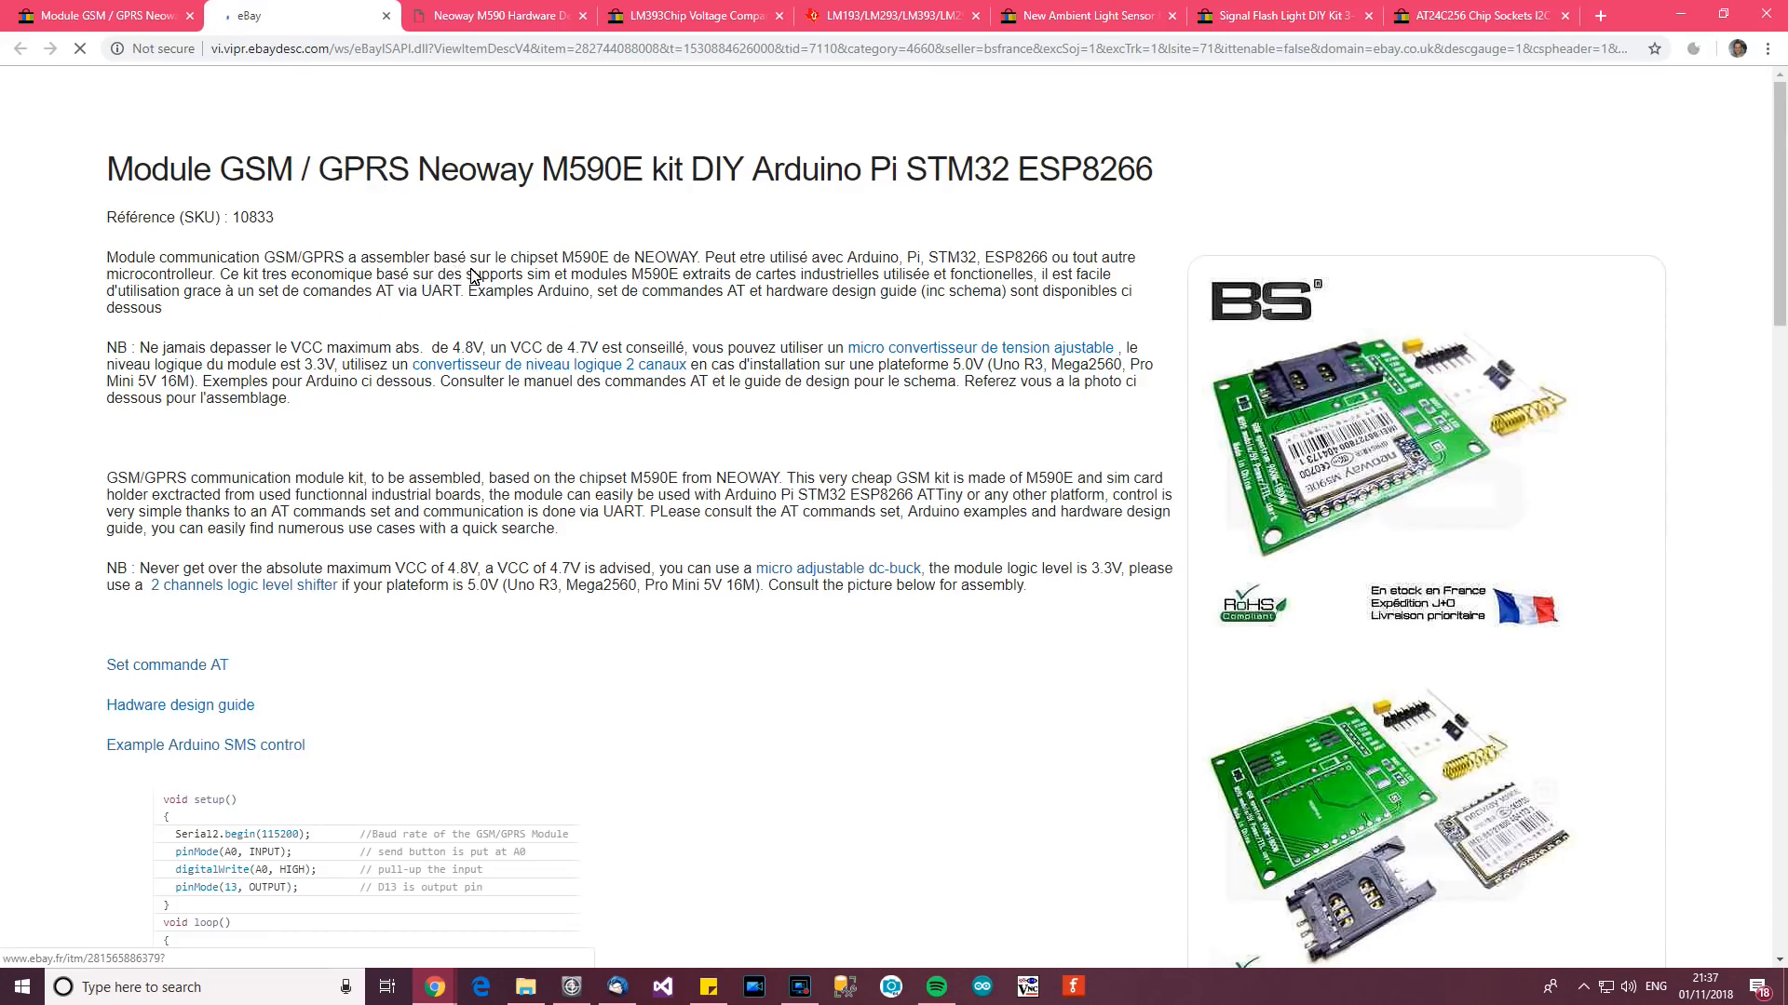
pyautogui.scroll(-3)
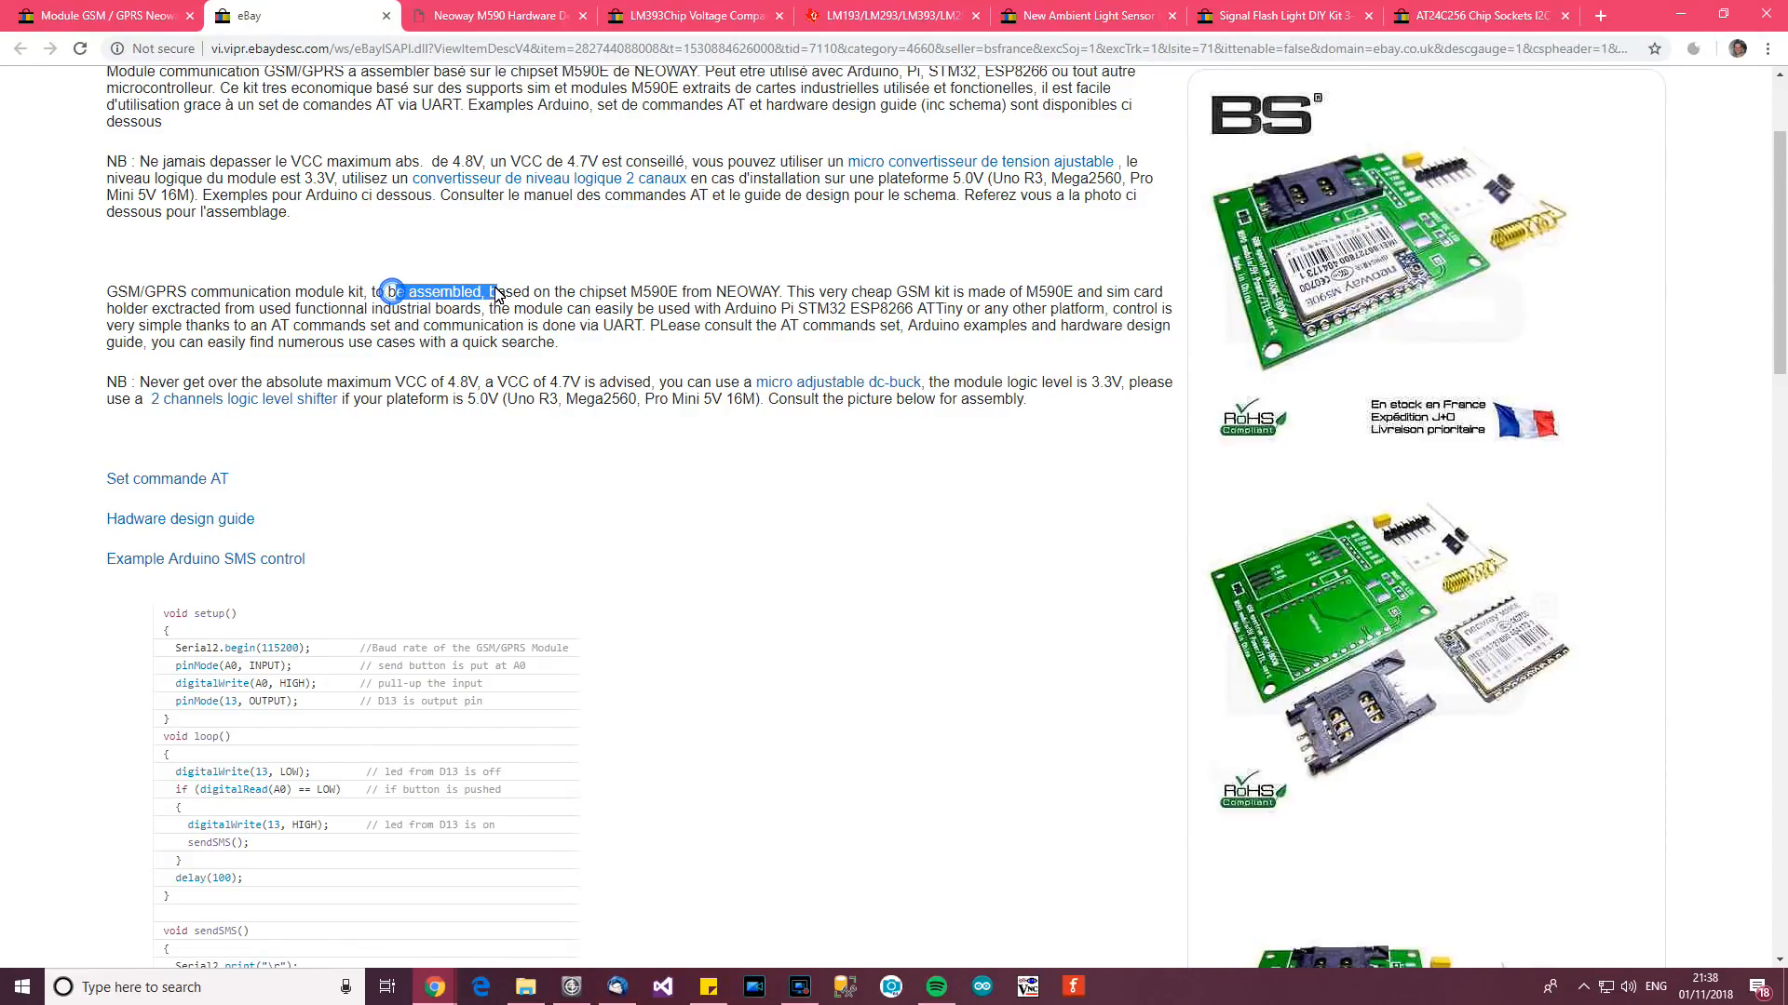
pyautogui.click(789, 293)
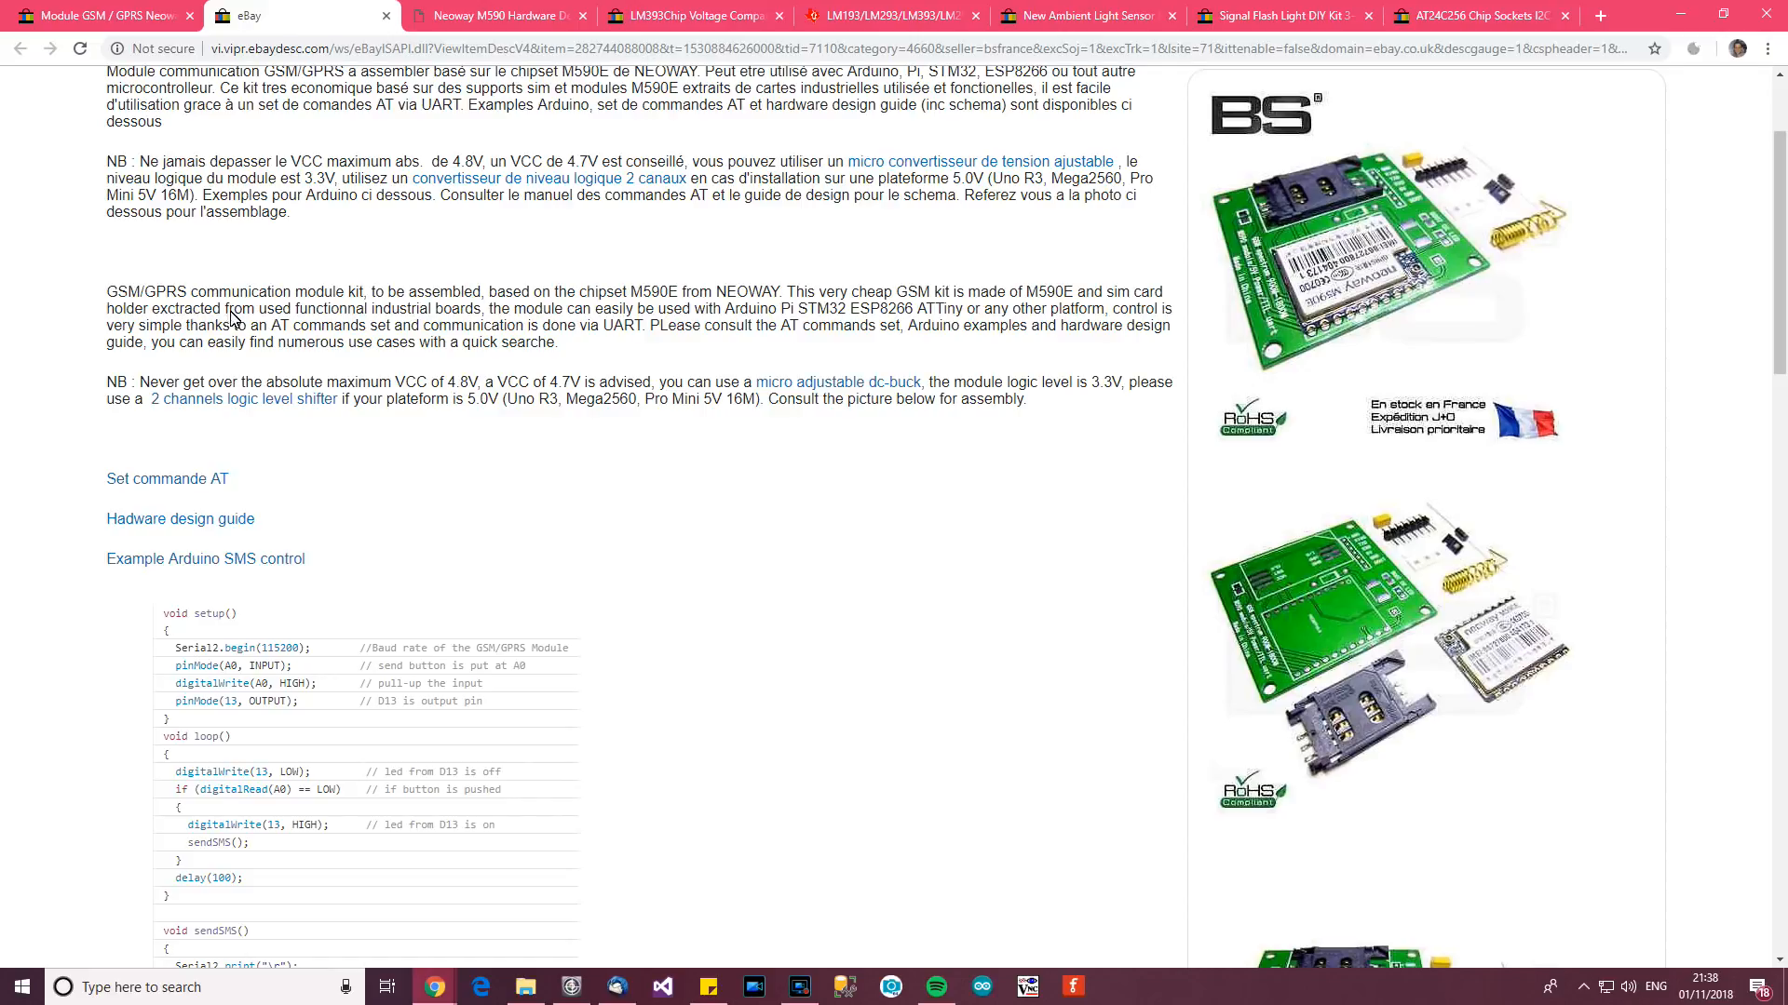
pyautogui.moveTo(698, 313)
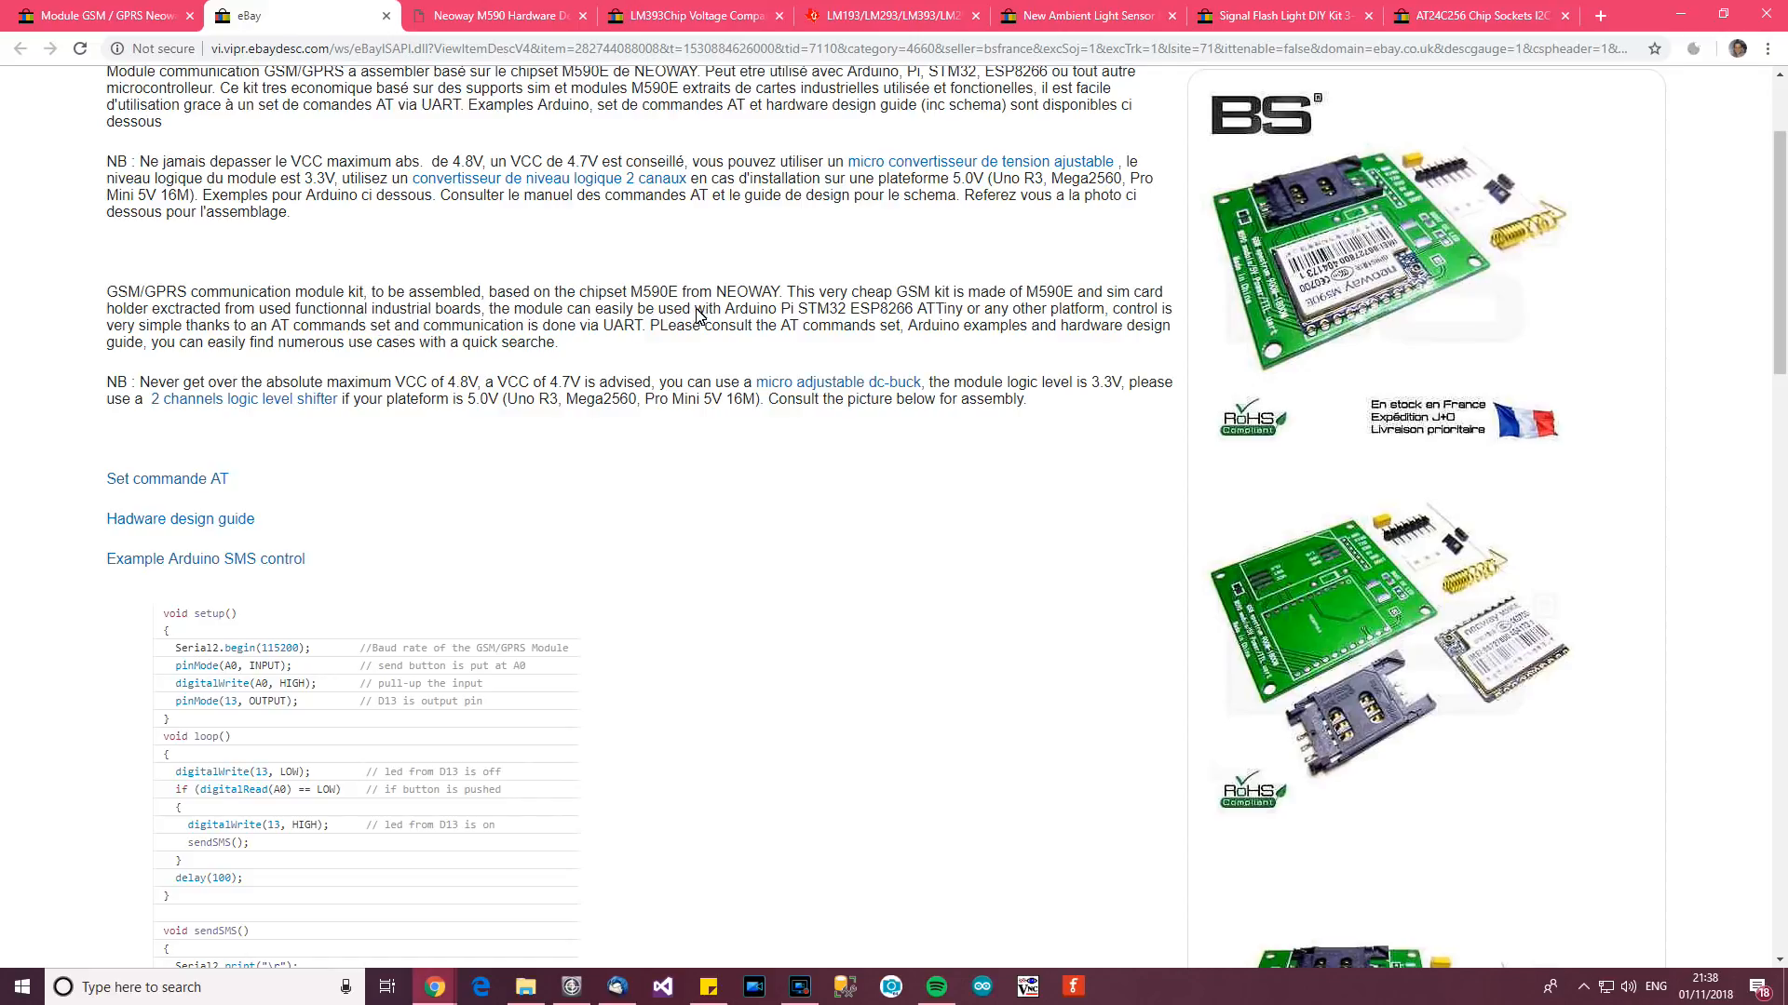
pyautogui.doubleClick(1043, 307)
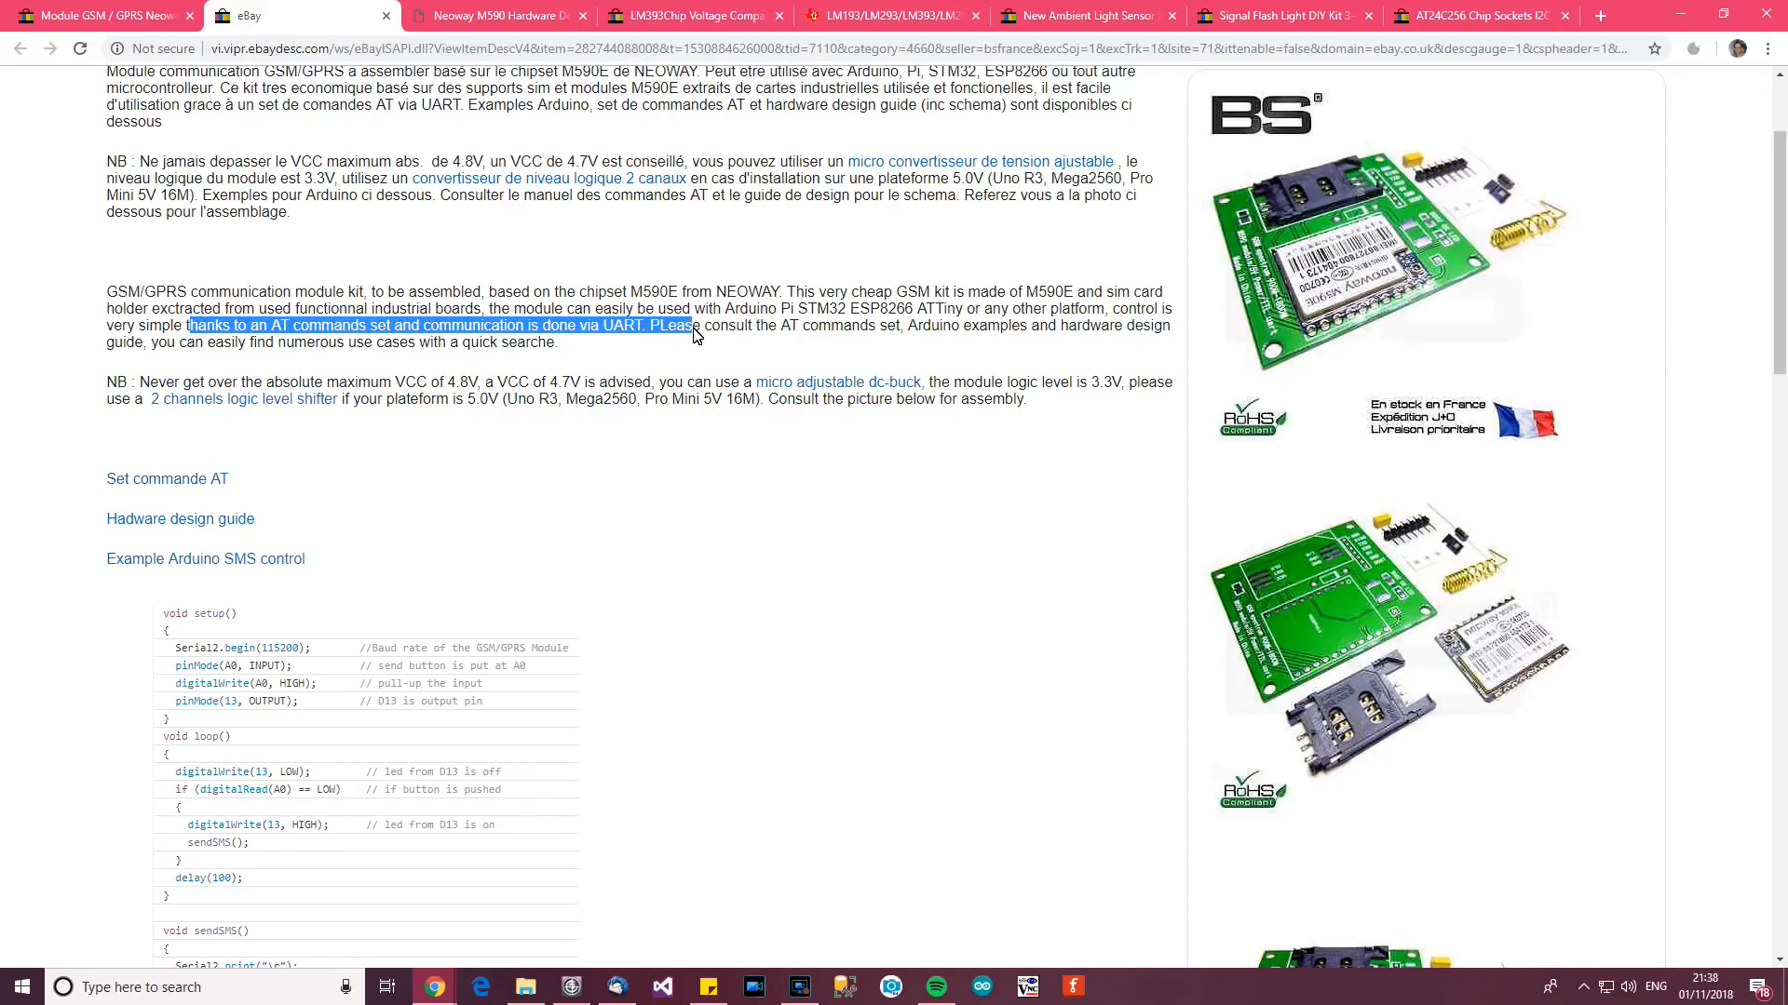
pyautogui.doubleClick(613, 326)
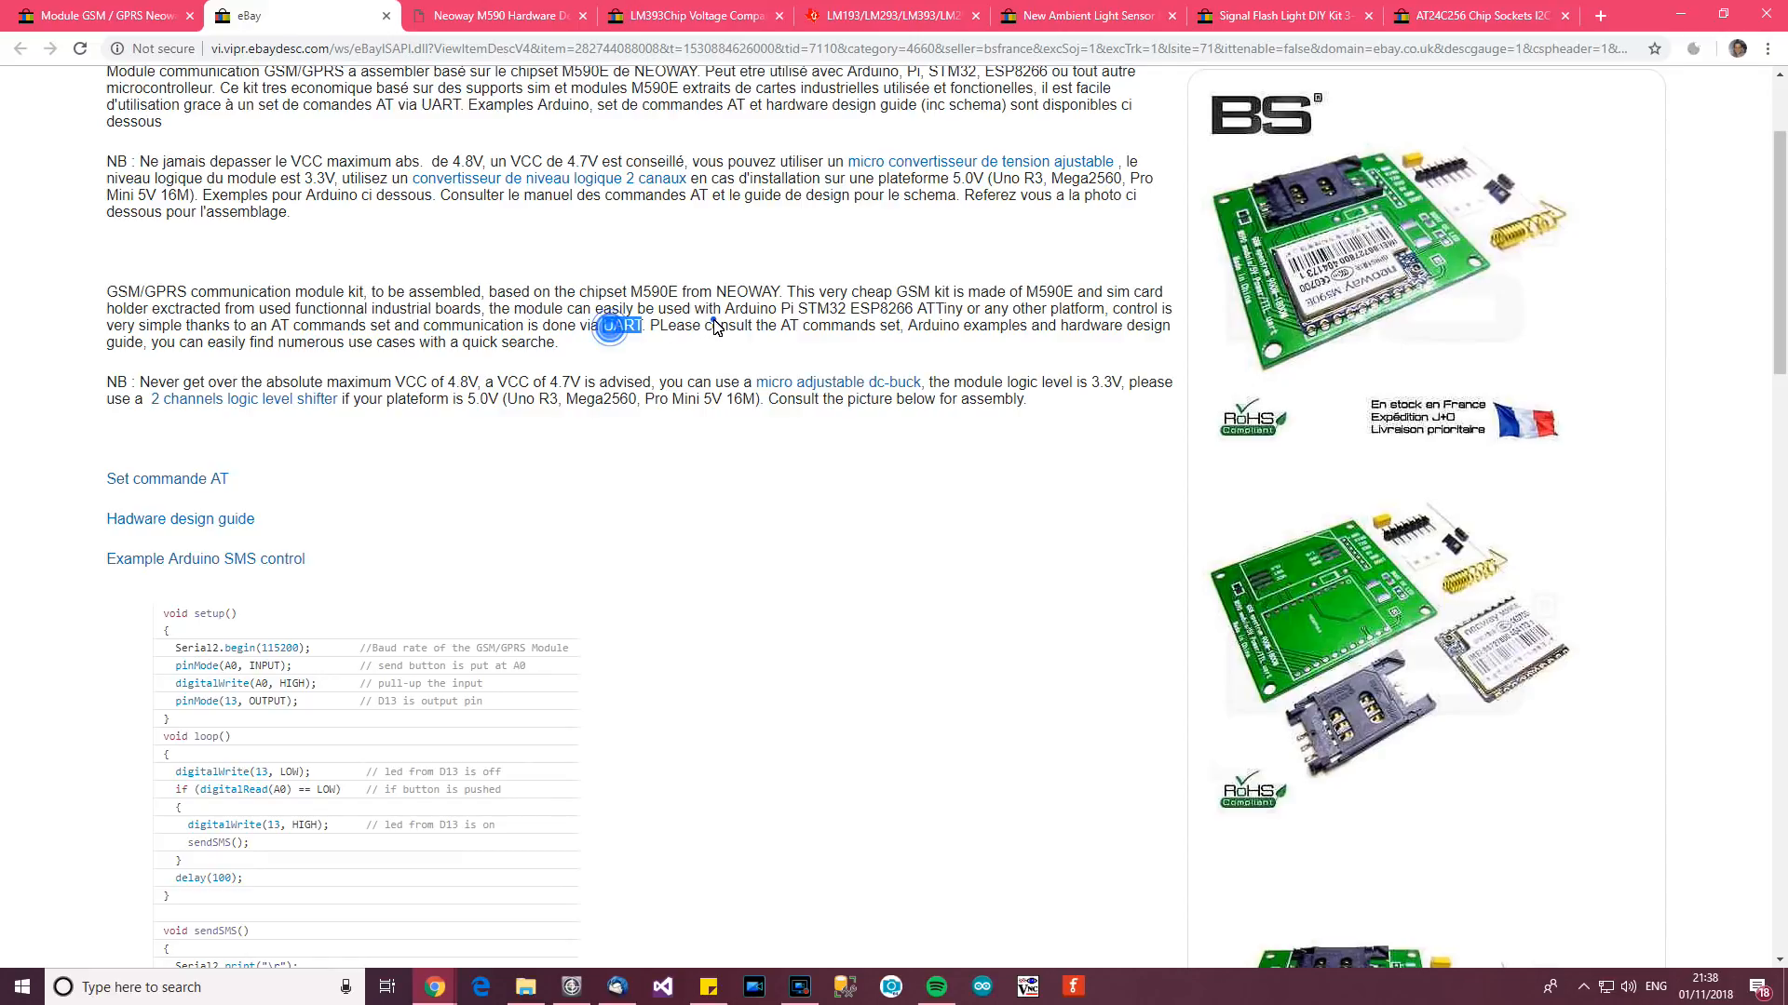
pyautogui.moveTo(1136, 445)
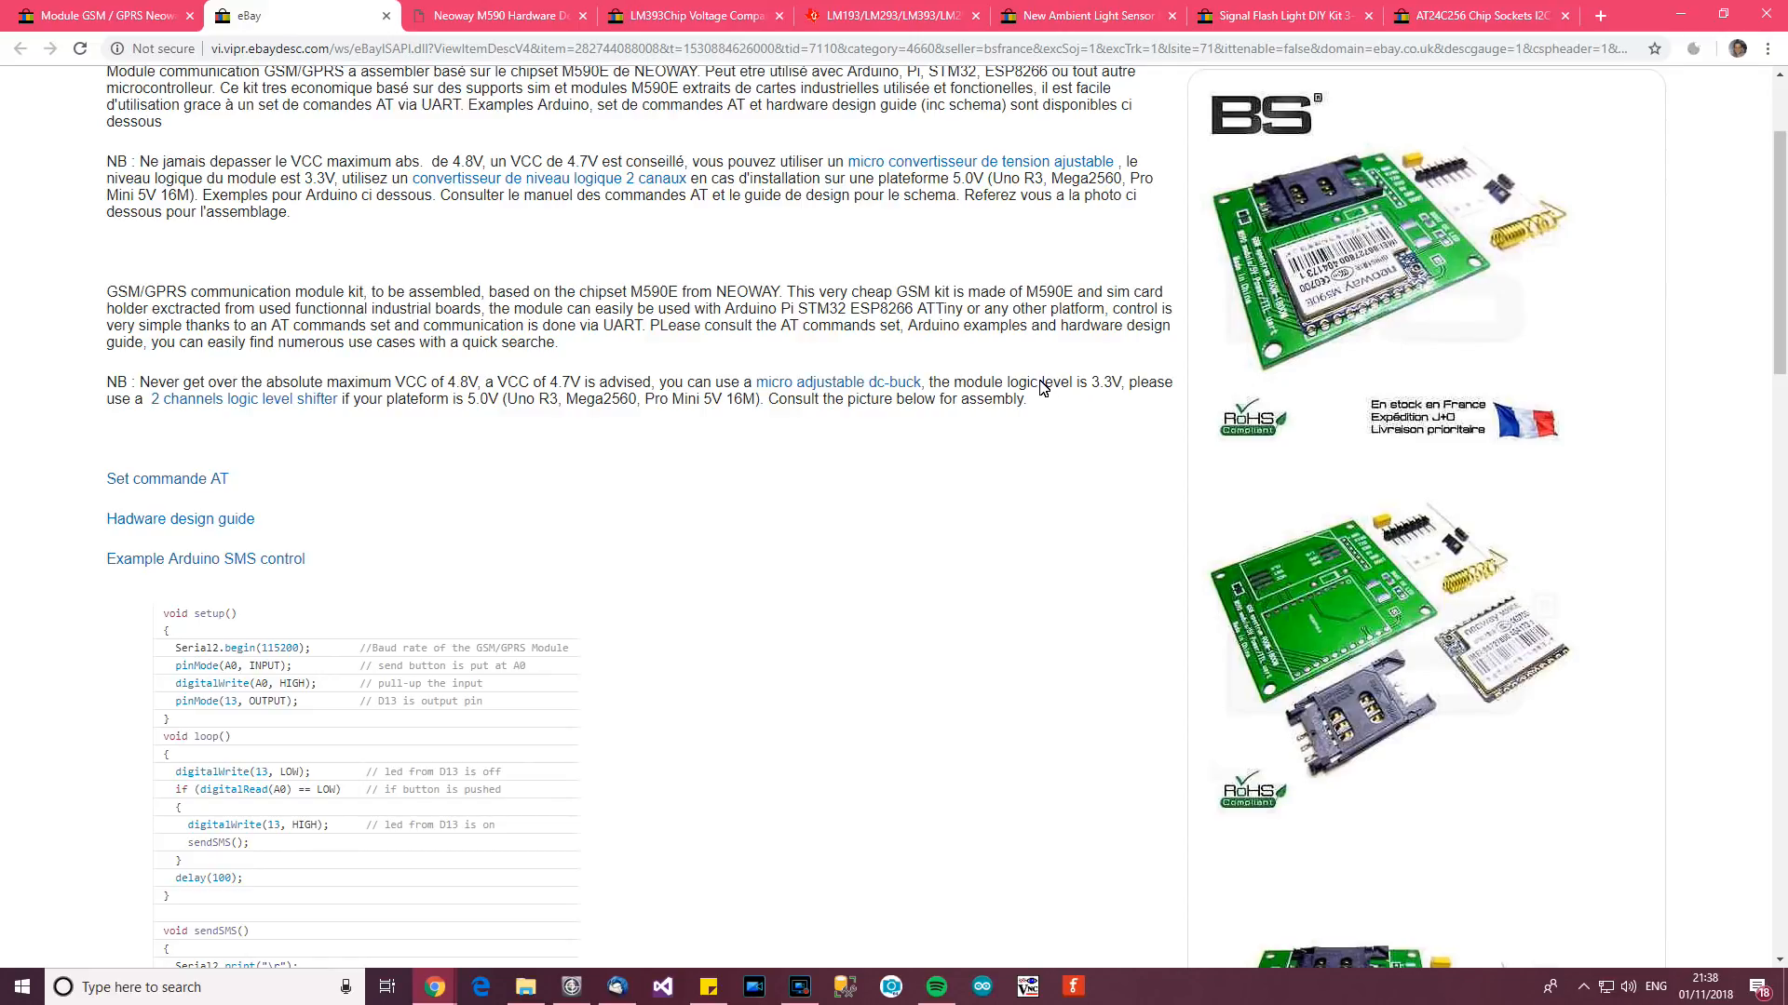
pyautogui.moveTo(1046, 322)
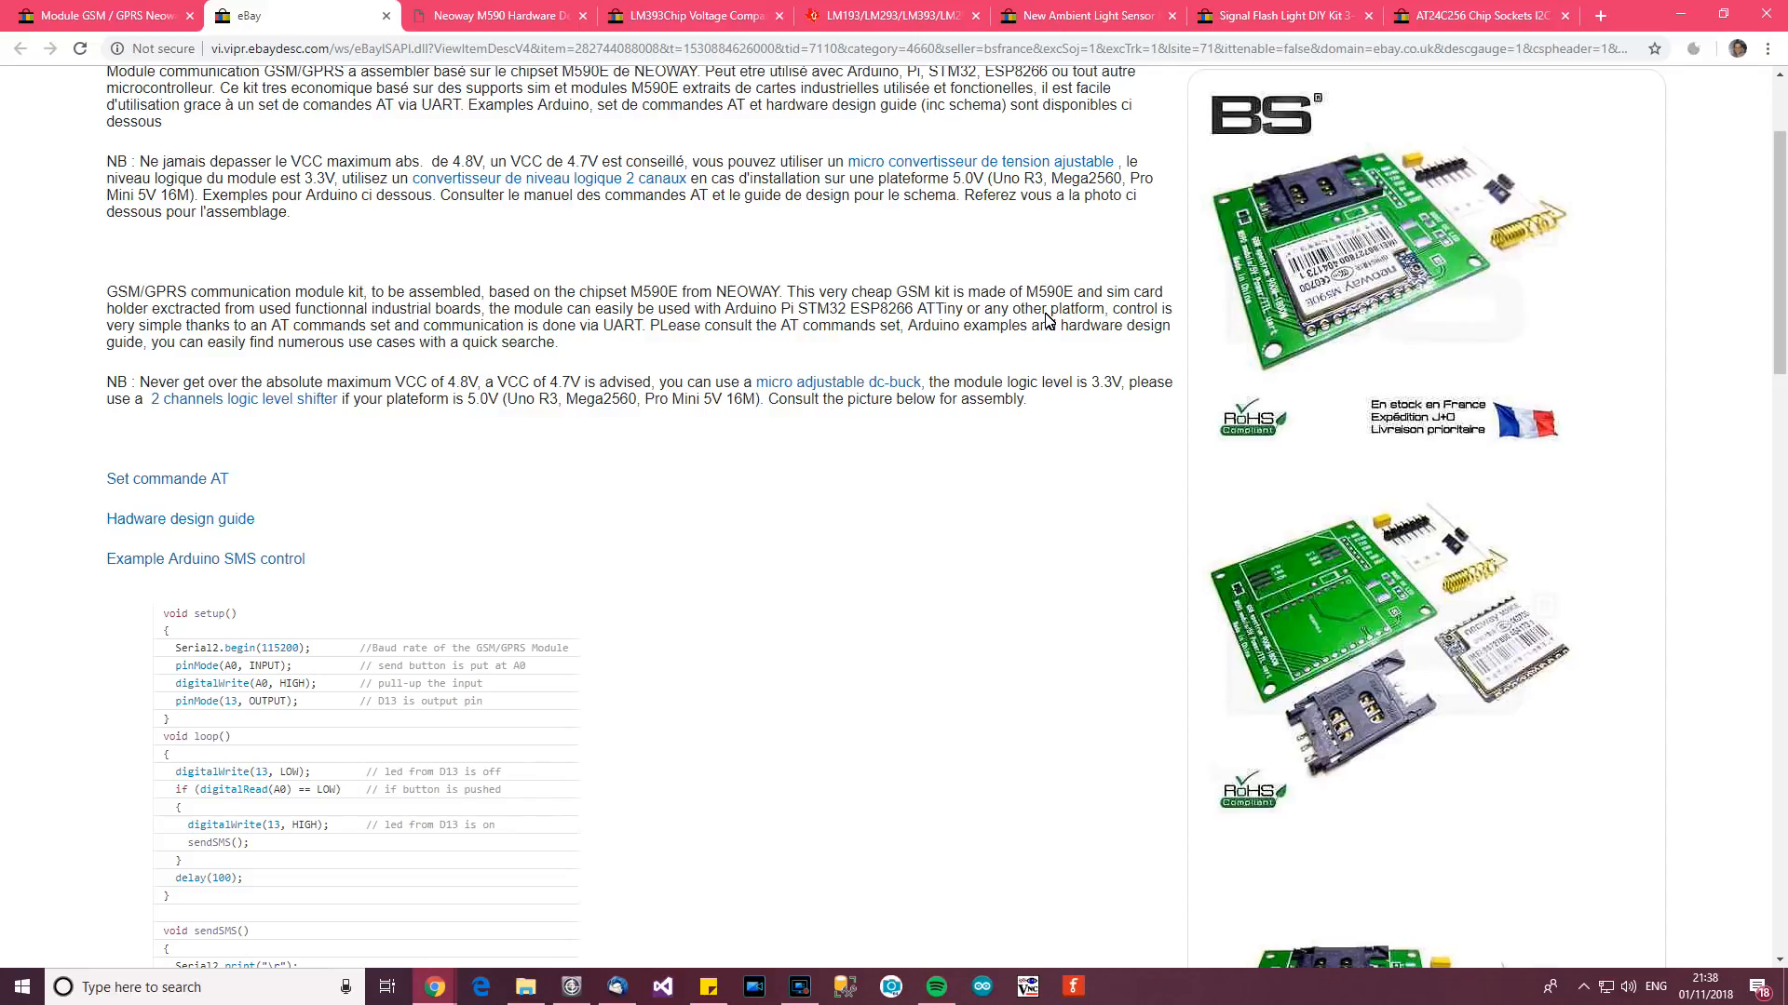
pyautogui.moveTo(808, 374)
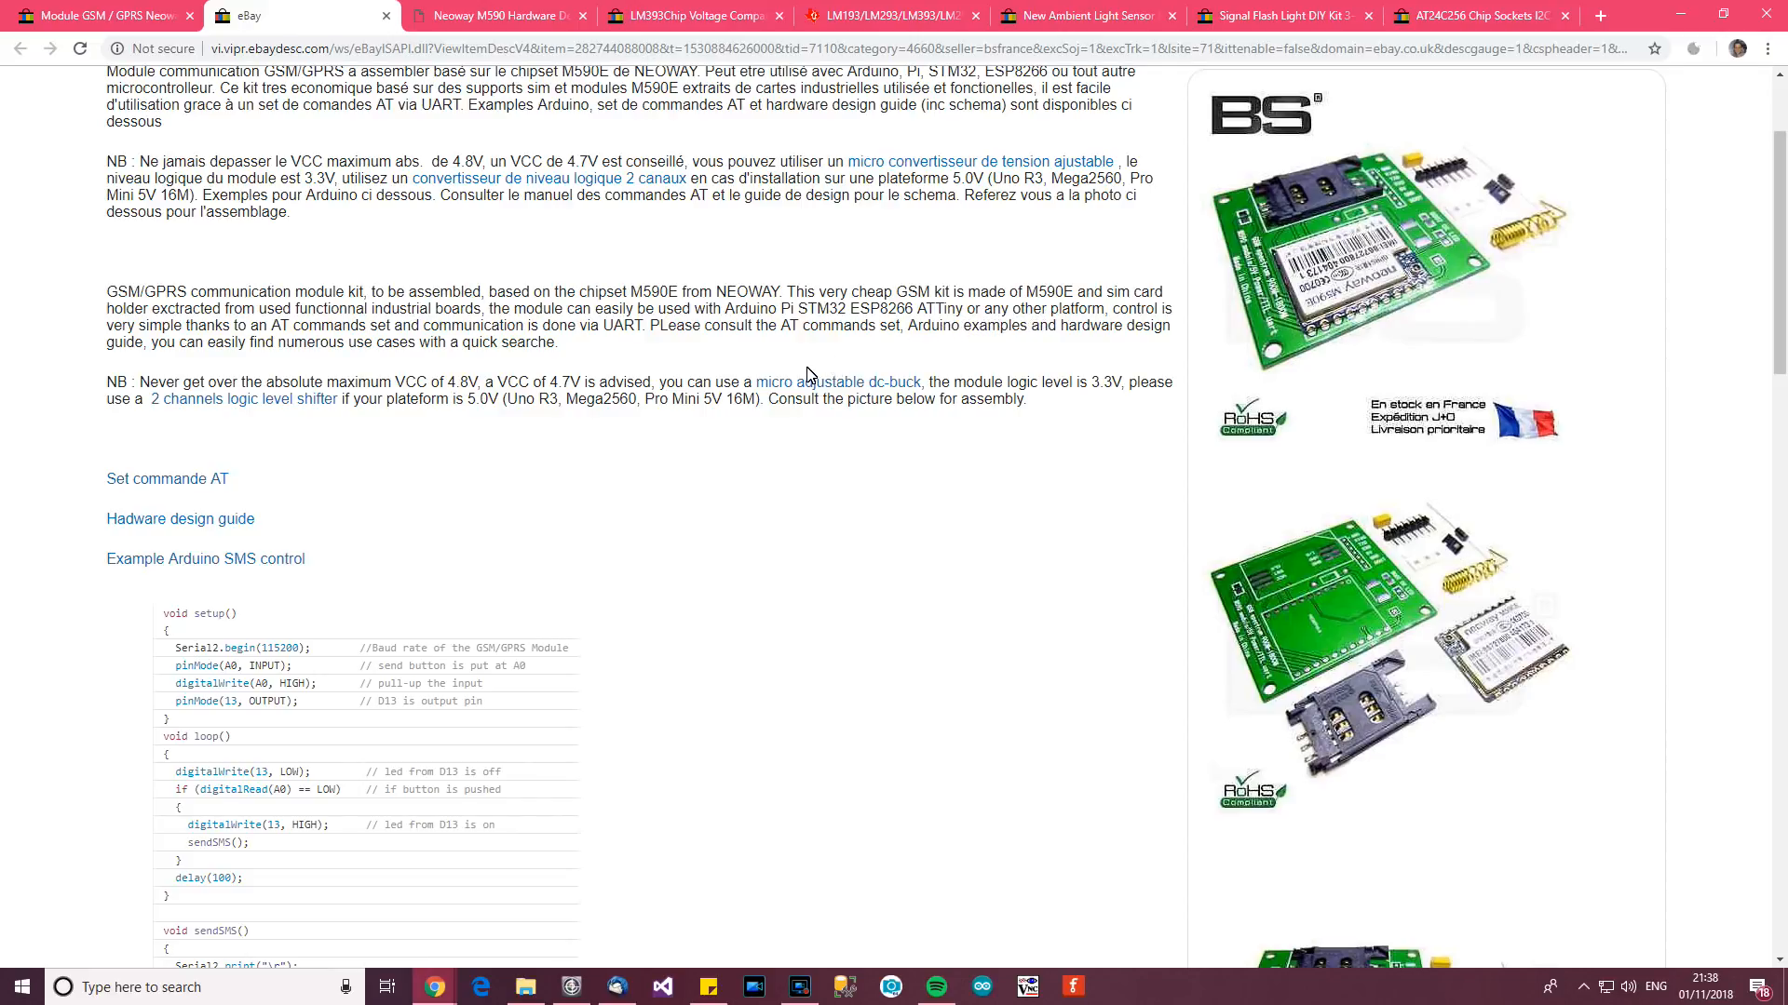
pyautogui.moveTo(296, 374)
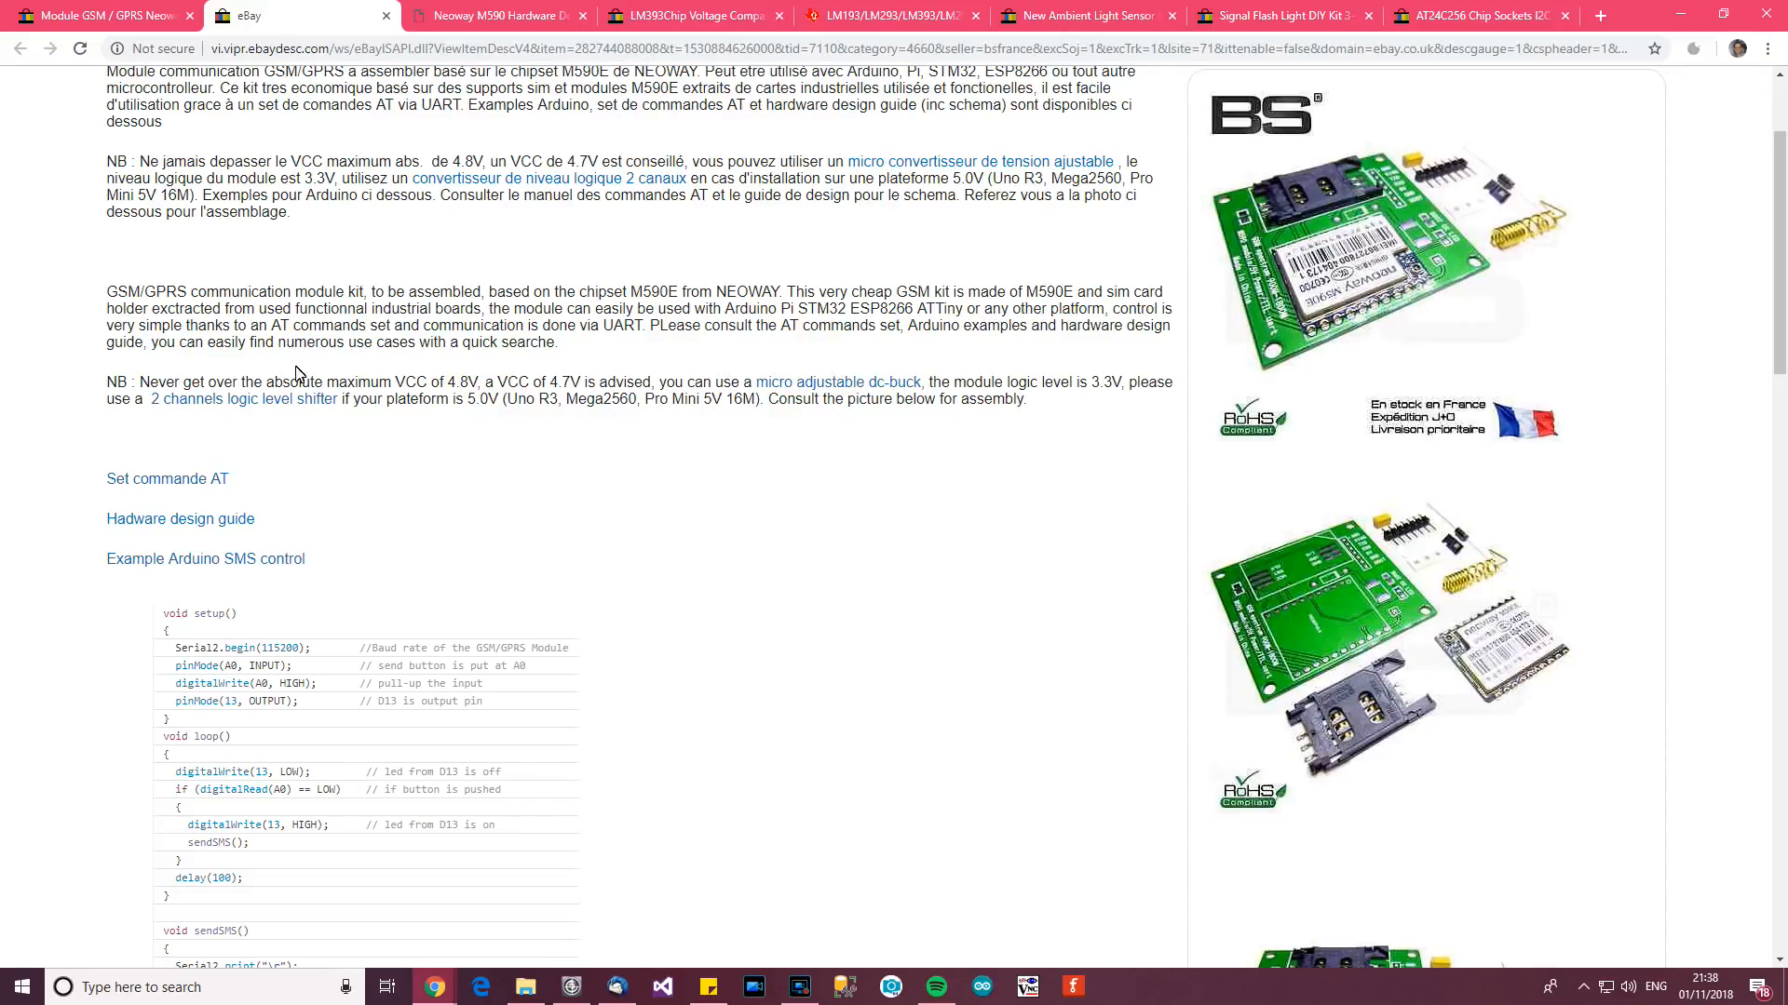
pyautogui.moveTo(1104, 395)
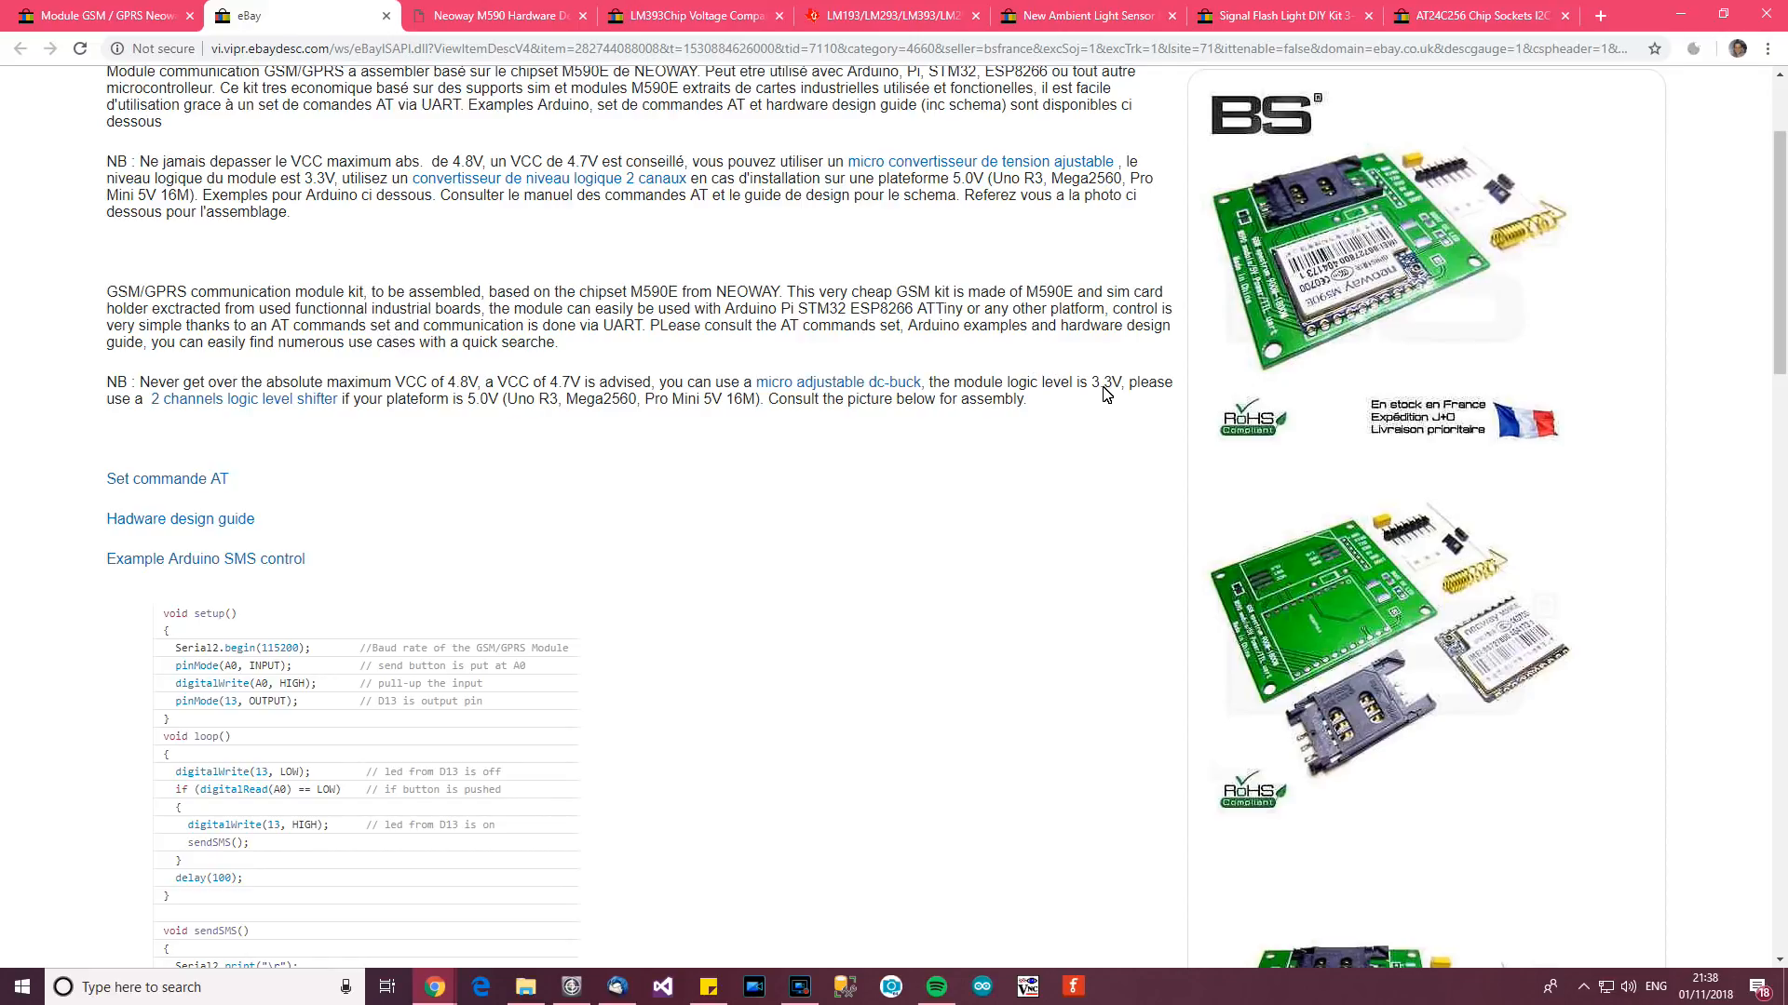
pyautogui.moveTo(802, 384)
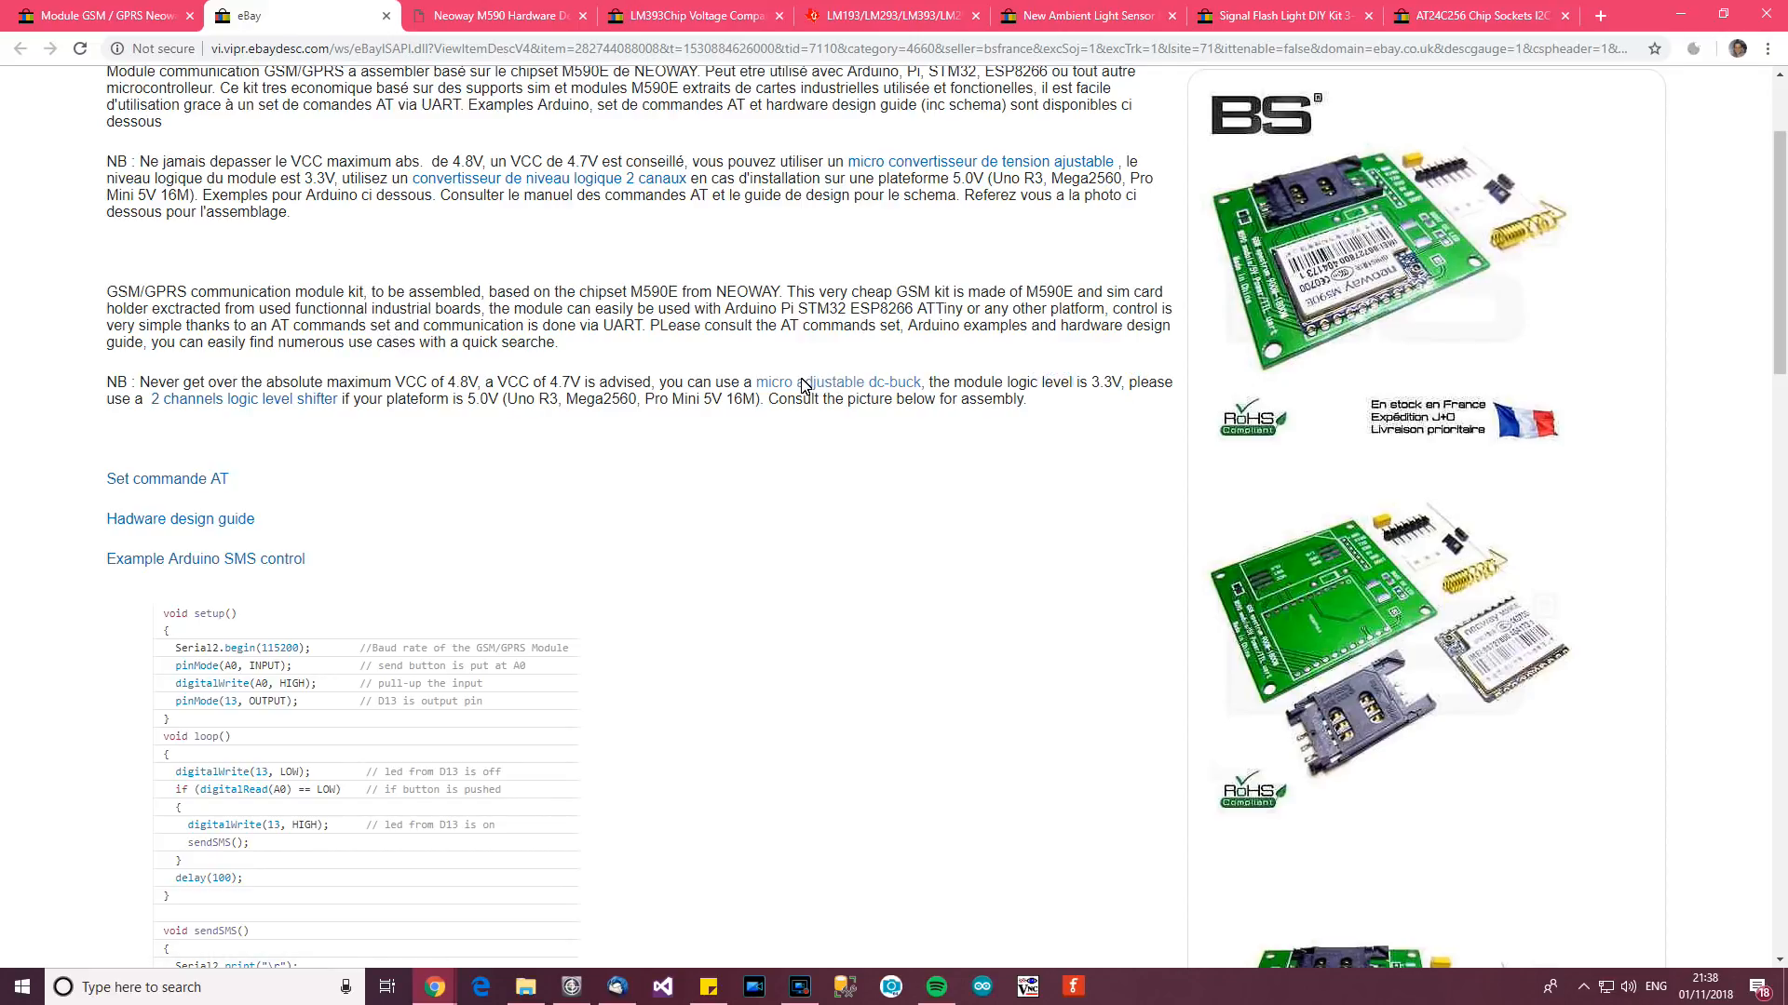
pyautogui.scroll(-3)
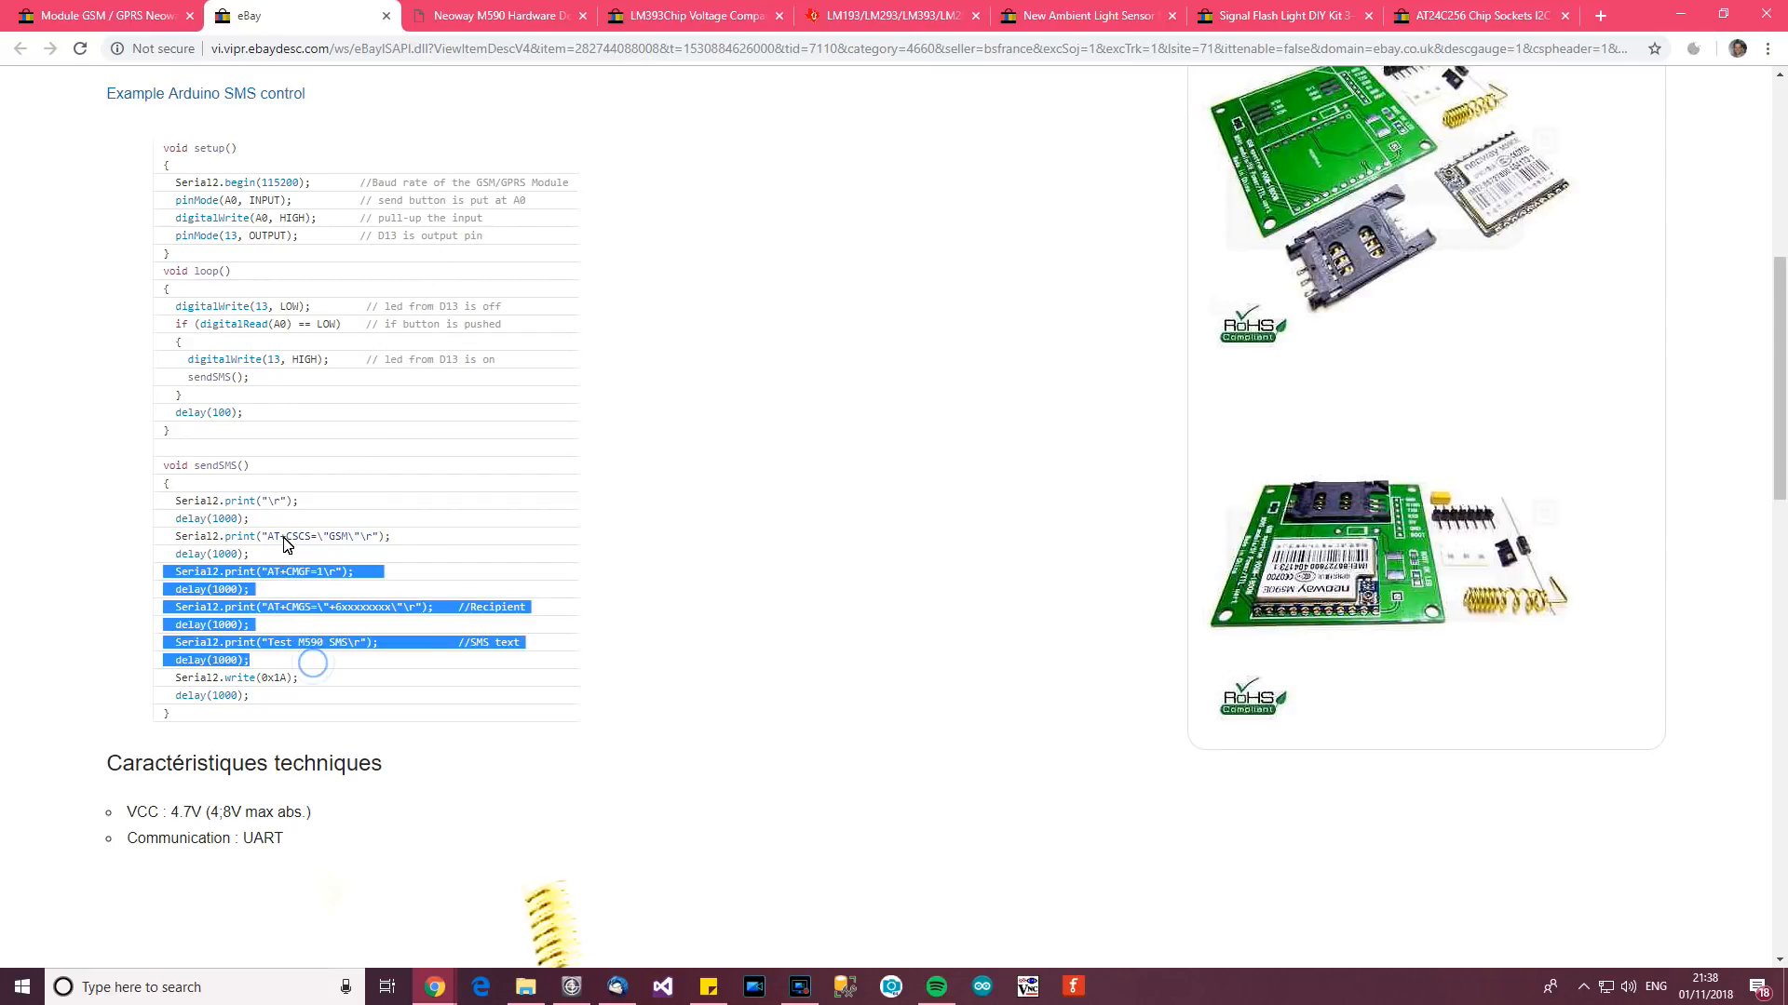
pyautogui.scroll(-3)
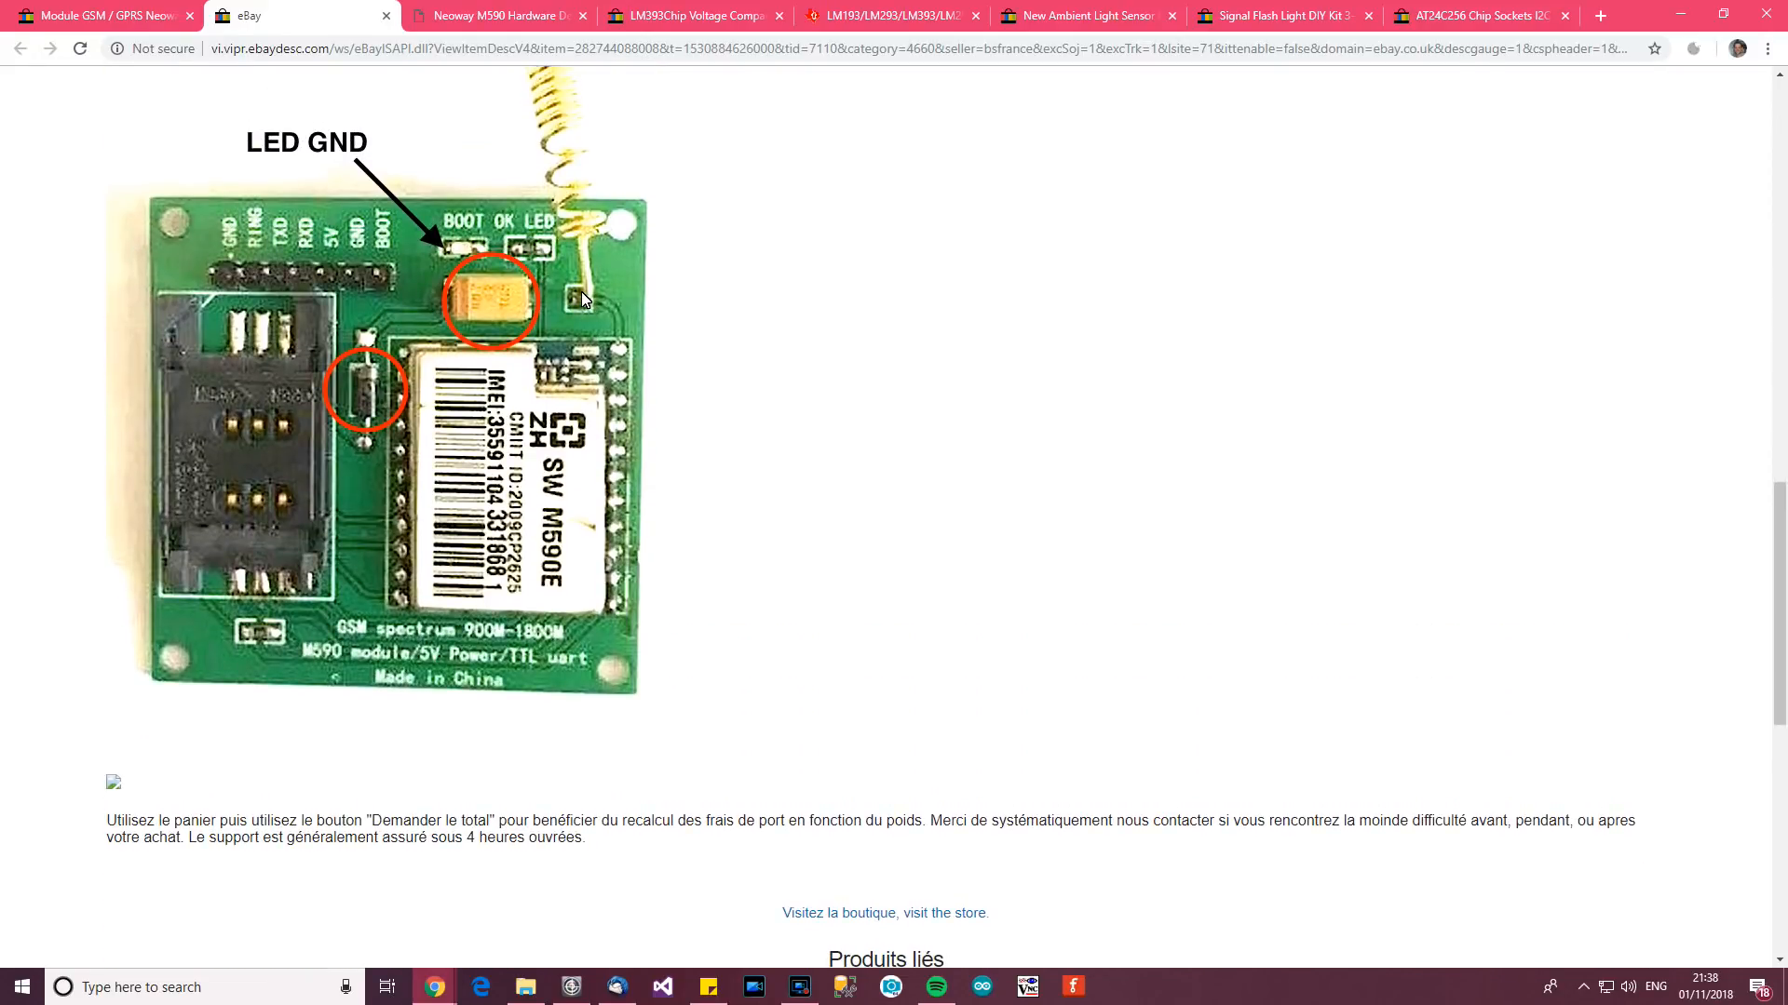
pyautogui.scroll(-3)
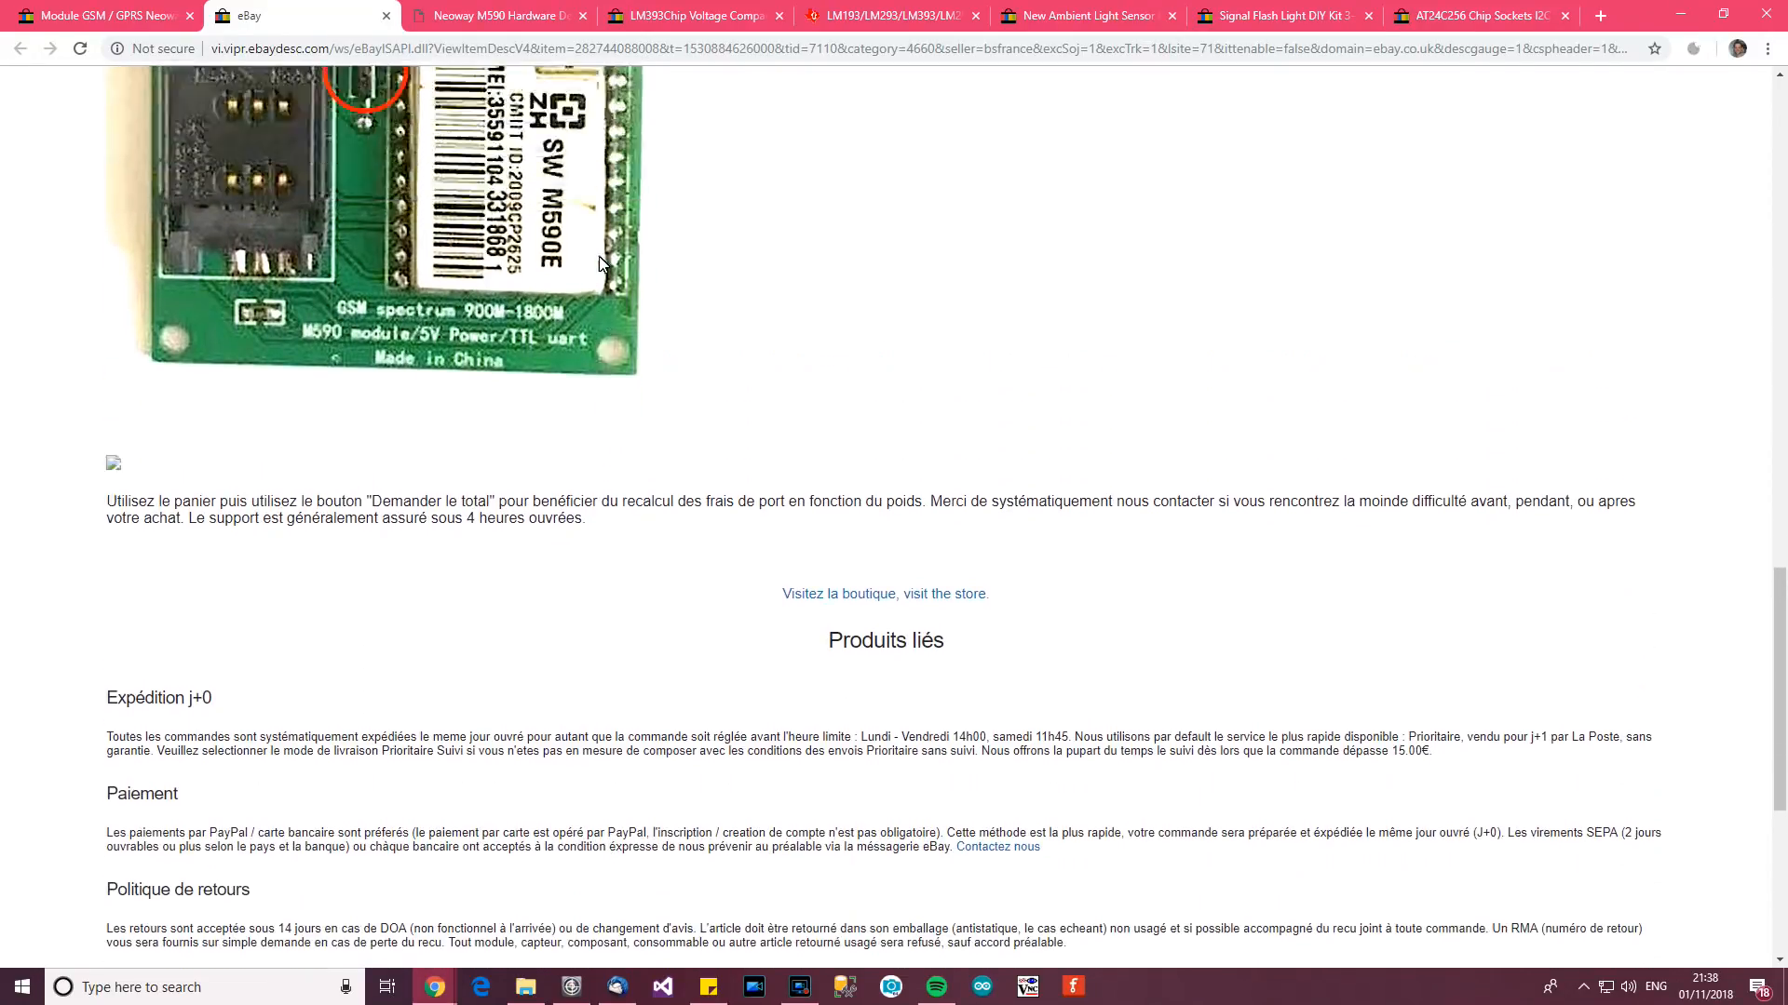
# Switch to the Neoway M590 Hardware Design Manual and read from page 1 to the Overview.
pyautogui.click(490, 15)
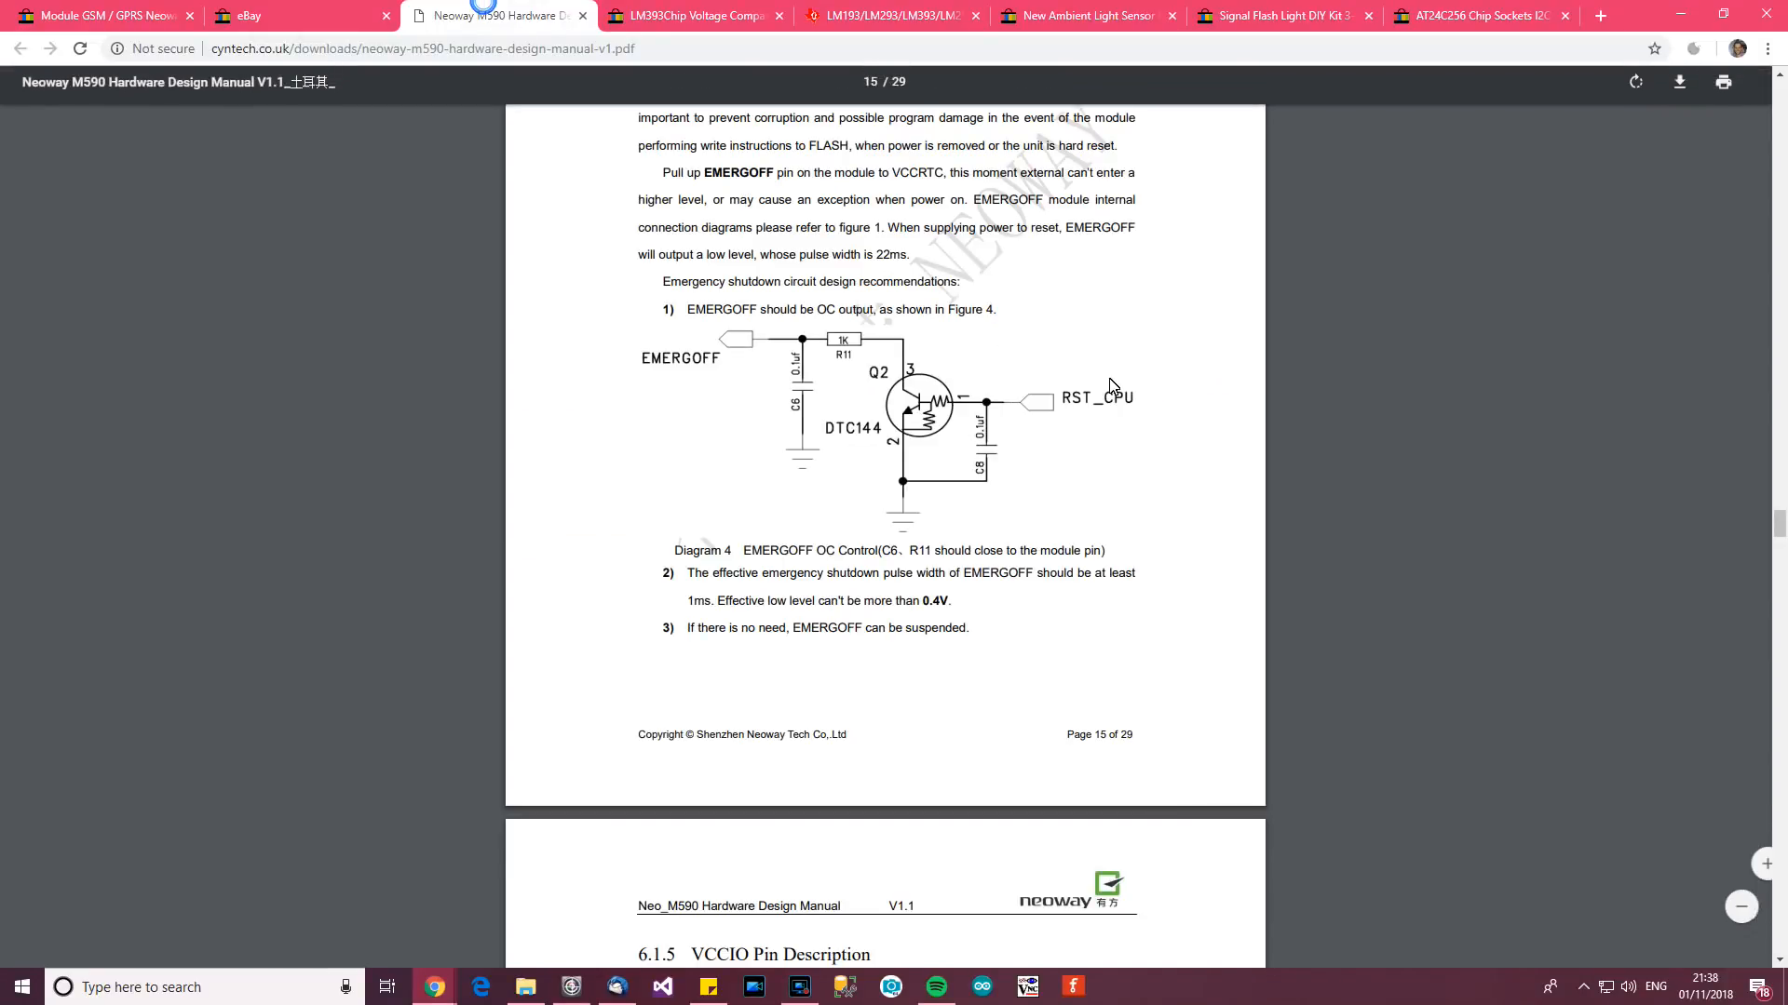
pyautogui.scroll(3)
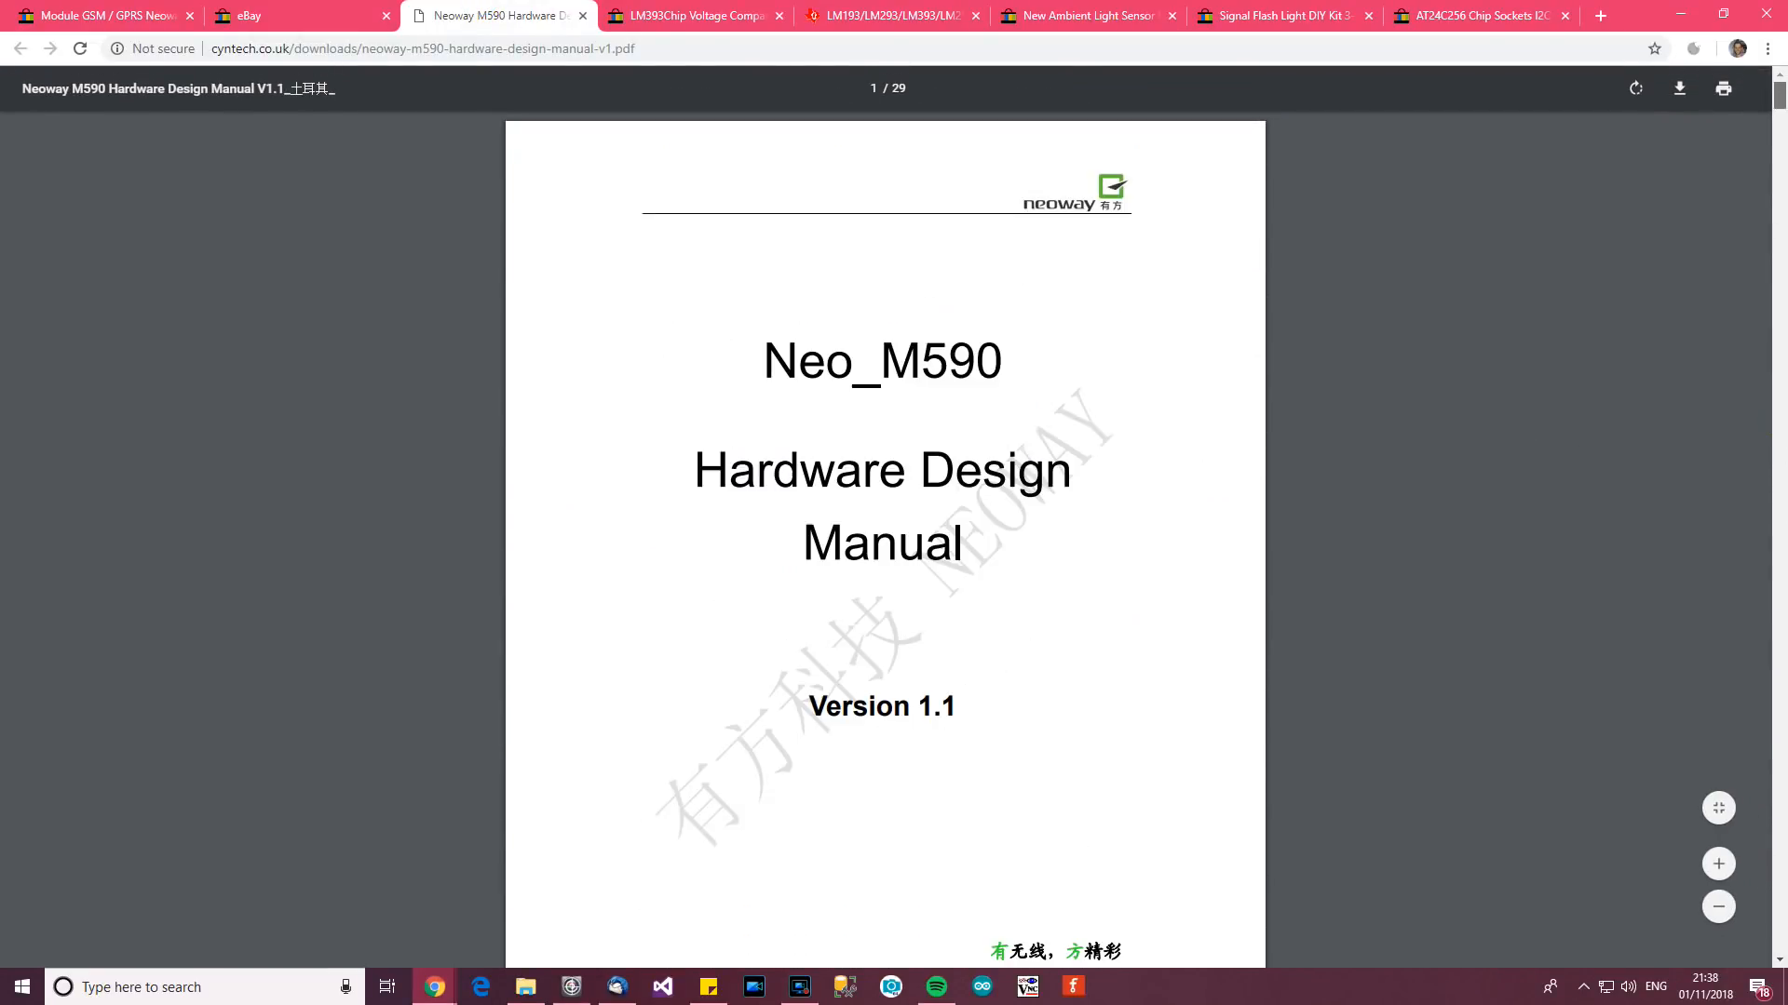
pyautogui.scroll(-3)
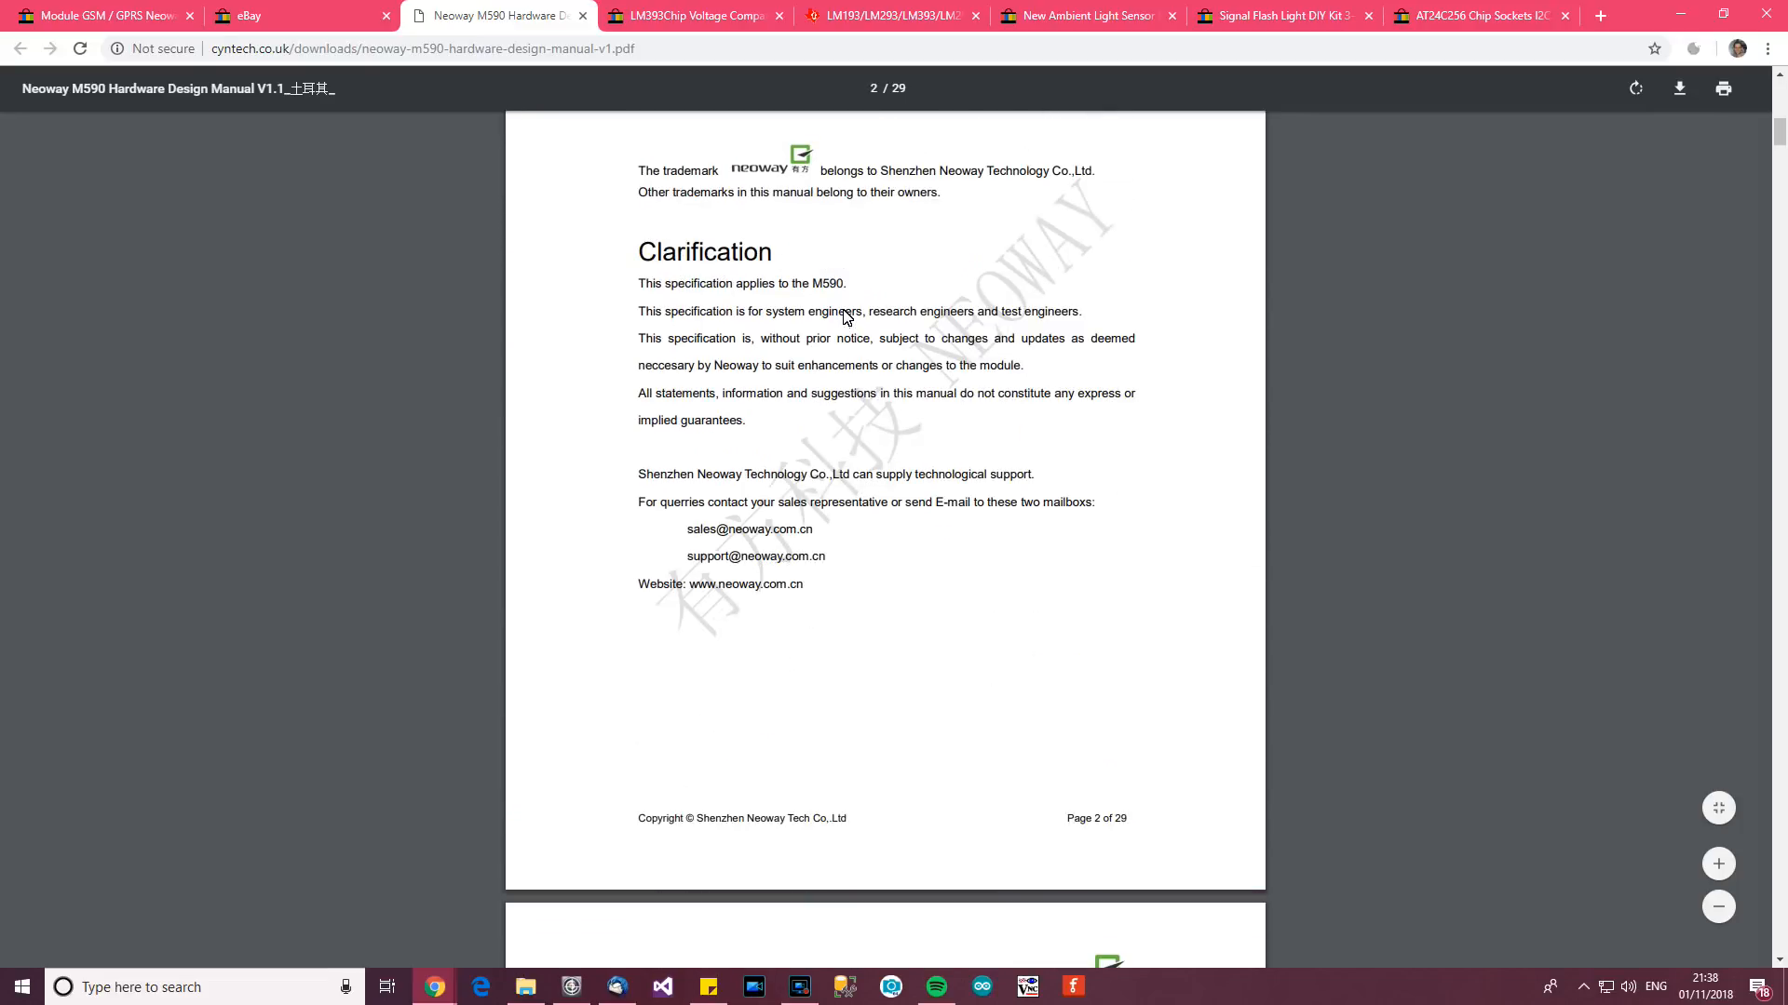
pyautogui.scroll(-3)
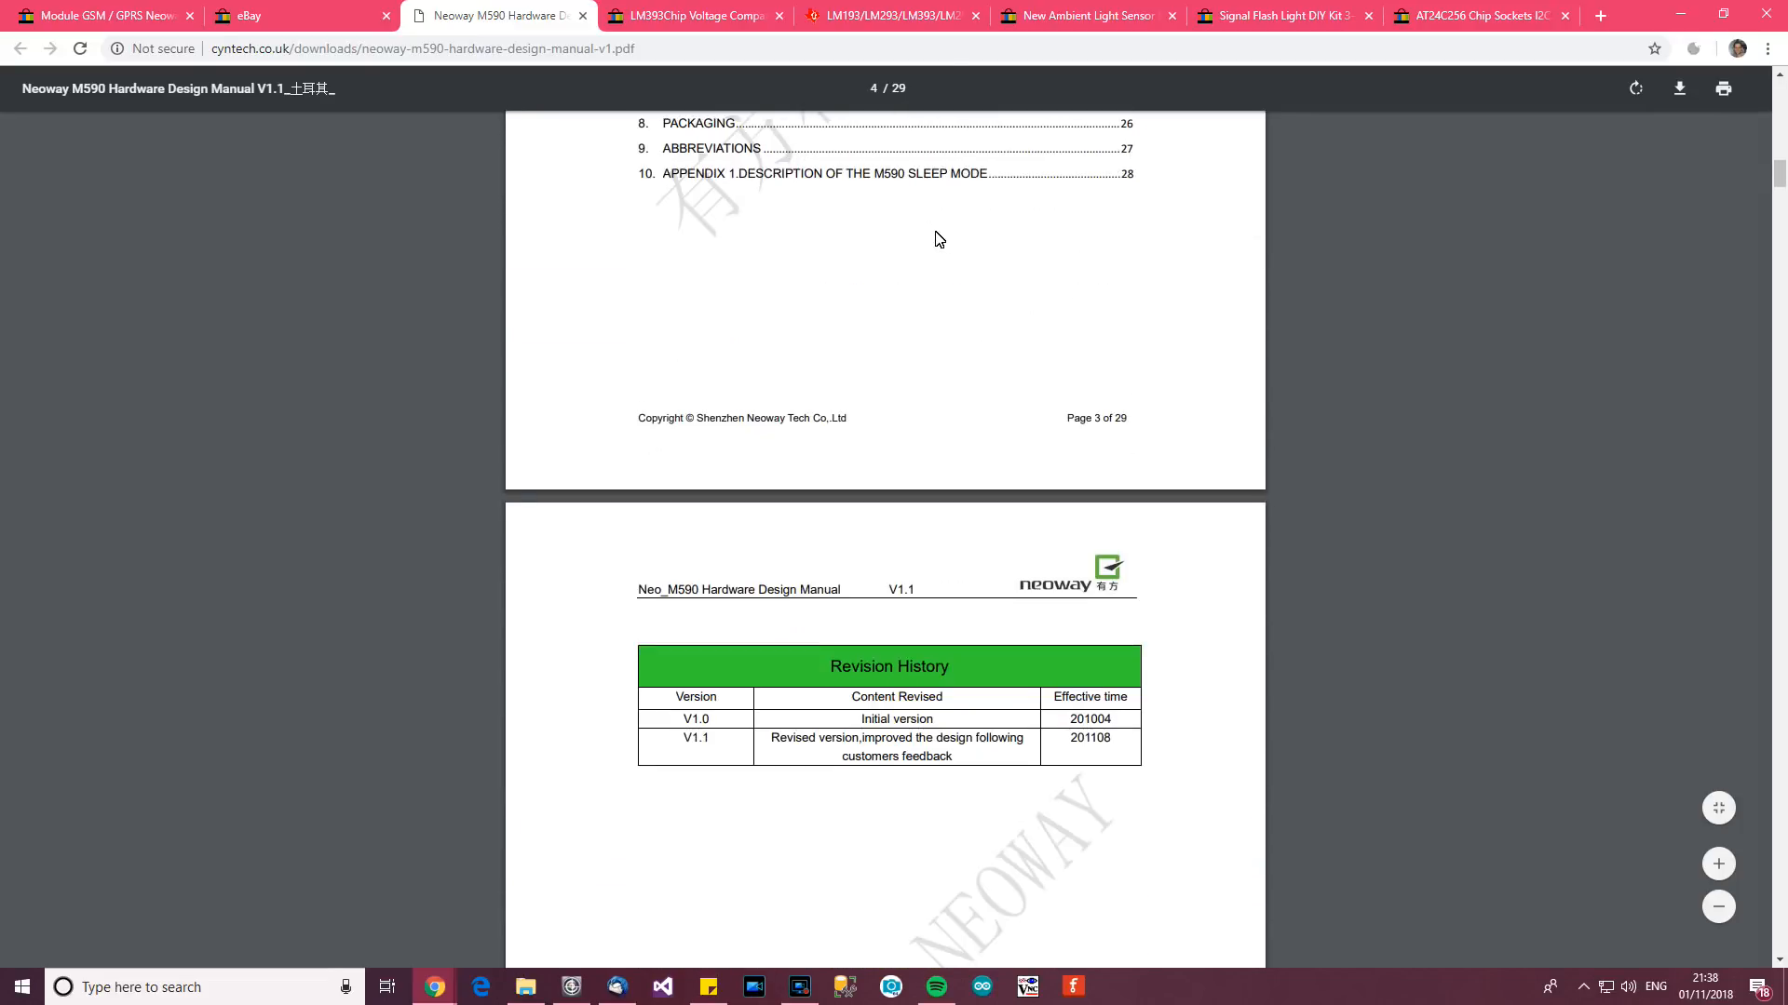
pyautogui.scroll(-3)
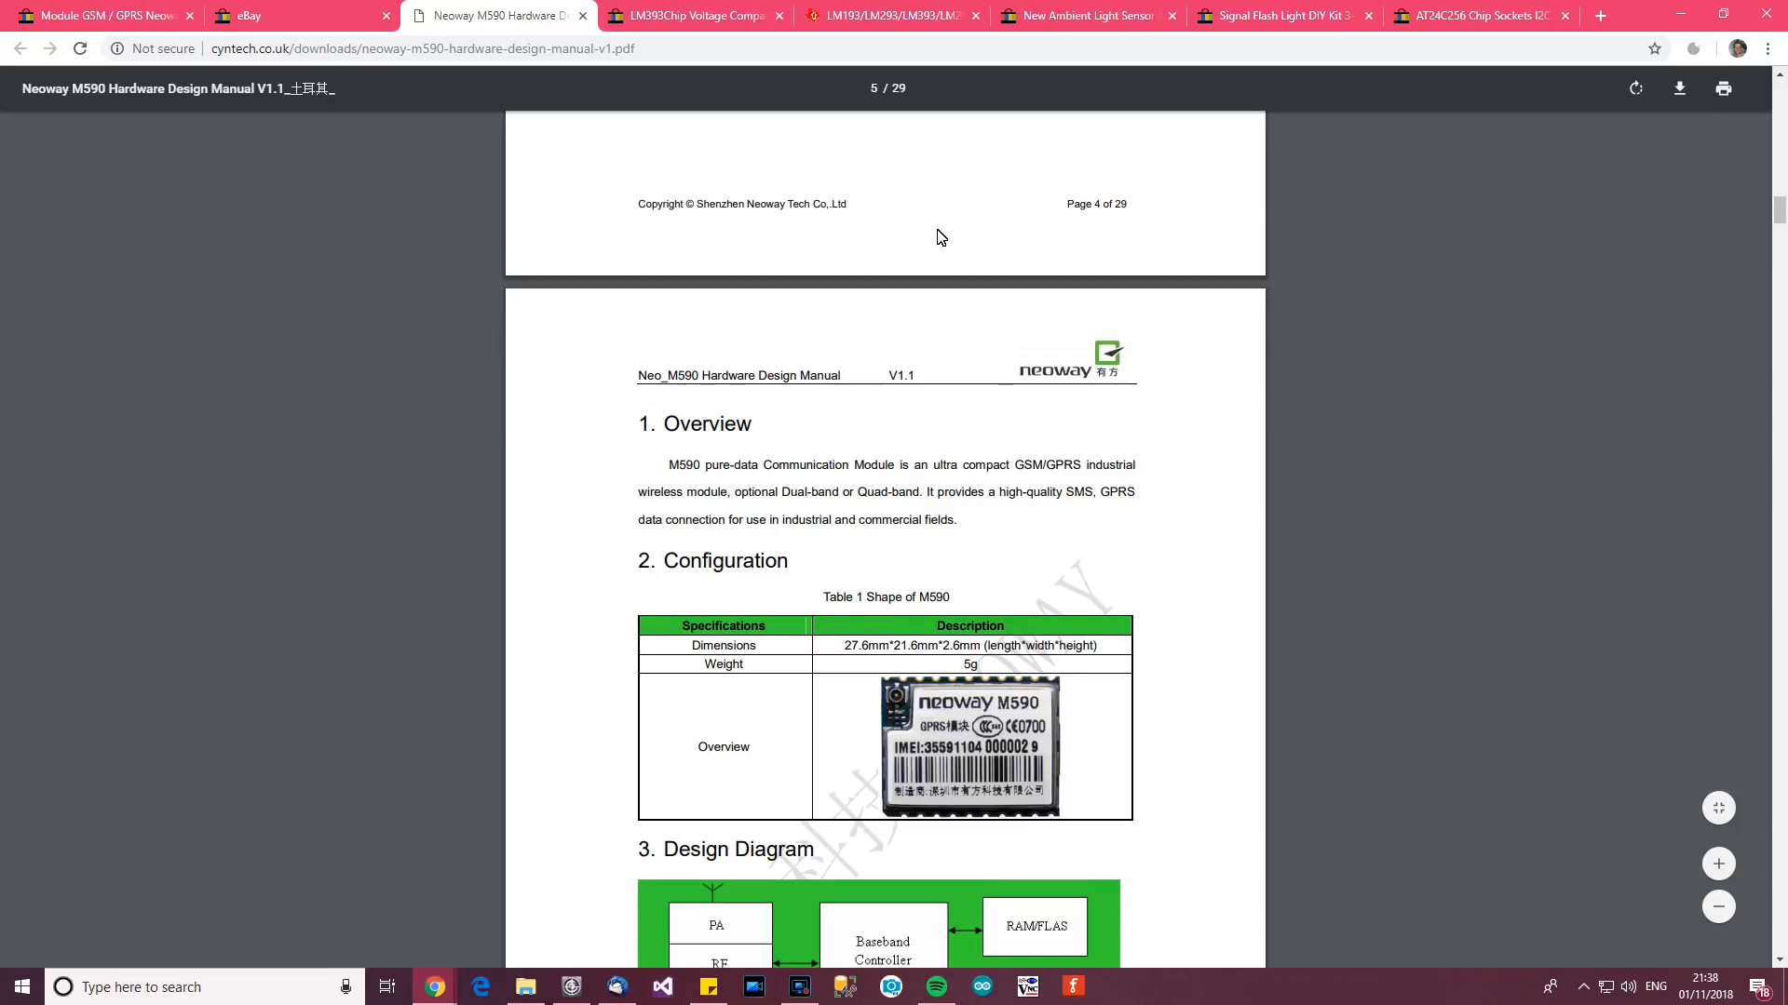
pyautogui.scroll(-3)
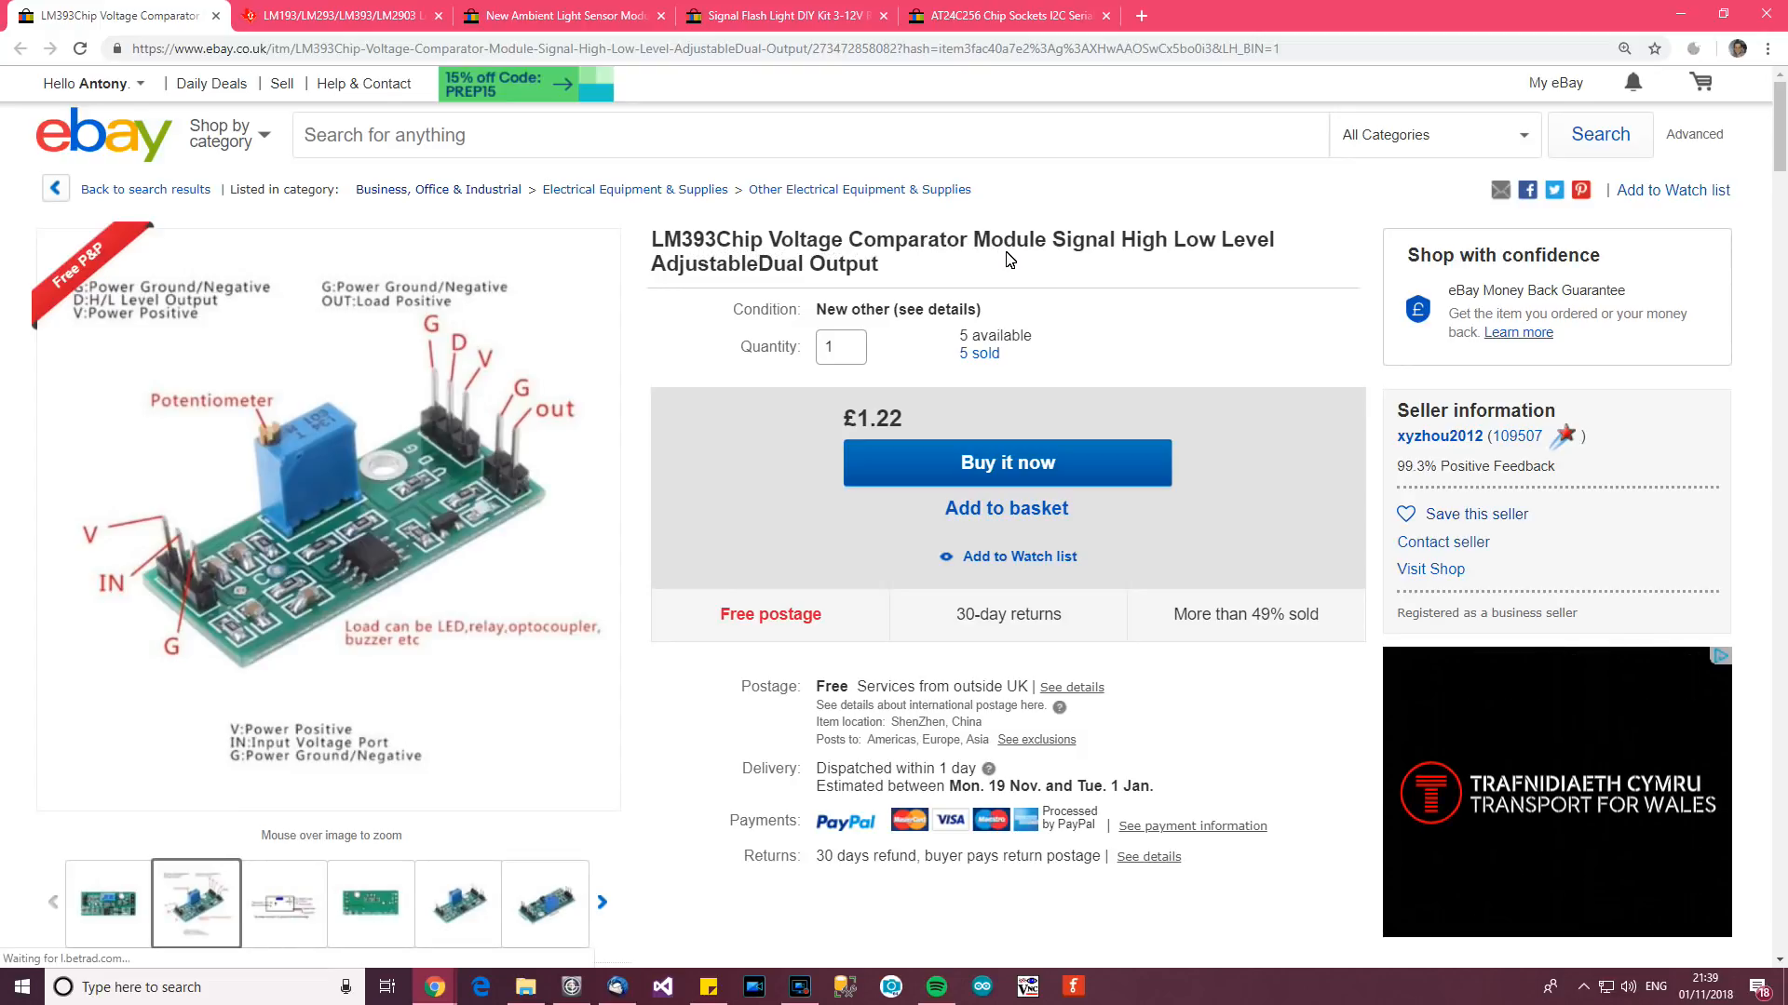
pyautogui.moveTo(849, 281)
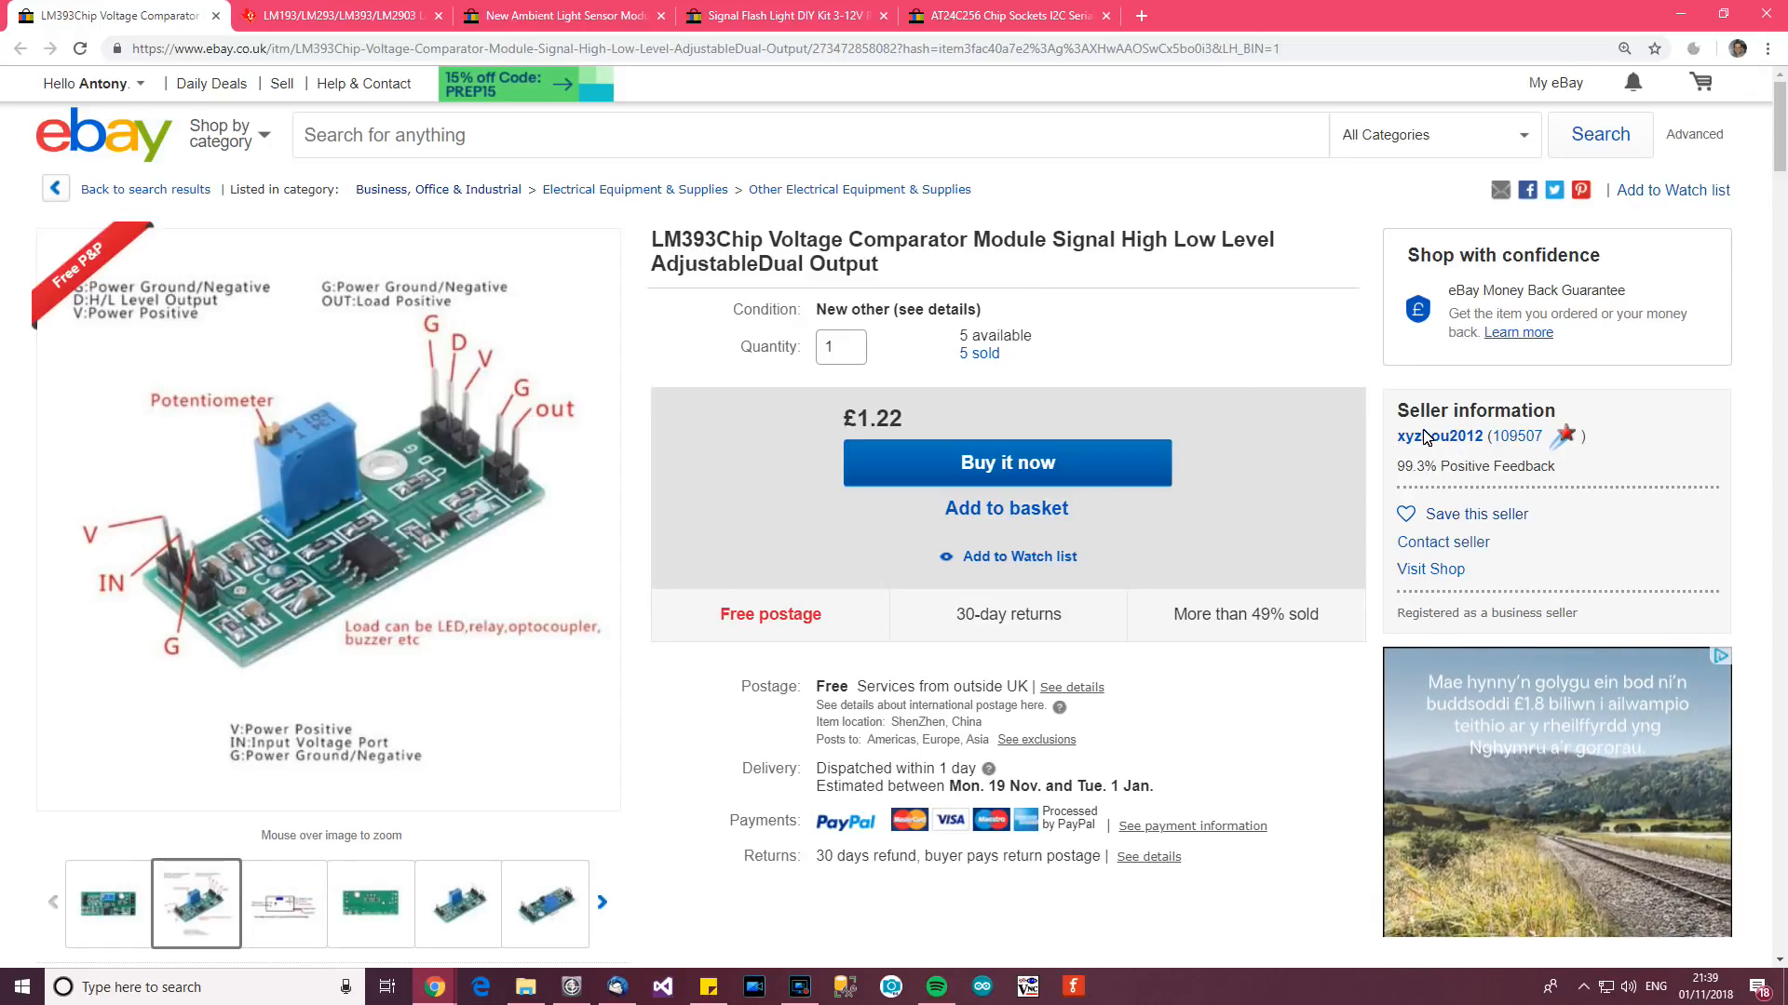
pyautogui.moveTo(1445, 443)
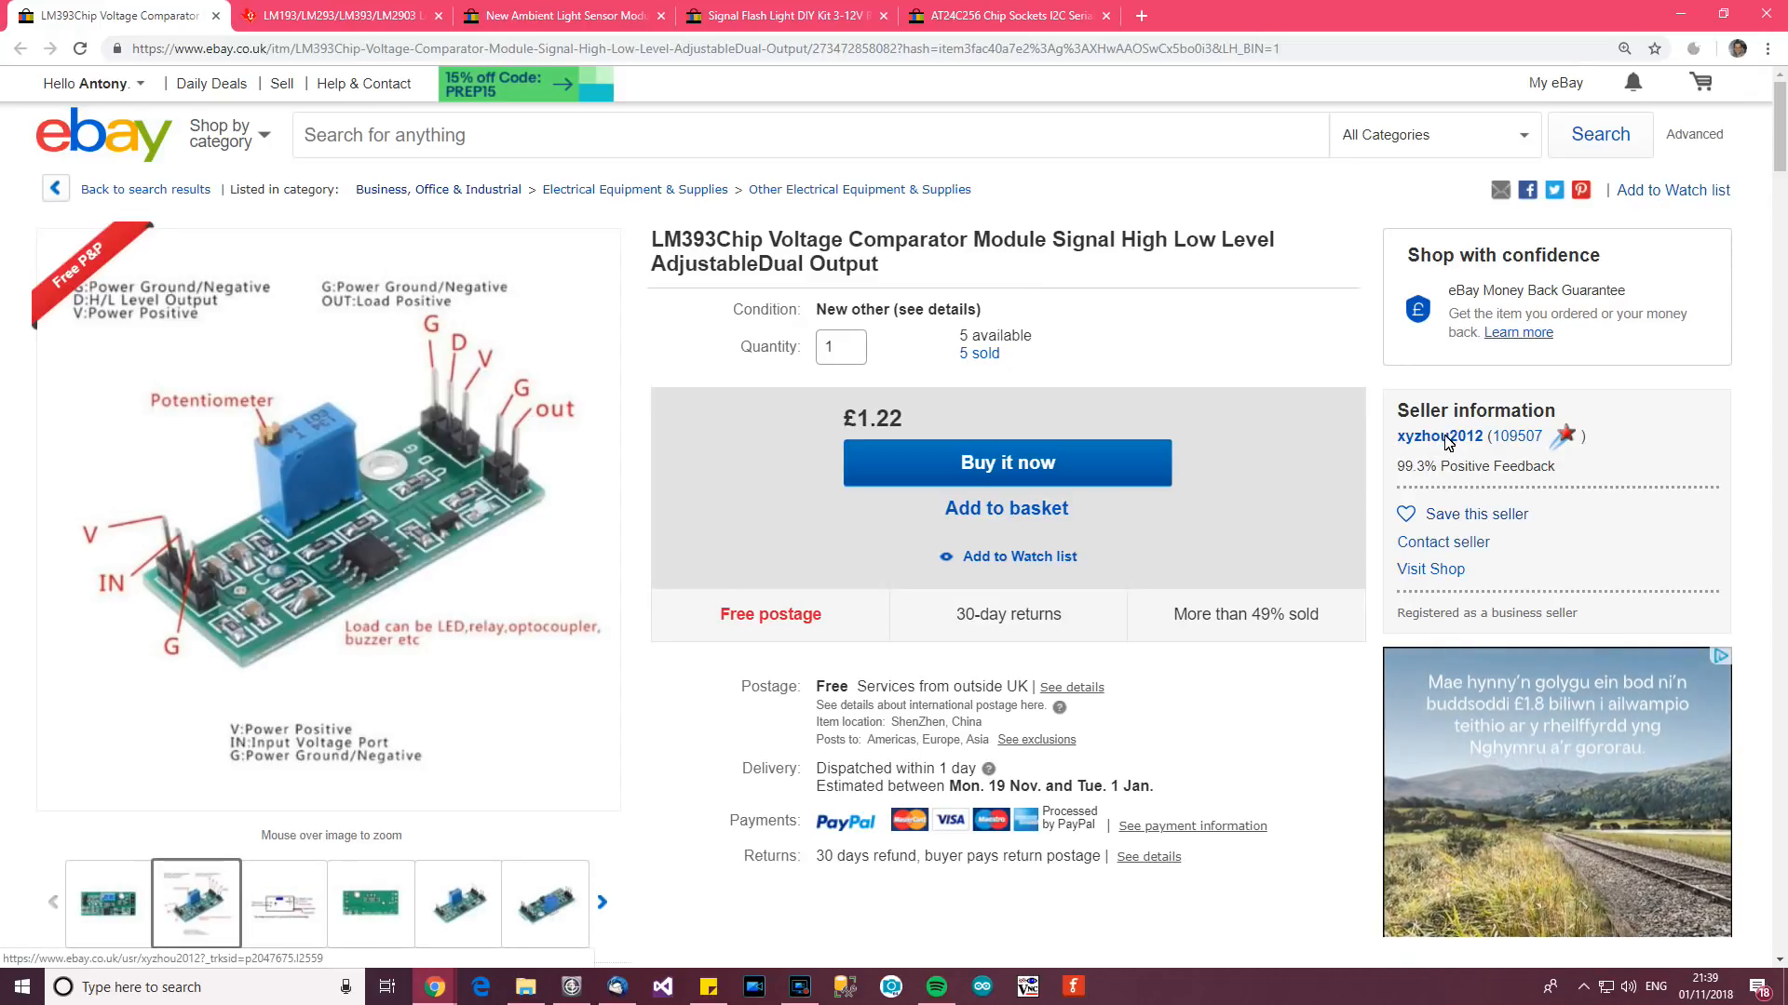
# Examine the LM393 comparator module's pin-labelled photo and move down the listing.
pyautogui.doubleClick(871, 419)
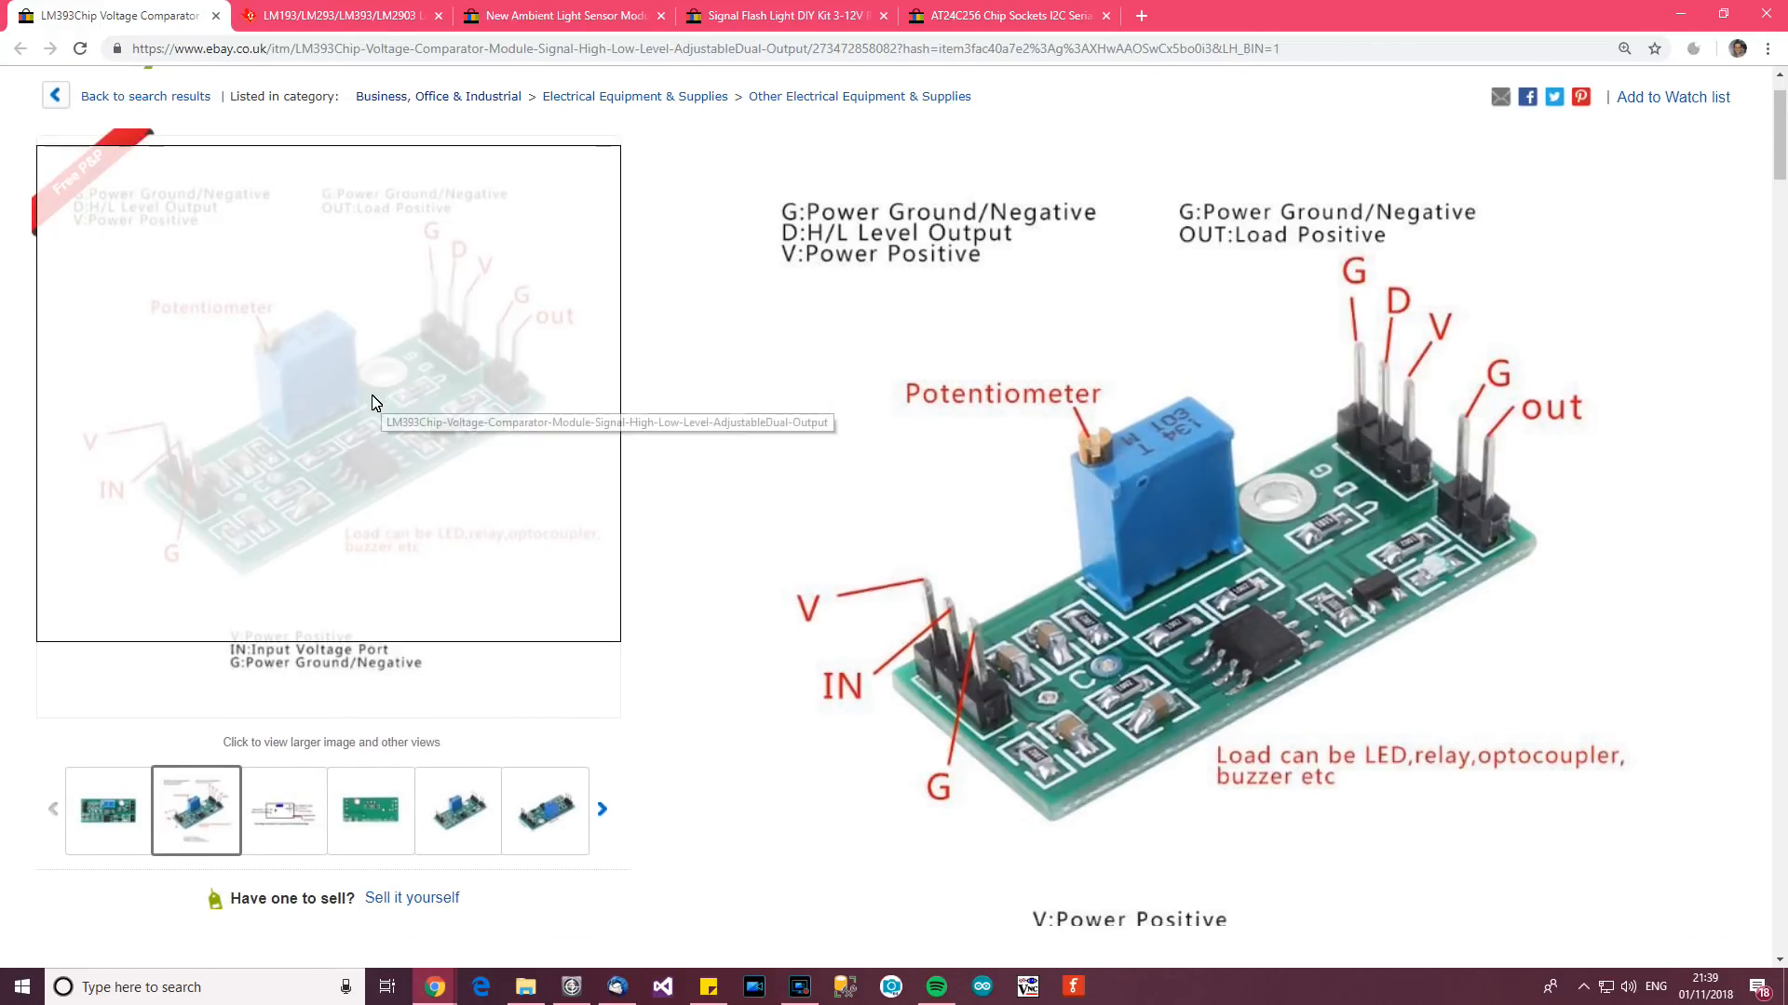
pyautogui.scroll(-3)
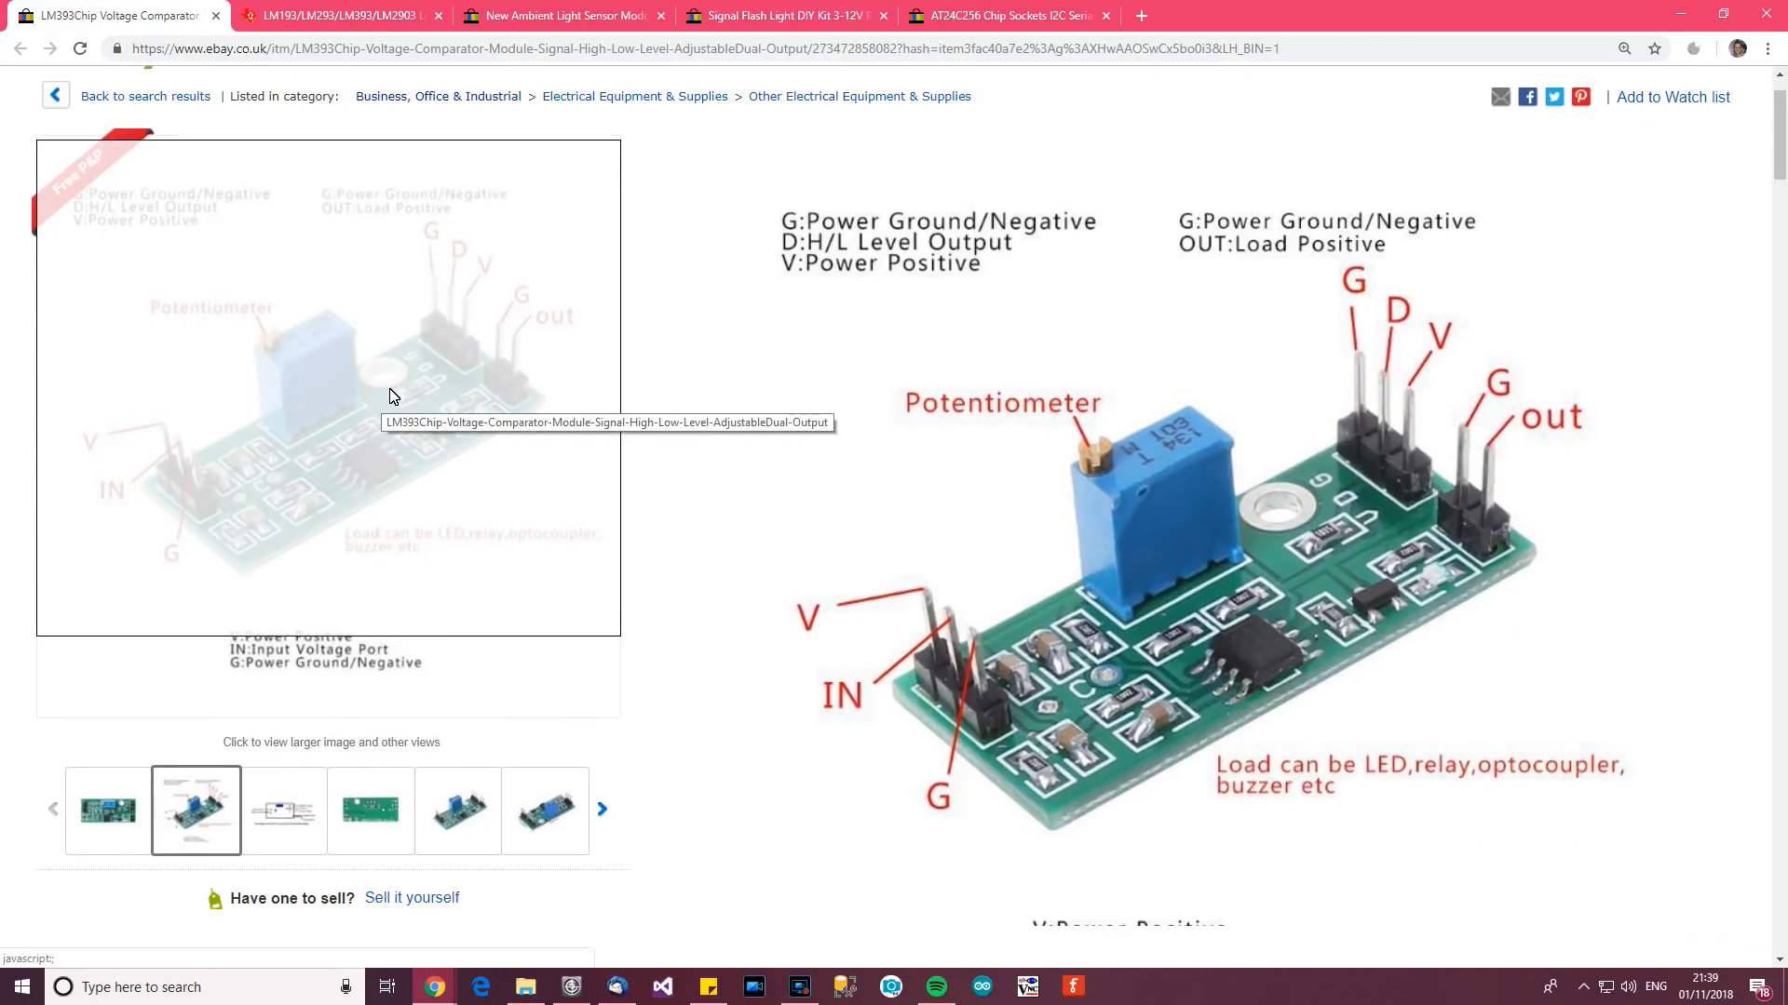
pyautogui.scroll(-3)
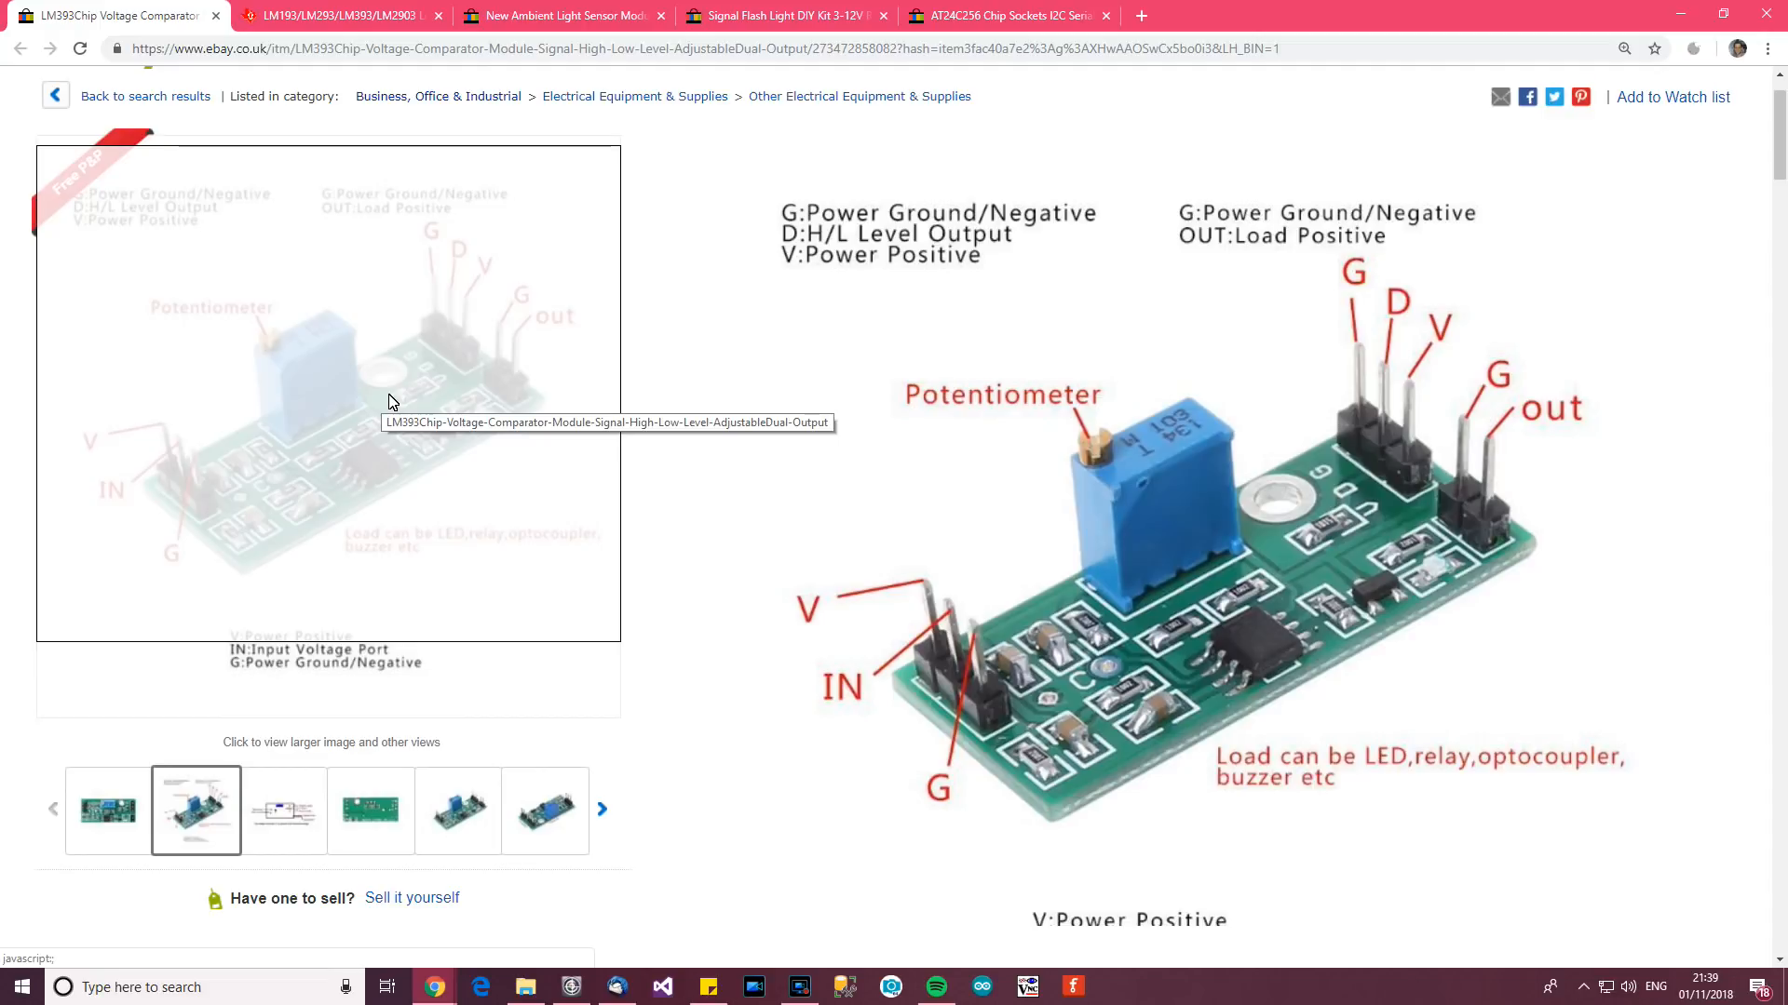
pyautogui.moveTo(397, 400)
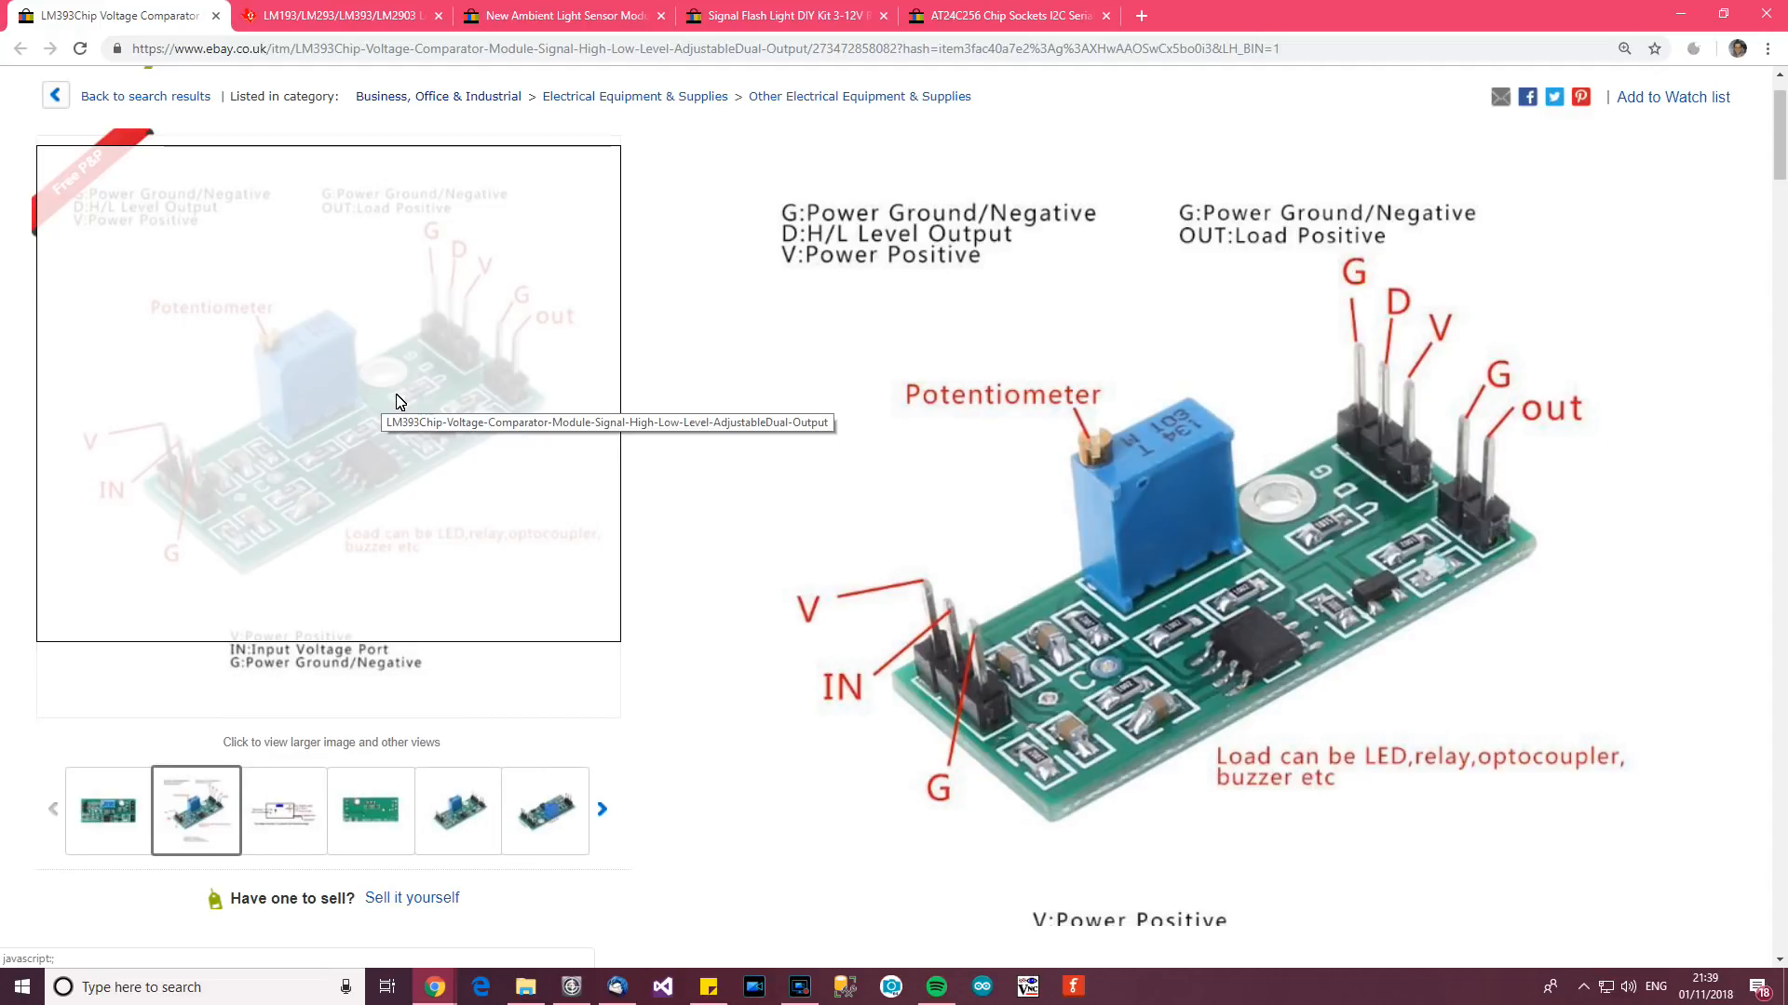
pyautogui.moveTo(409, 402)
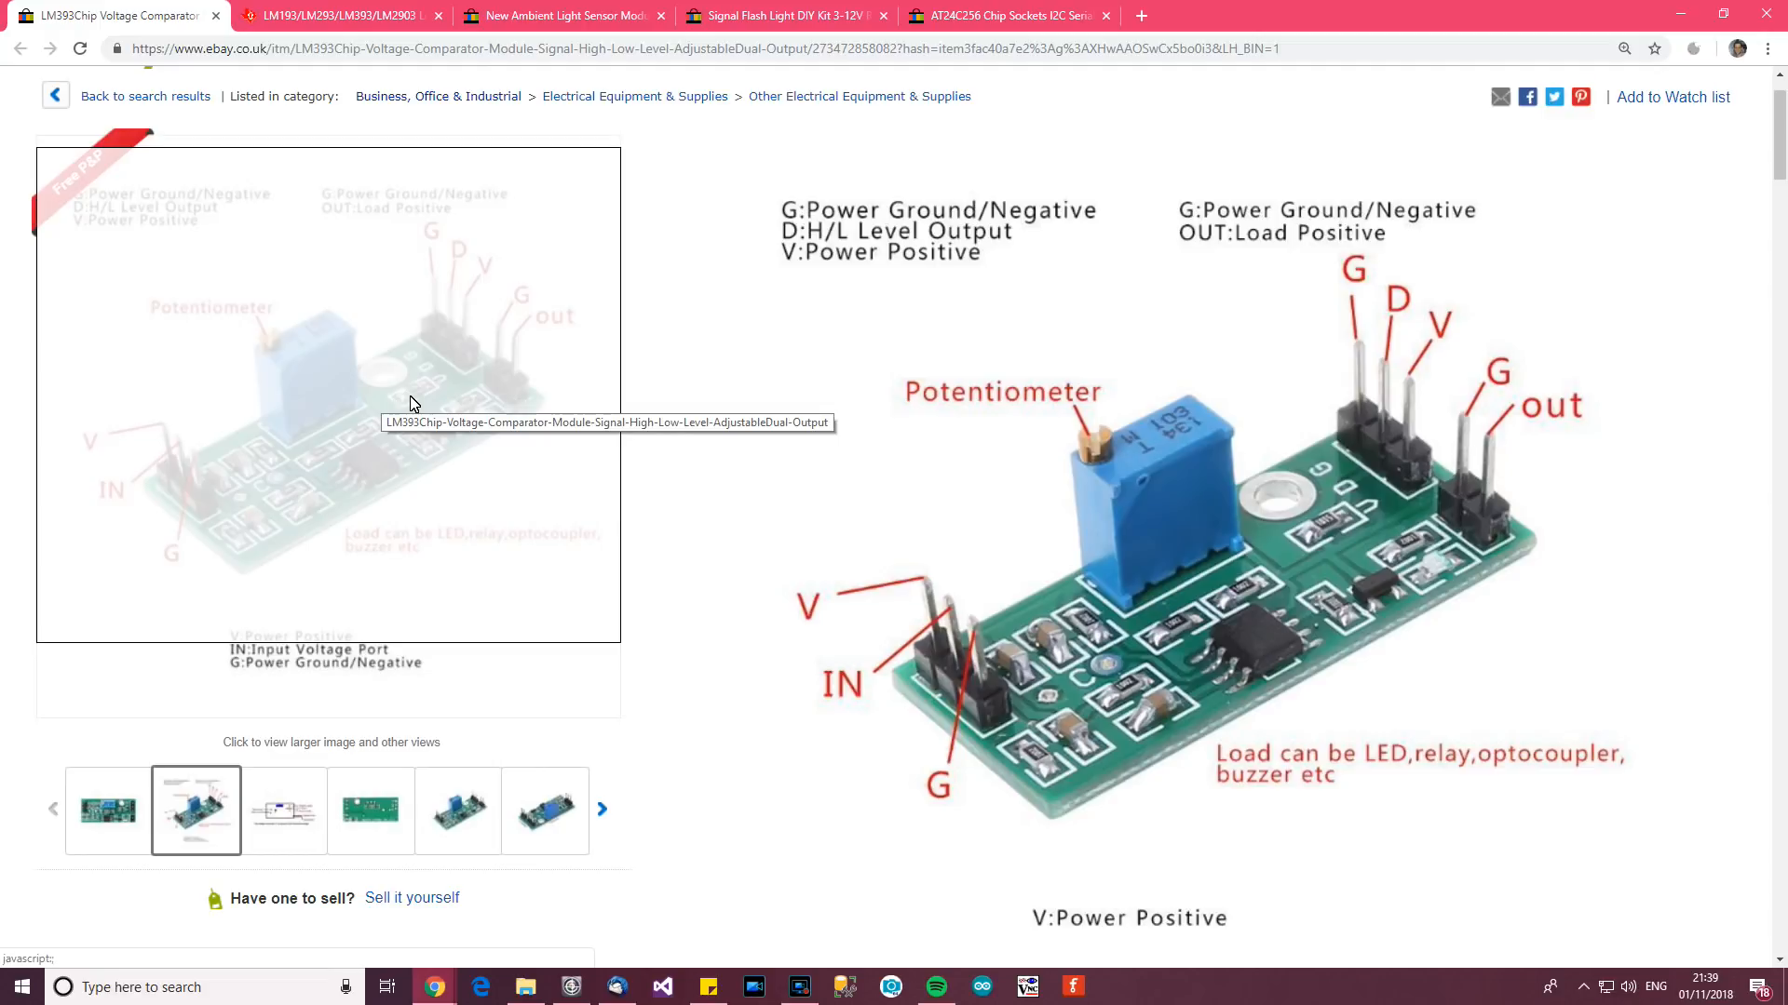
pyautogui.scroll(-3)
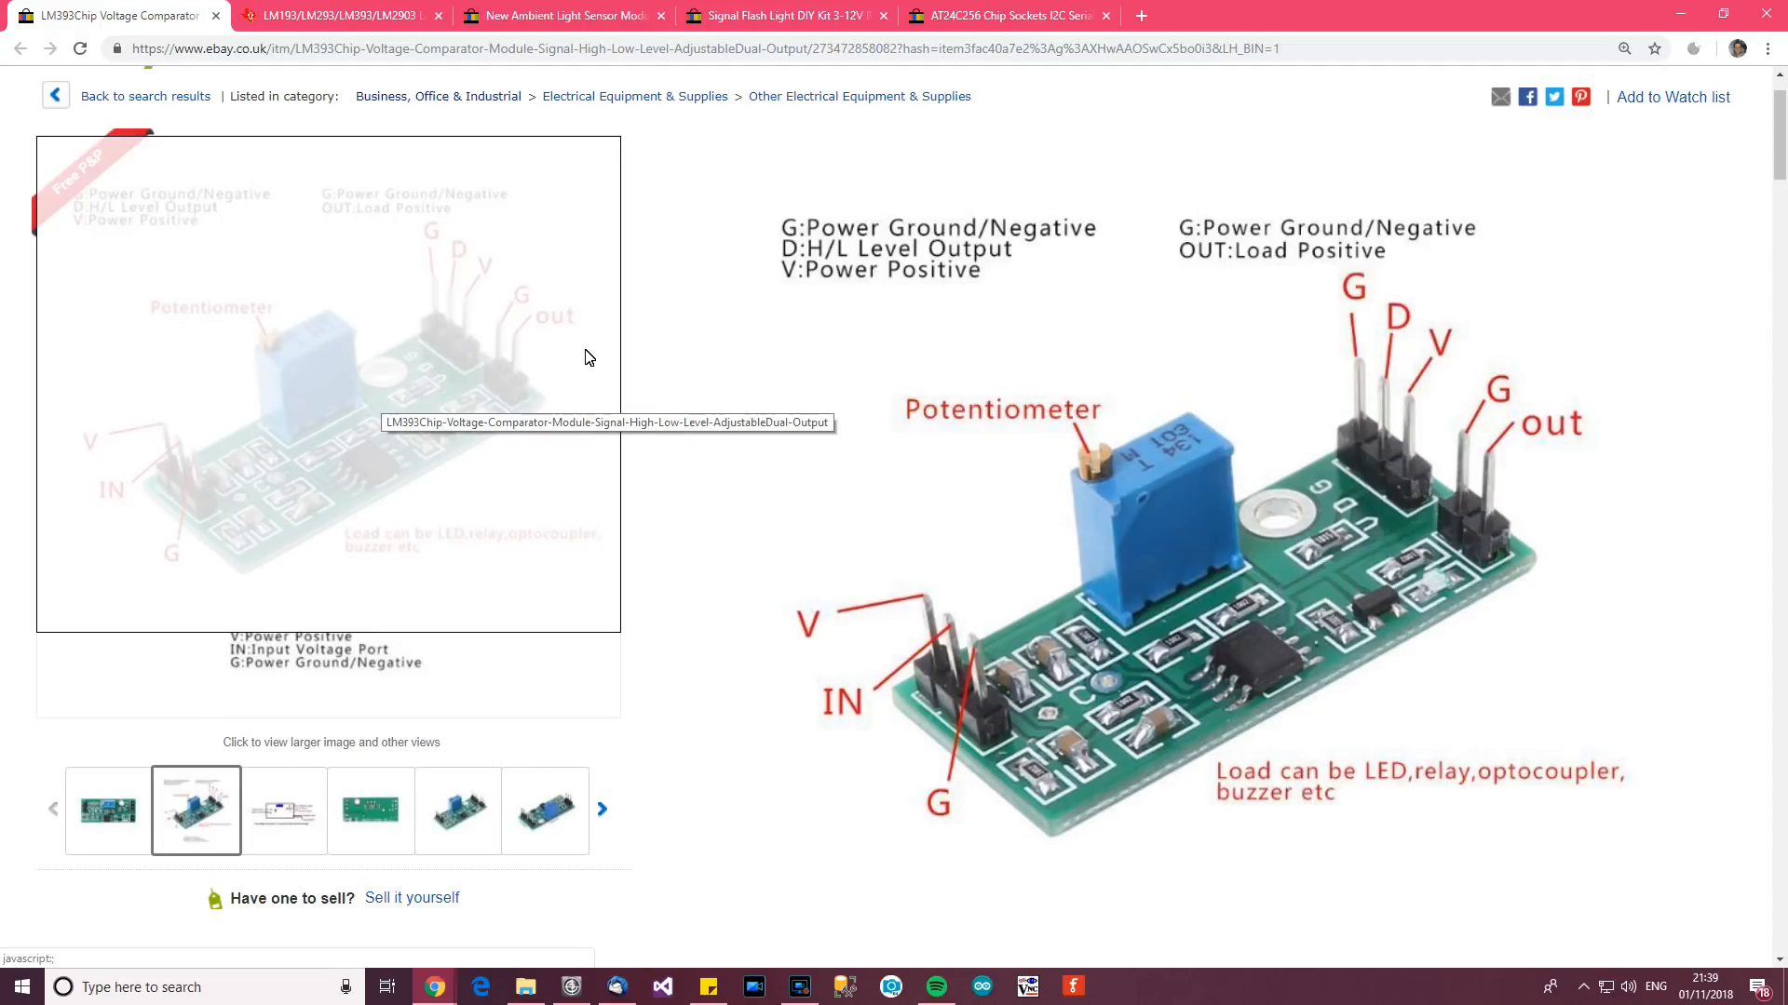
pyautogui.moveTo(559, 357)
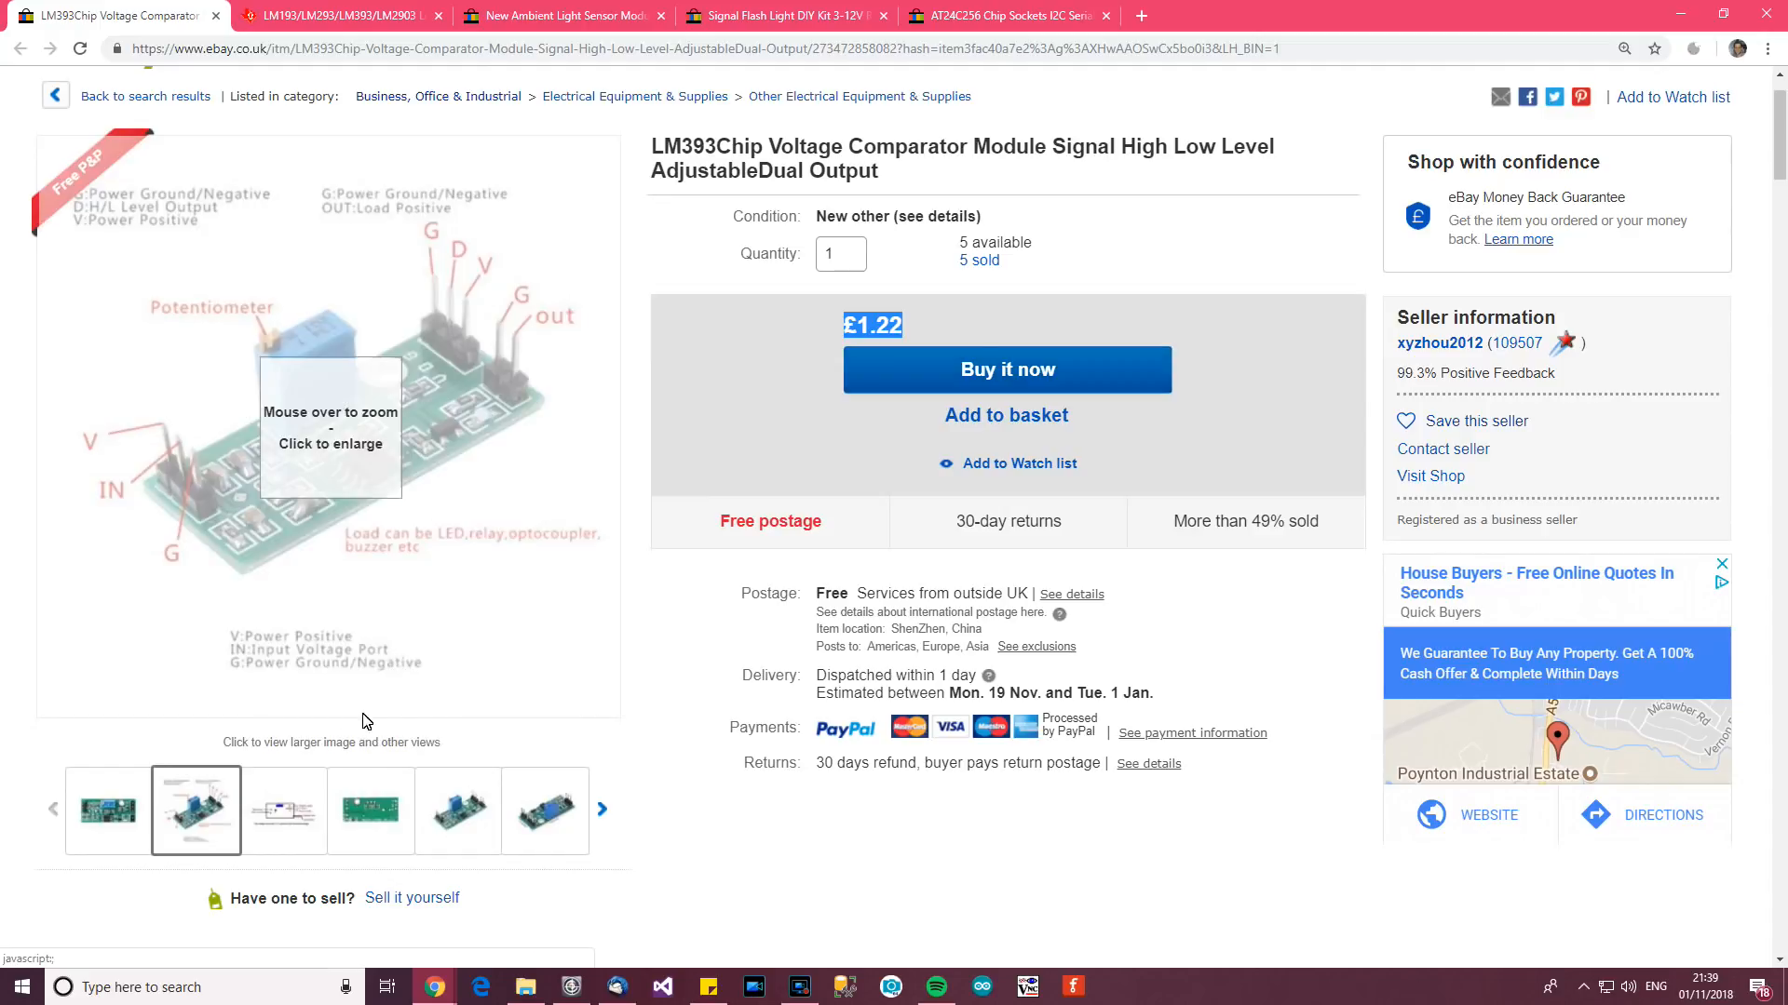
# Show the LM393 module's wiring diagram with threshold point C, then move to the Description.
pyautogui.click(283, 810)
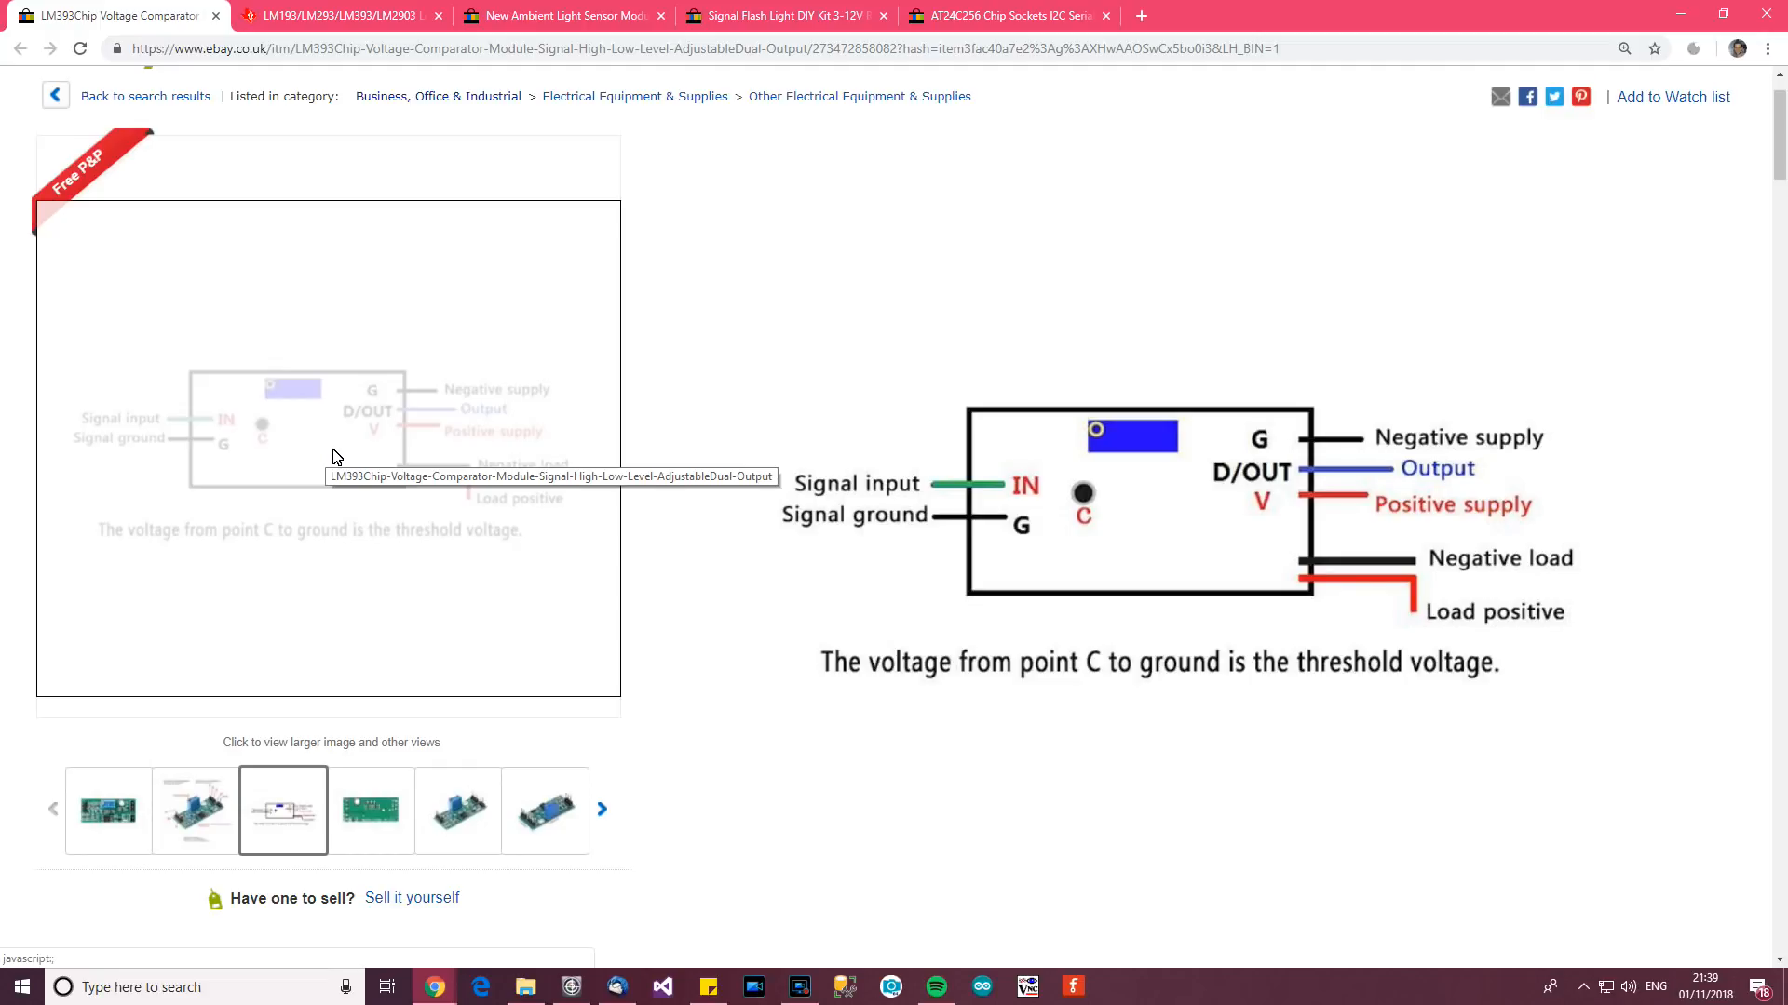
pyautogui.moveTo(341, 458)
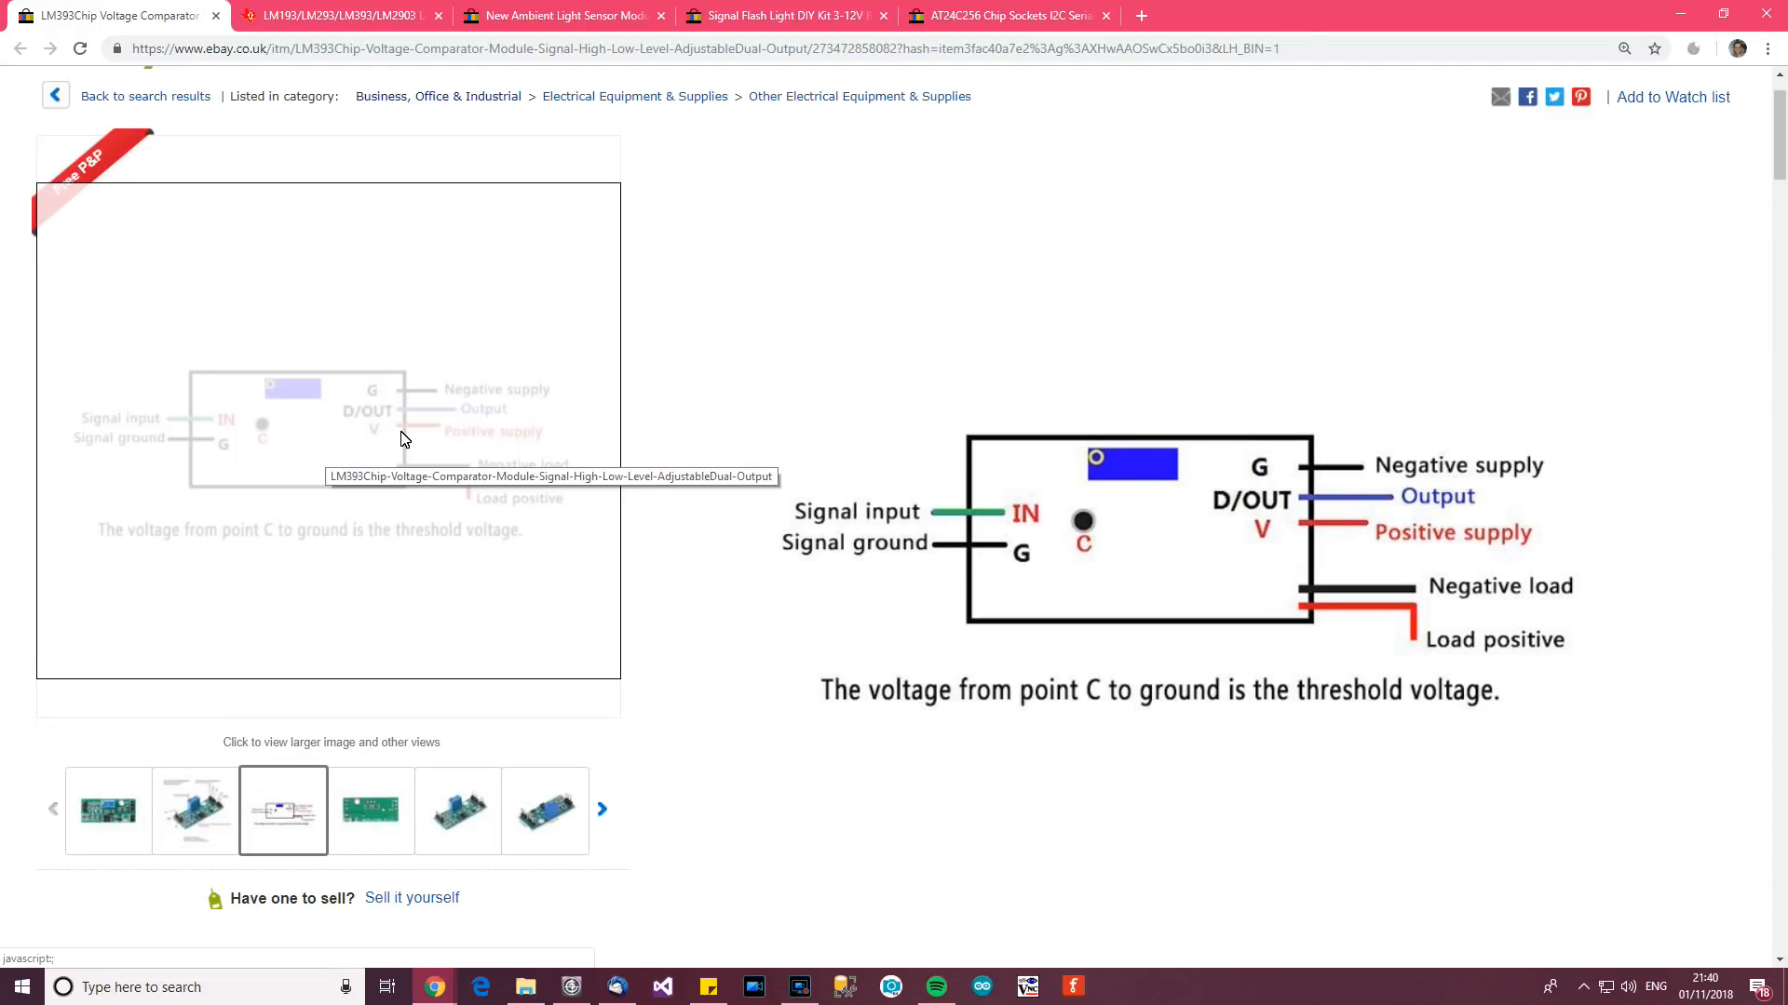
pyautogui.scroll(-3)
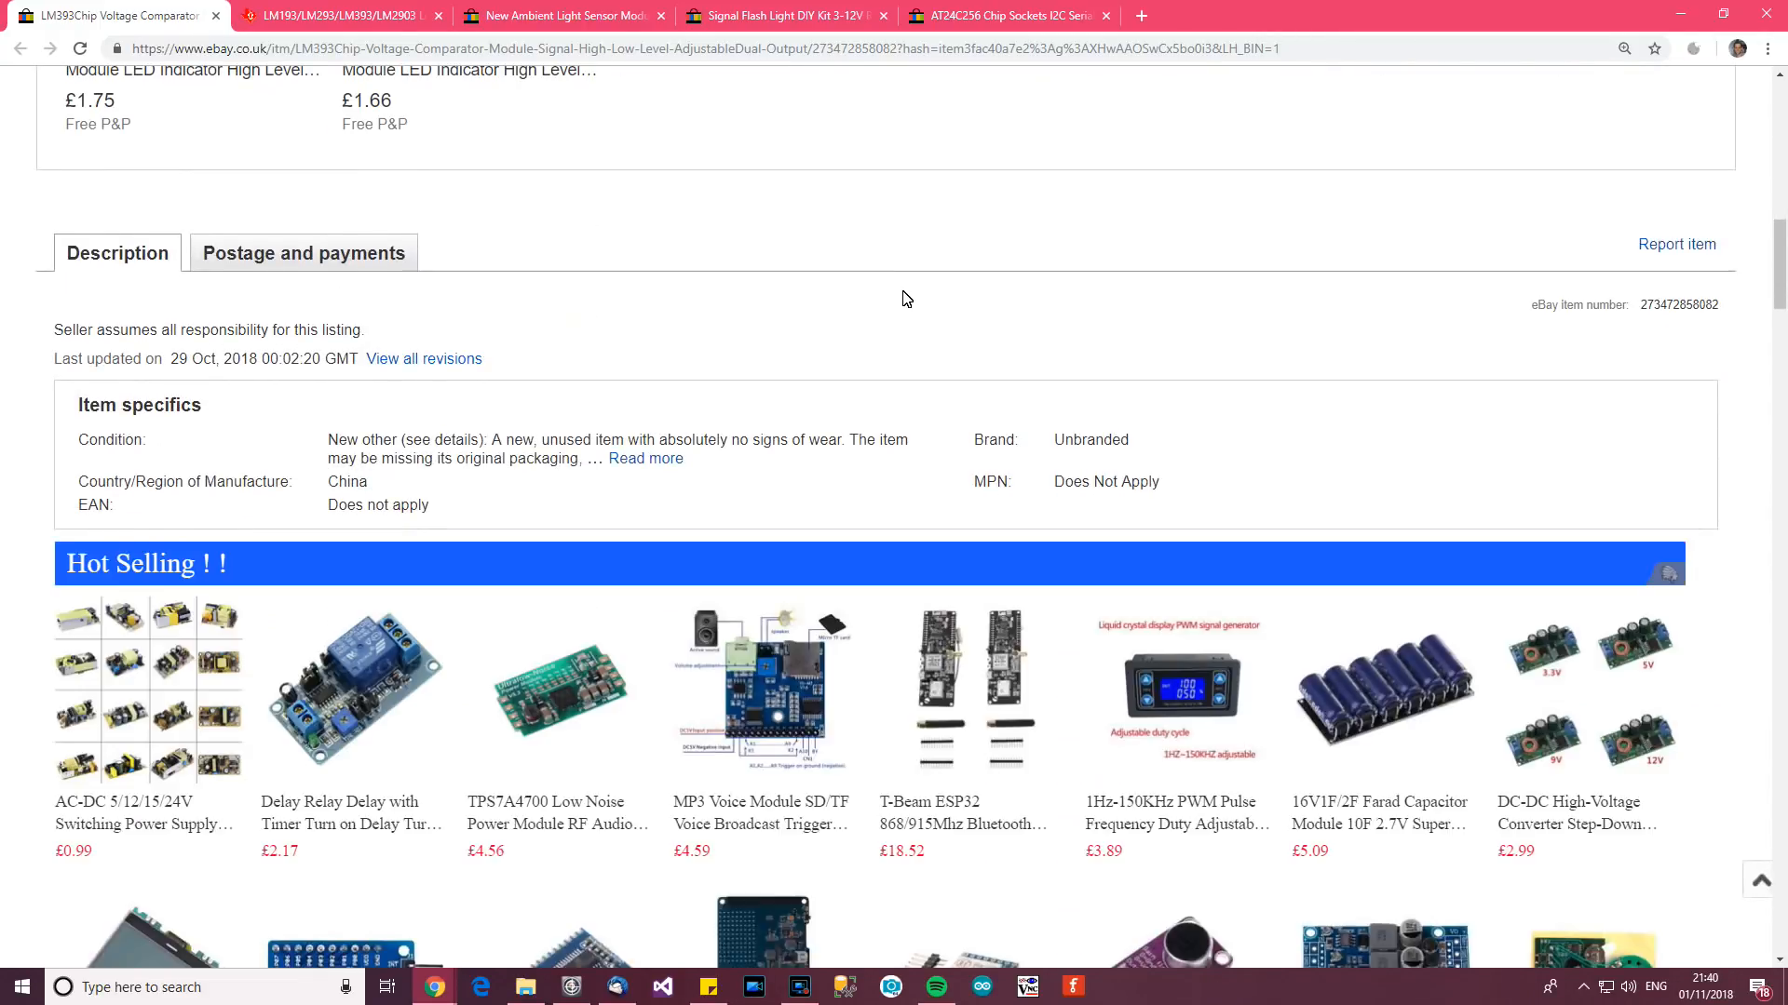
# Read the LM393 module's features, usage and specifications, then go to the TI LM393 datasheet.
pyautogui.scroll(-3)
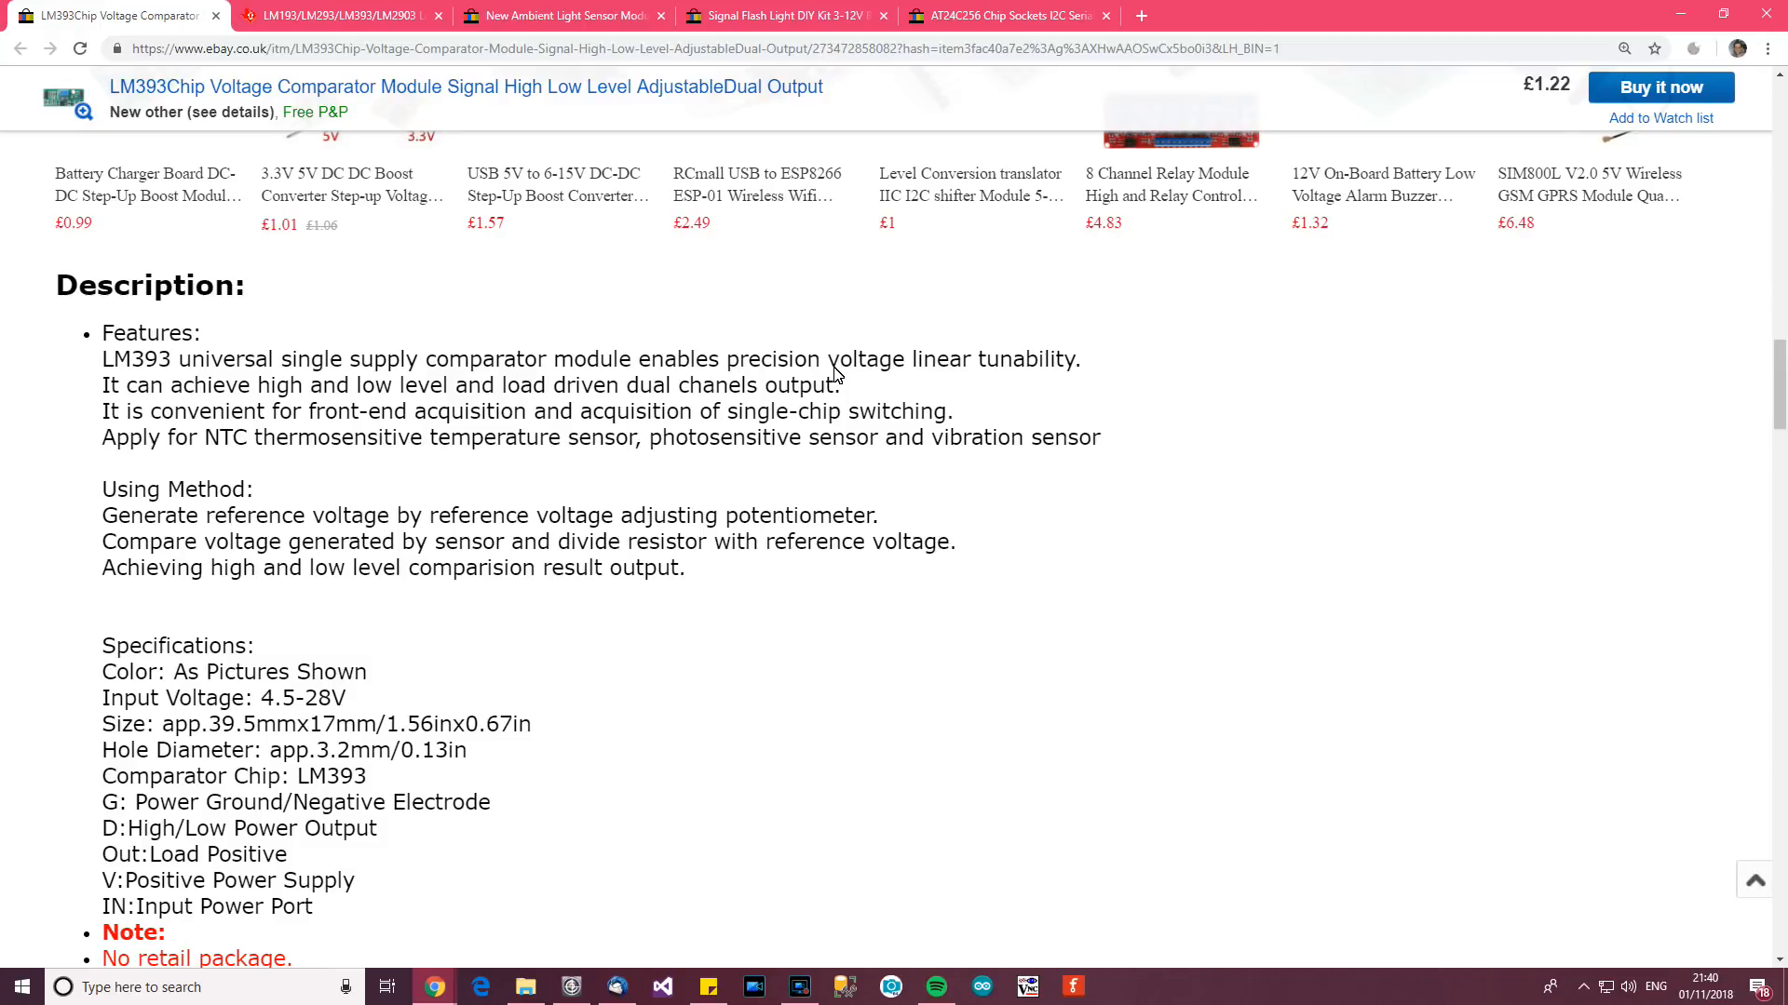
pyautogui.moveTo(612, 345)
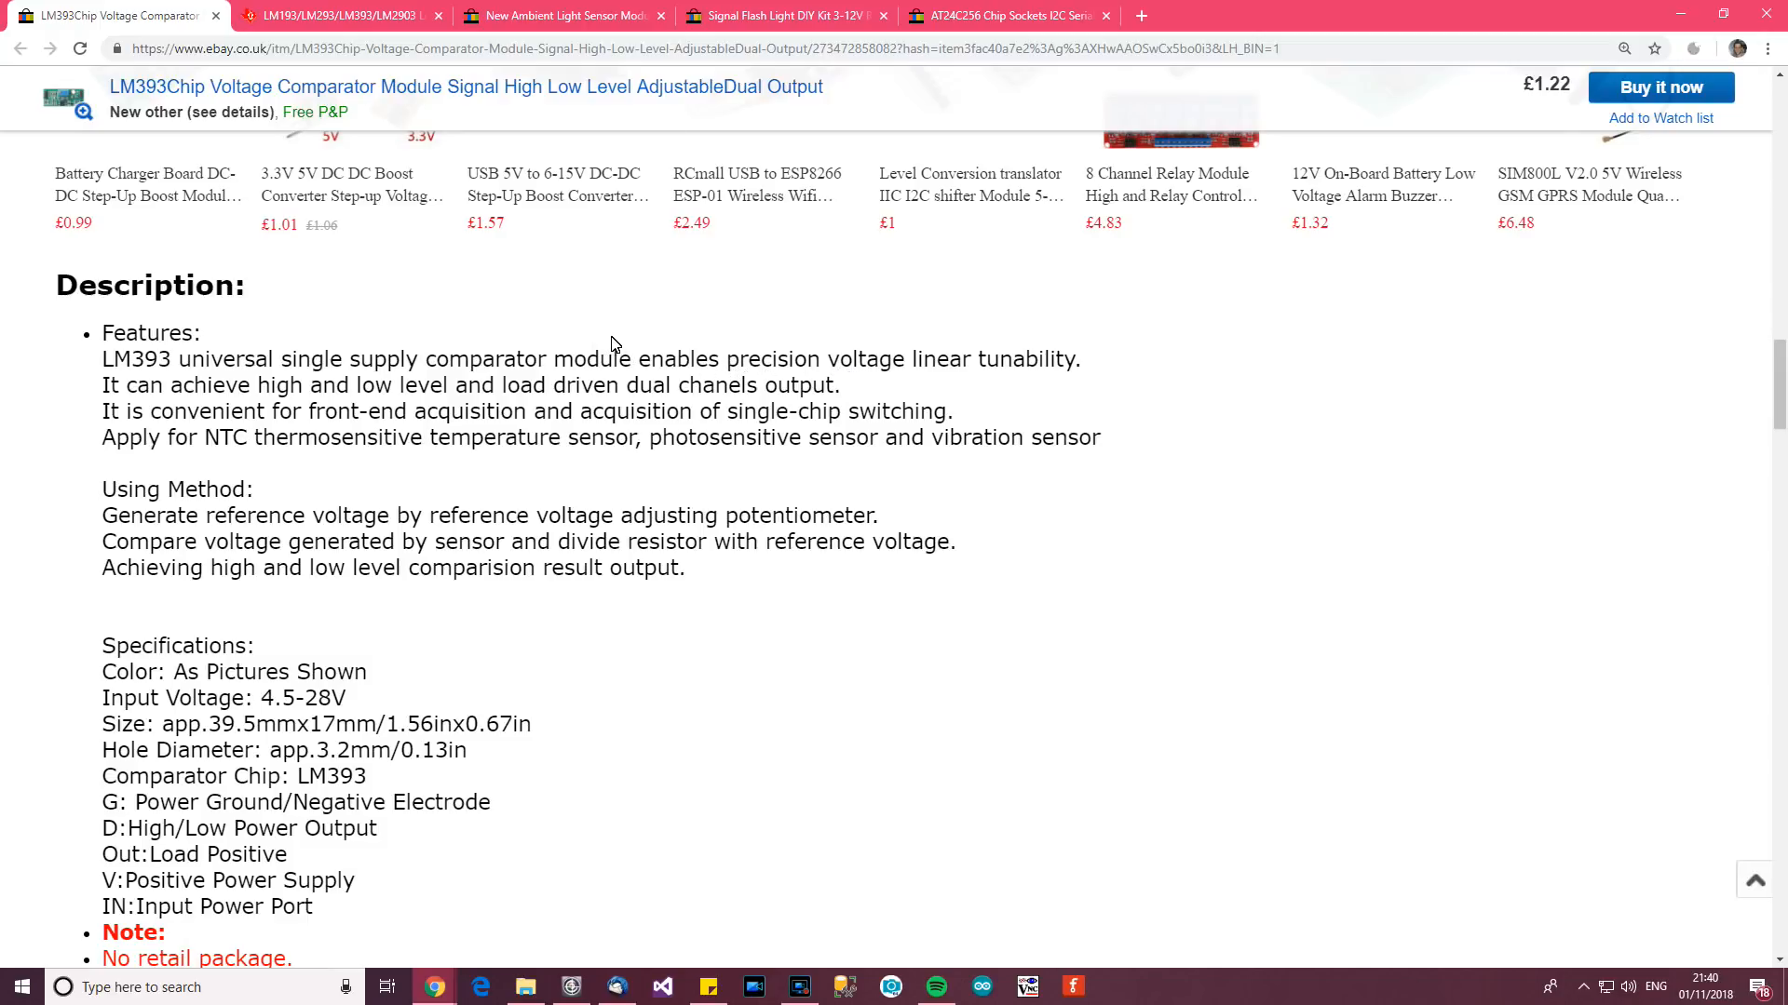
pyautogui.moveTo(1084, 408)
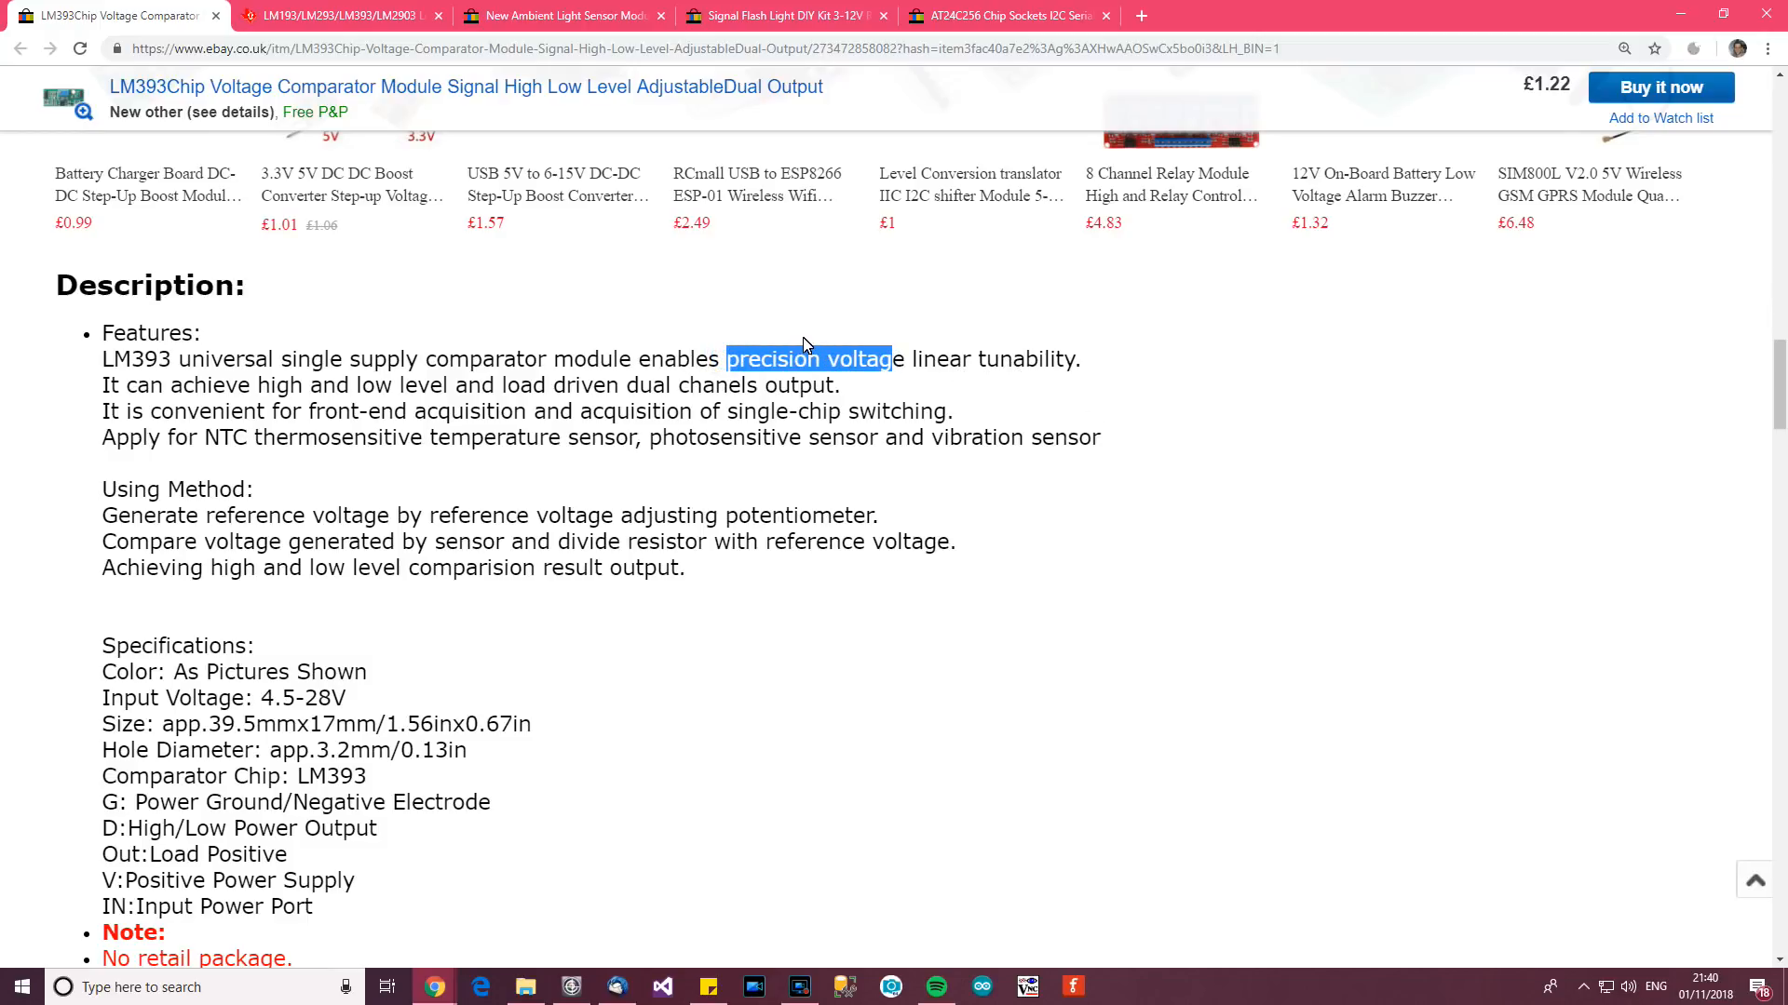
pyautogui.moveTo(799, 343)
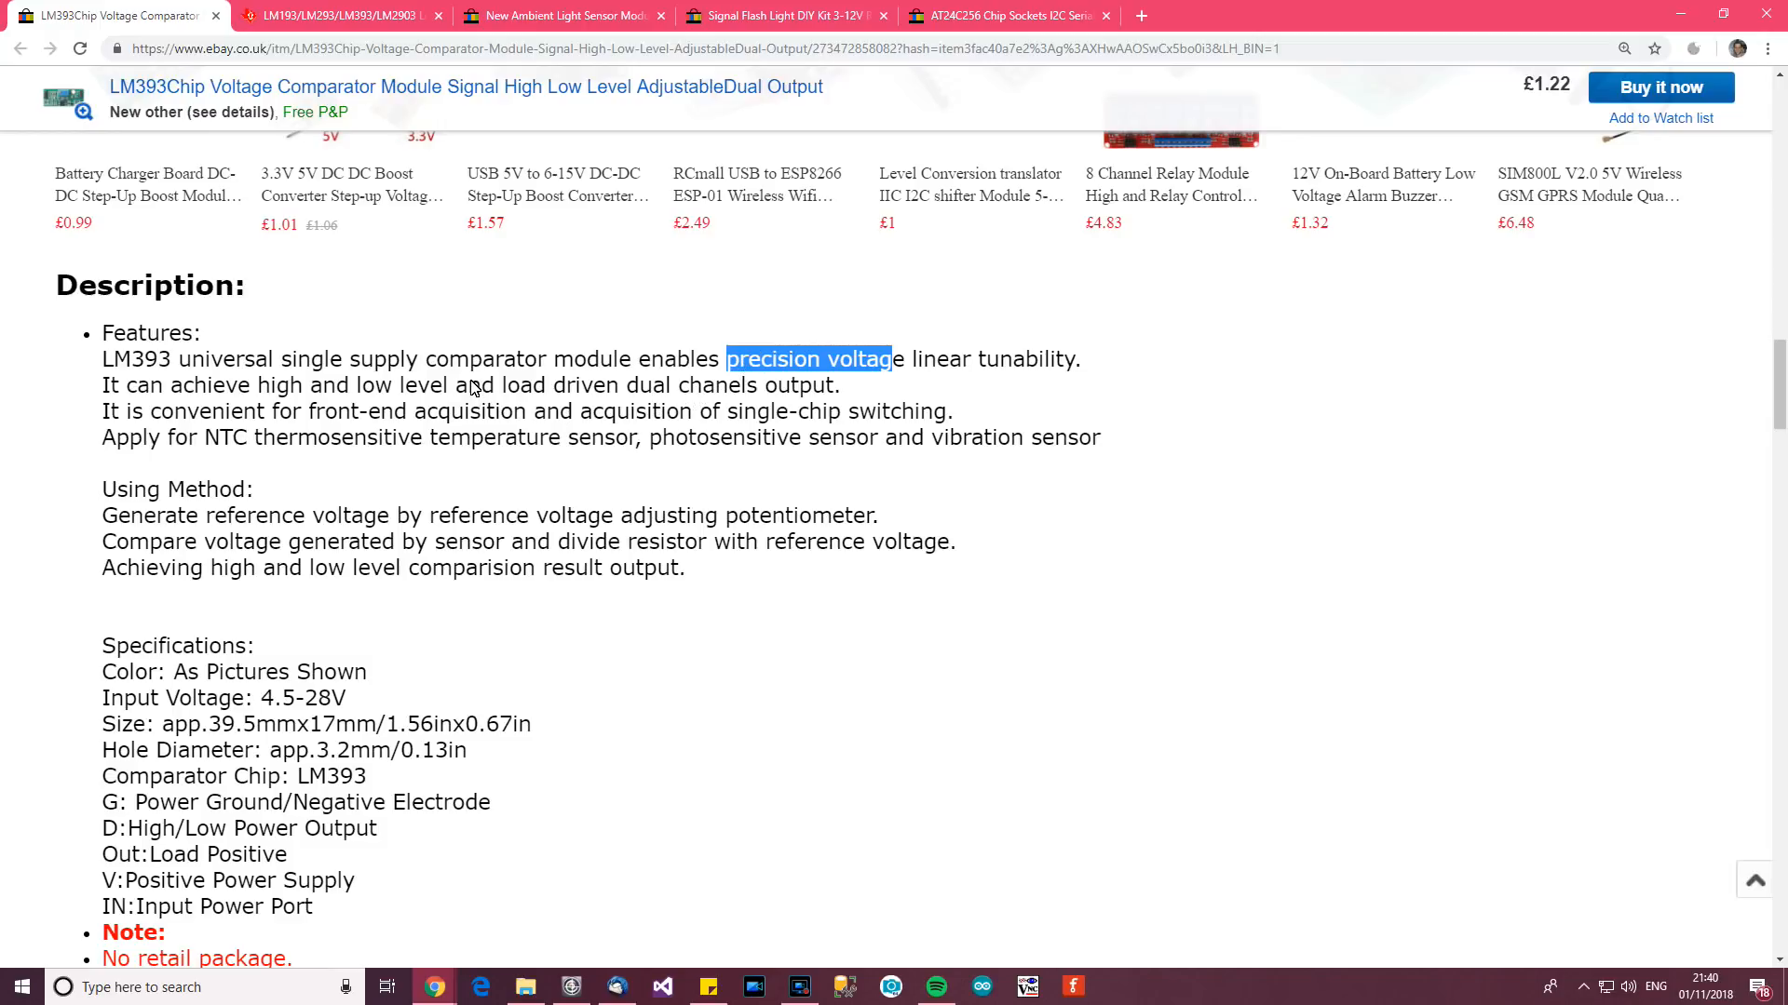
pyautogui.scroll(-3)
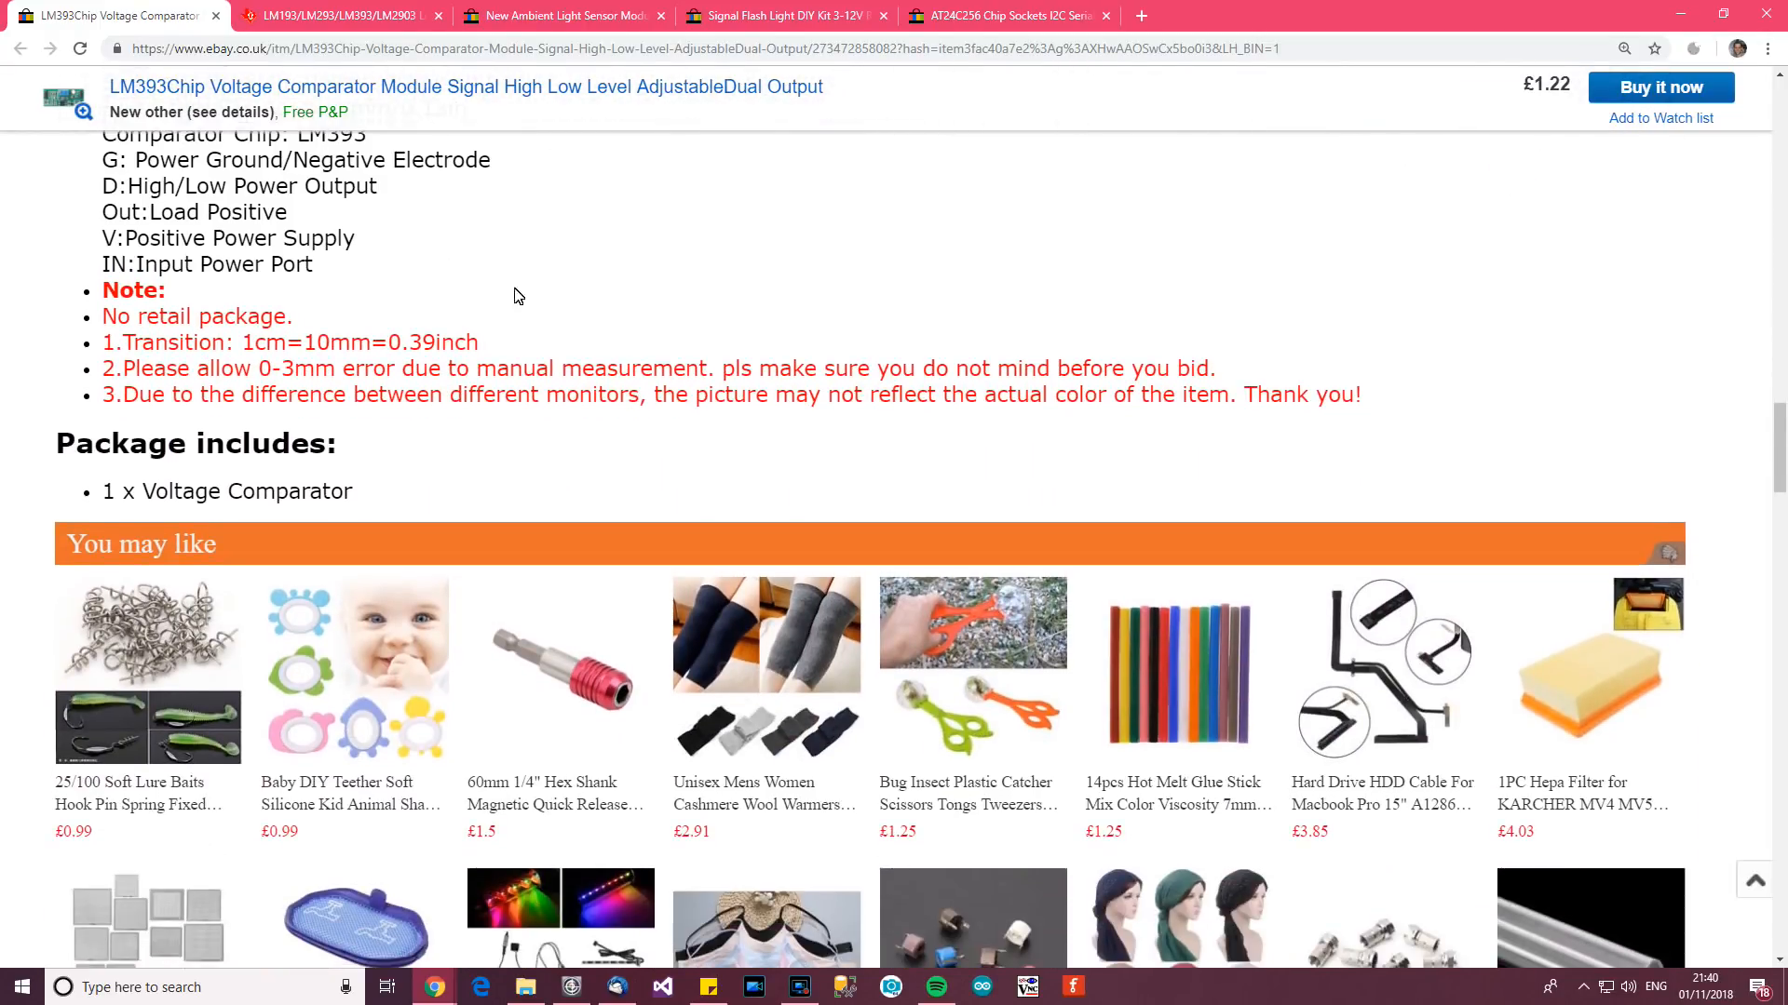
pyautogui.scroll(3)
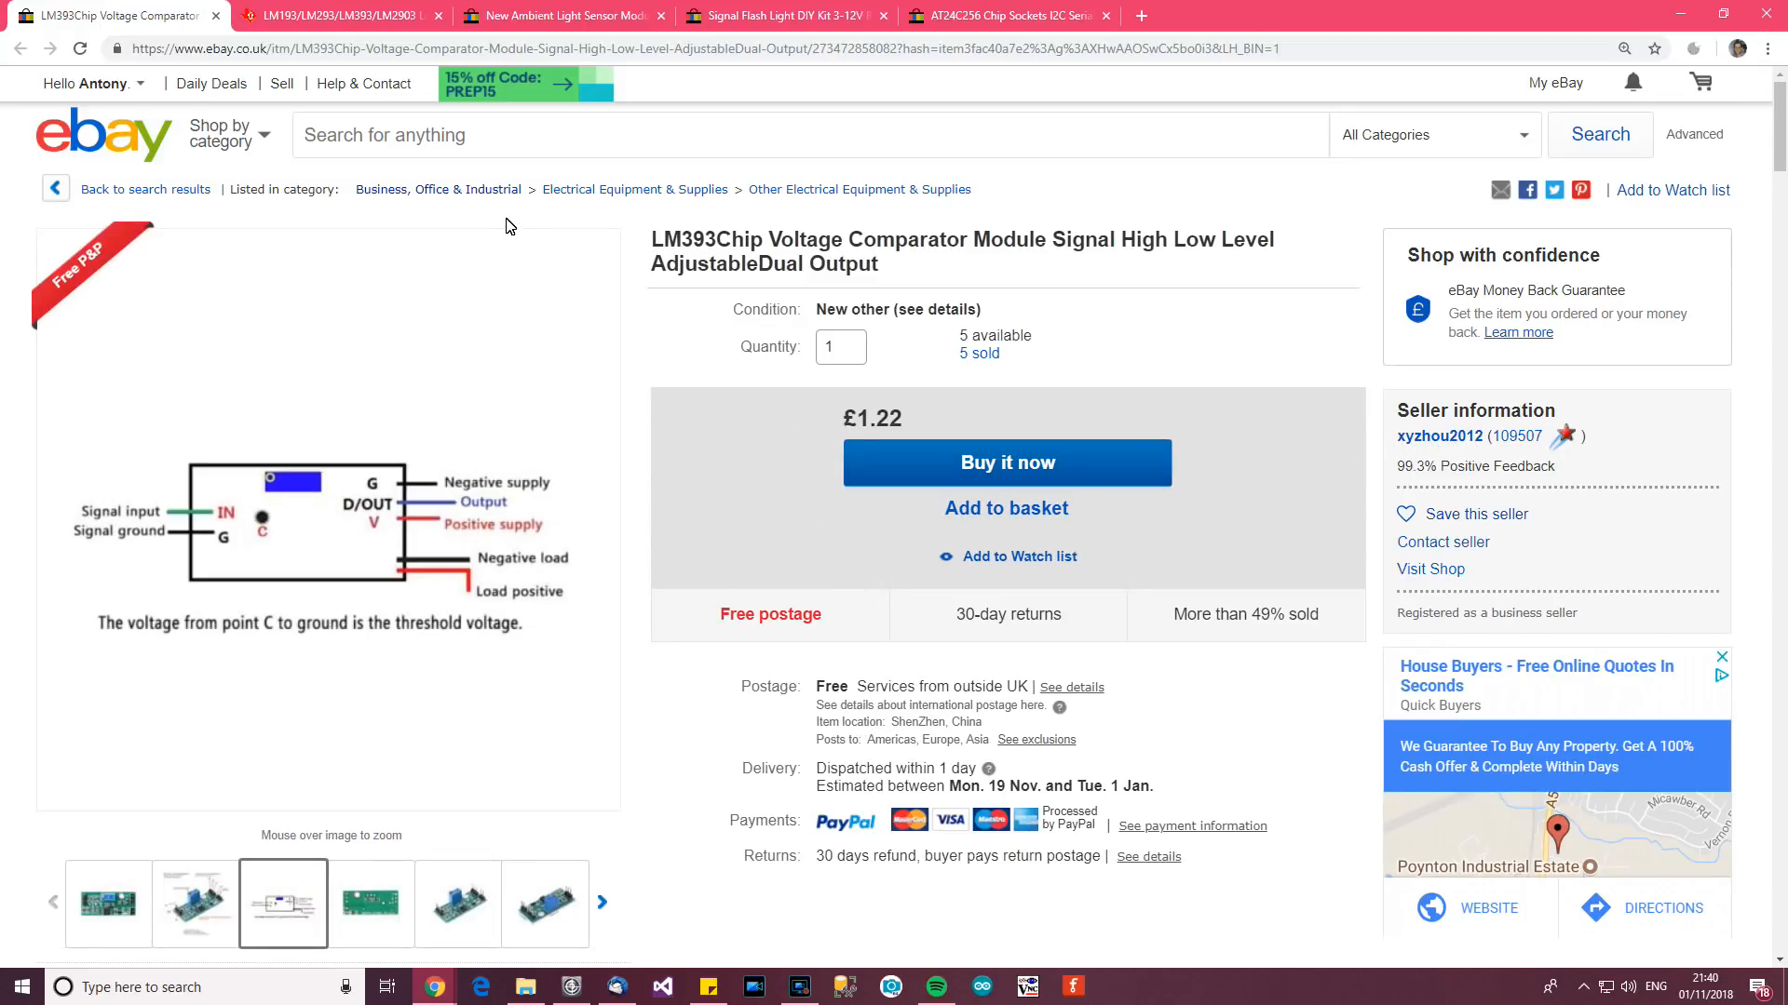
pyautogui.click(216, 15)
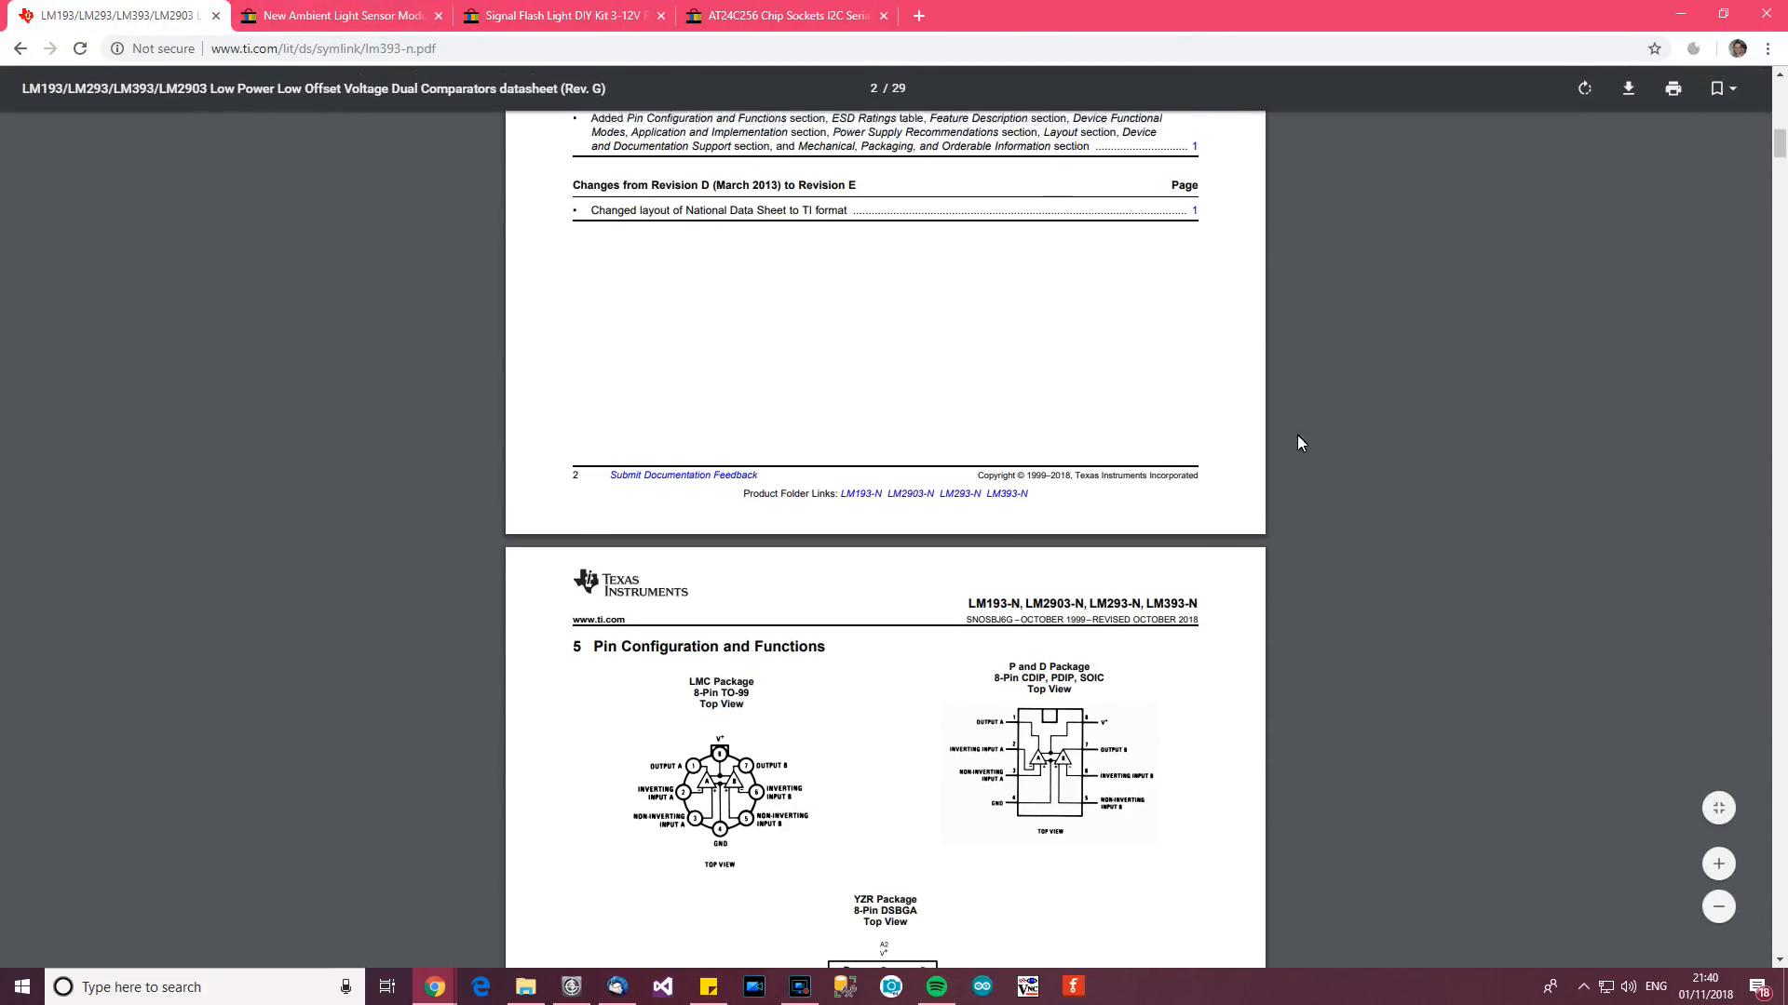
# Read the LM393 datasheet's first-page features and description, then close it.
pyautogui.scroll(3)
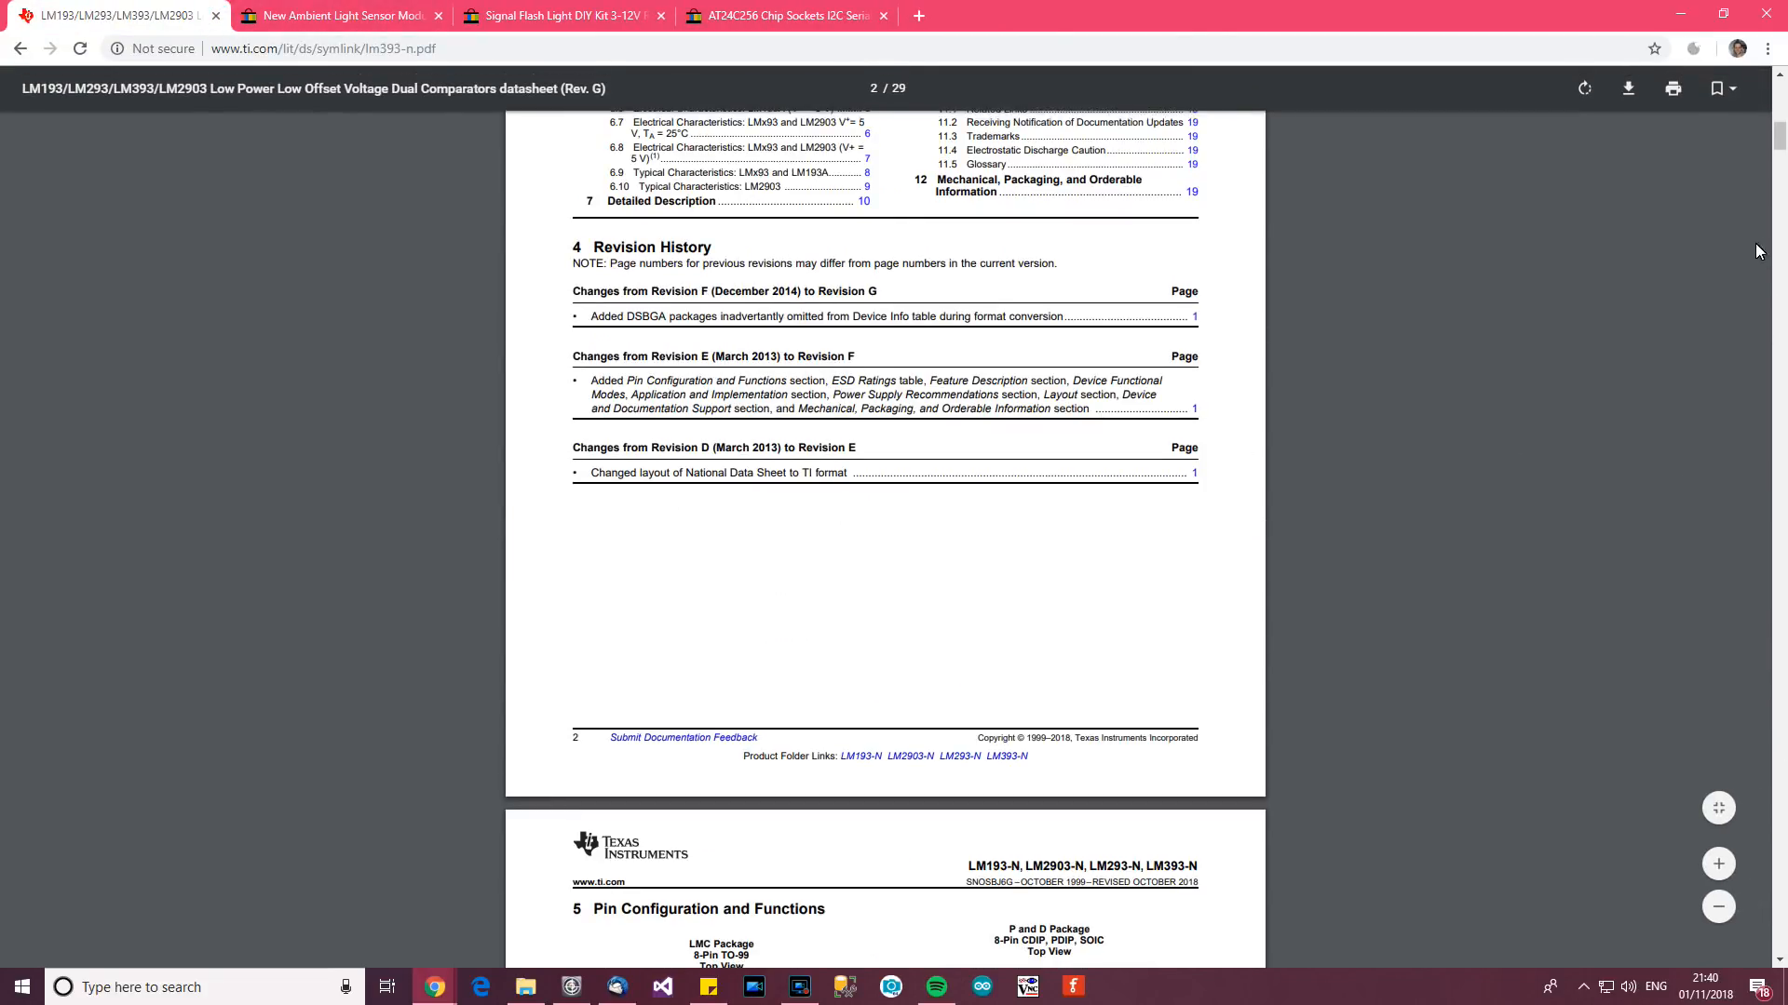
pyautogui.scroll(3)
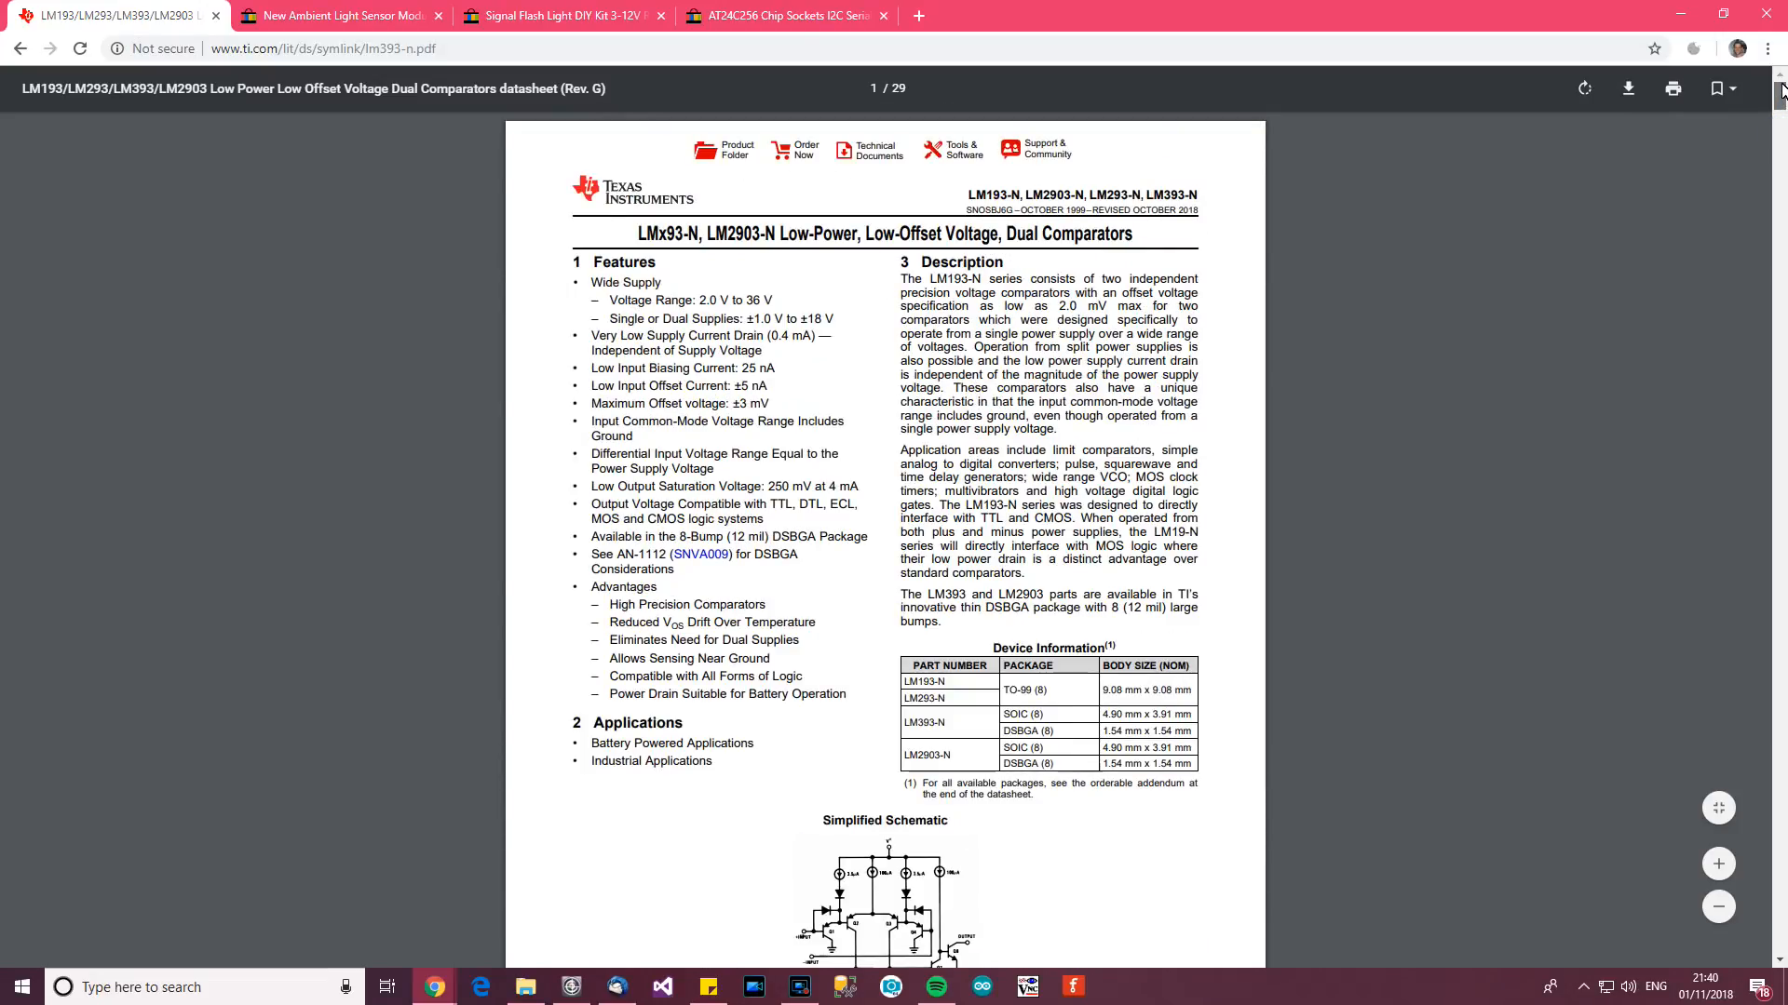
pyautogui.moveTo(1004, 294)
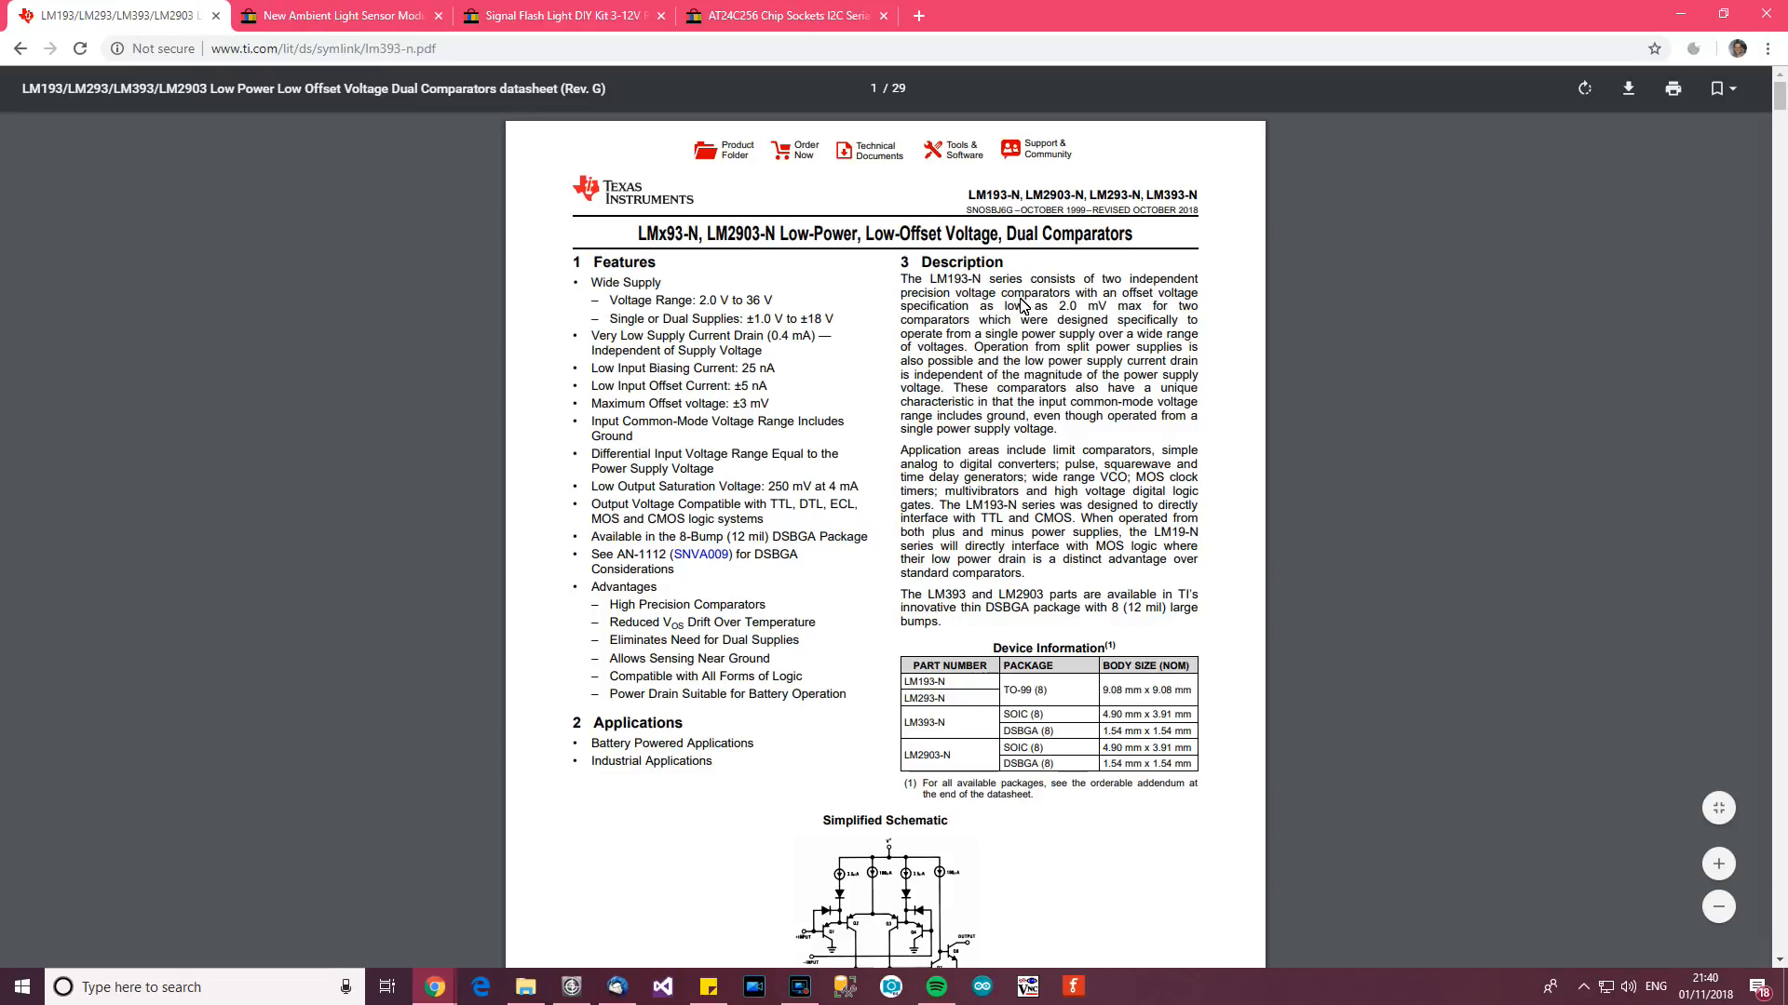
pyautogui.moveTo(1140, 311)
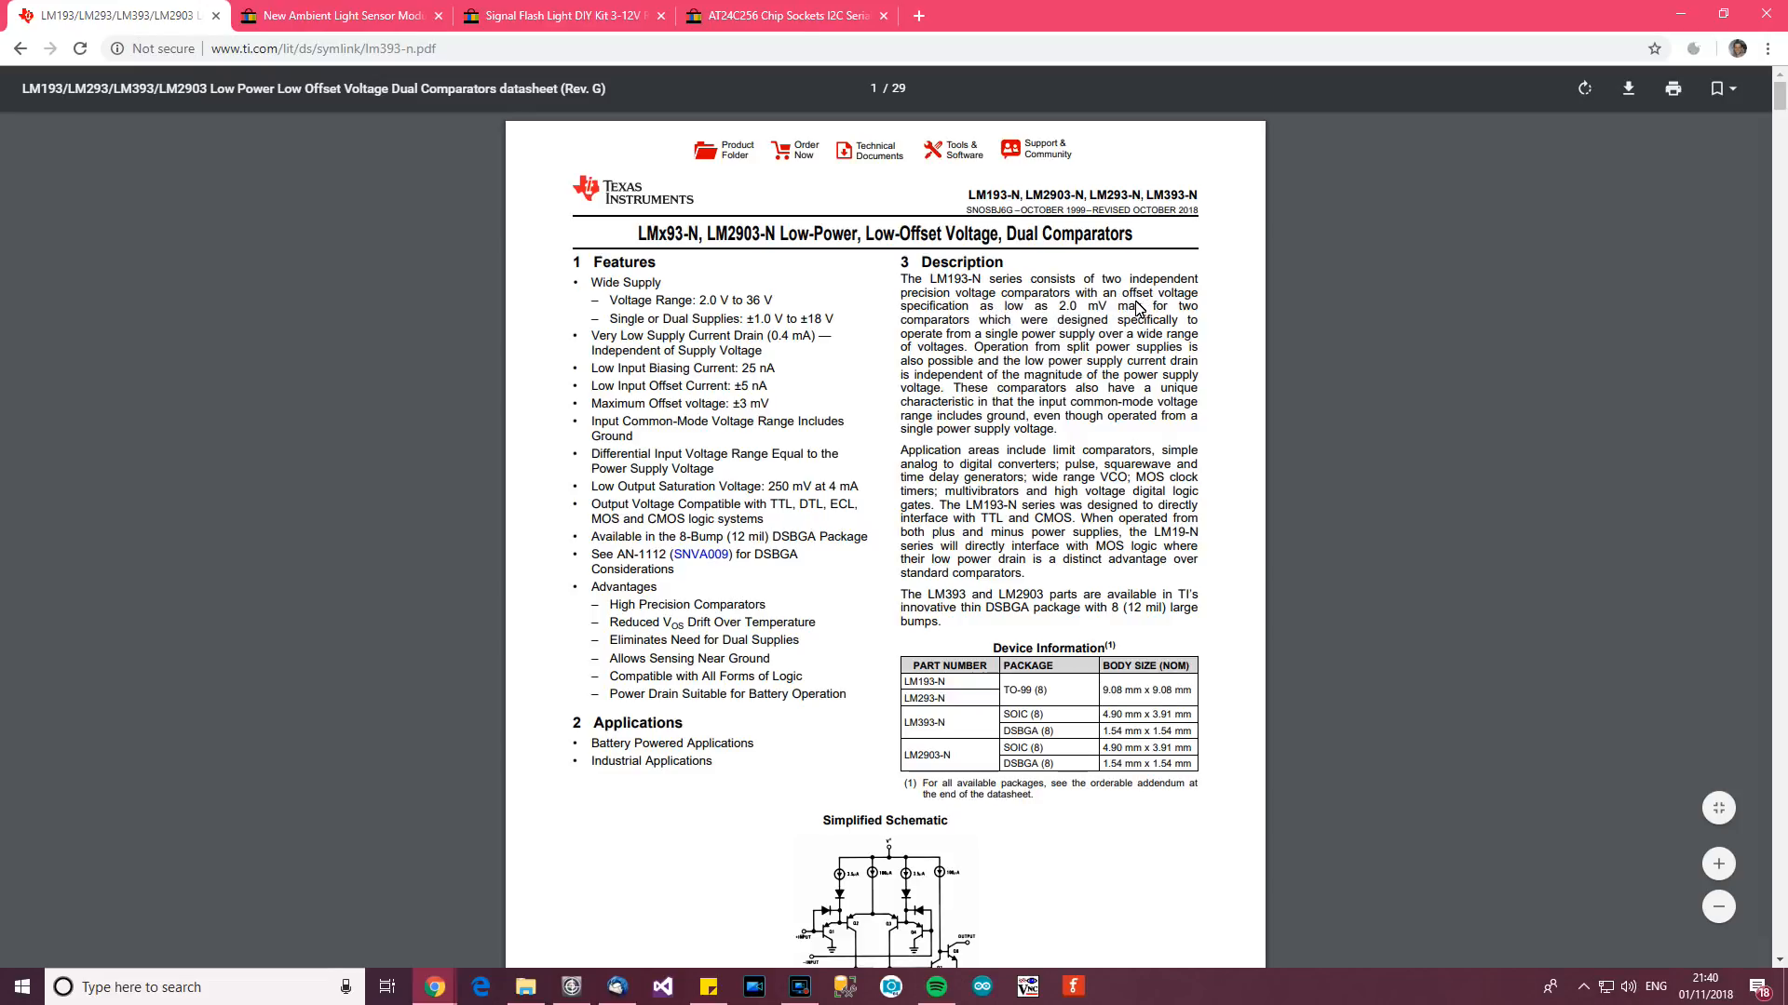
pyautogui.moveTo(1145, 331)
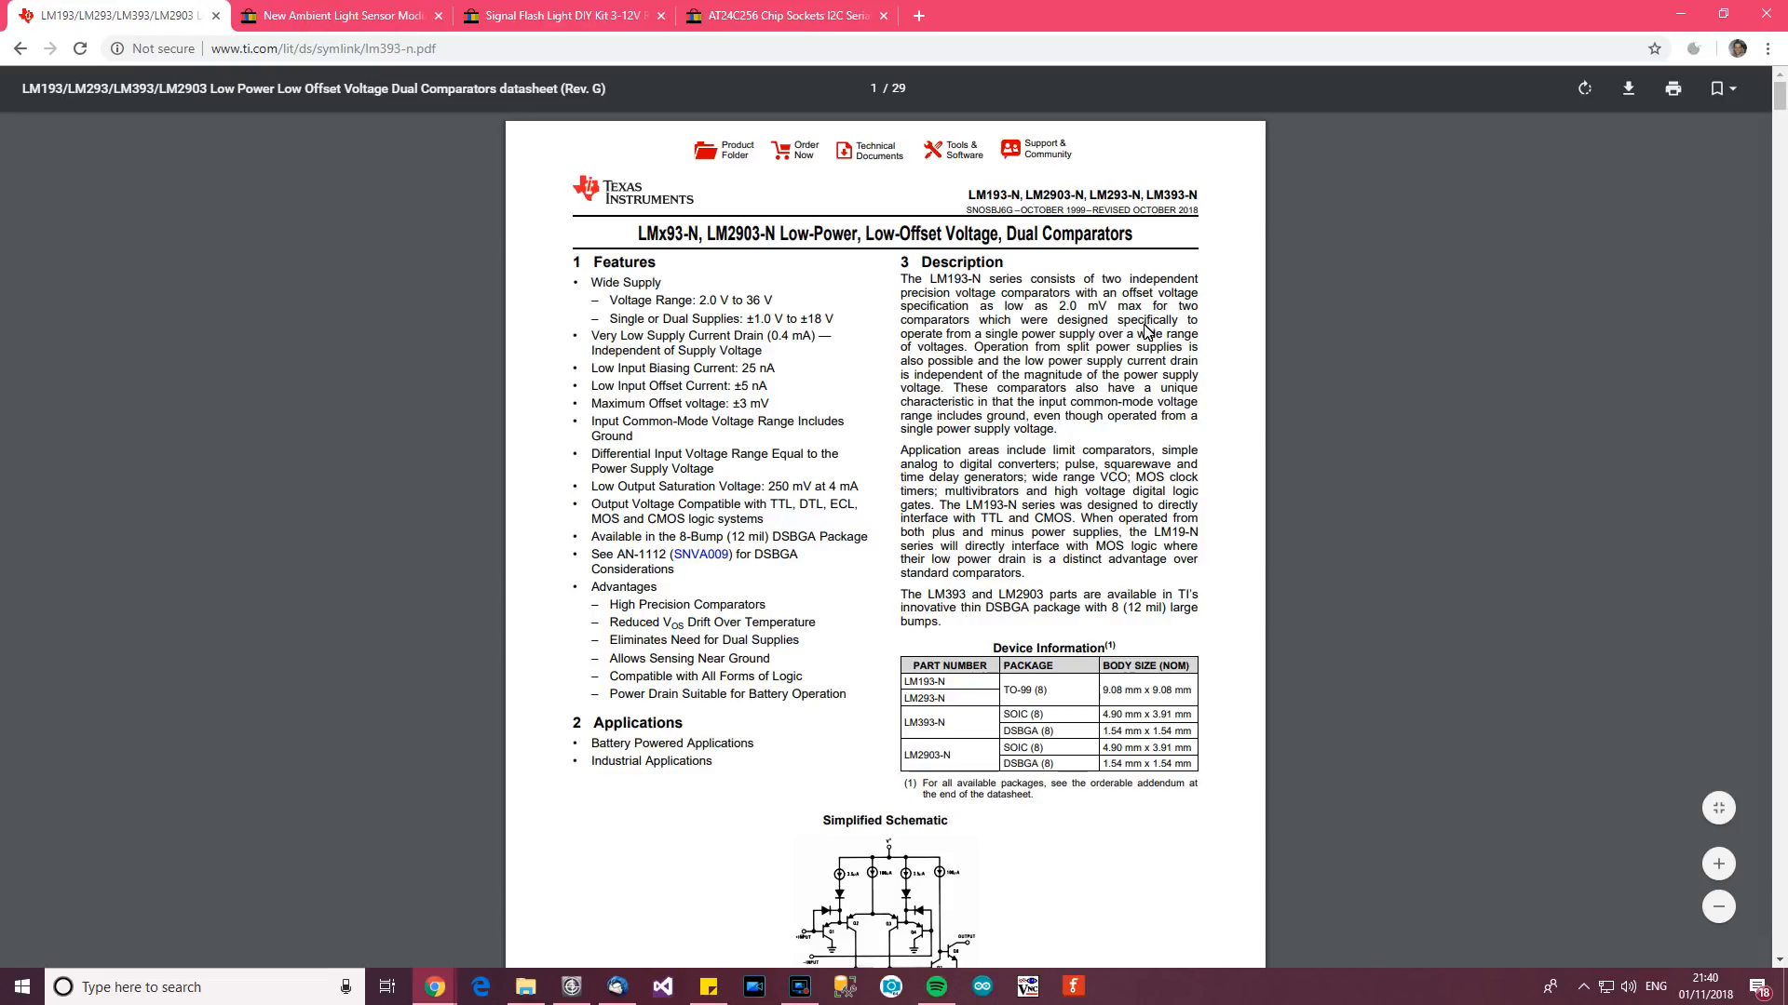
pyautogui.moveTo(1112, 363)
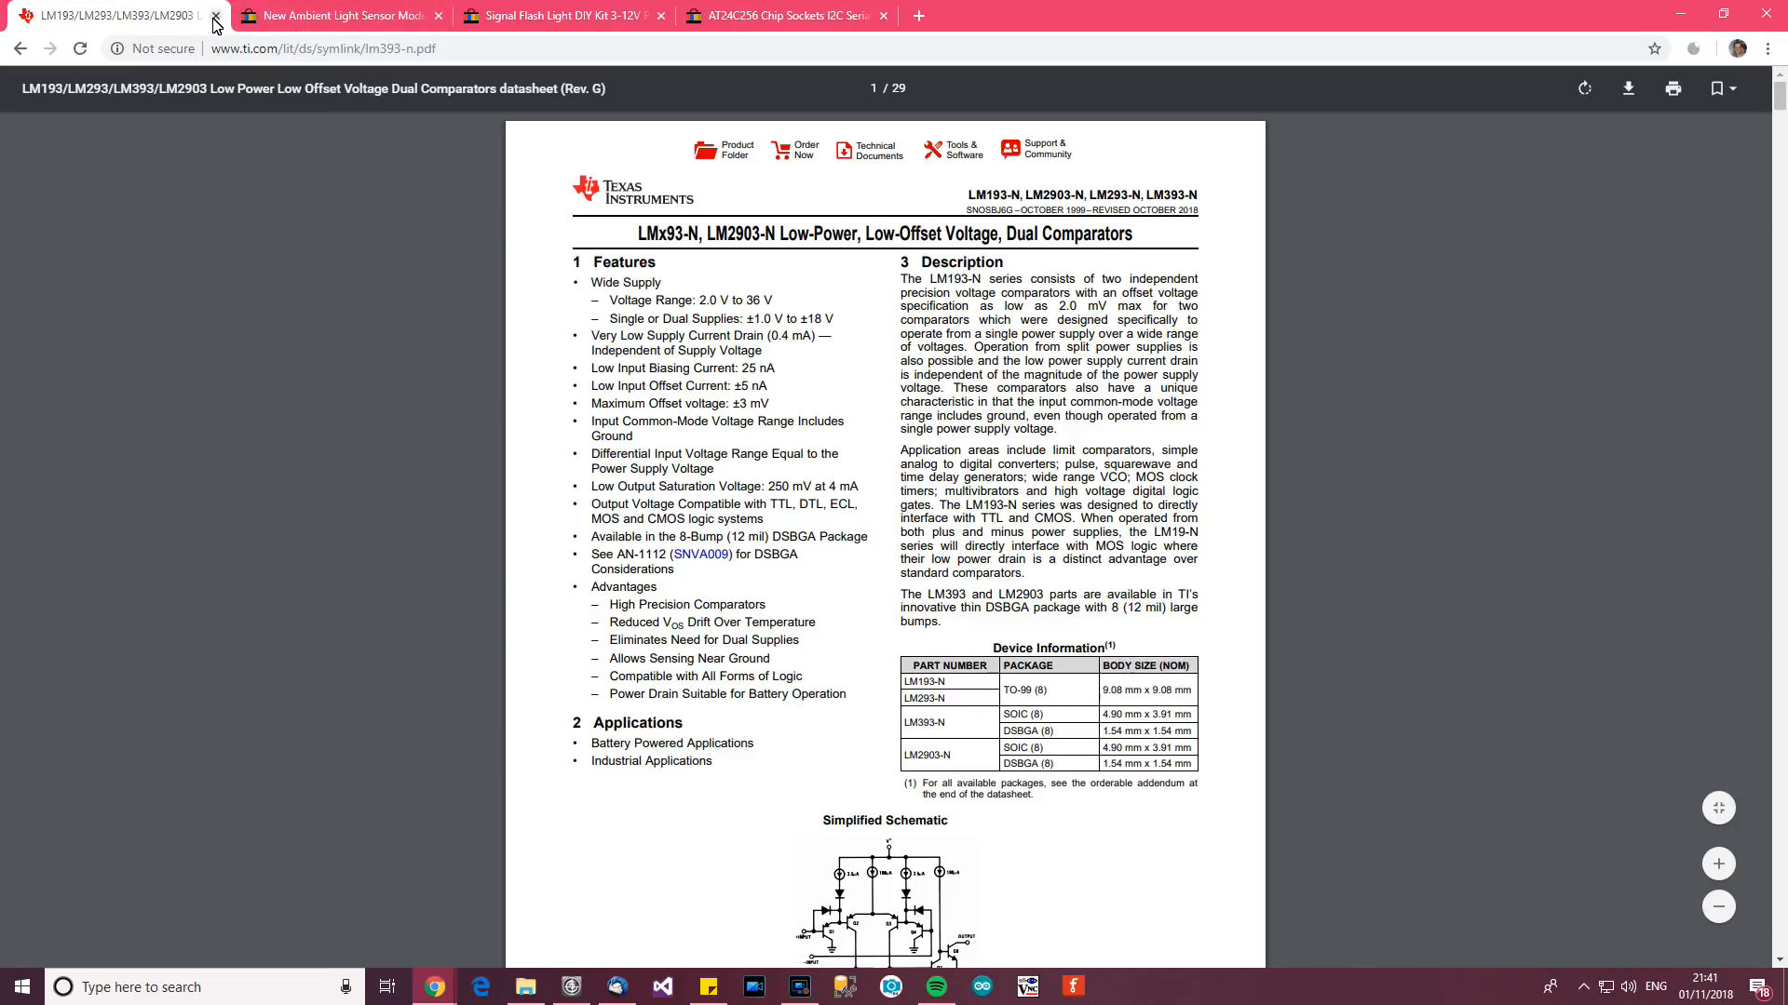
pyautogui.click(214, 15)
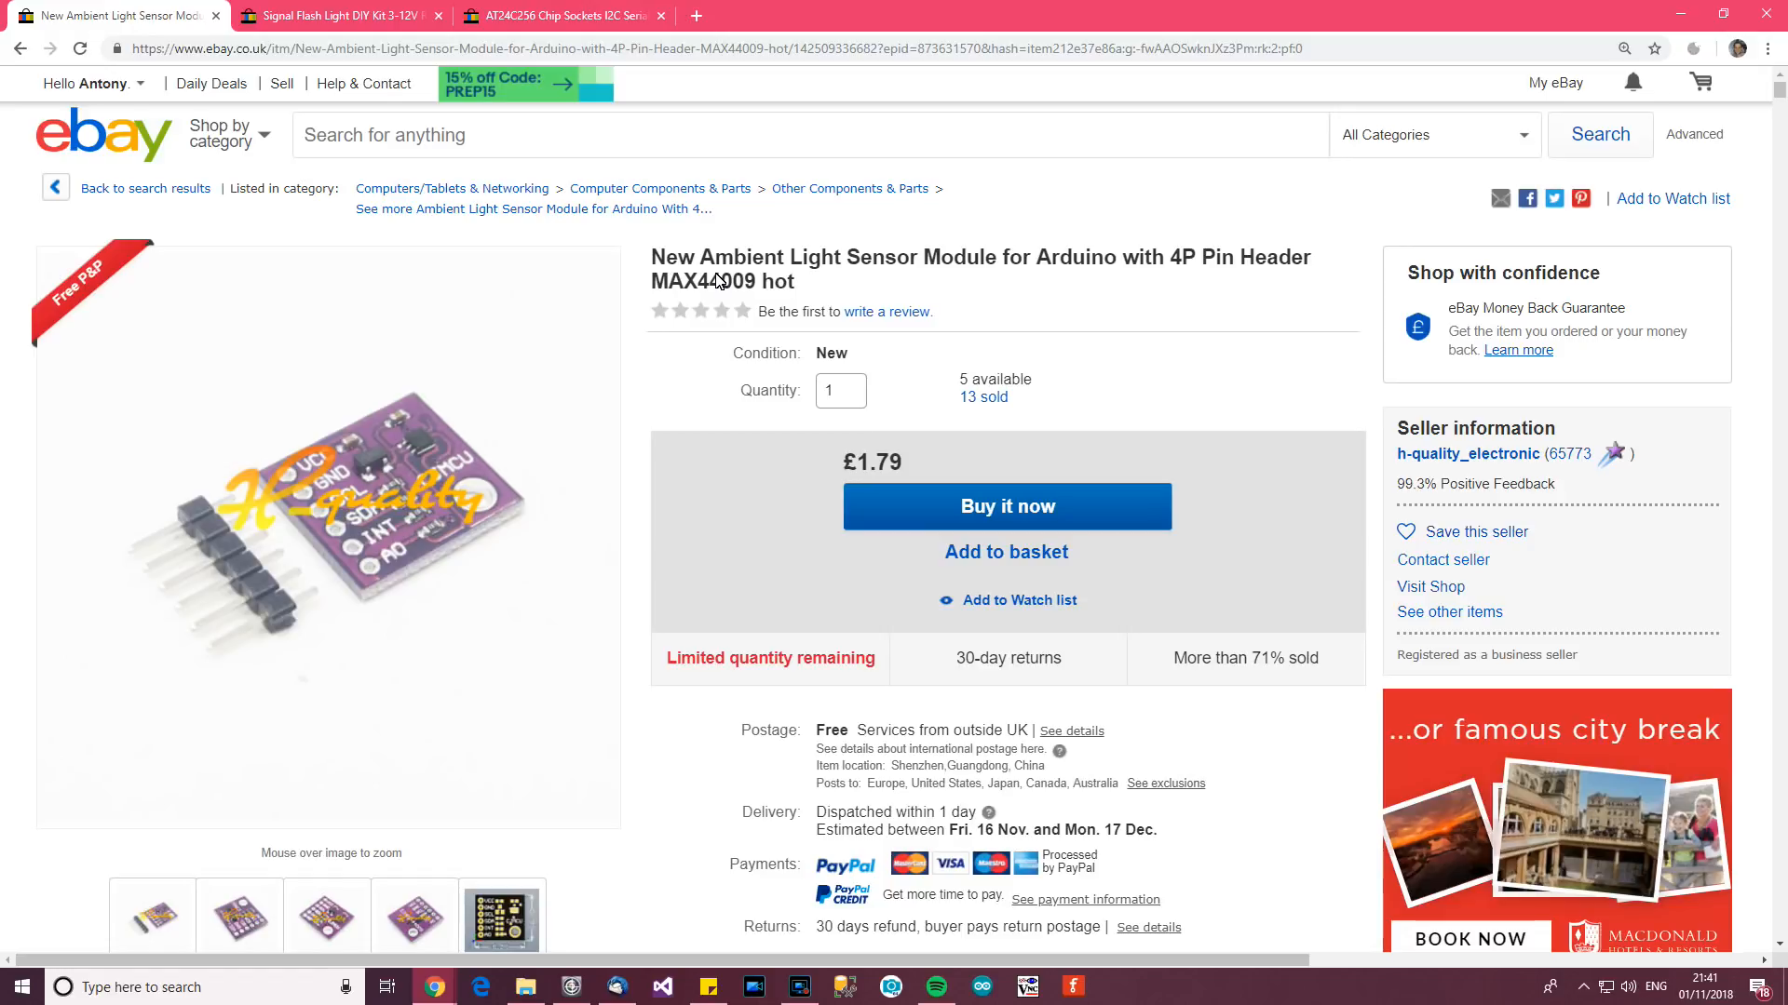
pyautogui.moveTo(866, 301)
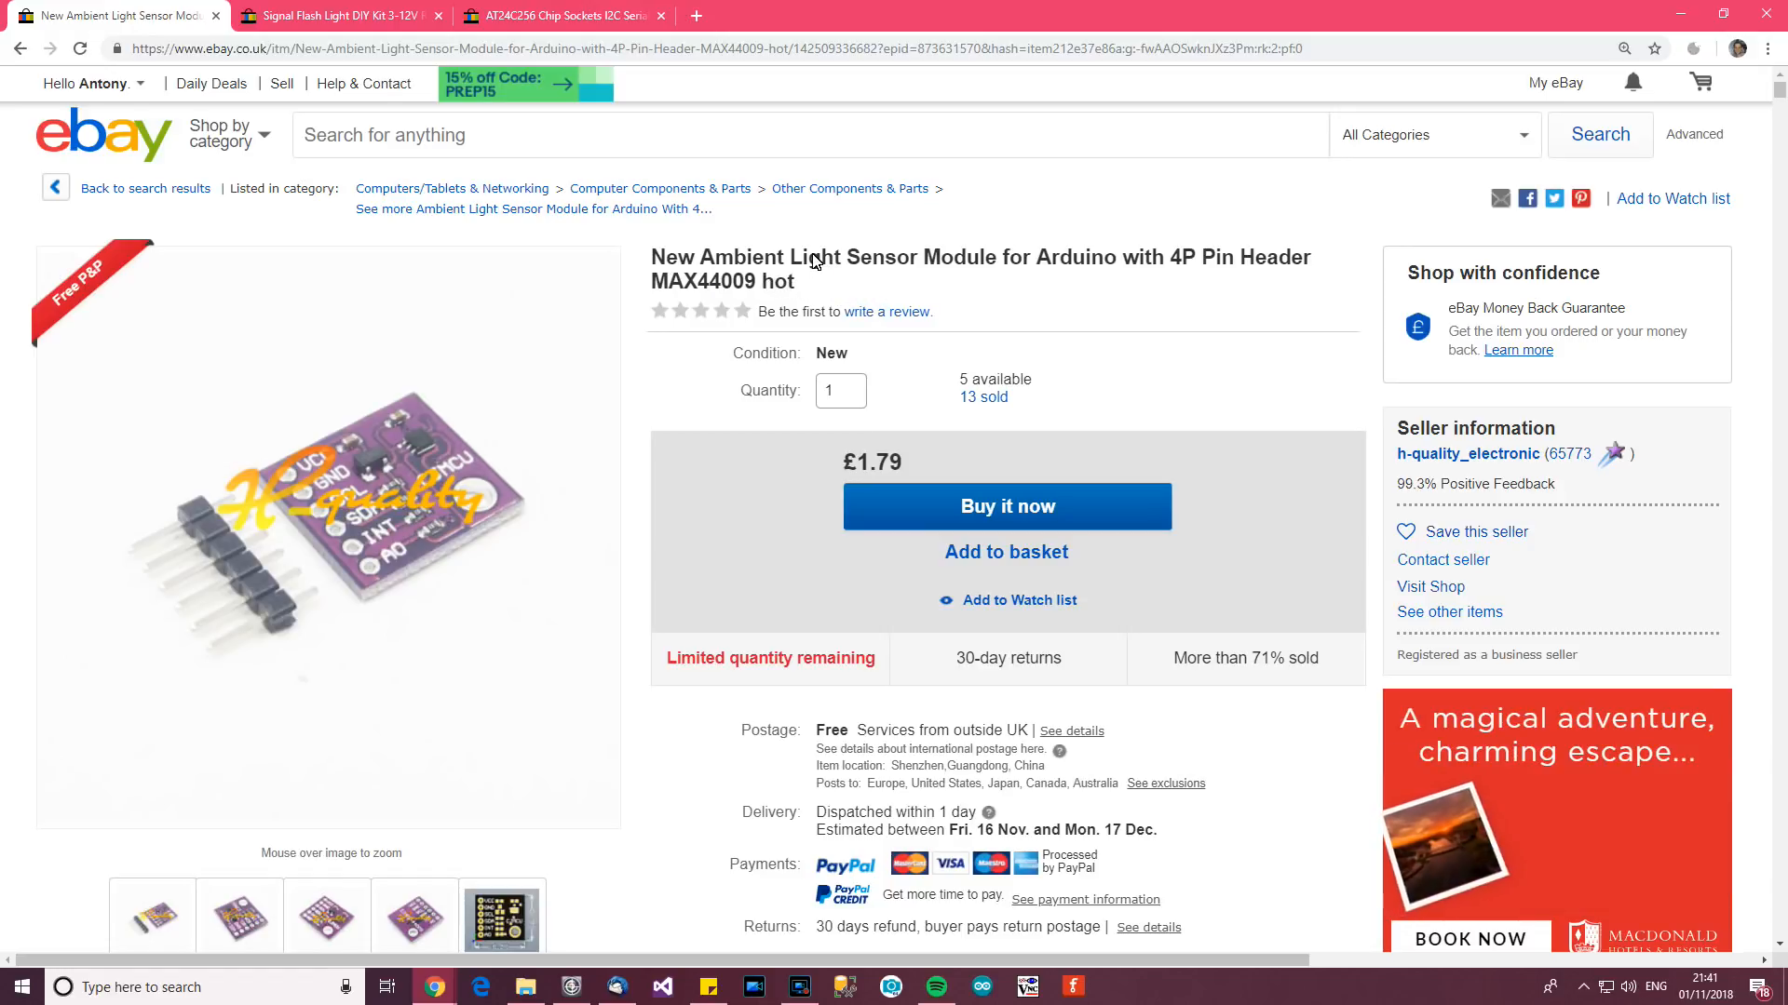
pyautogui.moveTo(717, 253)
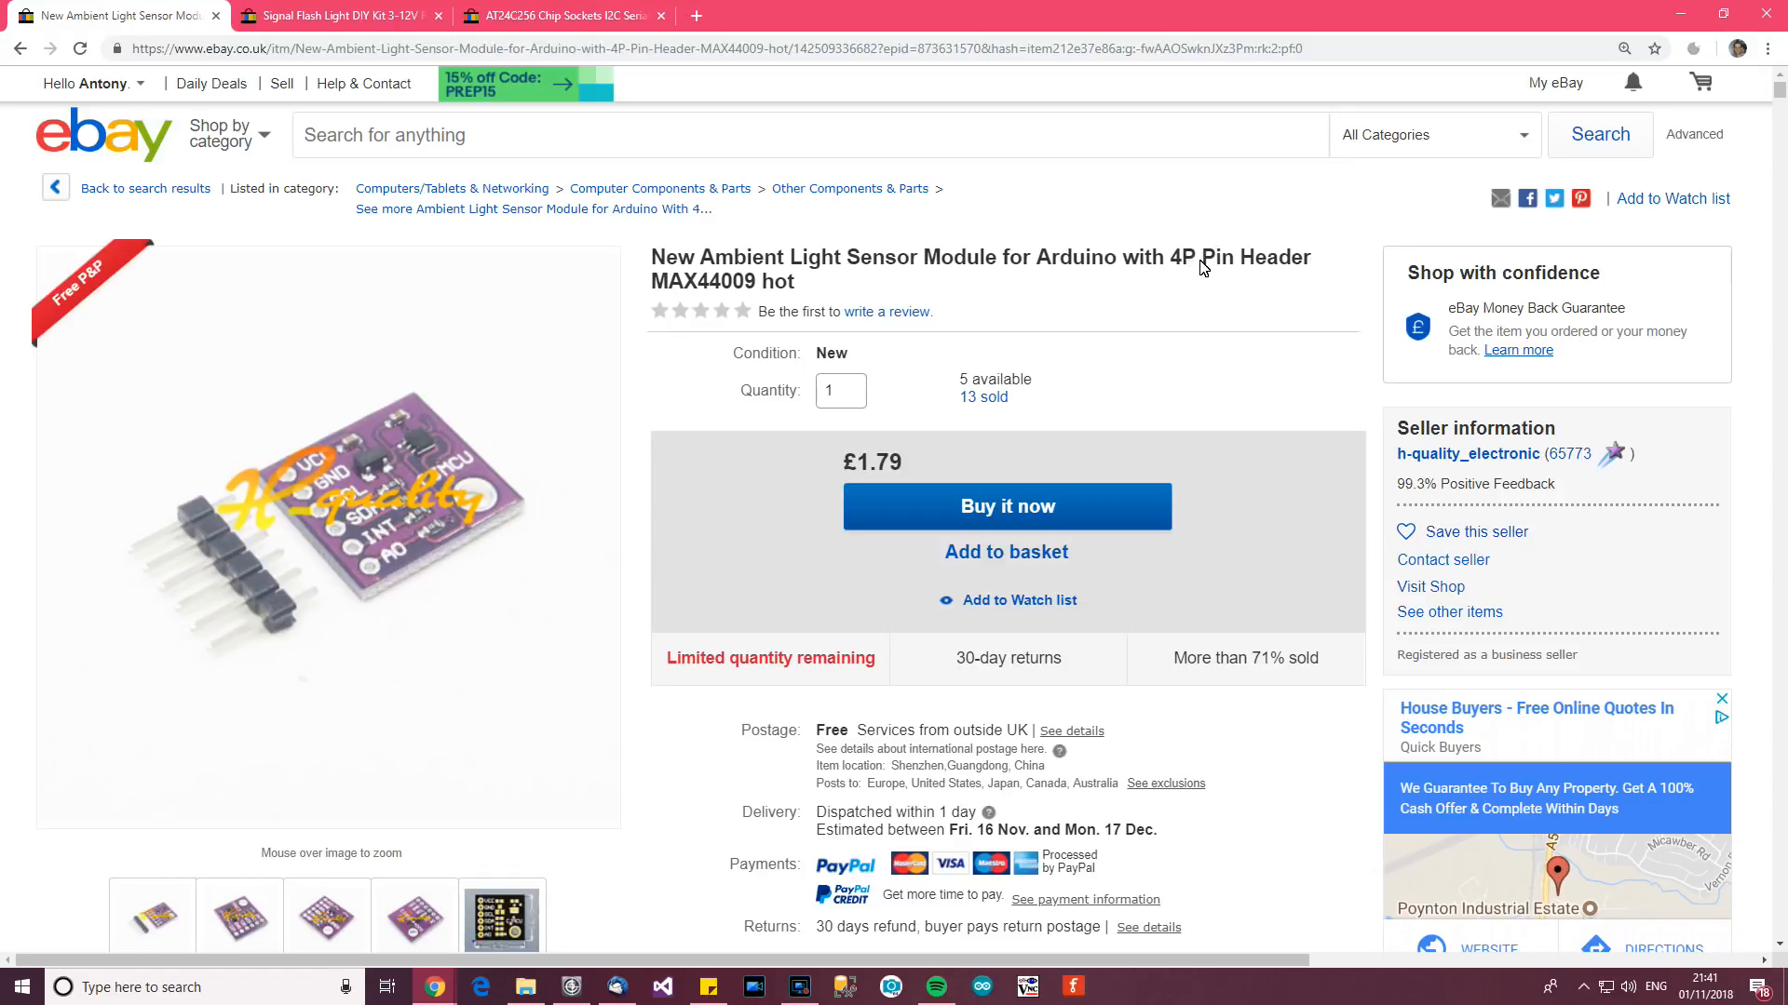
pyautogui.moveTo(735, 292)
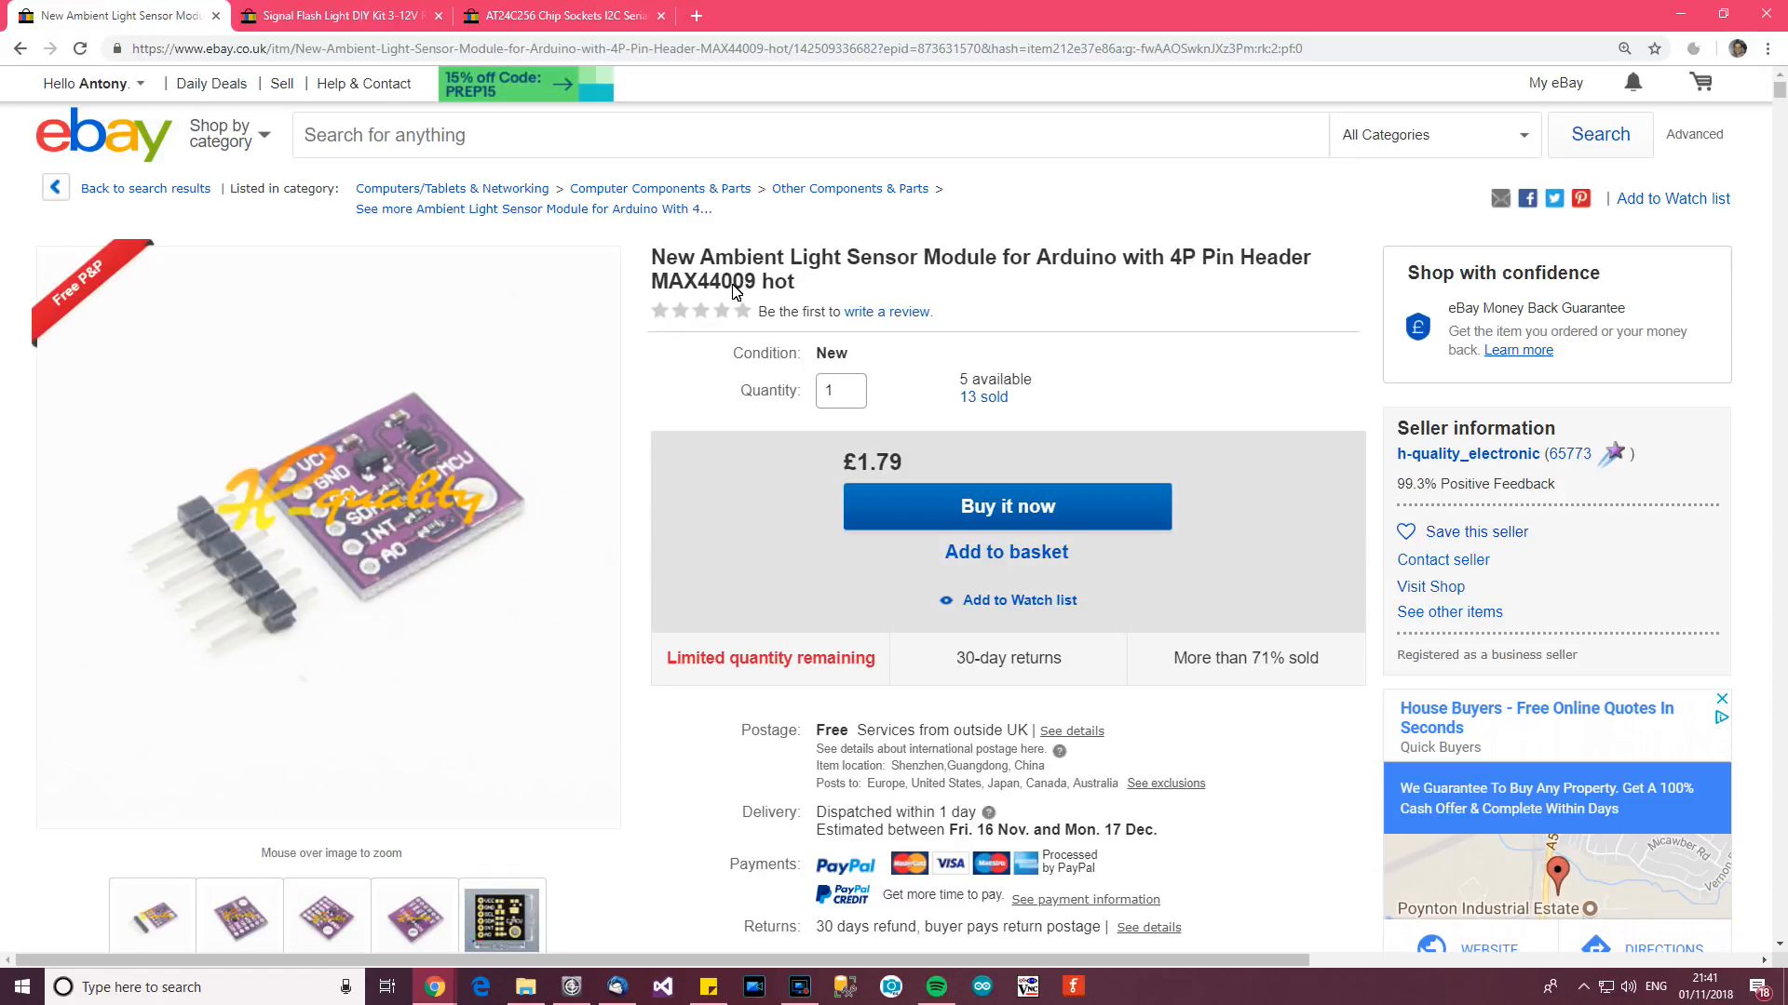
pyautogui.moveTo(1385, 447)
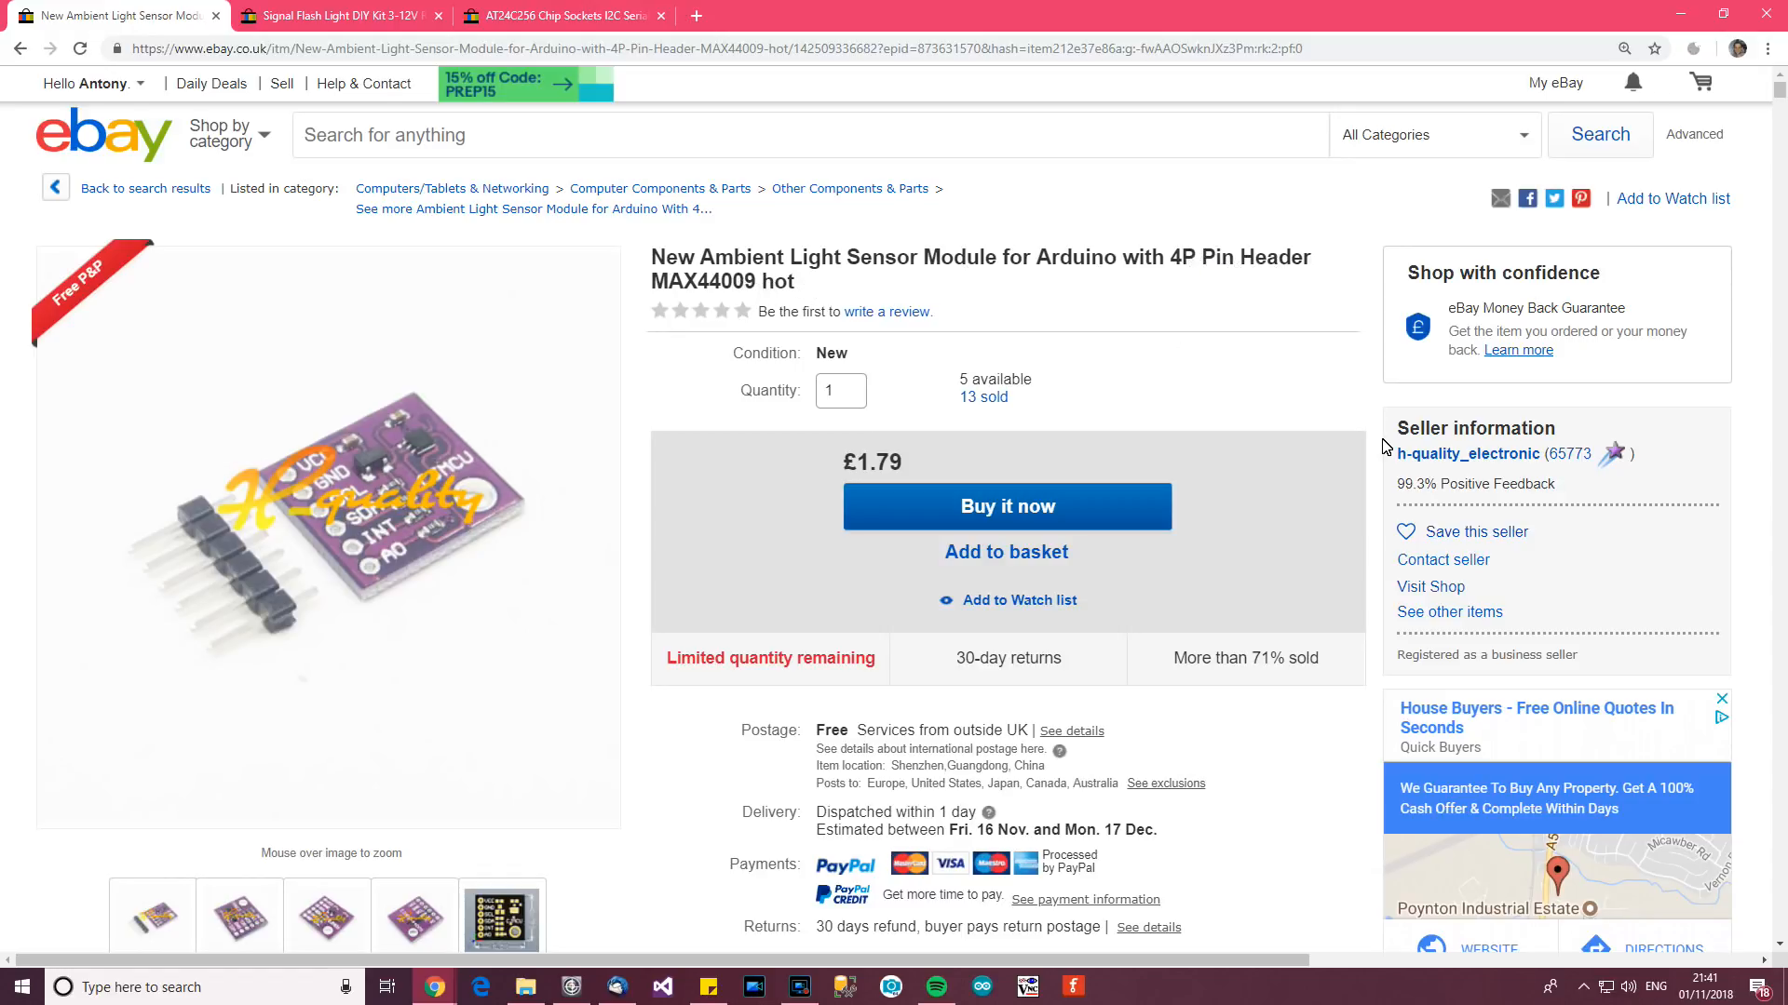
pyautogui.moveTo(1469, 455)
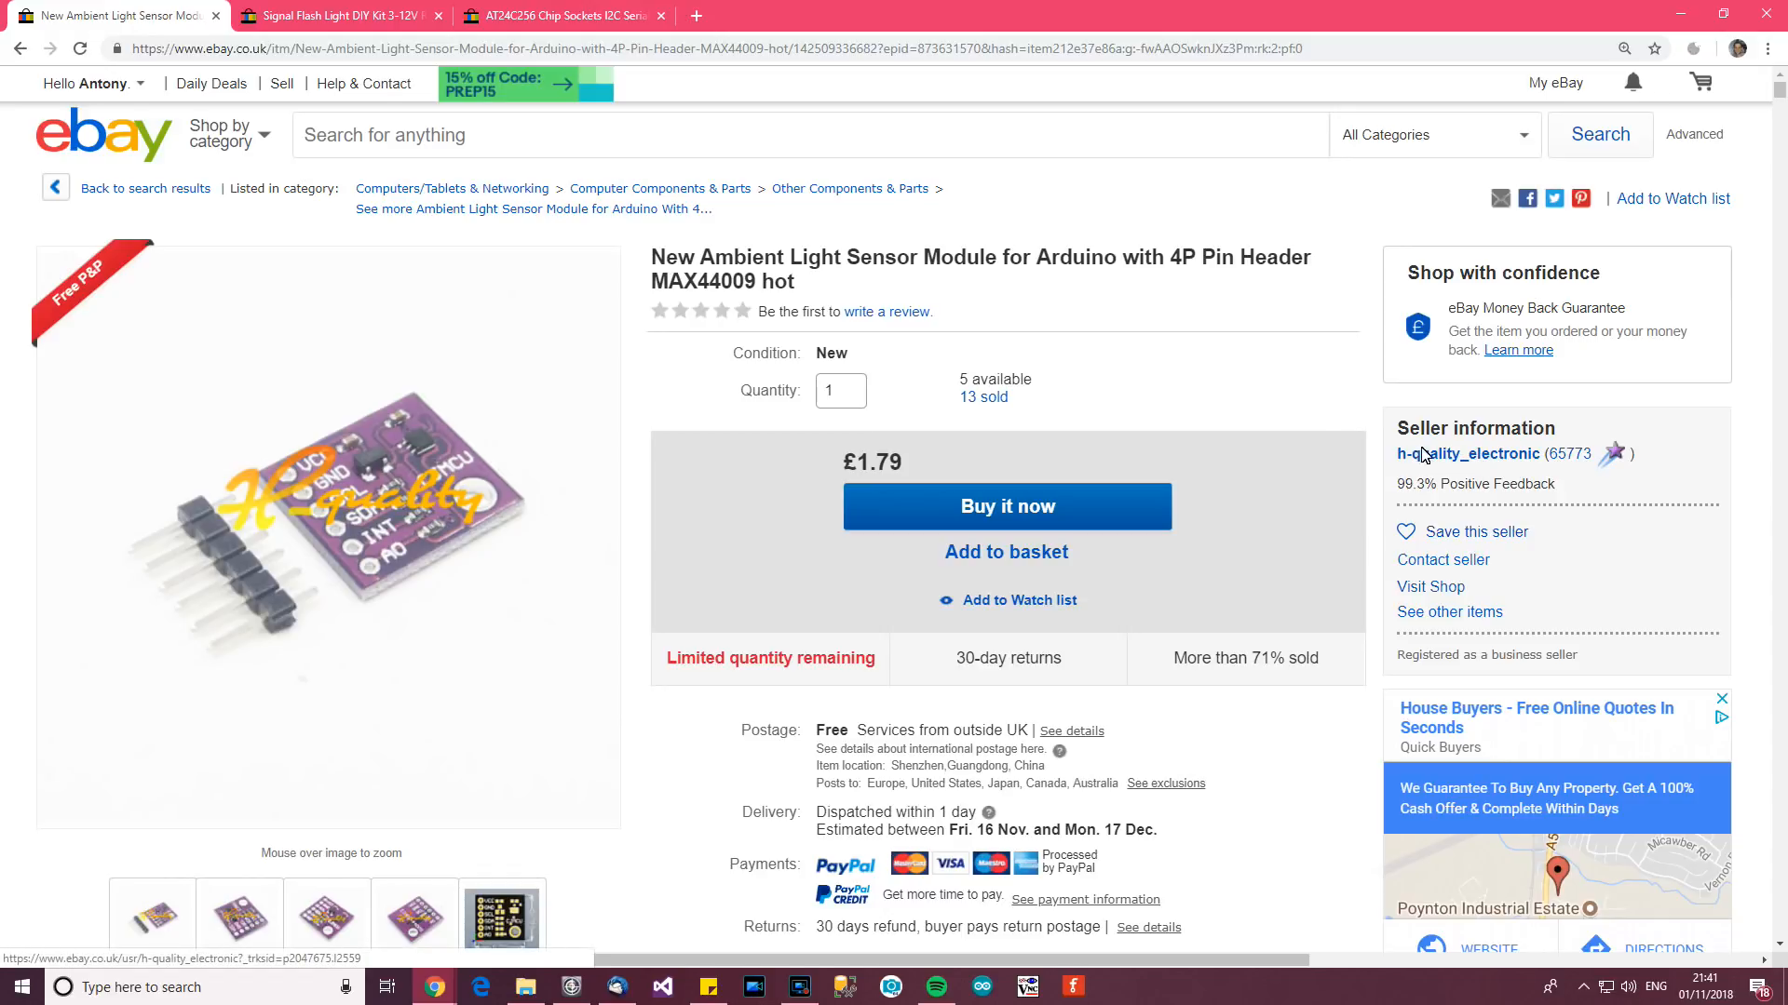
# Browse the MAX44009 light sensor listing and select the part number MAX44009 in its title.
pyautogui.scroll(-3)
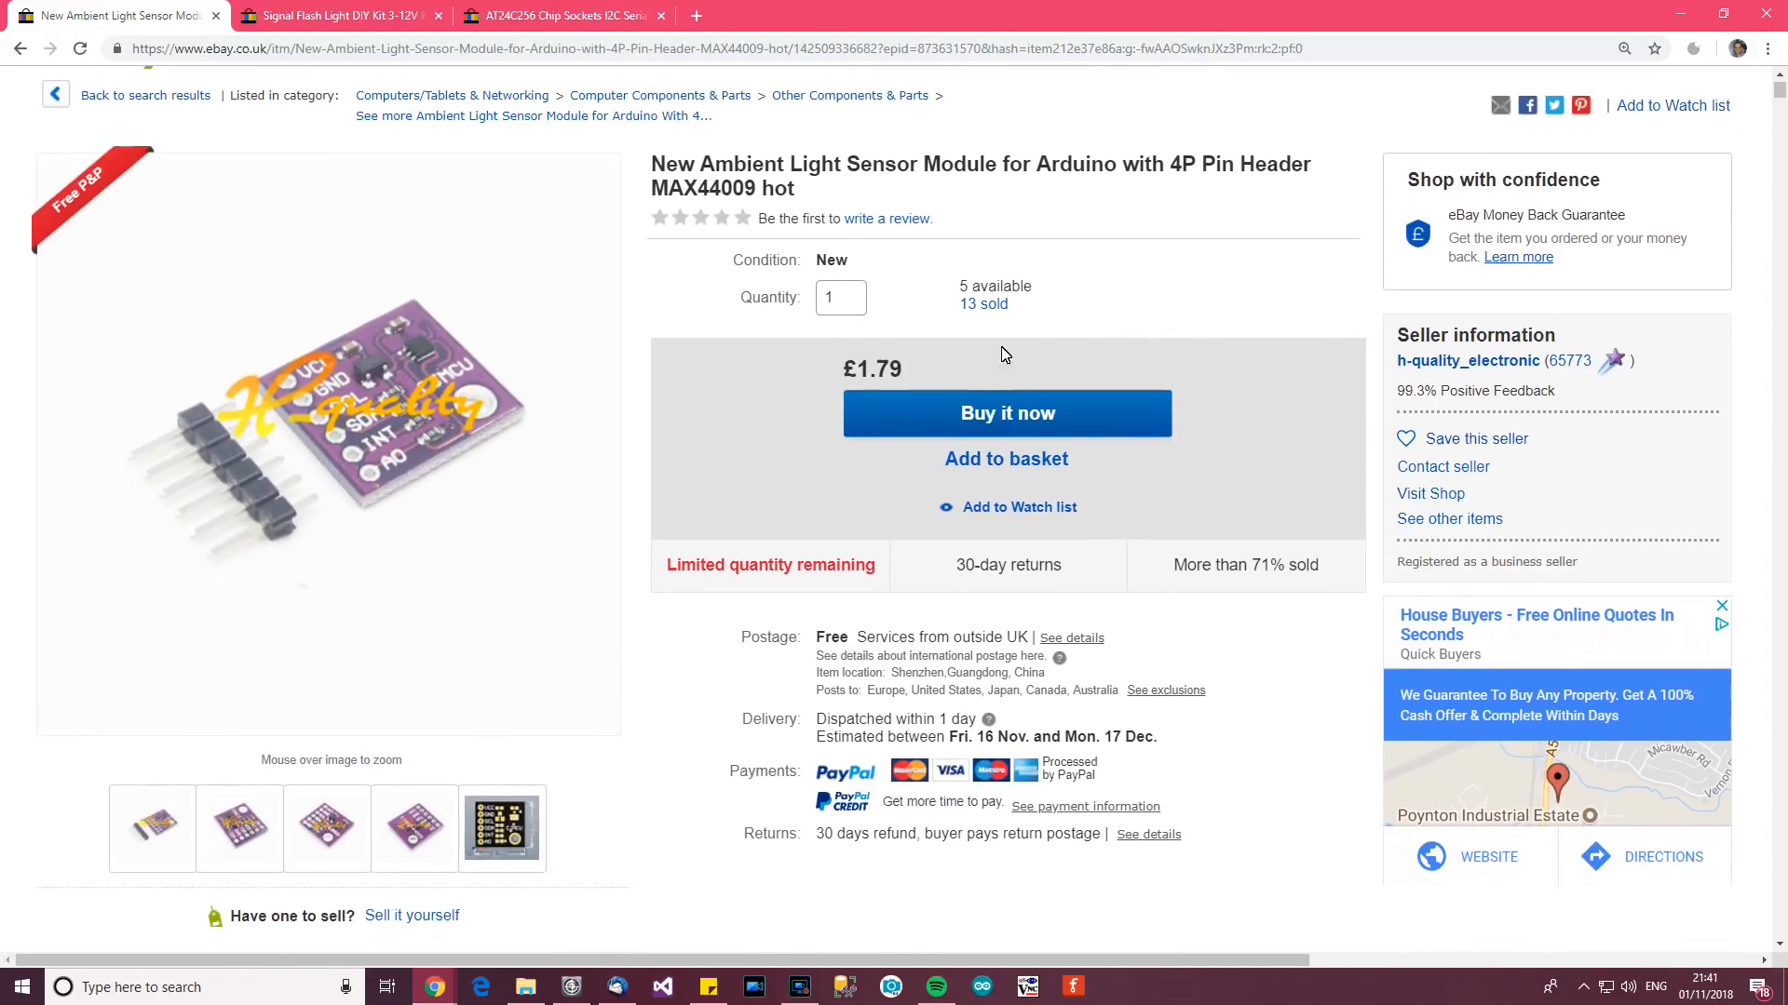
pyautogui.scroll(-3)
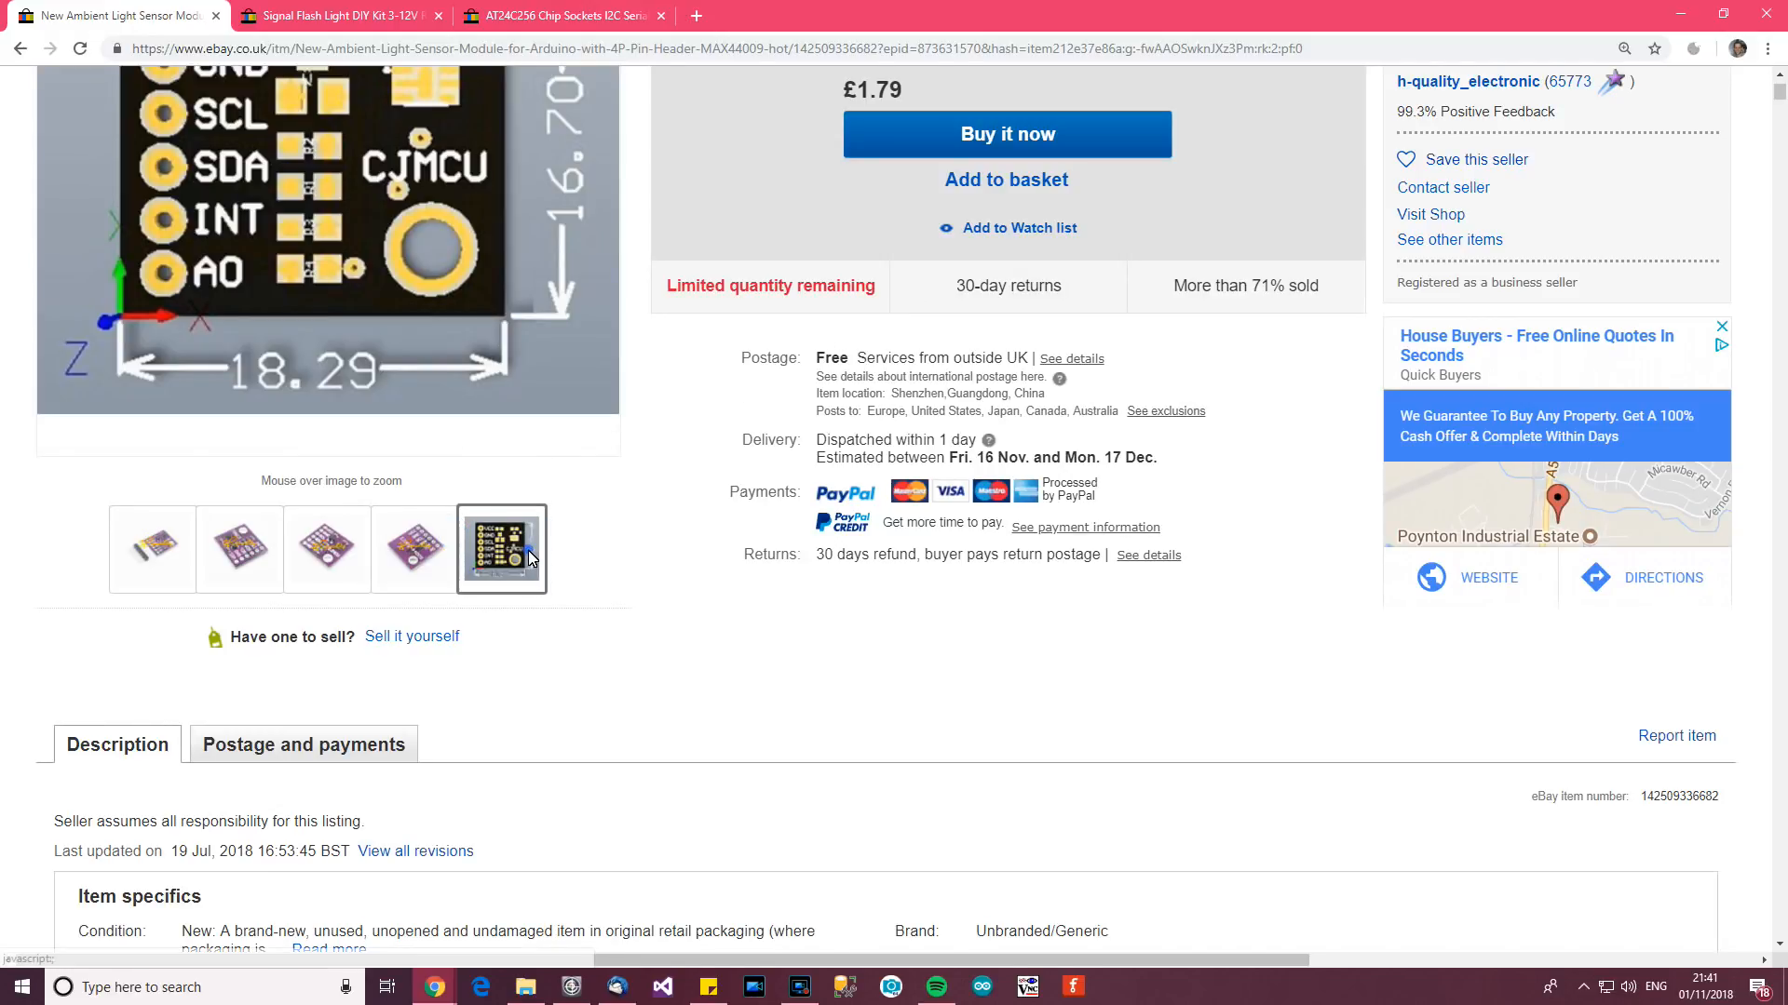
pyautogui.scroll(-3)
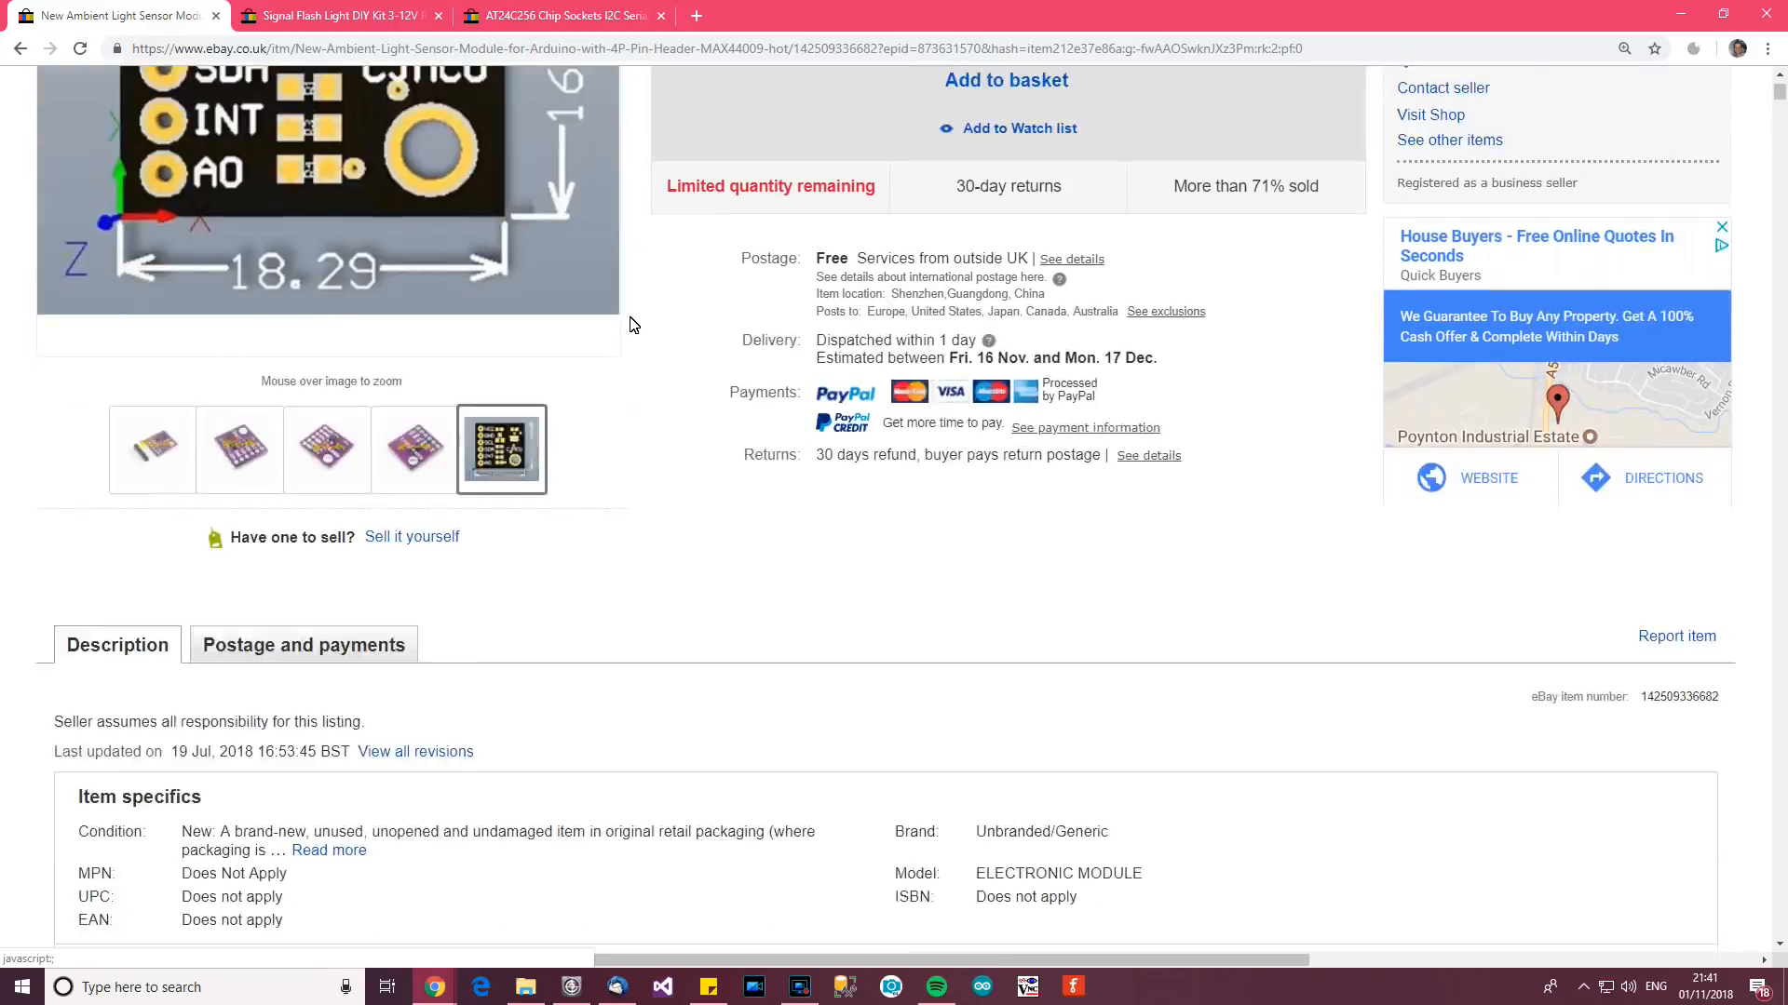
pyautogui.scroll(3)
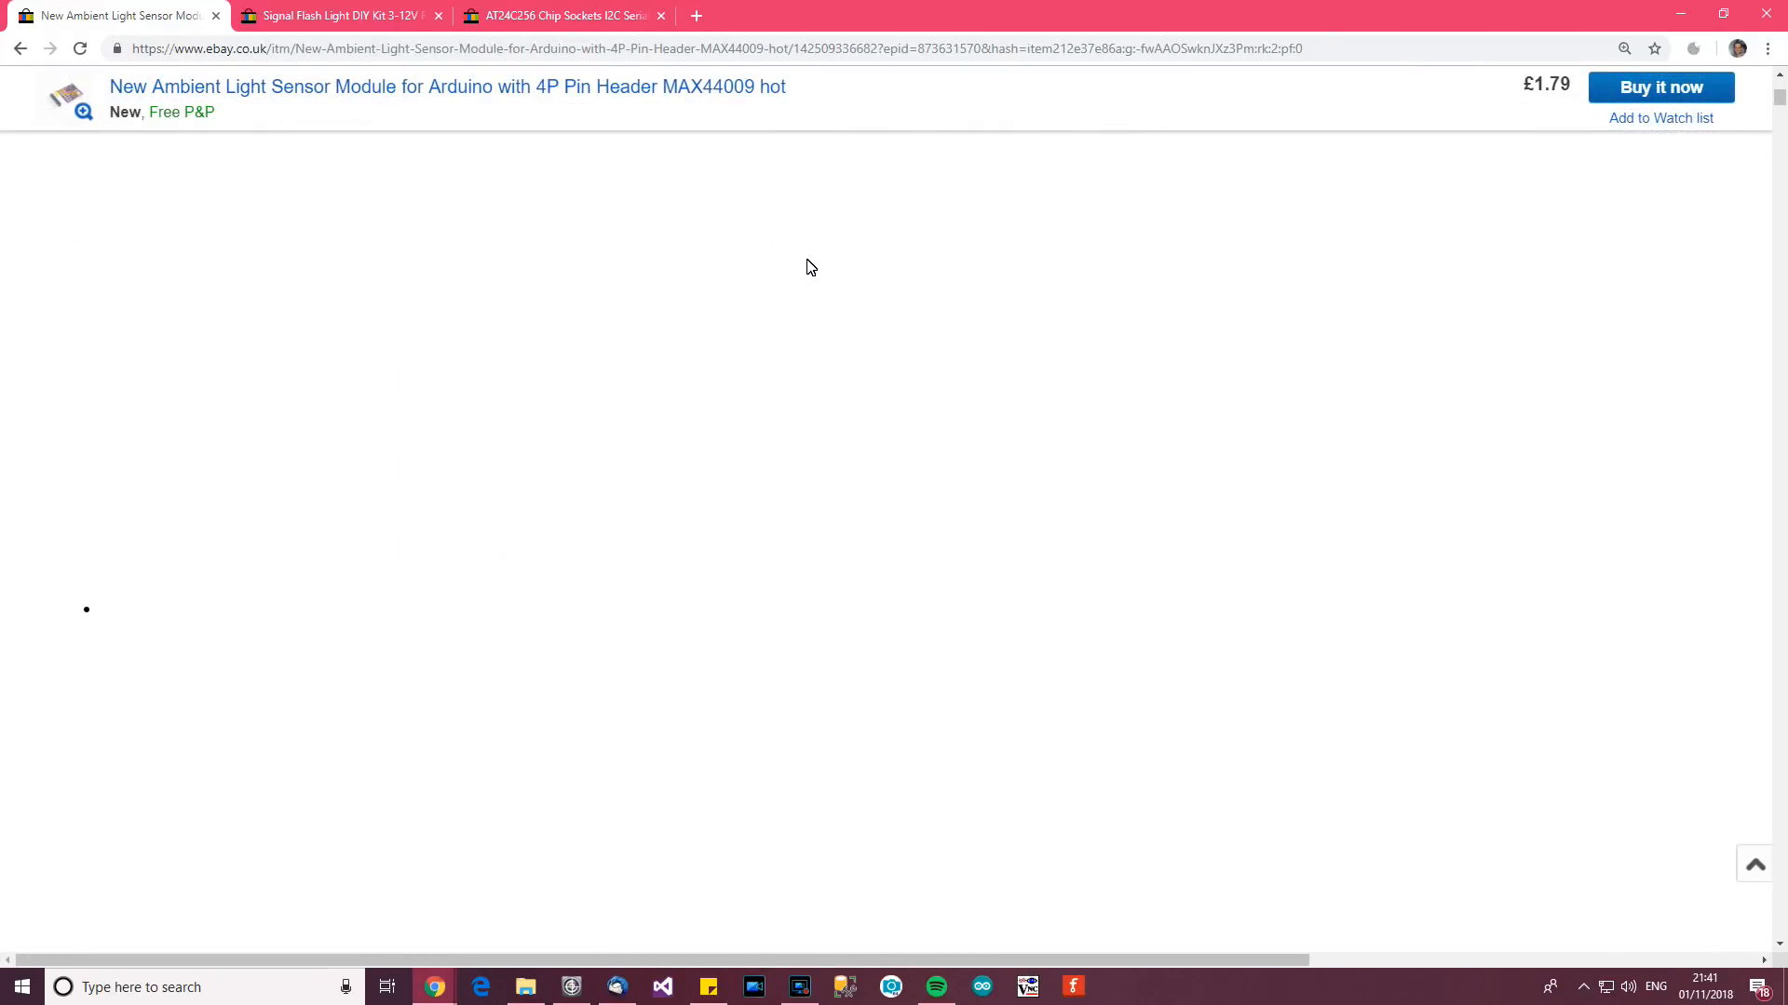
pyautogui.moveTo(707, 318)
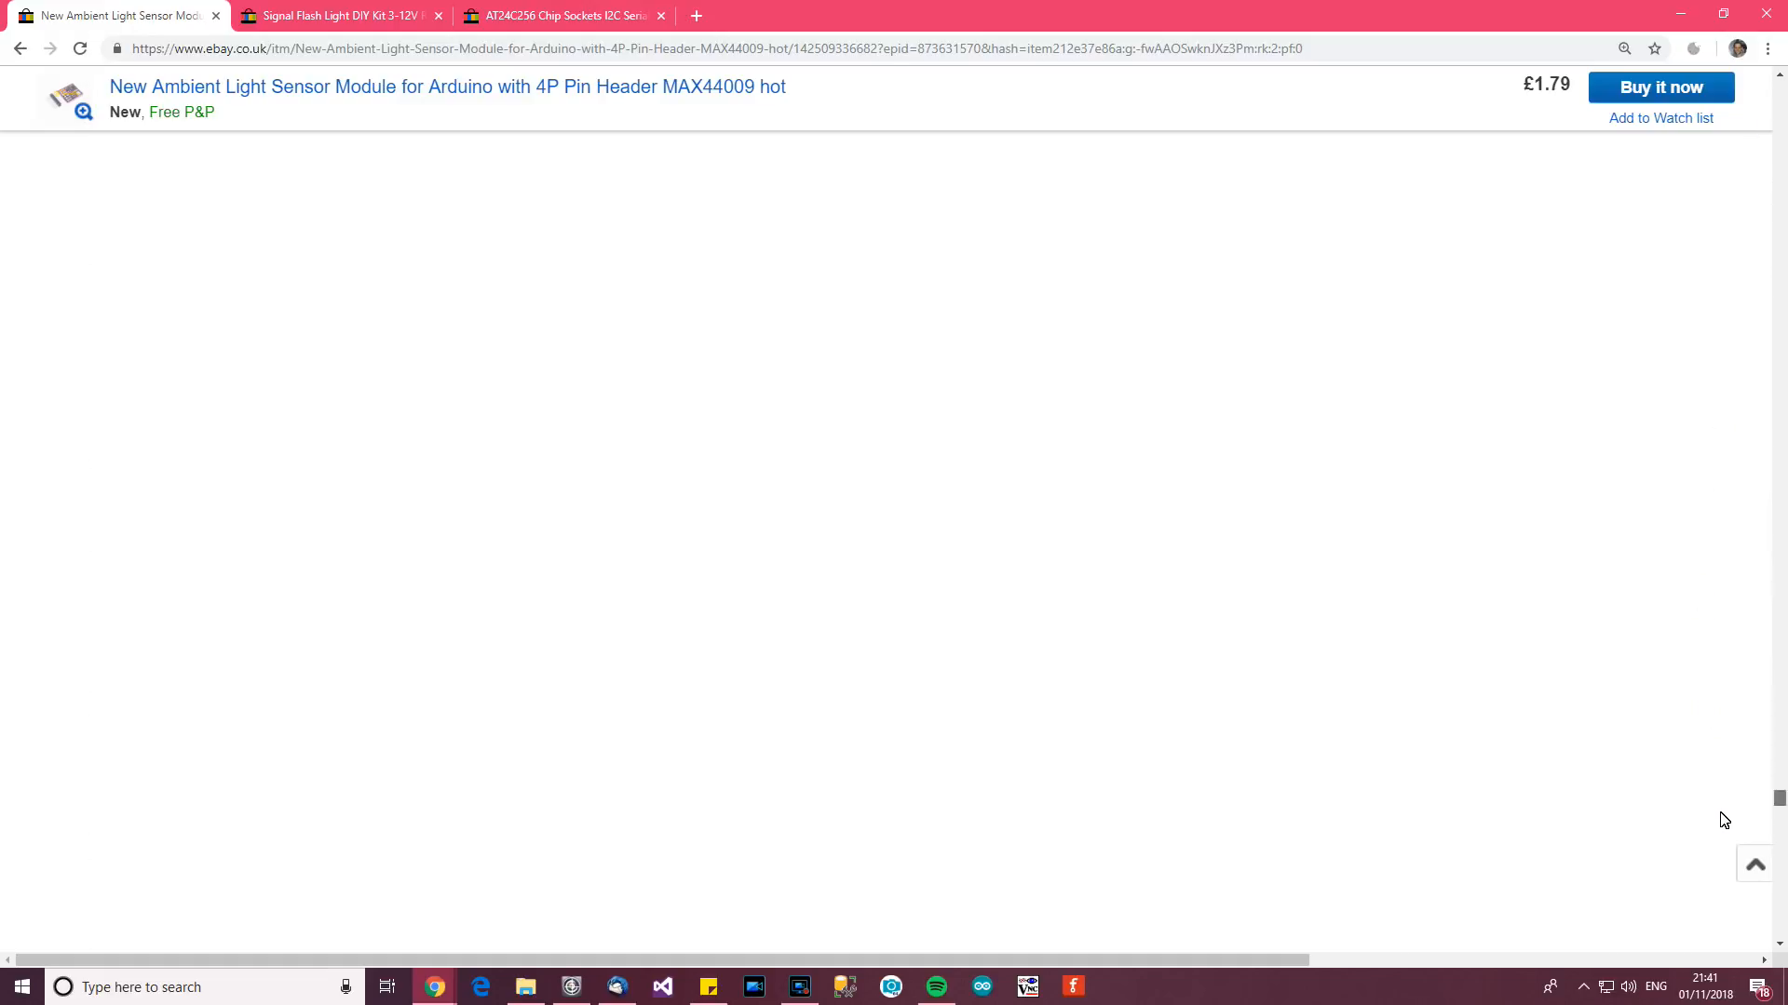
pyautogui.moveTo(1737, 920)
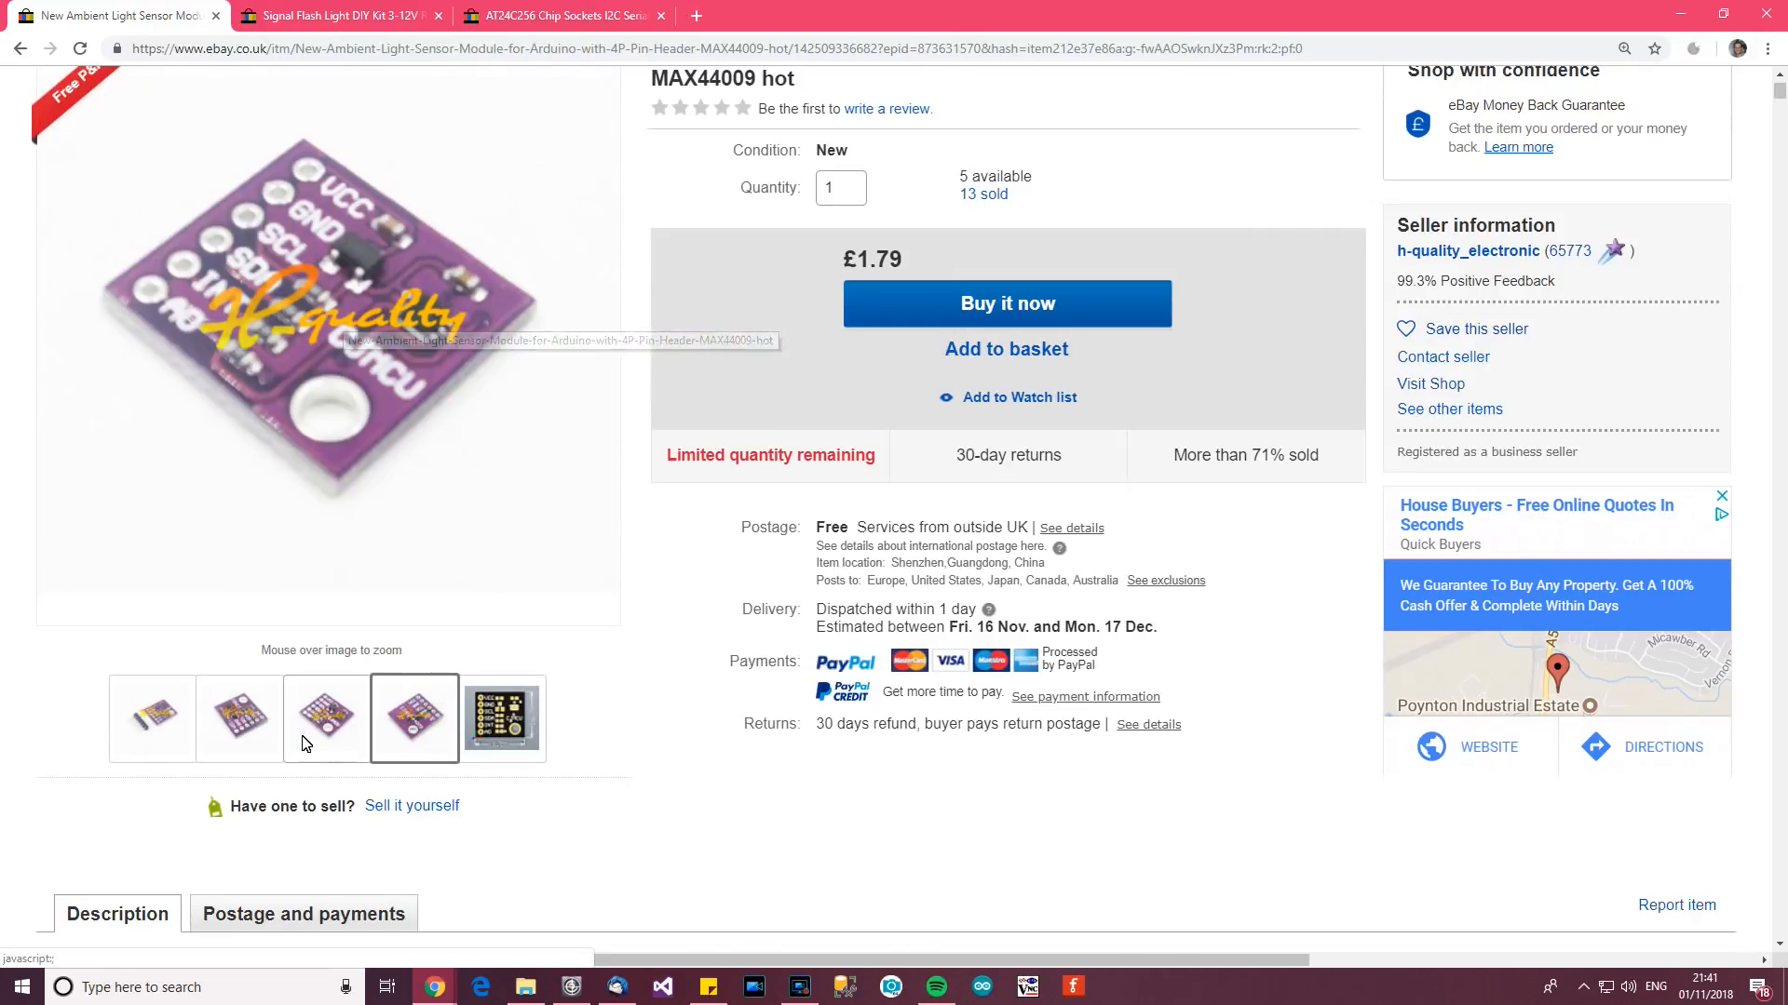
pyautogui.scroll(3)
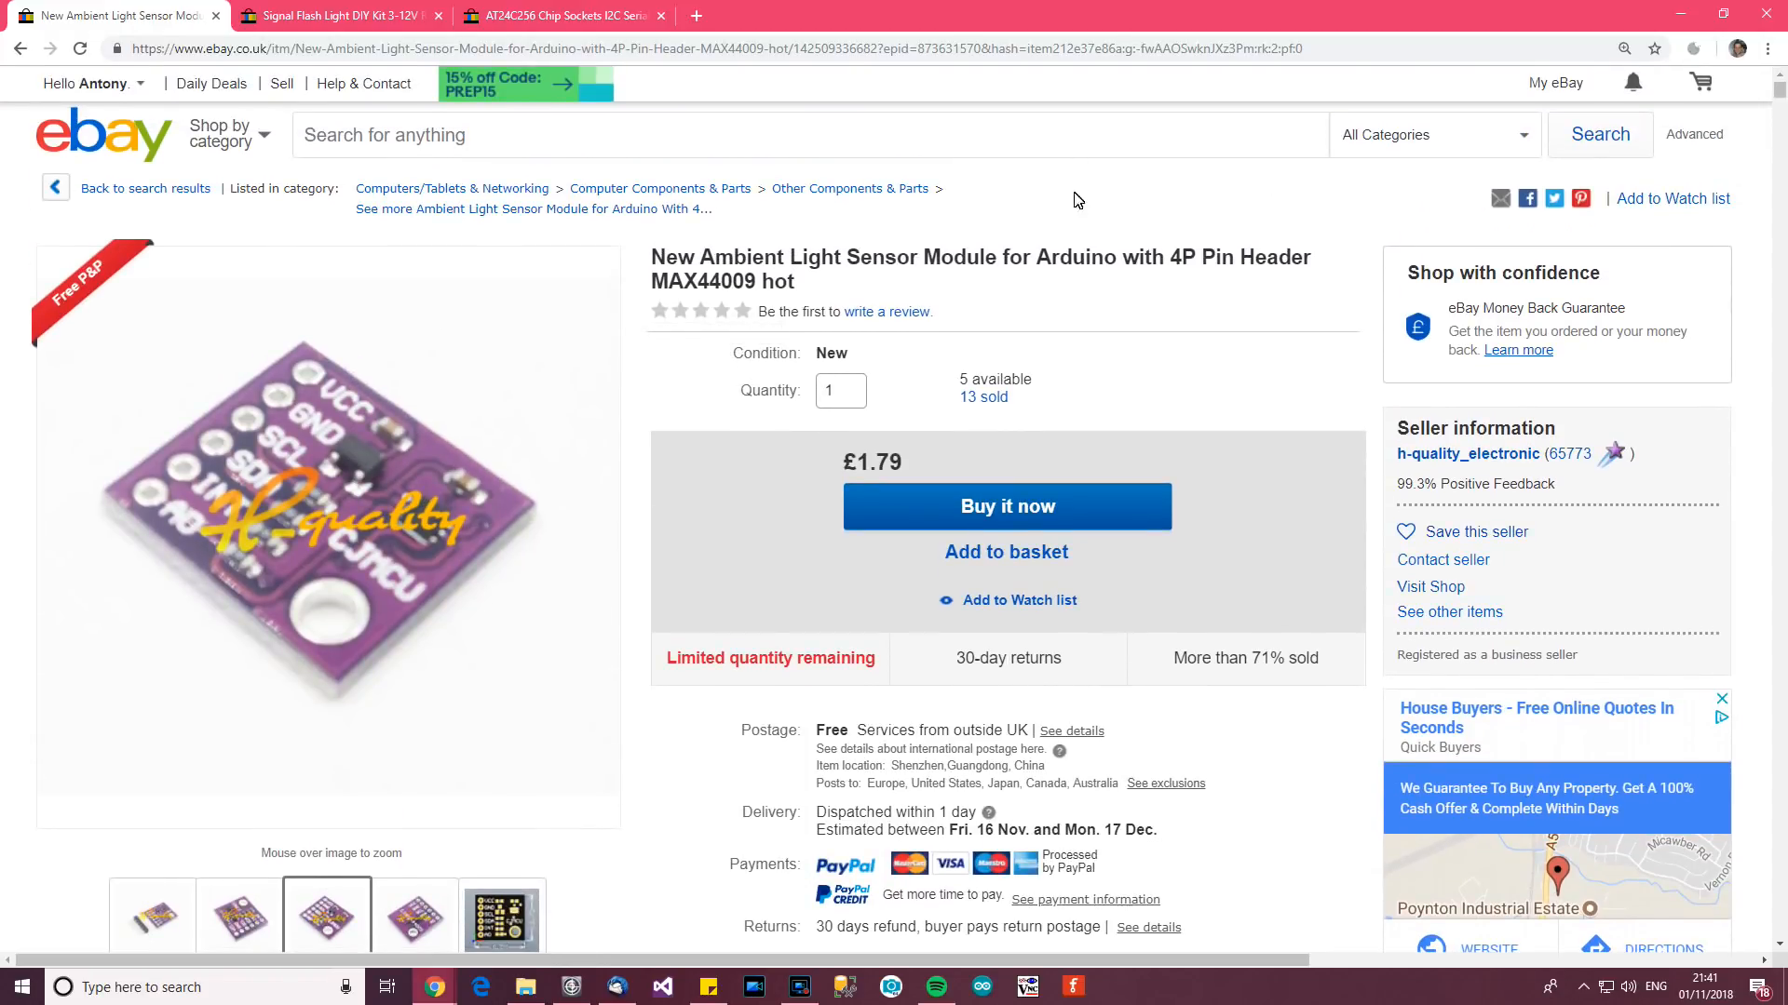
pyautogui.doubleClick(704, 281)
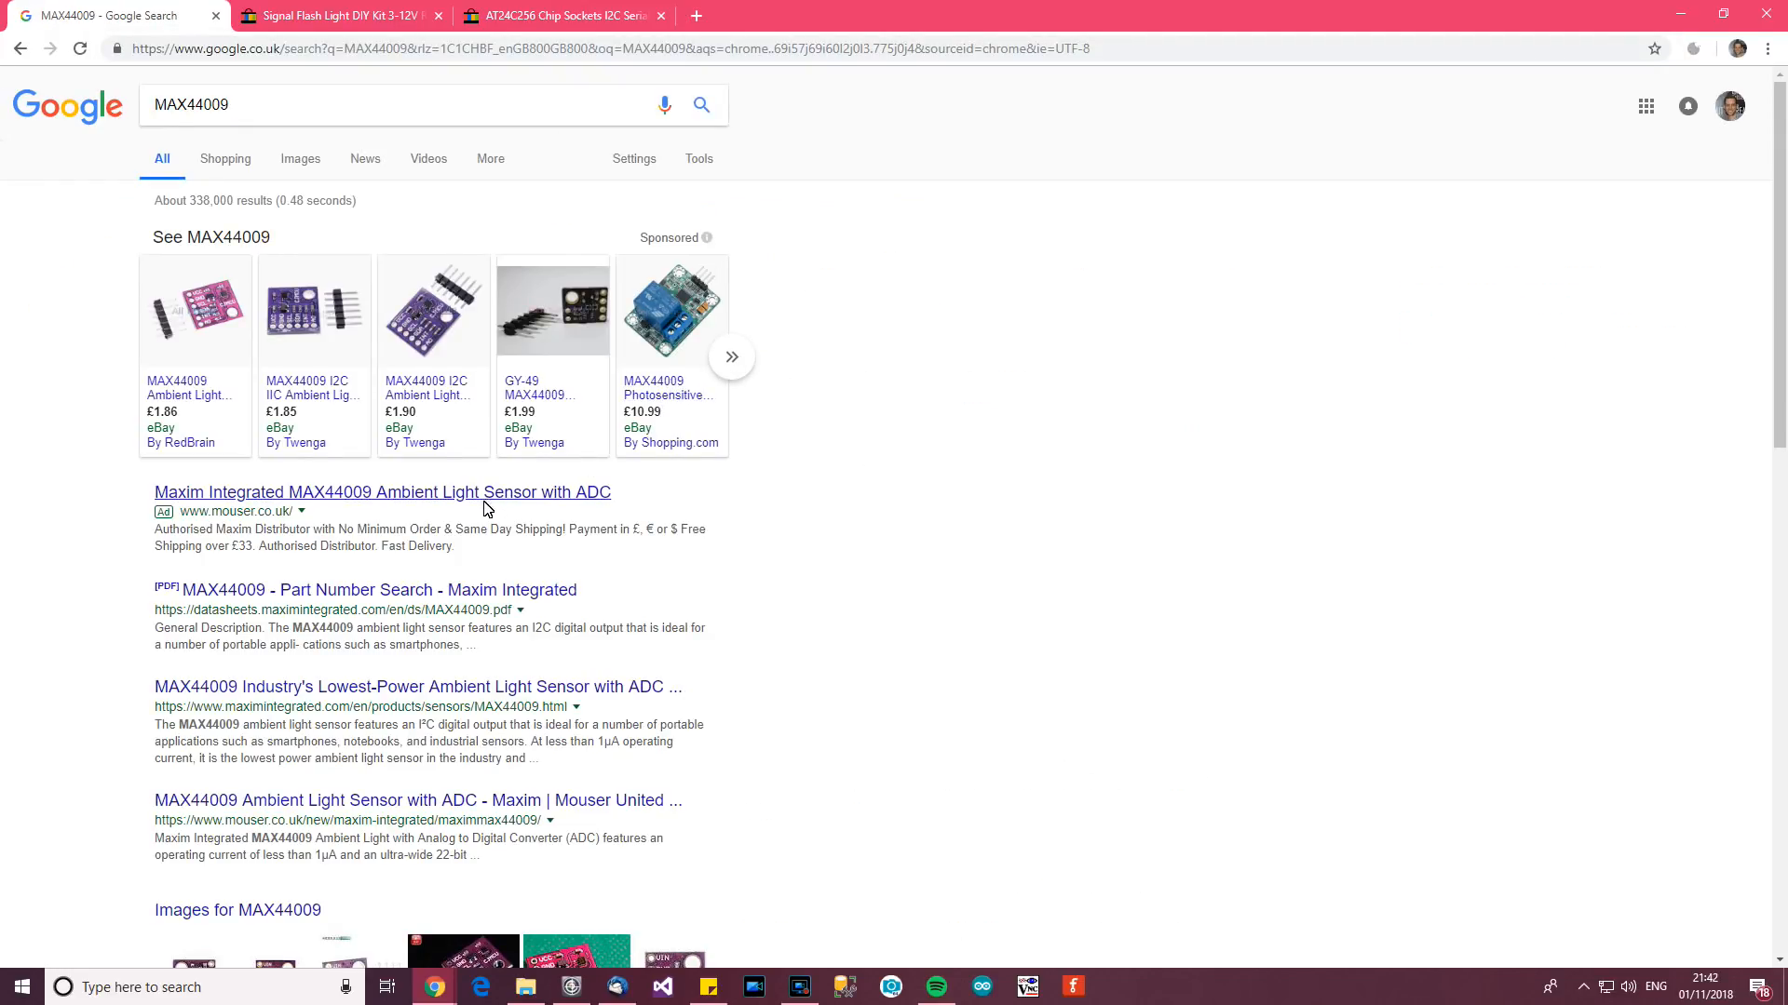
# View the Maxim MAX44009 datasheet's features and lux range, then close it.
pyautogui.click(318, 590)
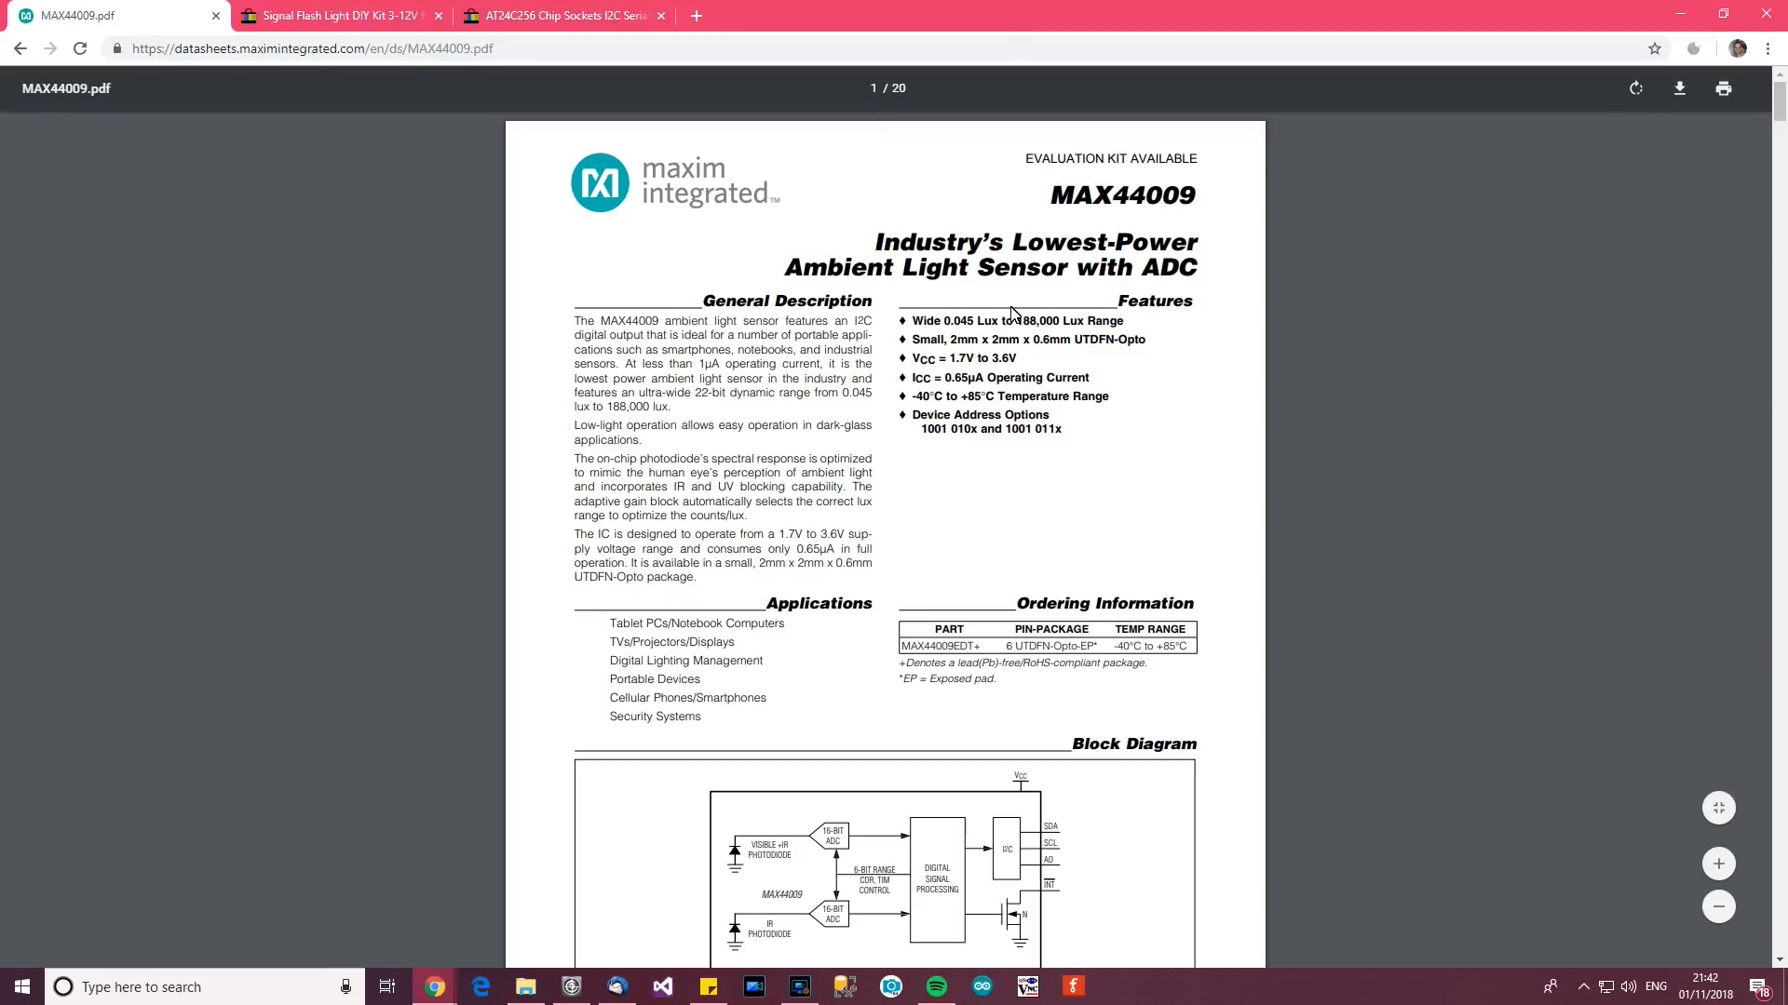
pyautogui.moveTo(928, 278)
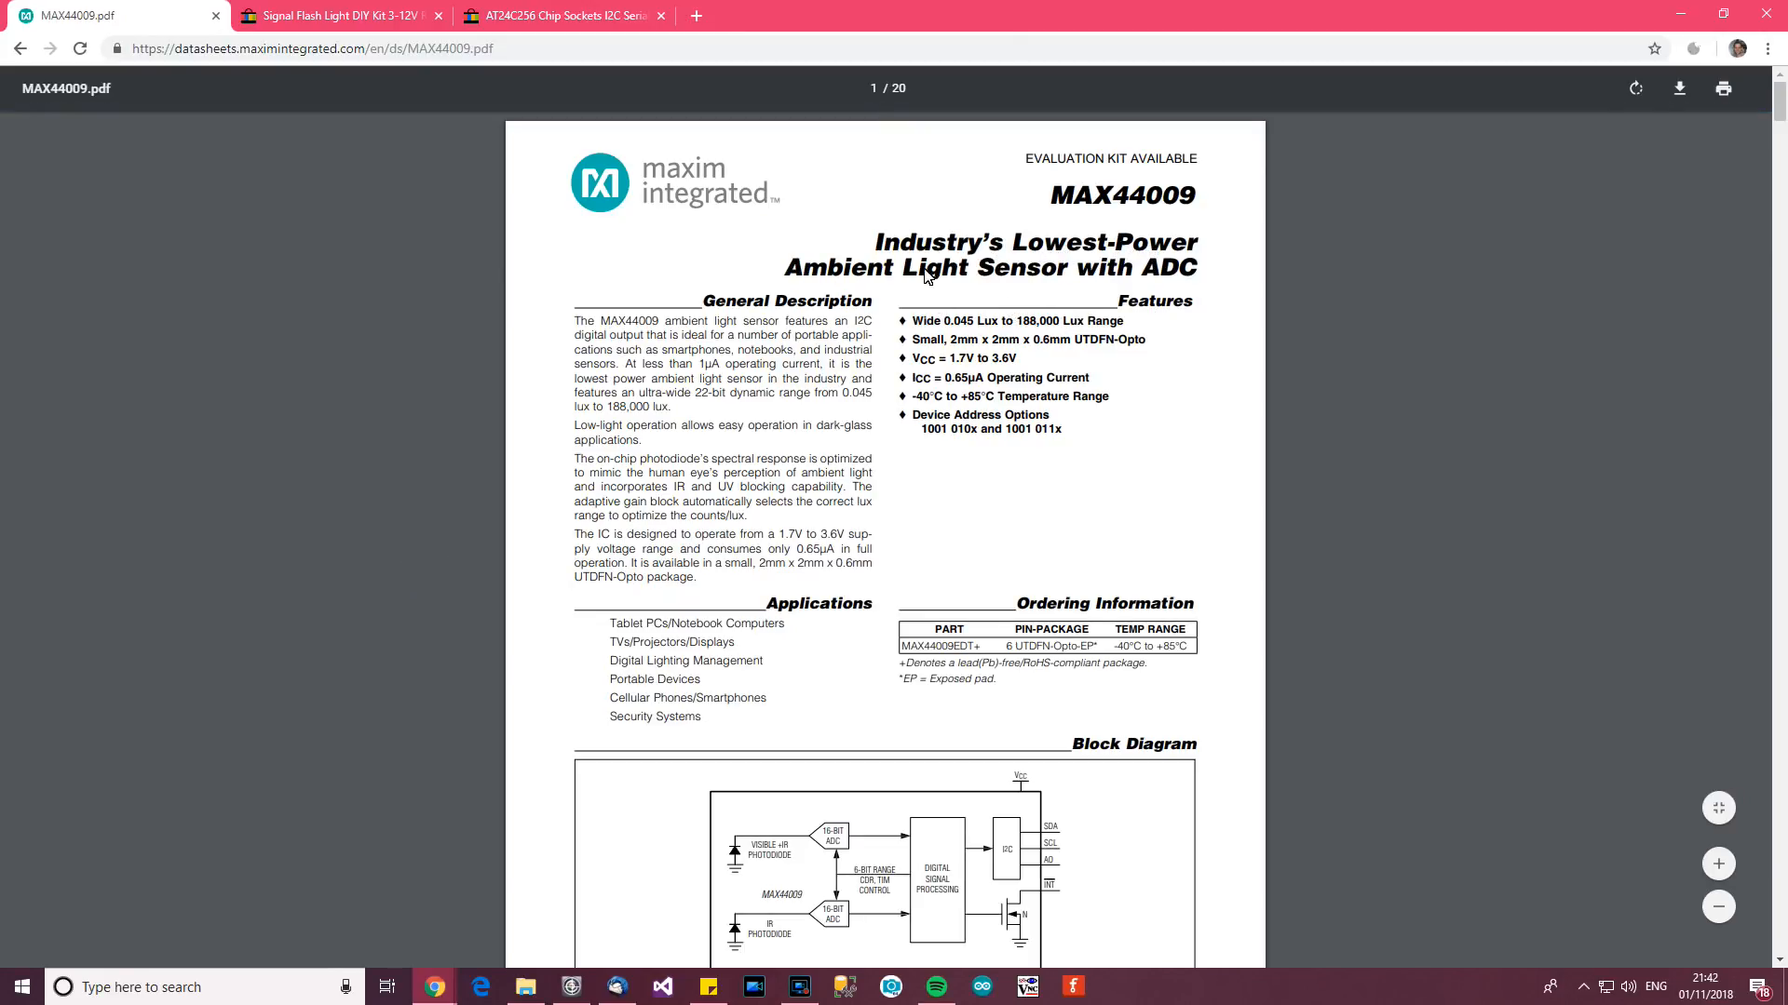
pyautogui.moveTo(1121, 356)
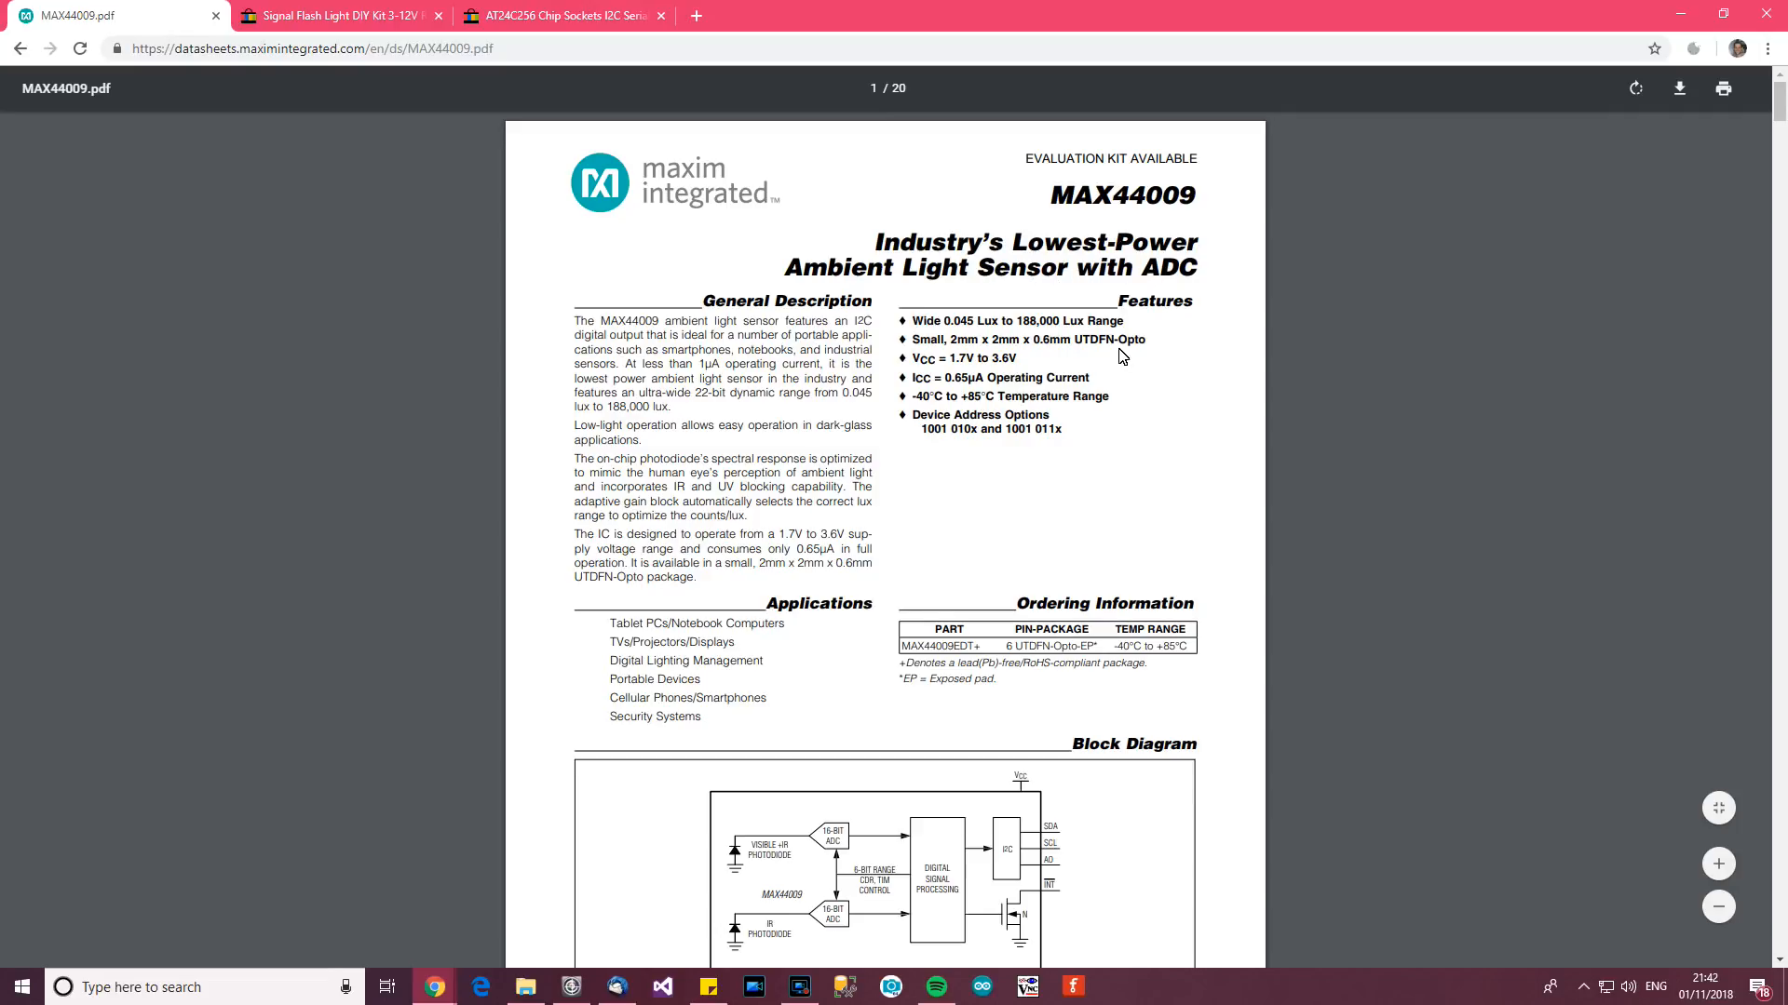
pyautogui.scroll(-3)
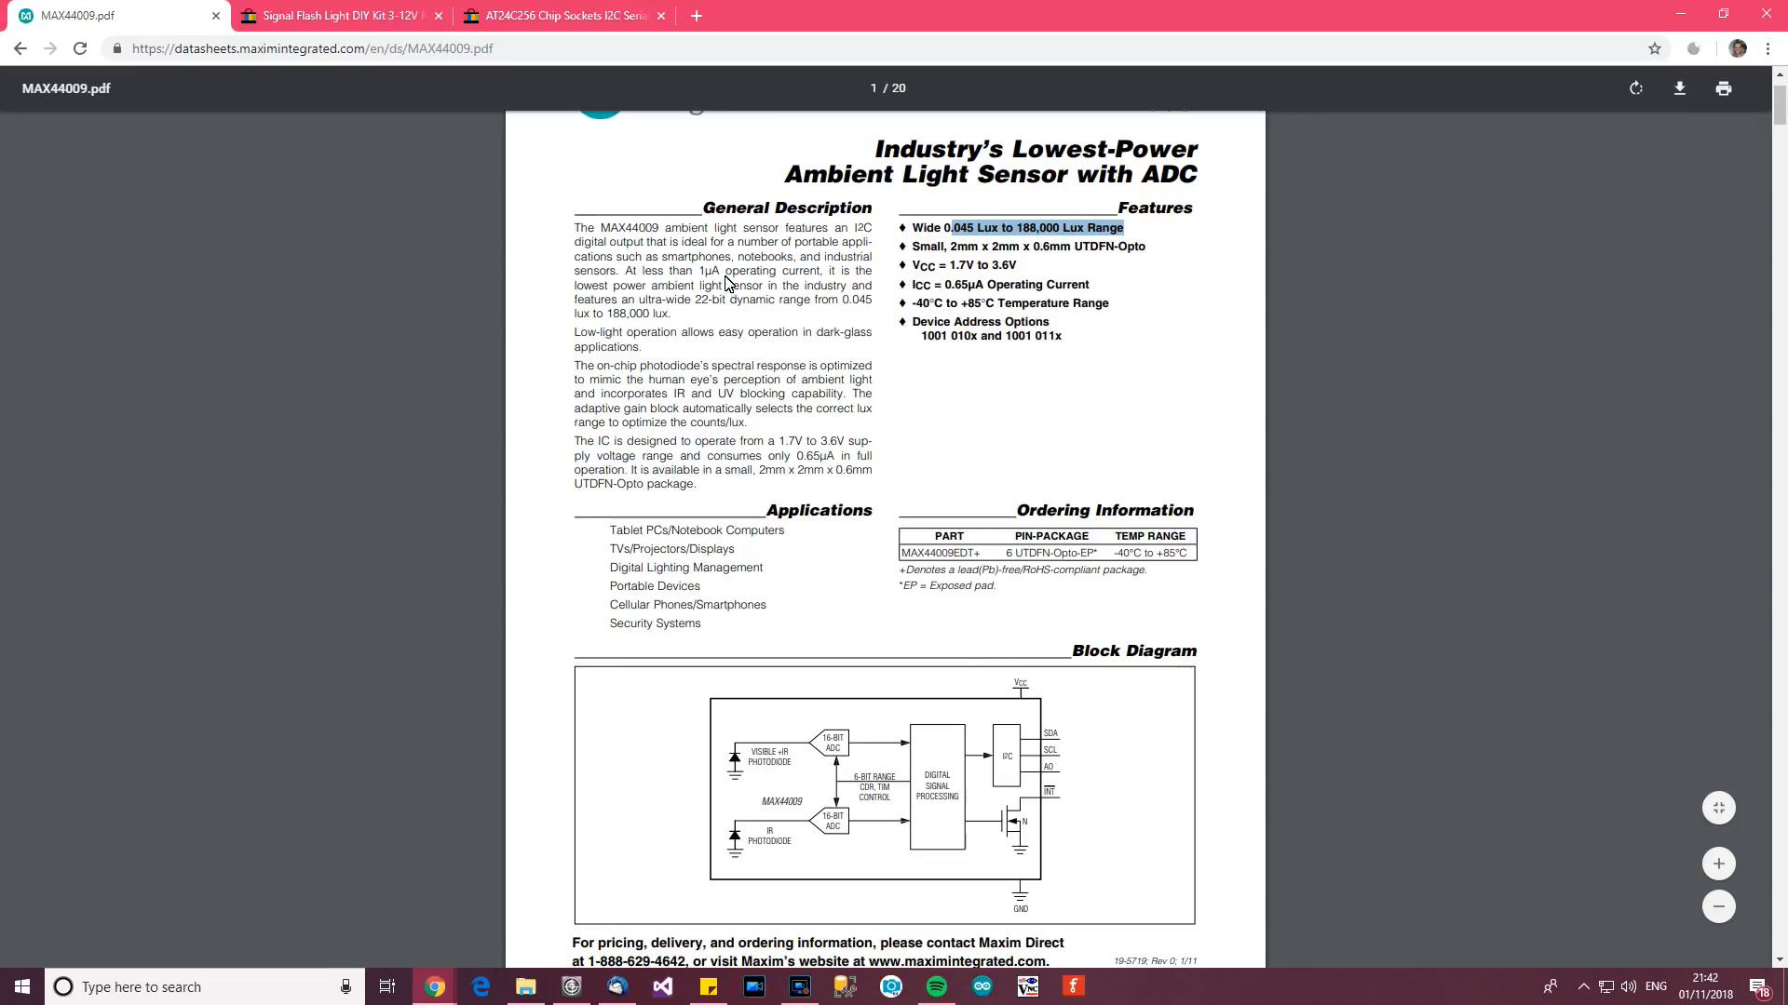
pyautogui.scroll(3)
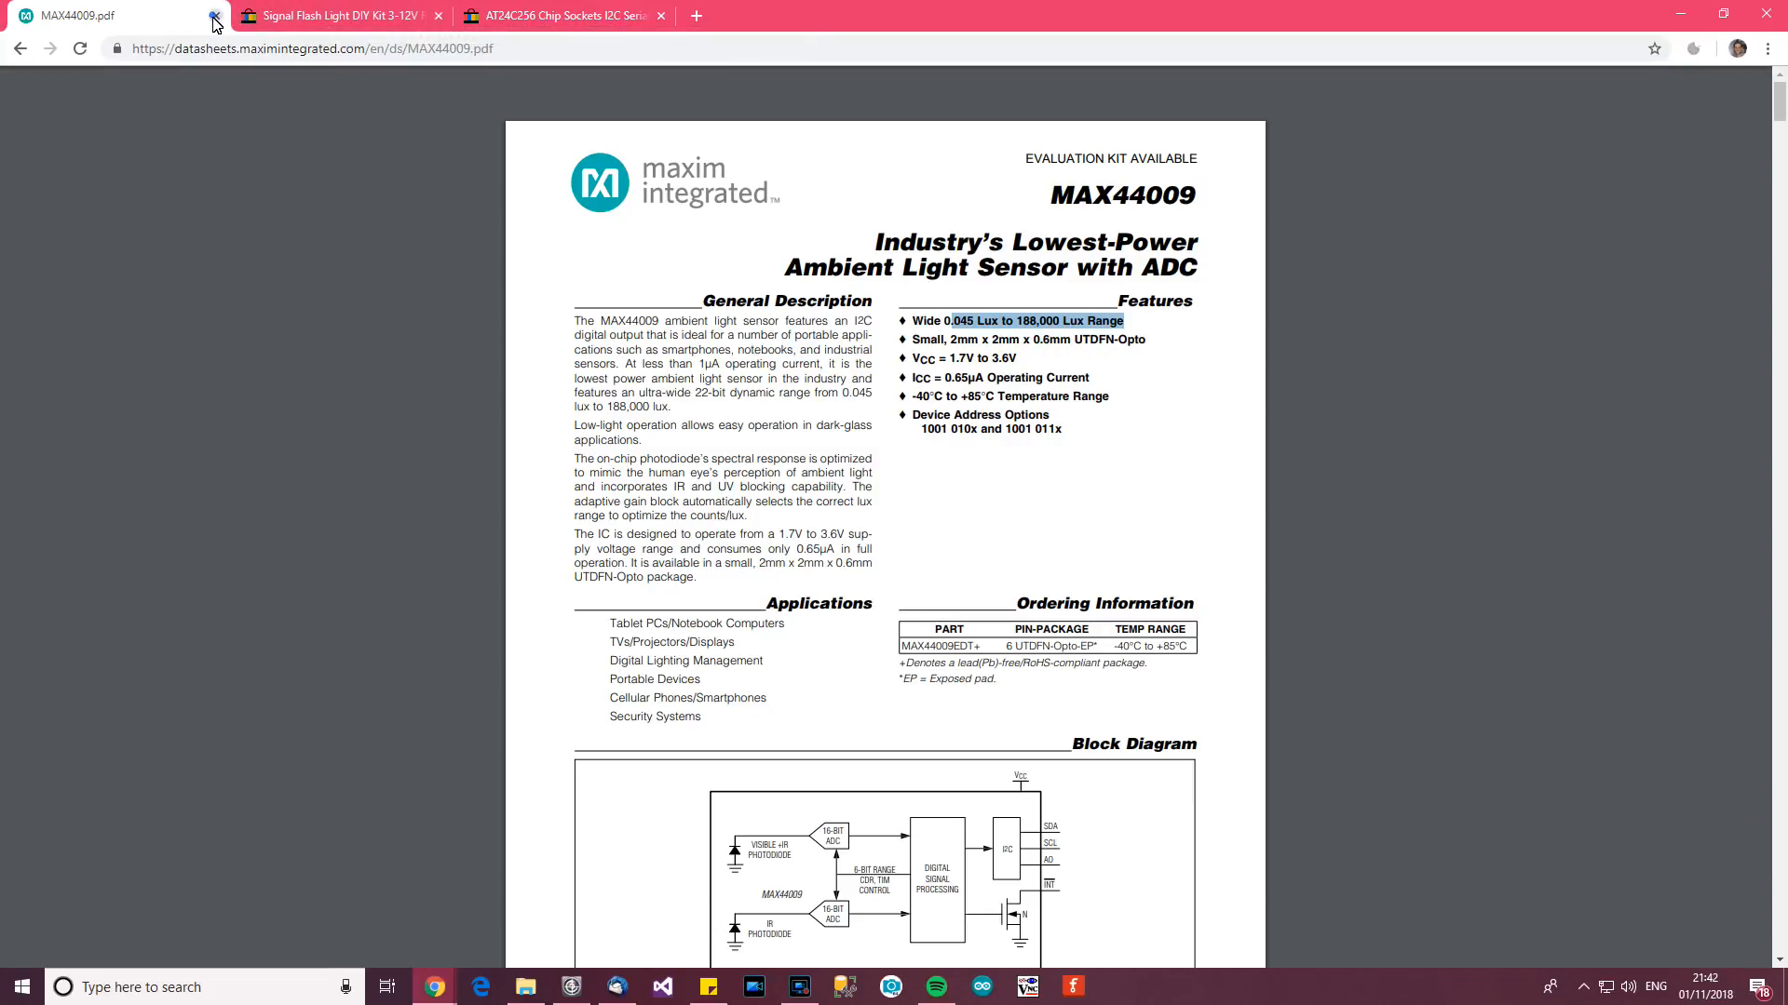
pyautogui.click(215, 15)
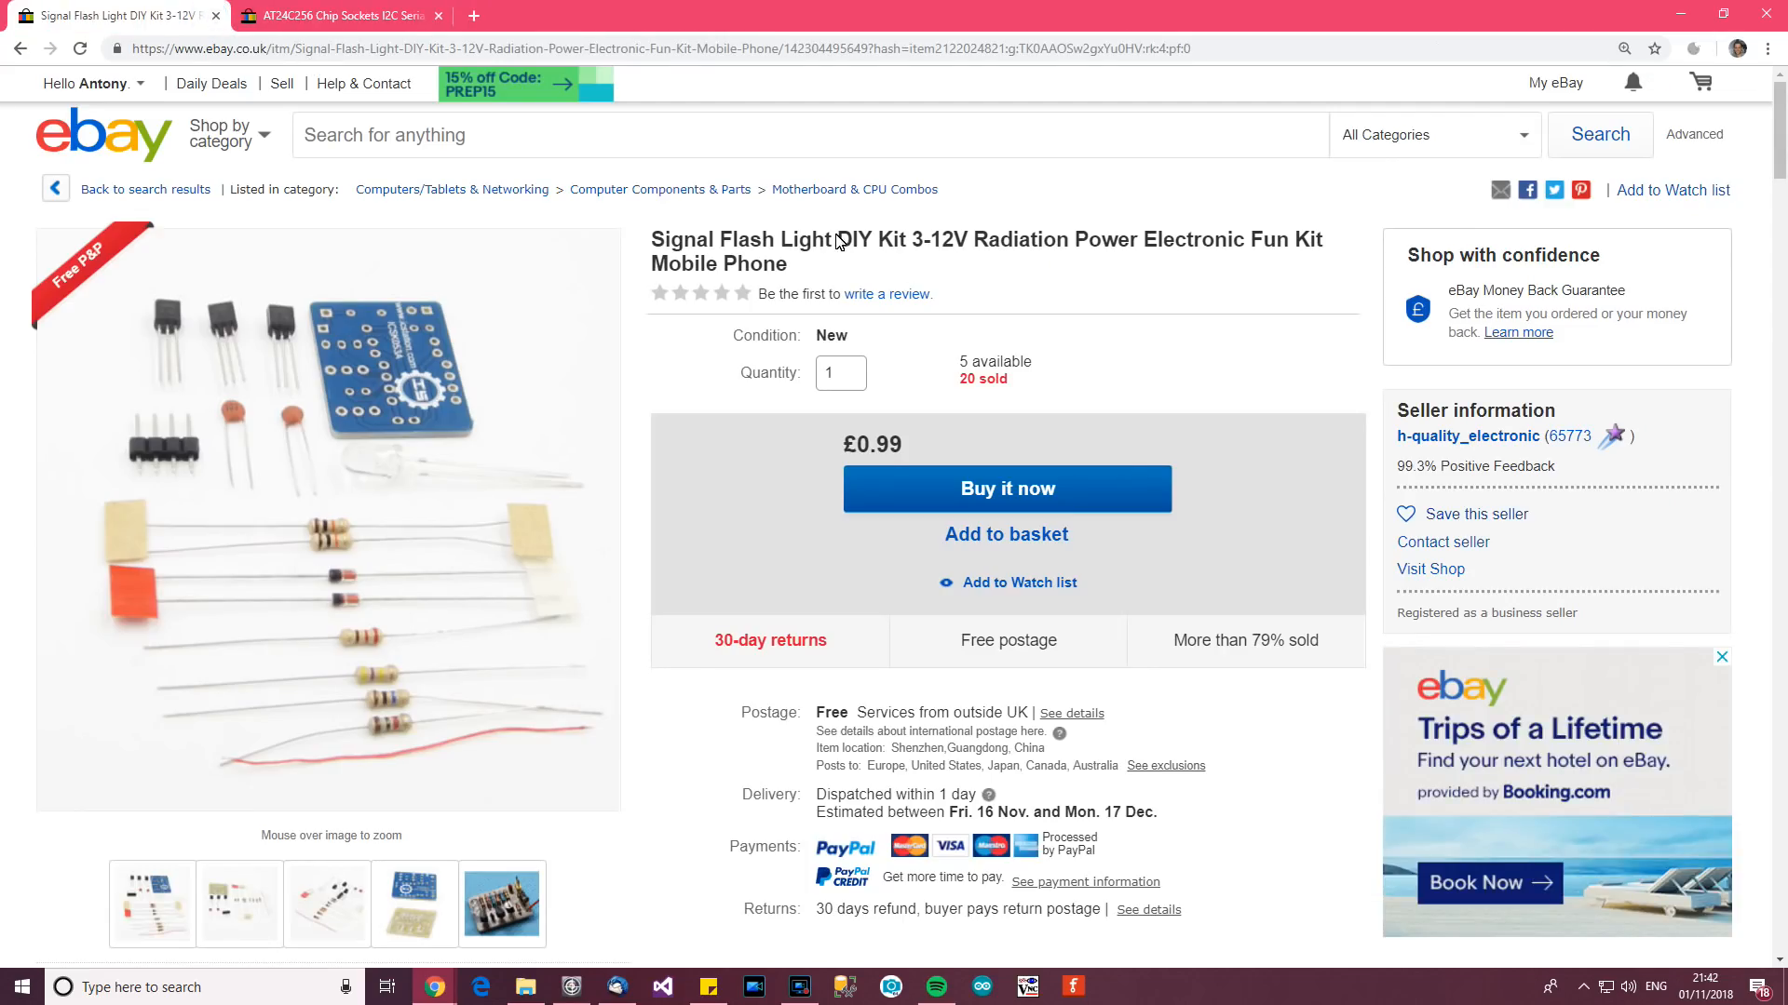
pyautogui.moveTo(838, 255)
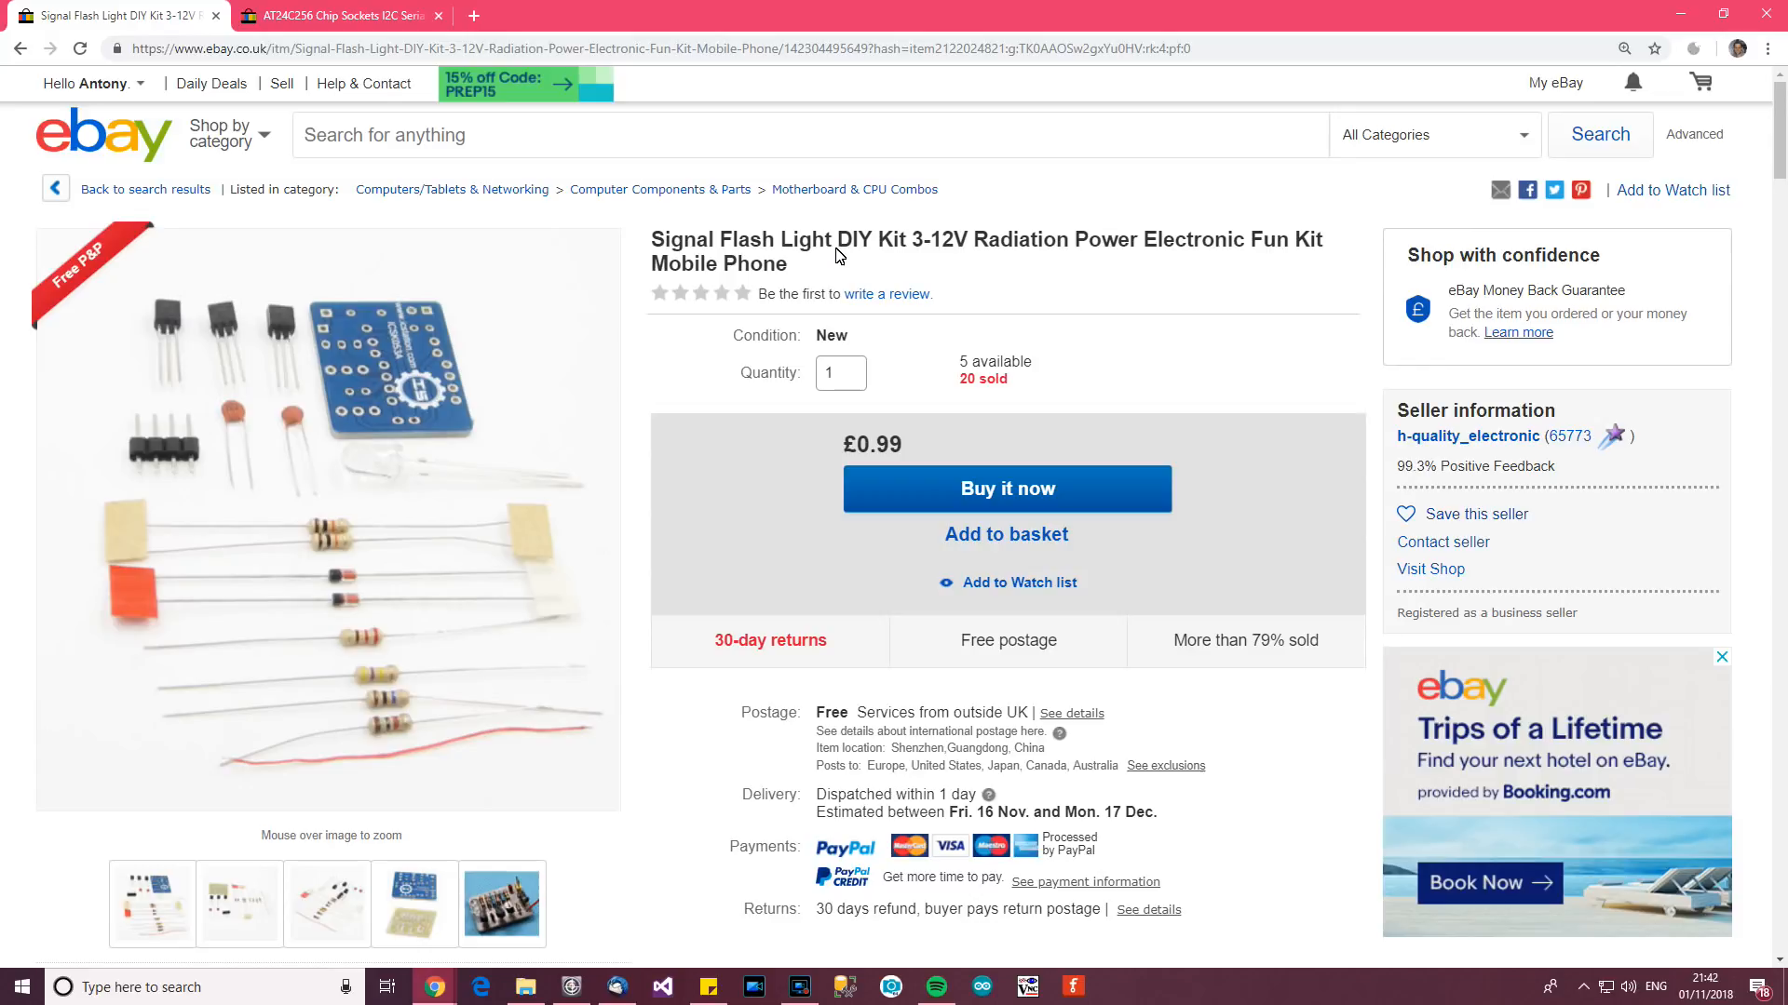
pyautogui.moveTo(1186, 242)
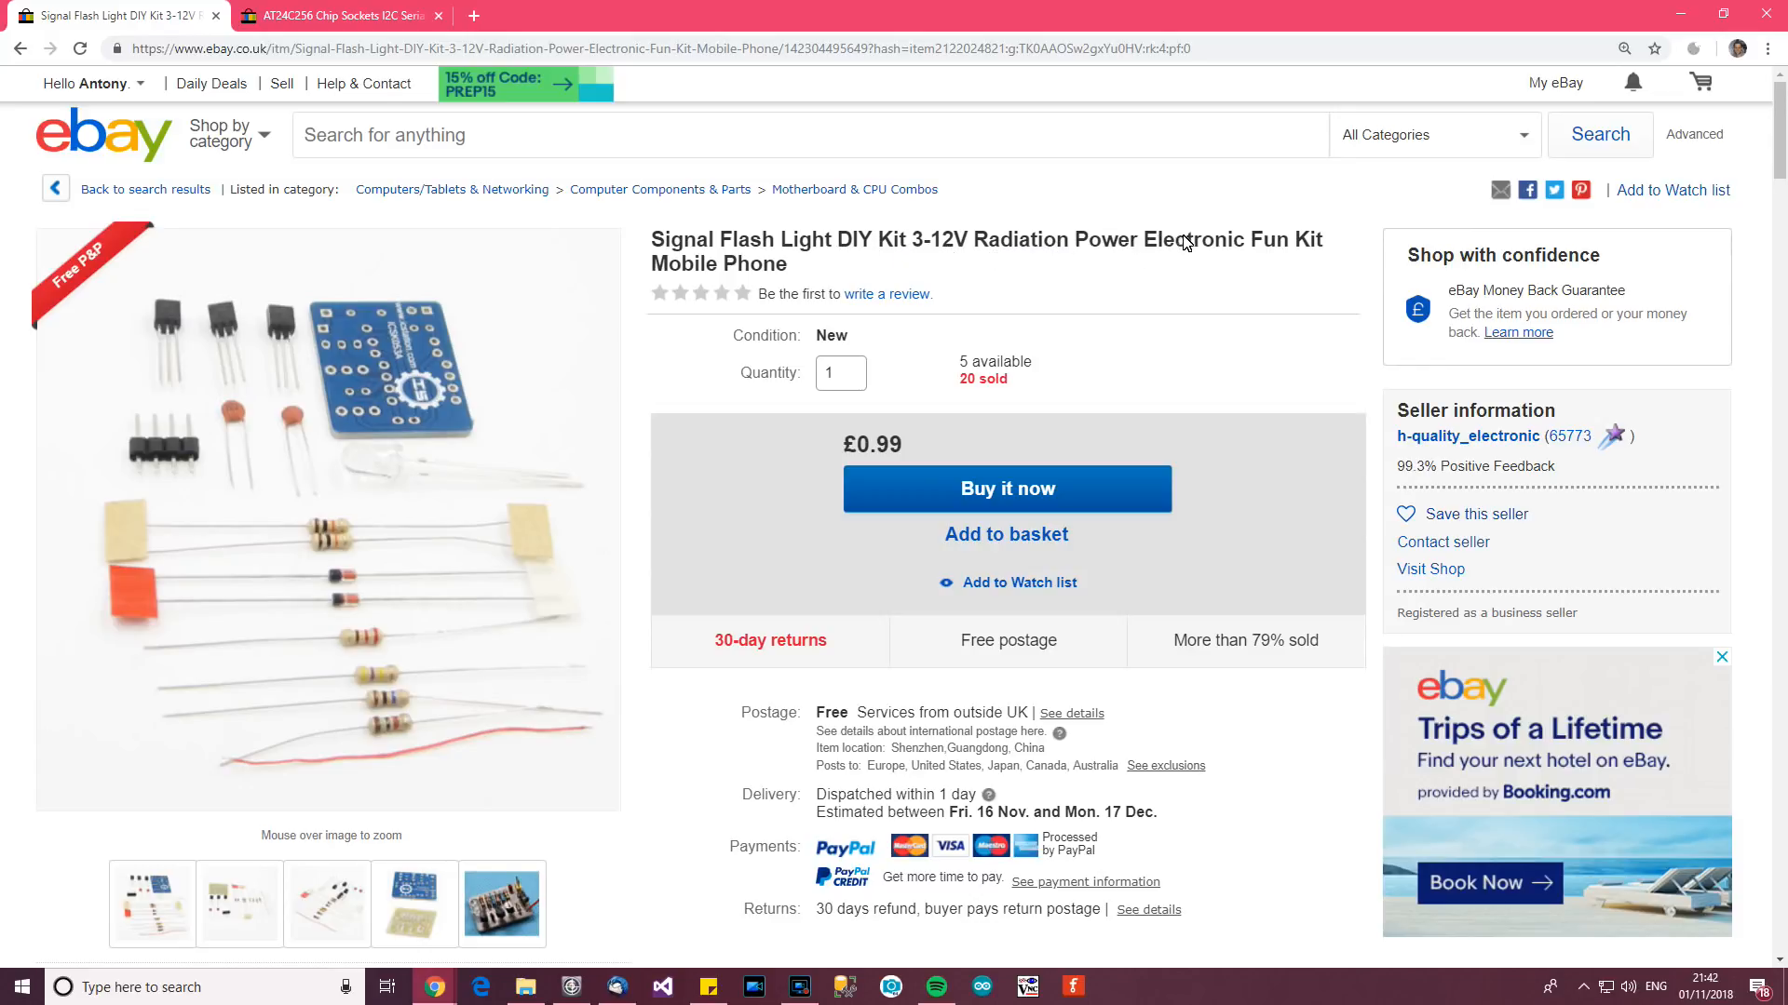
pyautogui.moveTo(1463, 450)
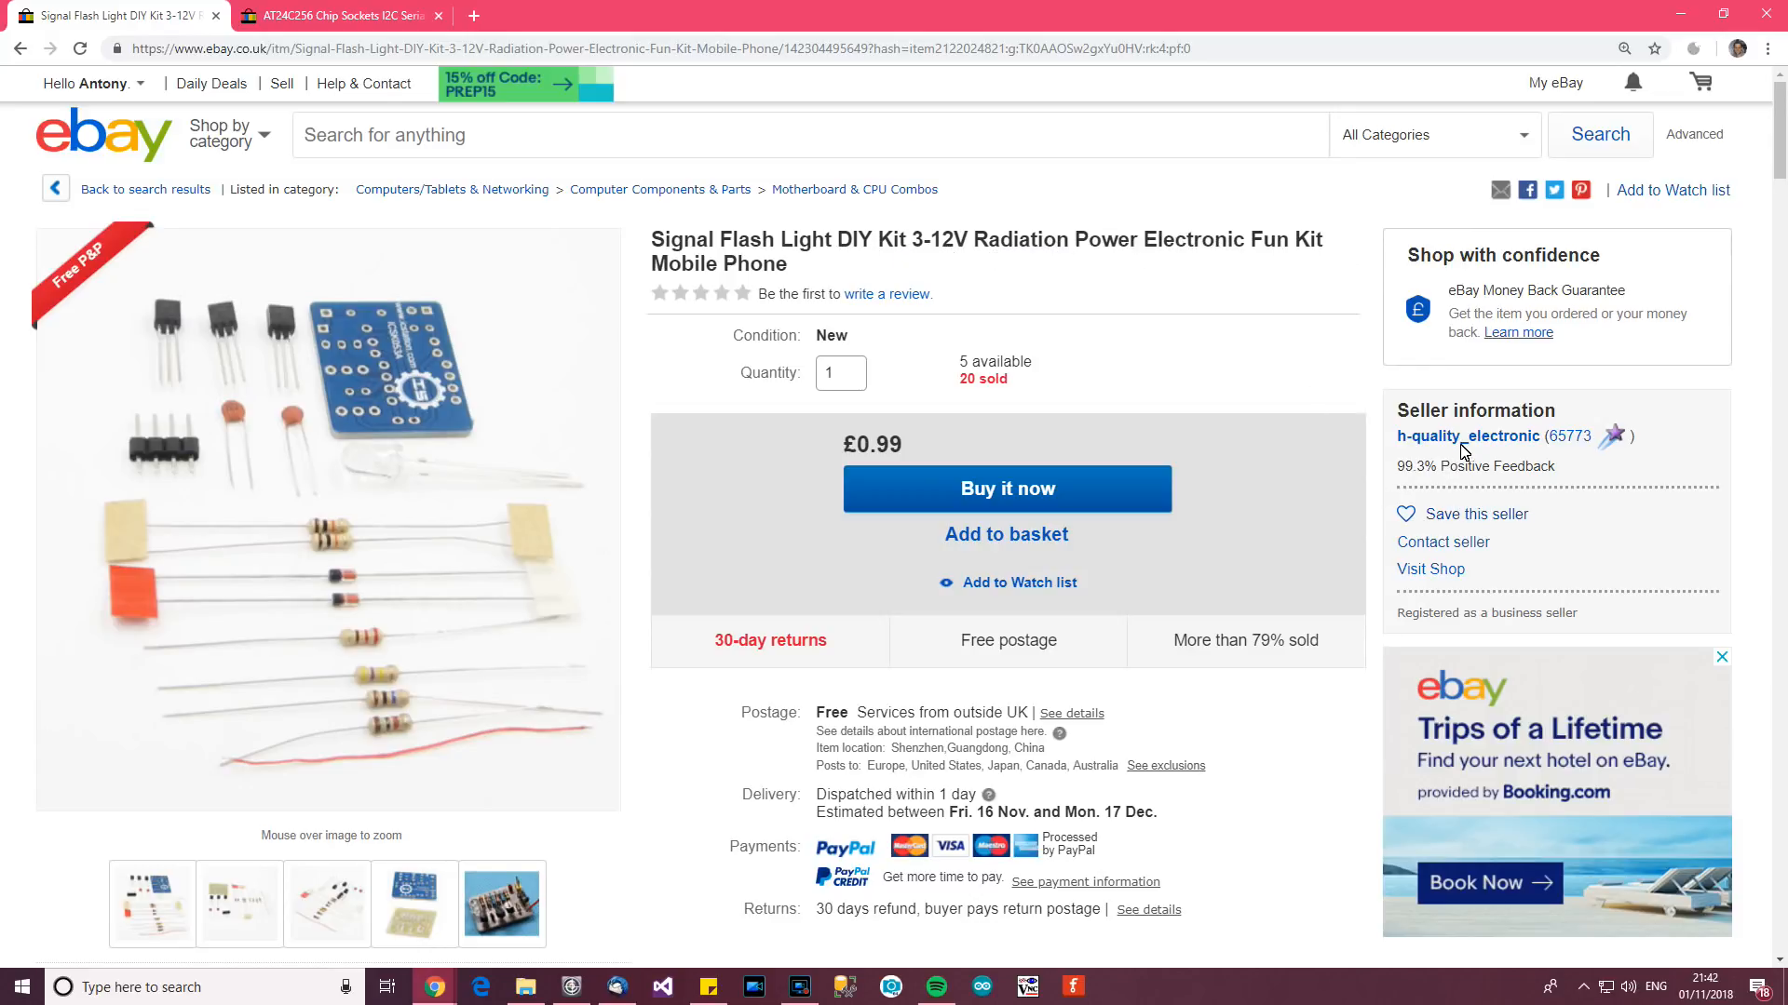
# Read the Signal Flash Light DIY Kit 3-12V description, then go to the AT24C256 EEPROM listing.
pyautogui.scroll(-3)
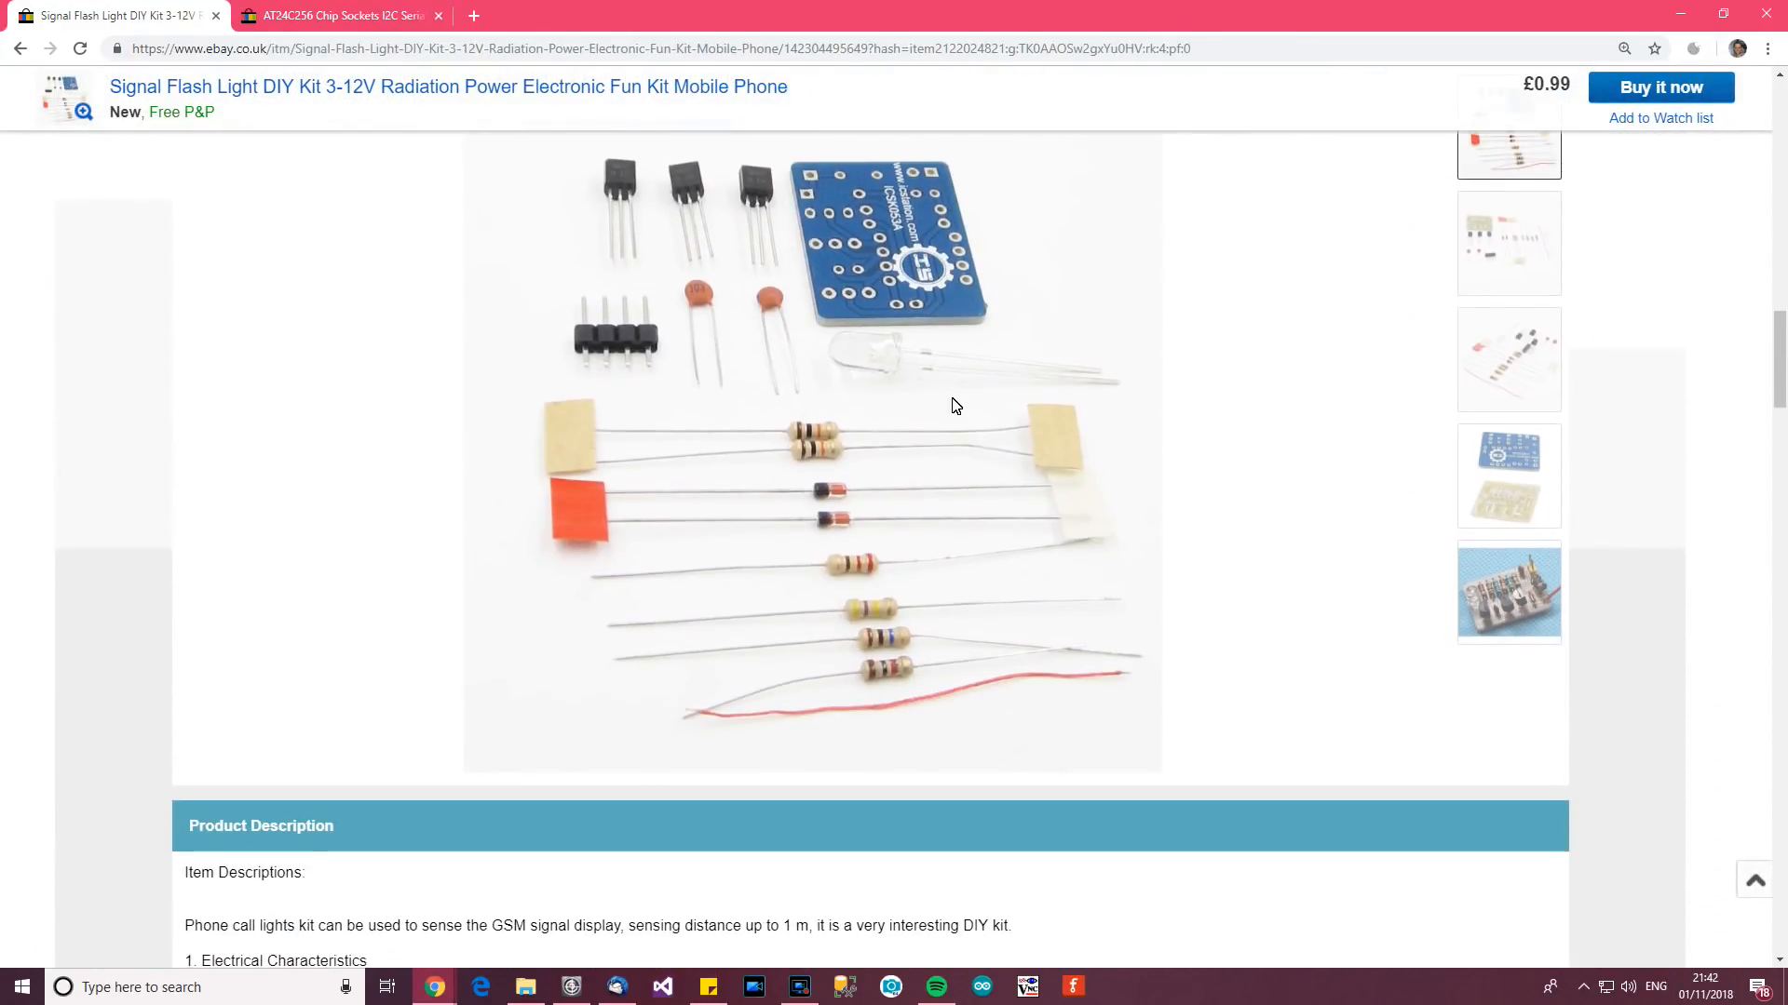
pyautogui.scroll(-3)
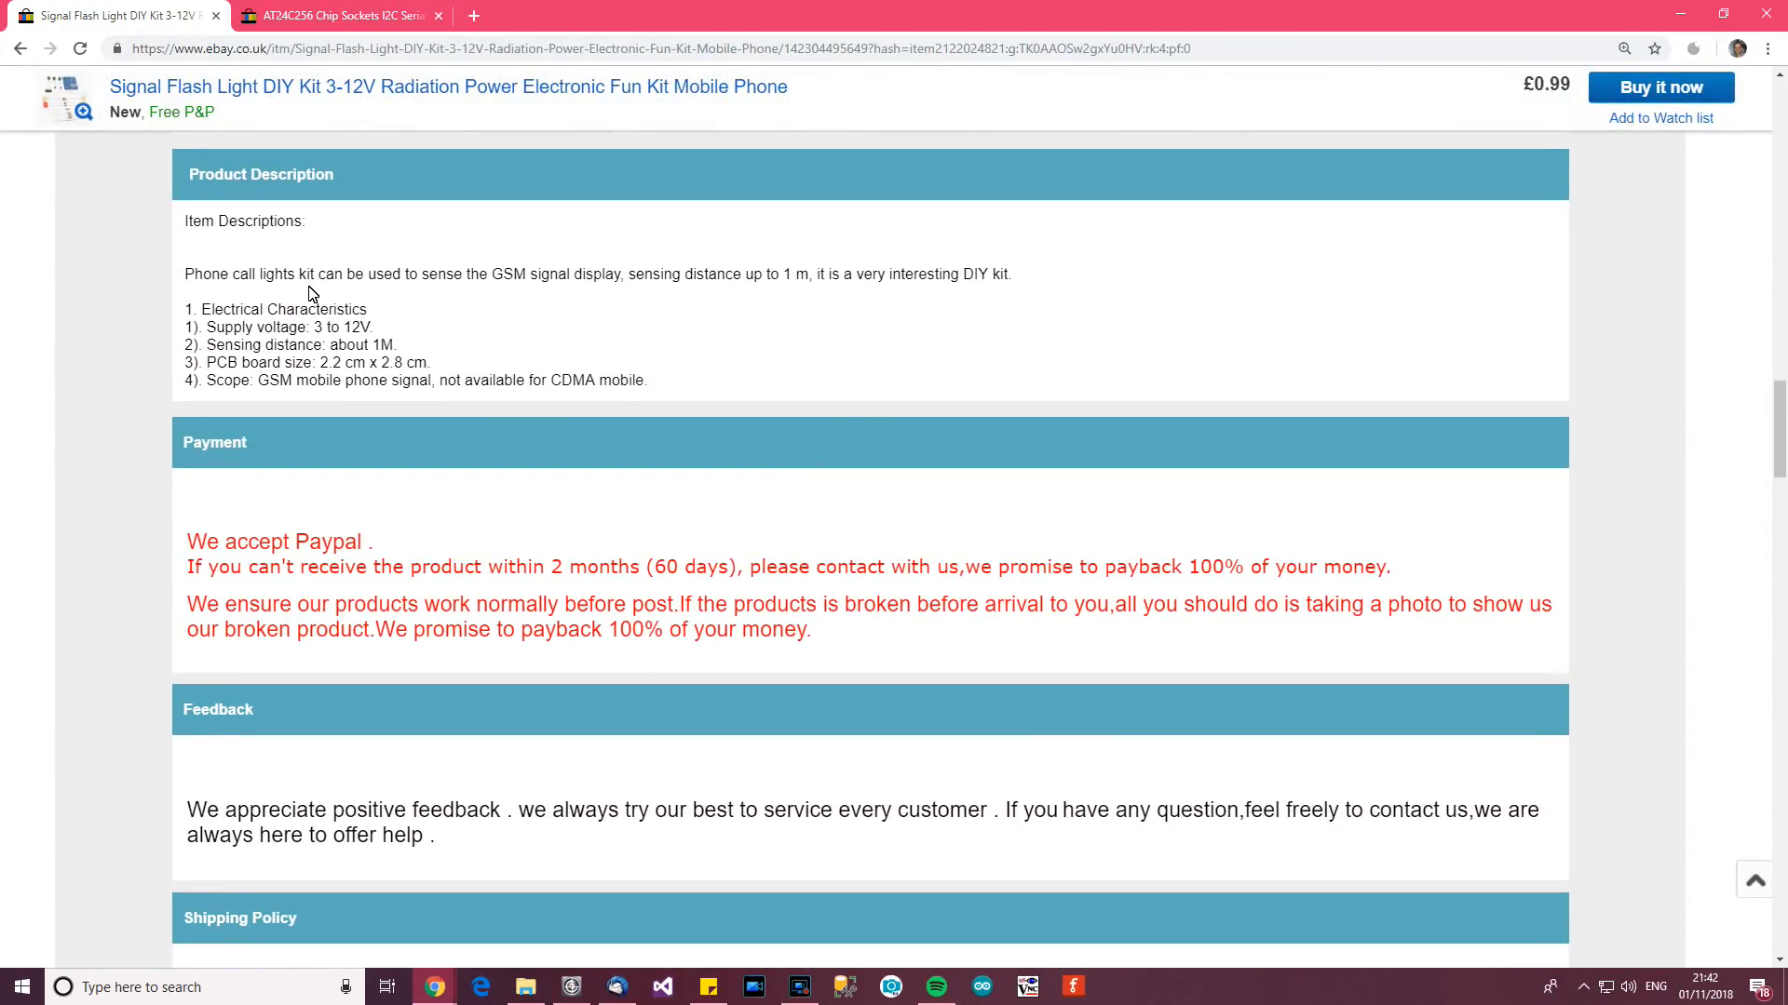
pyautogui.moveTo(335, 279)
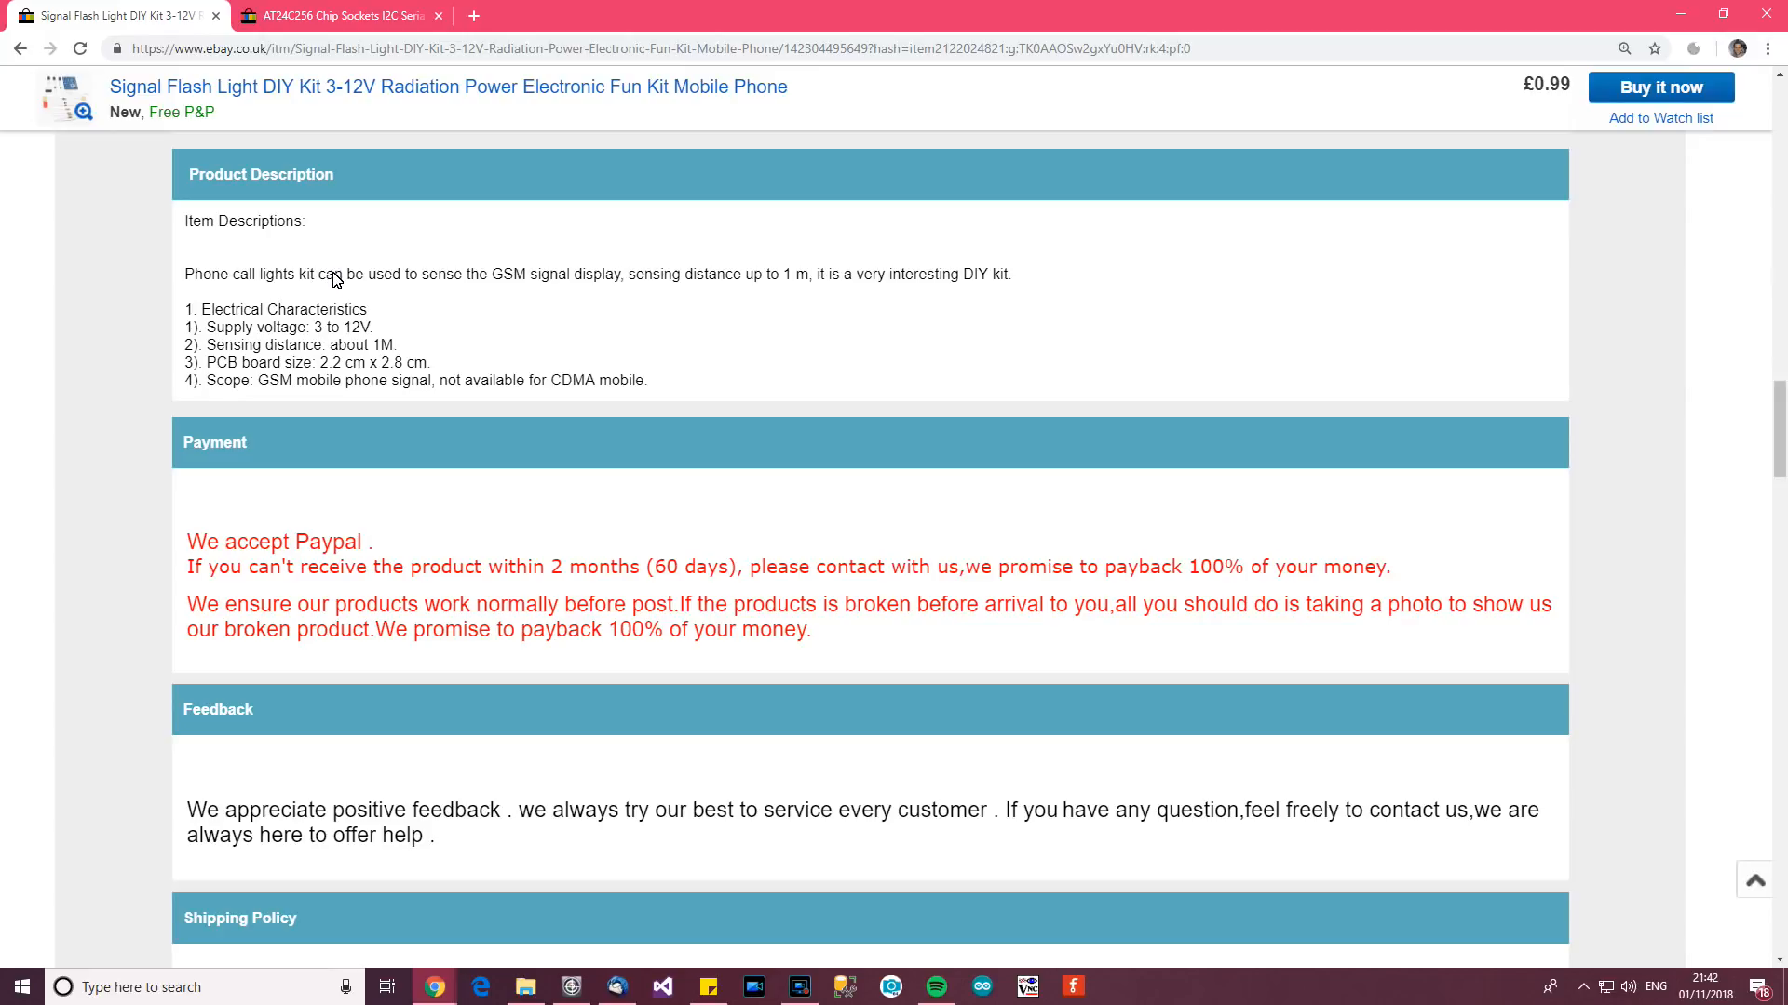
pyautogui.moveTo(515, 276)
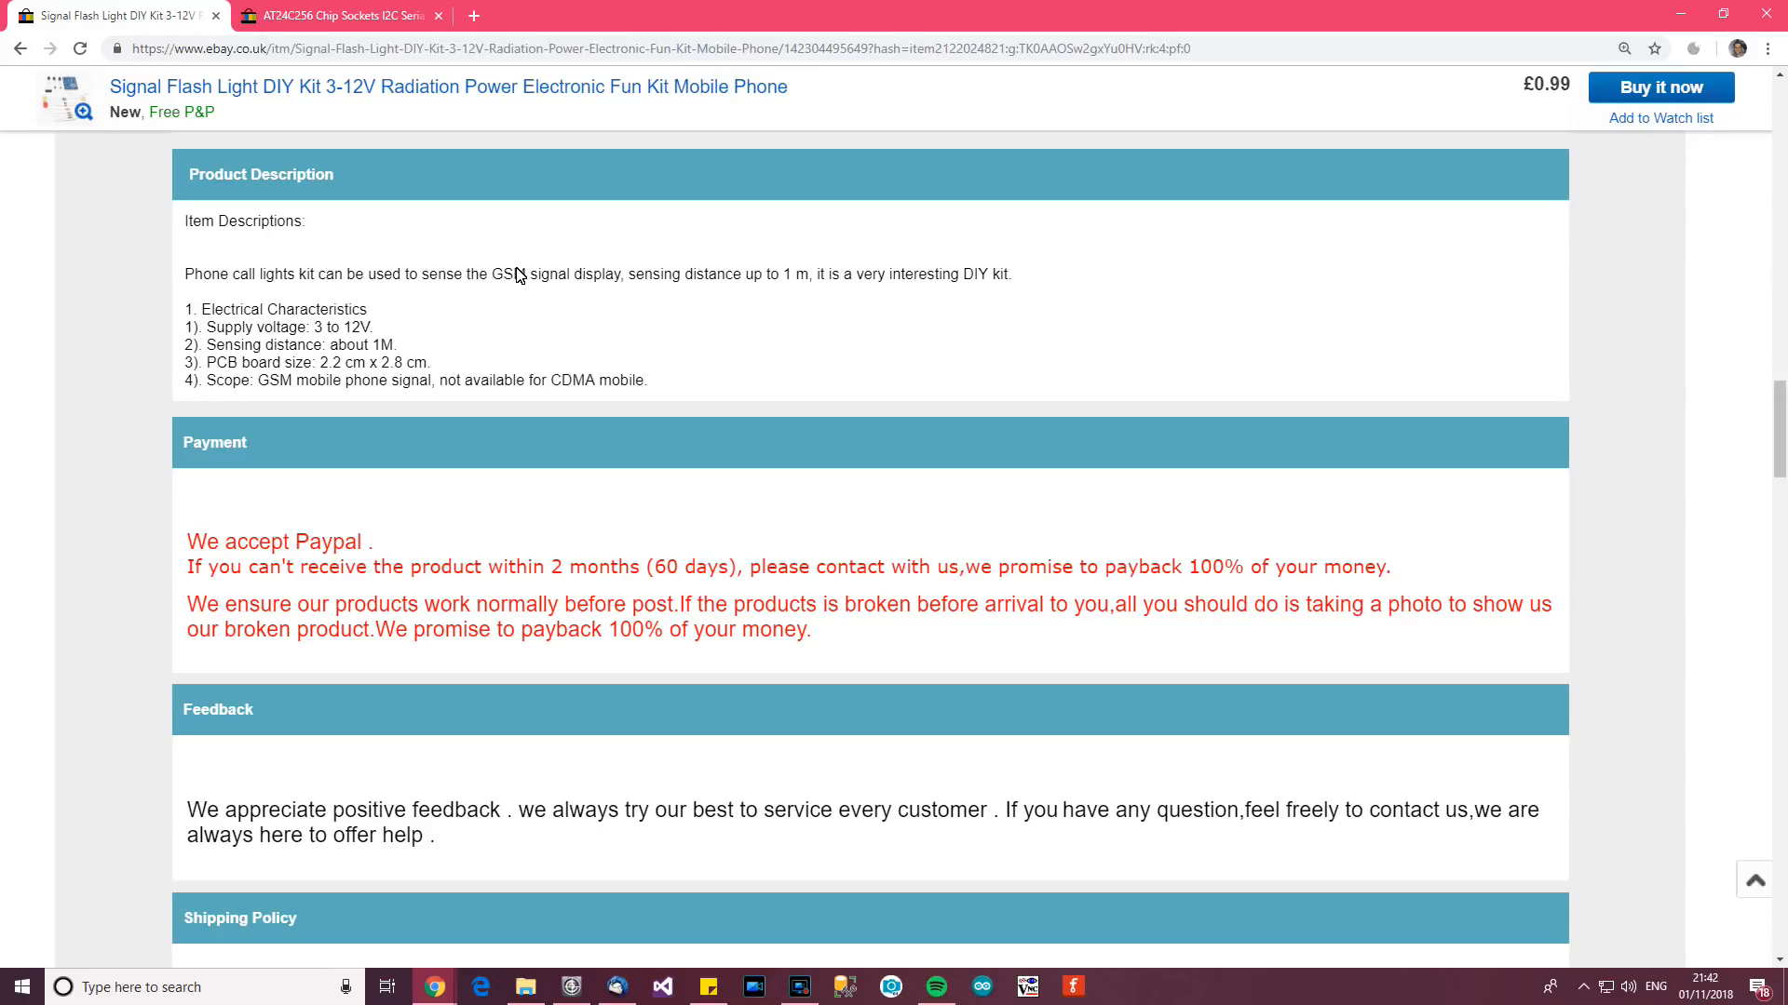
pyautogui.moveTo(626, 288)
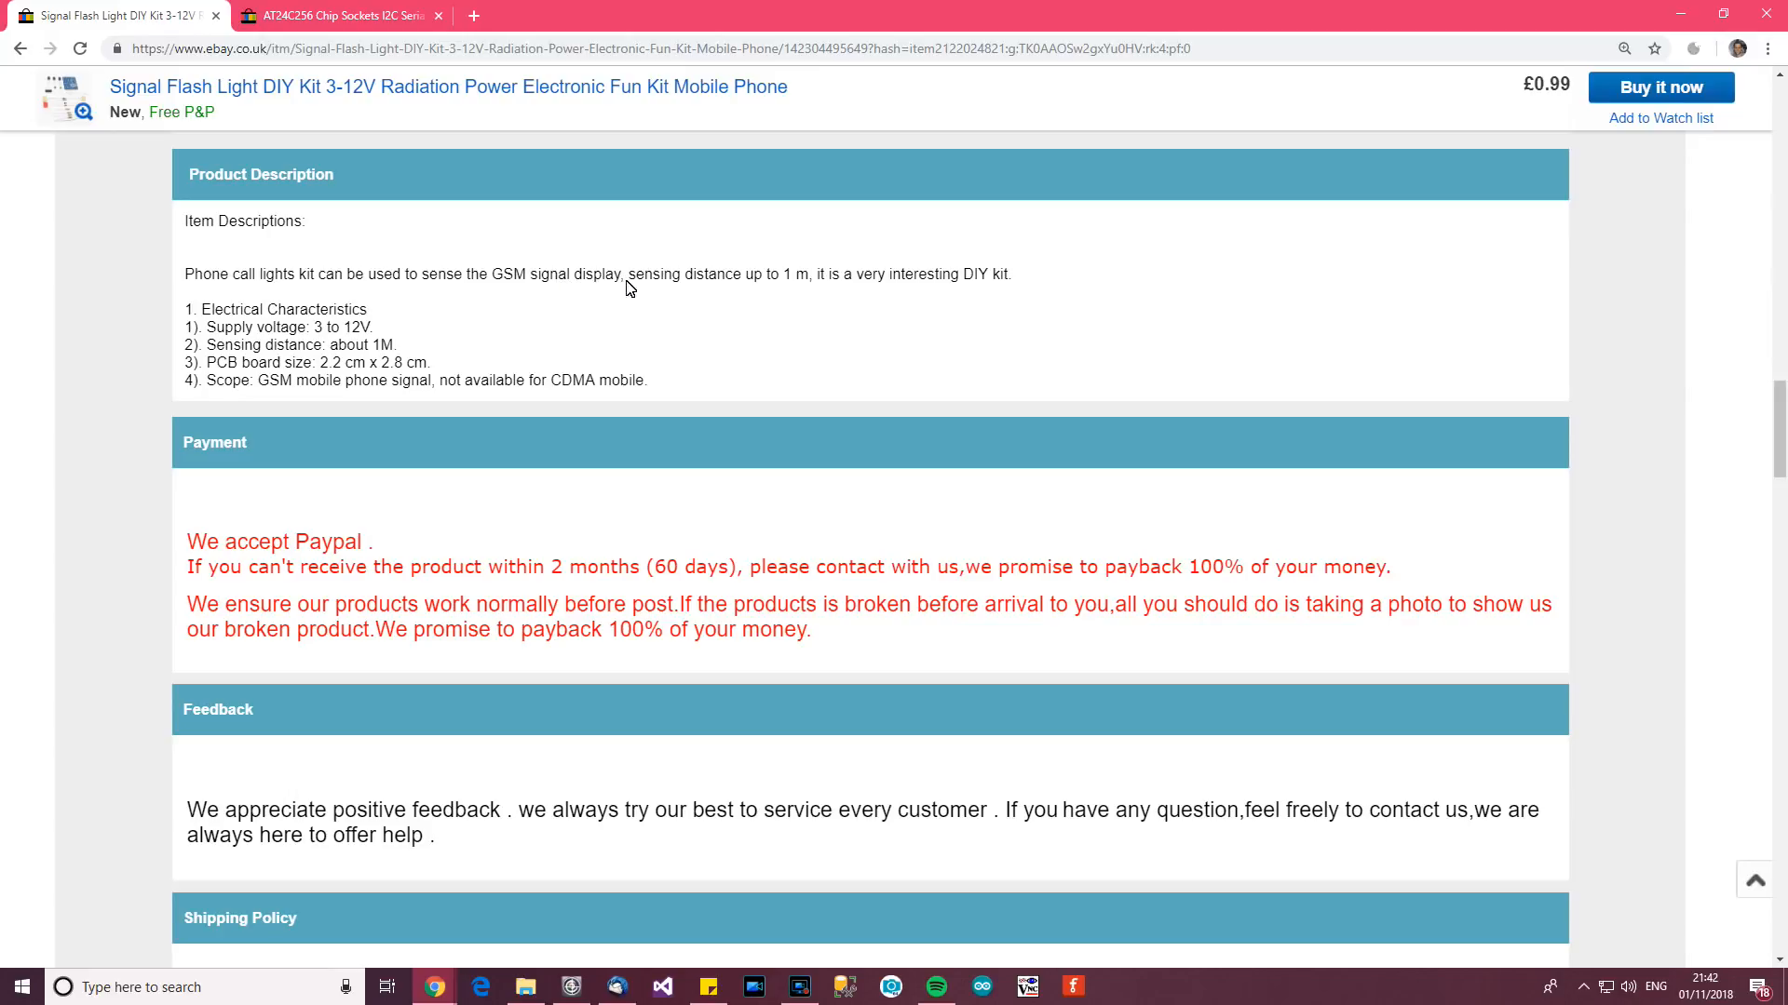
pyautogui.moveTo(784, 285)
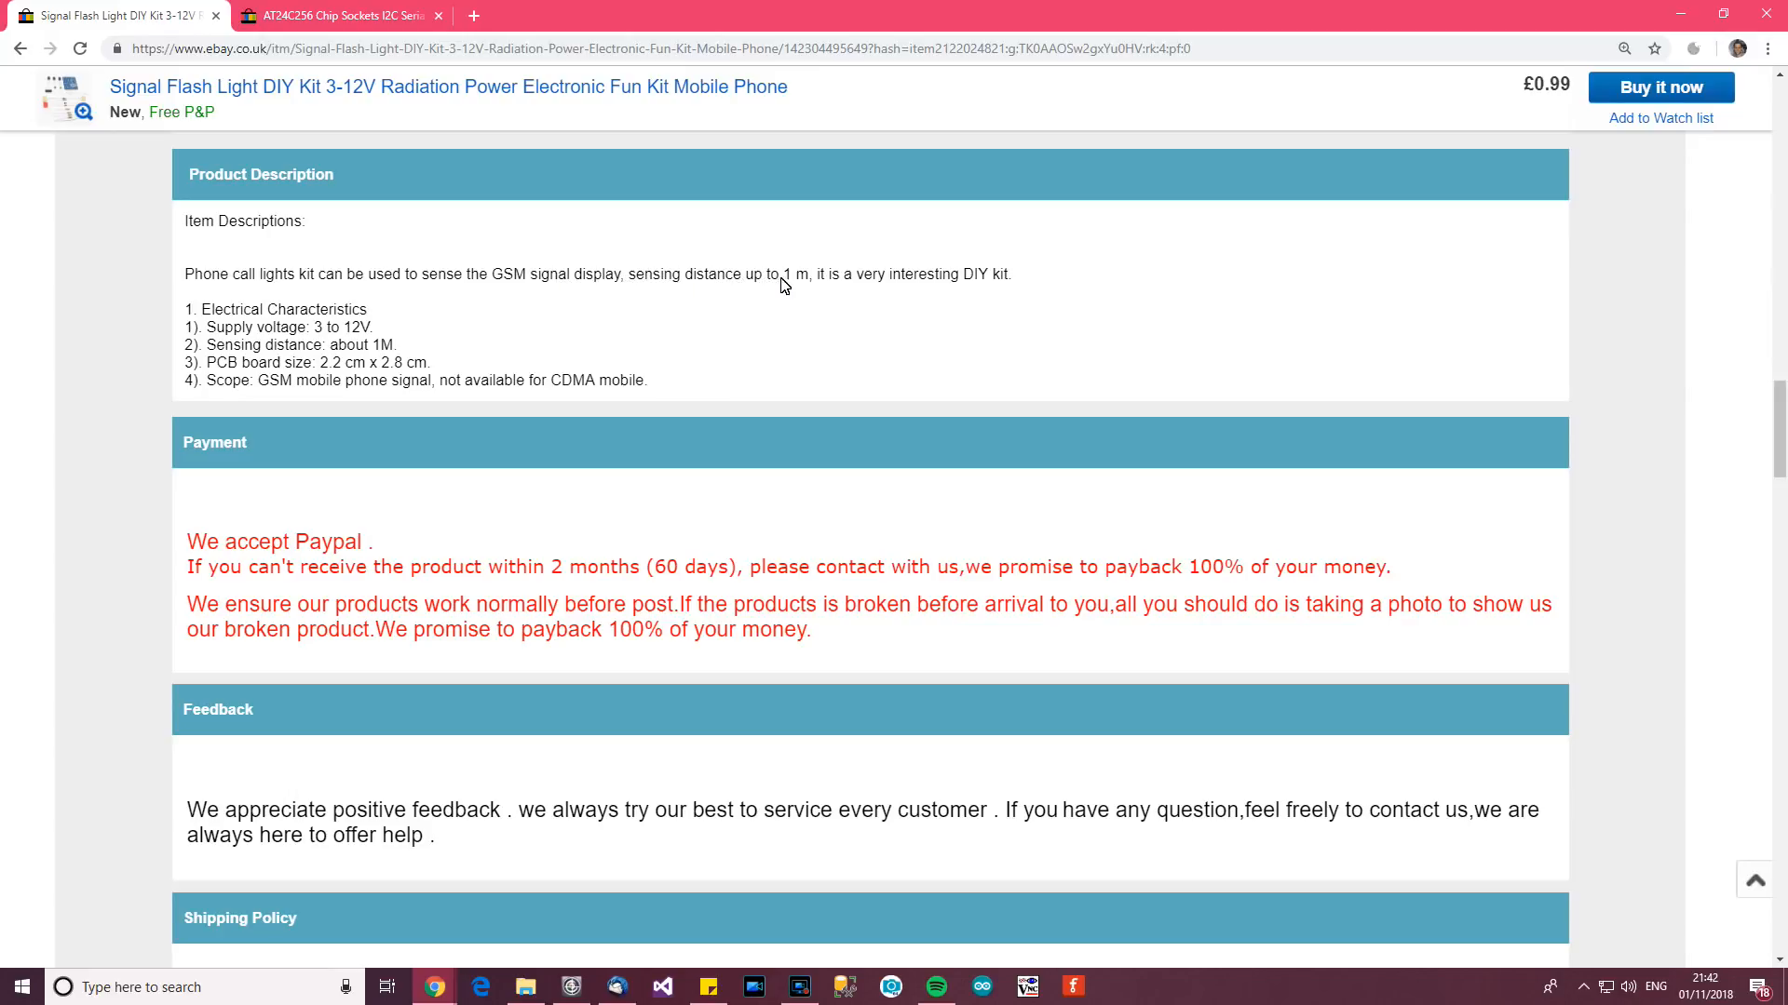
pyautogui.moveTo(838, 282)
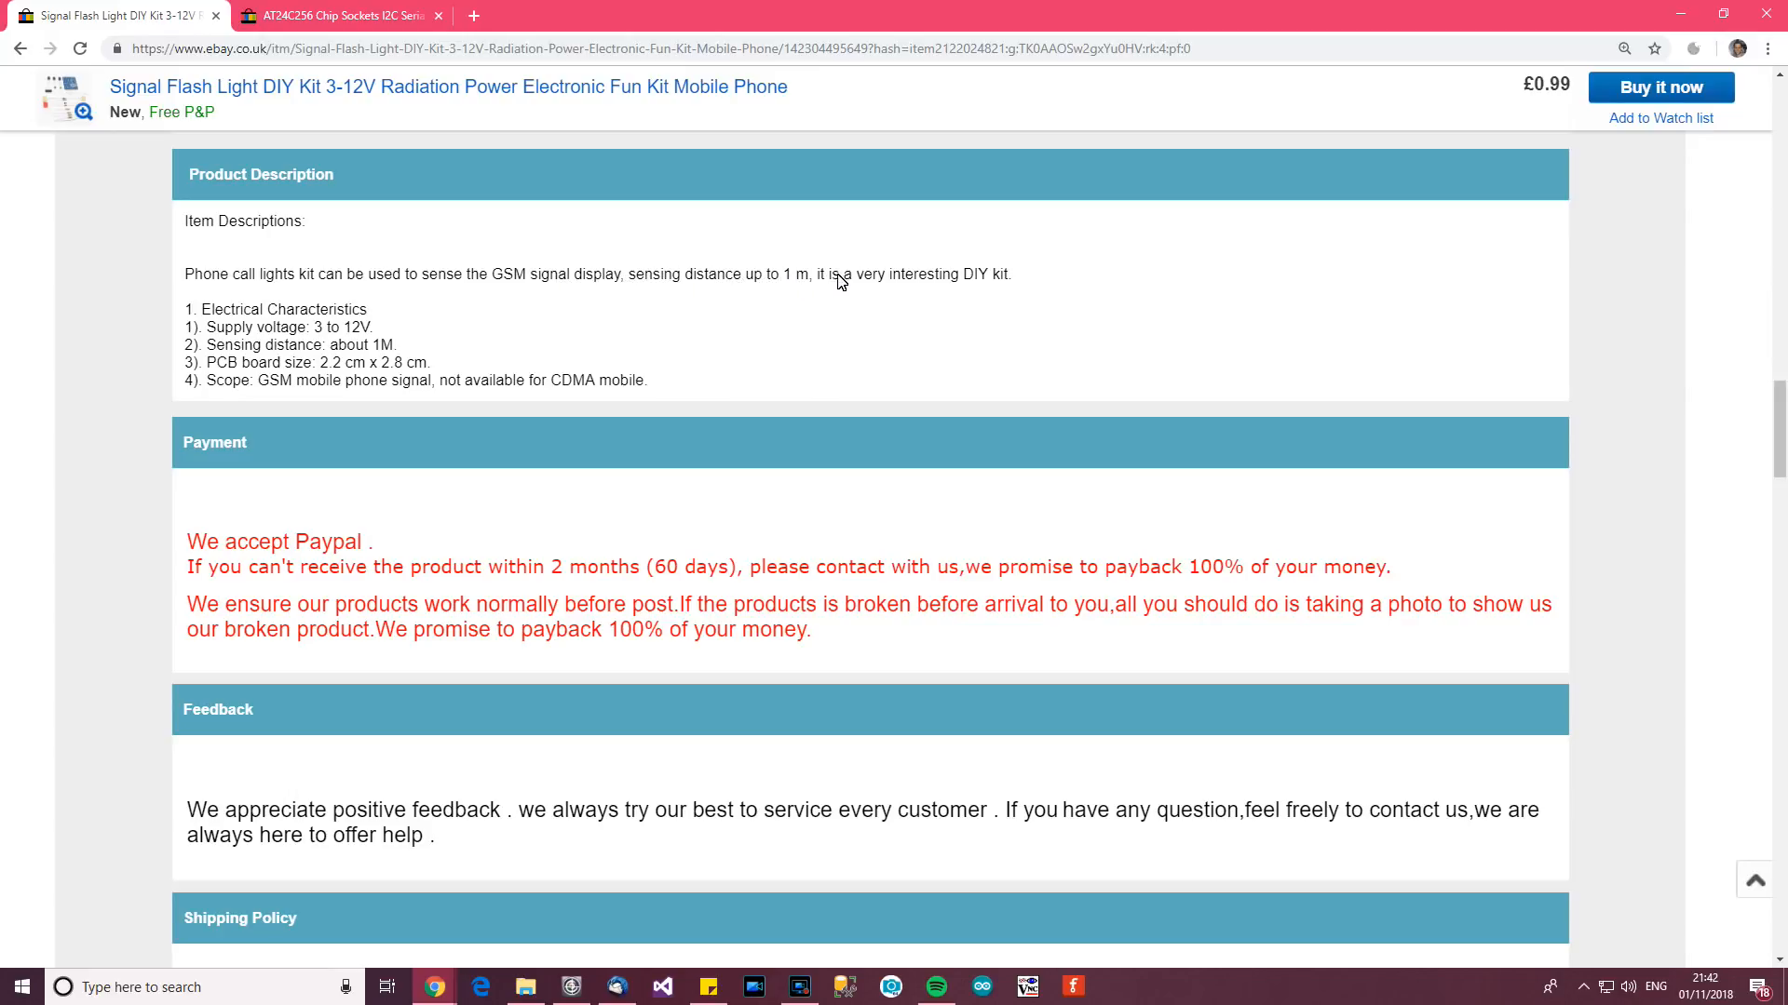
pyautogui.moveTo(928, 283)
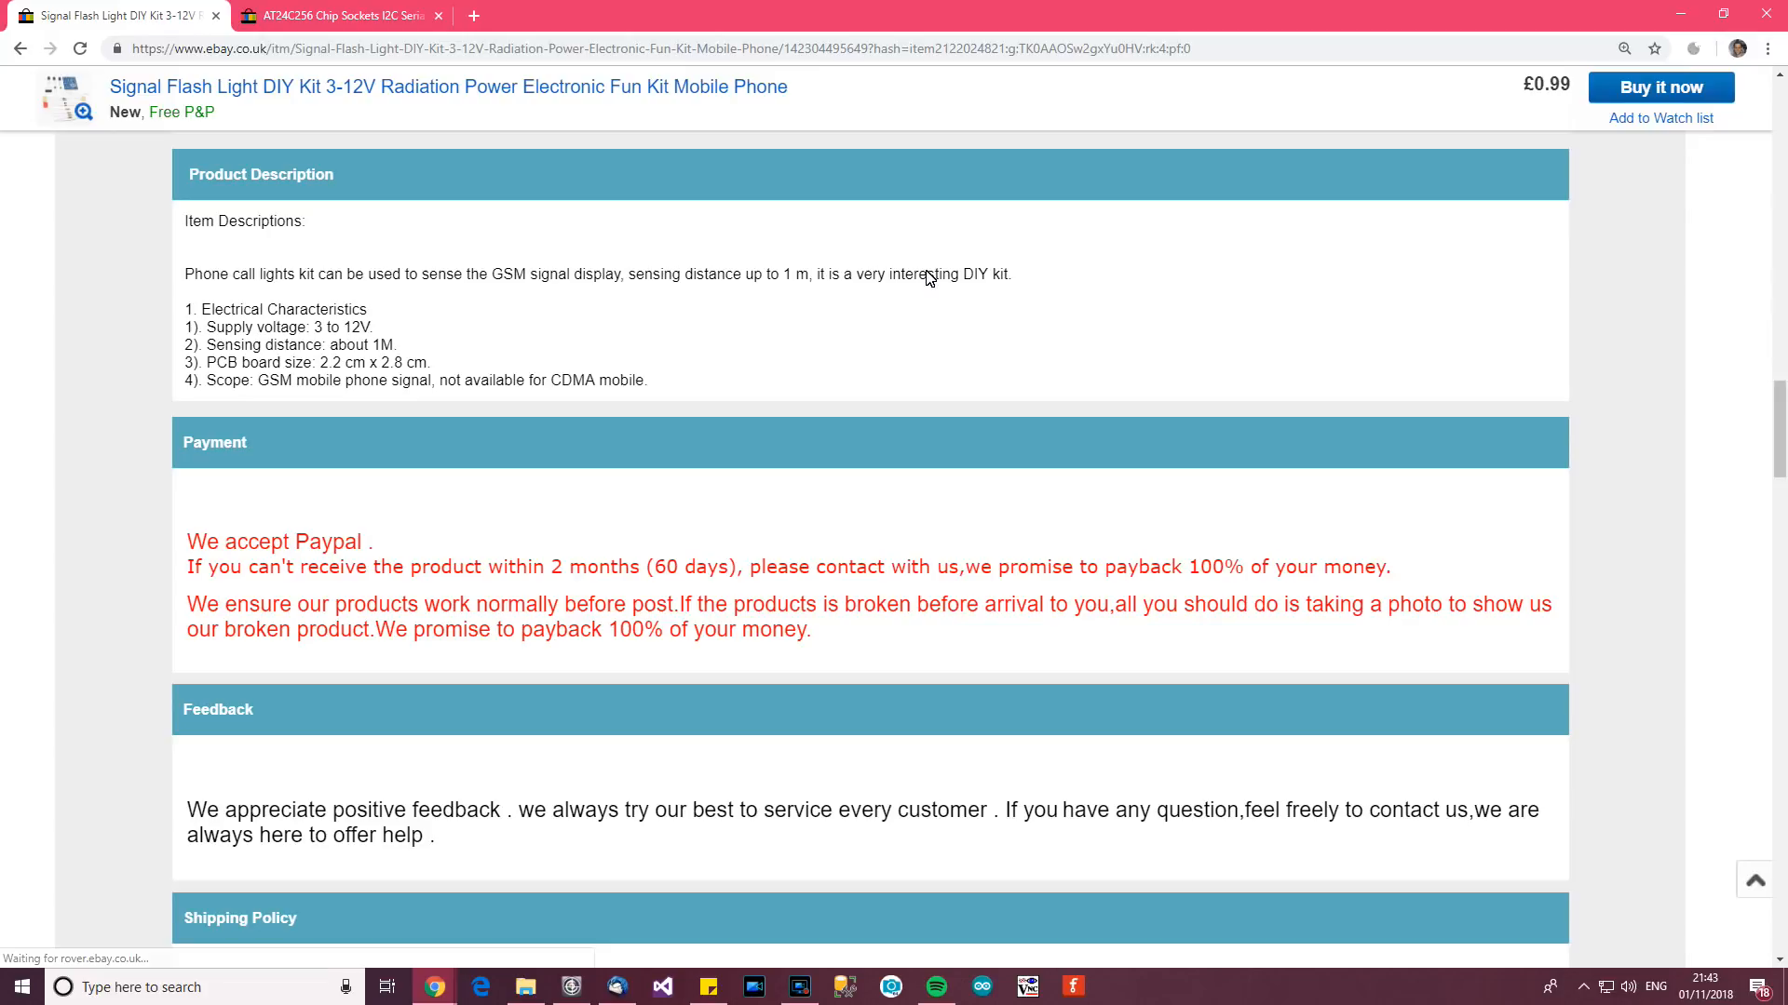
pyautogui.moveTo(916, 283)
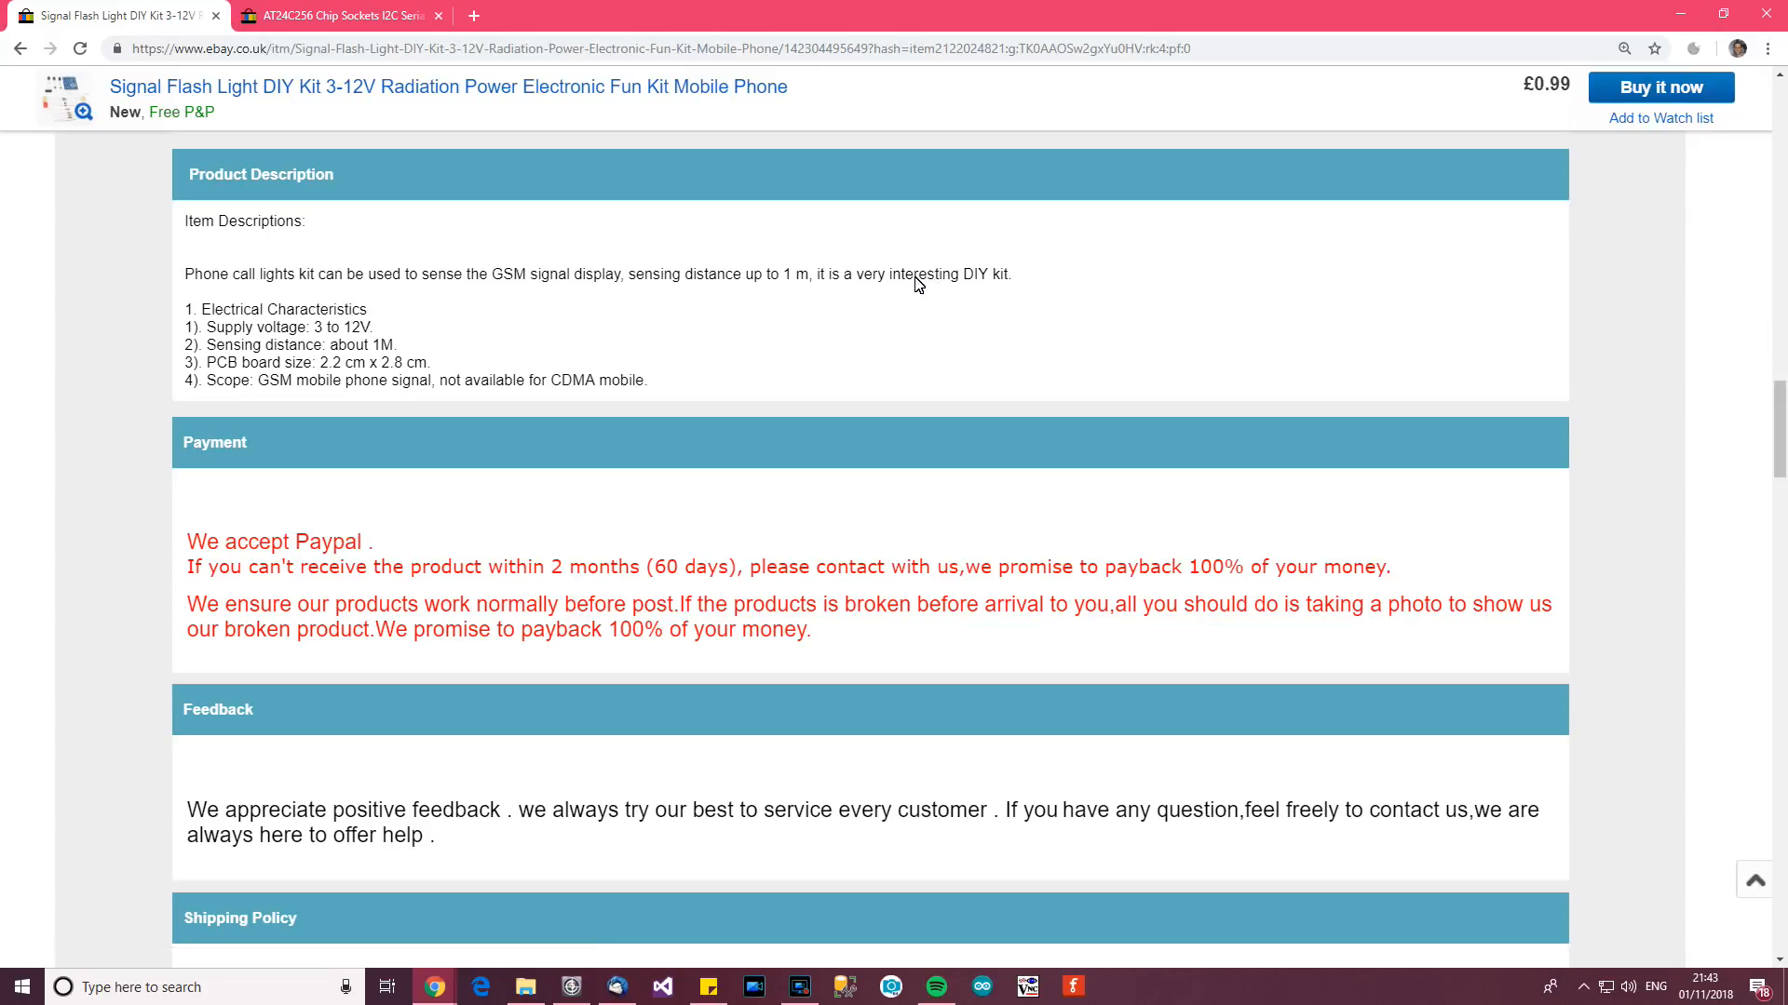
pyautogui.moveTo(676, 309)
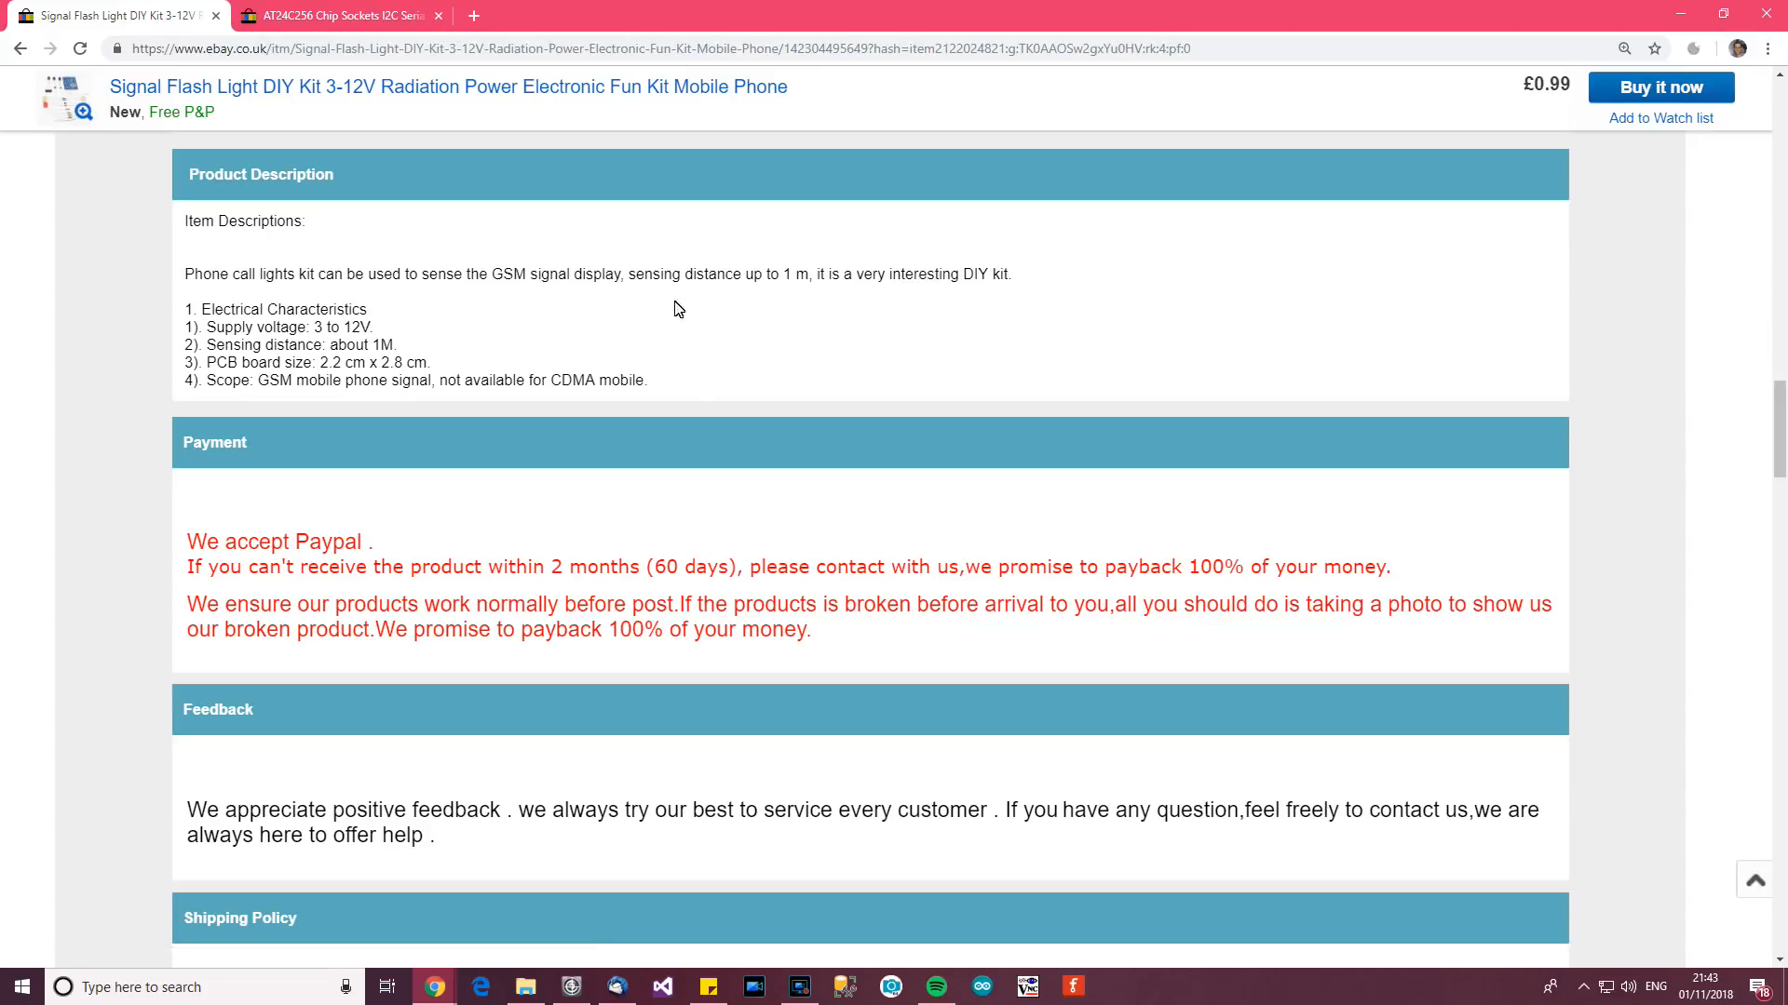
pyautogui.scroll(3)
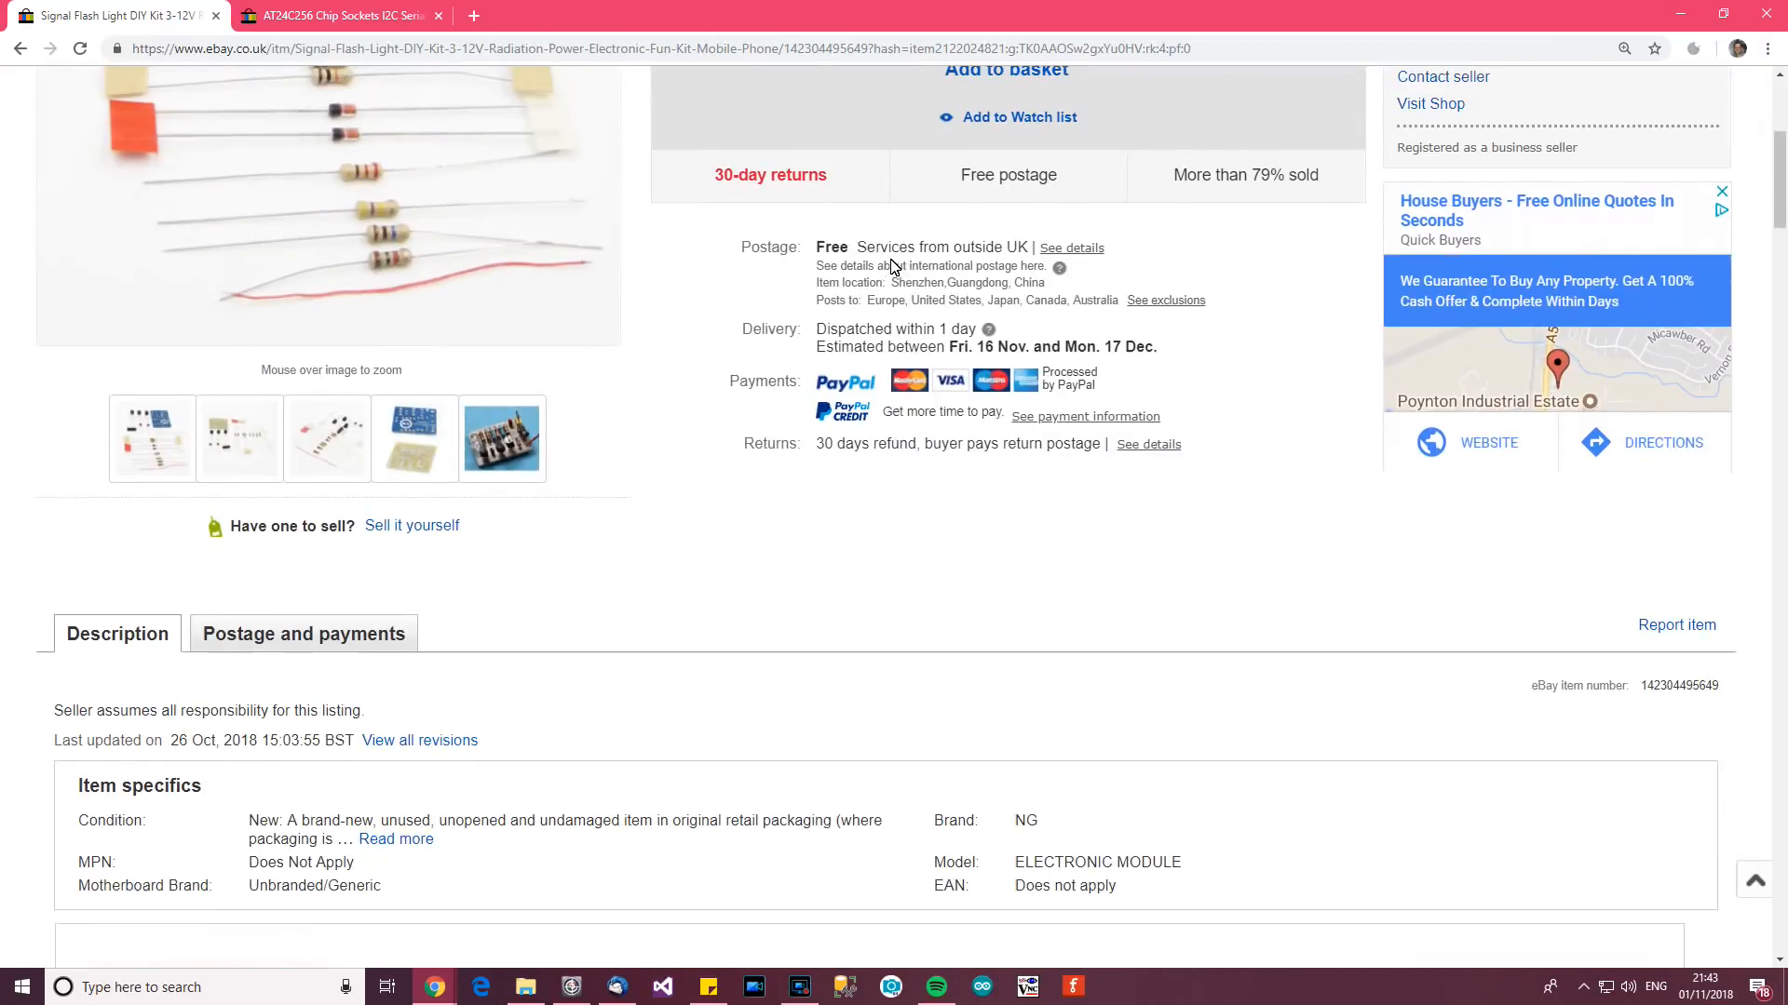
pyautogui.scroll(3)
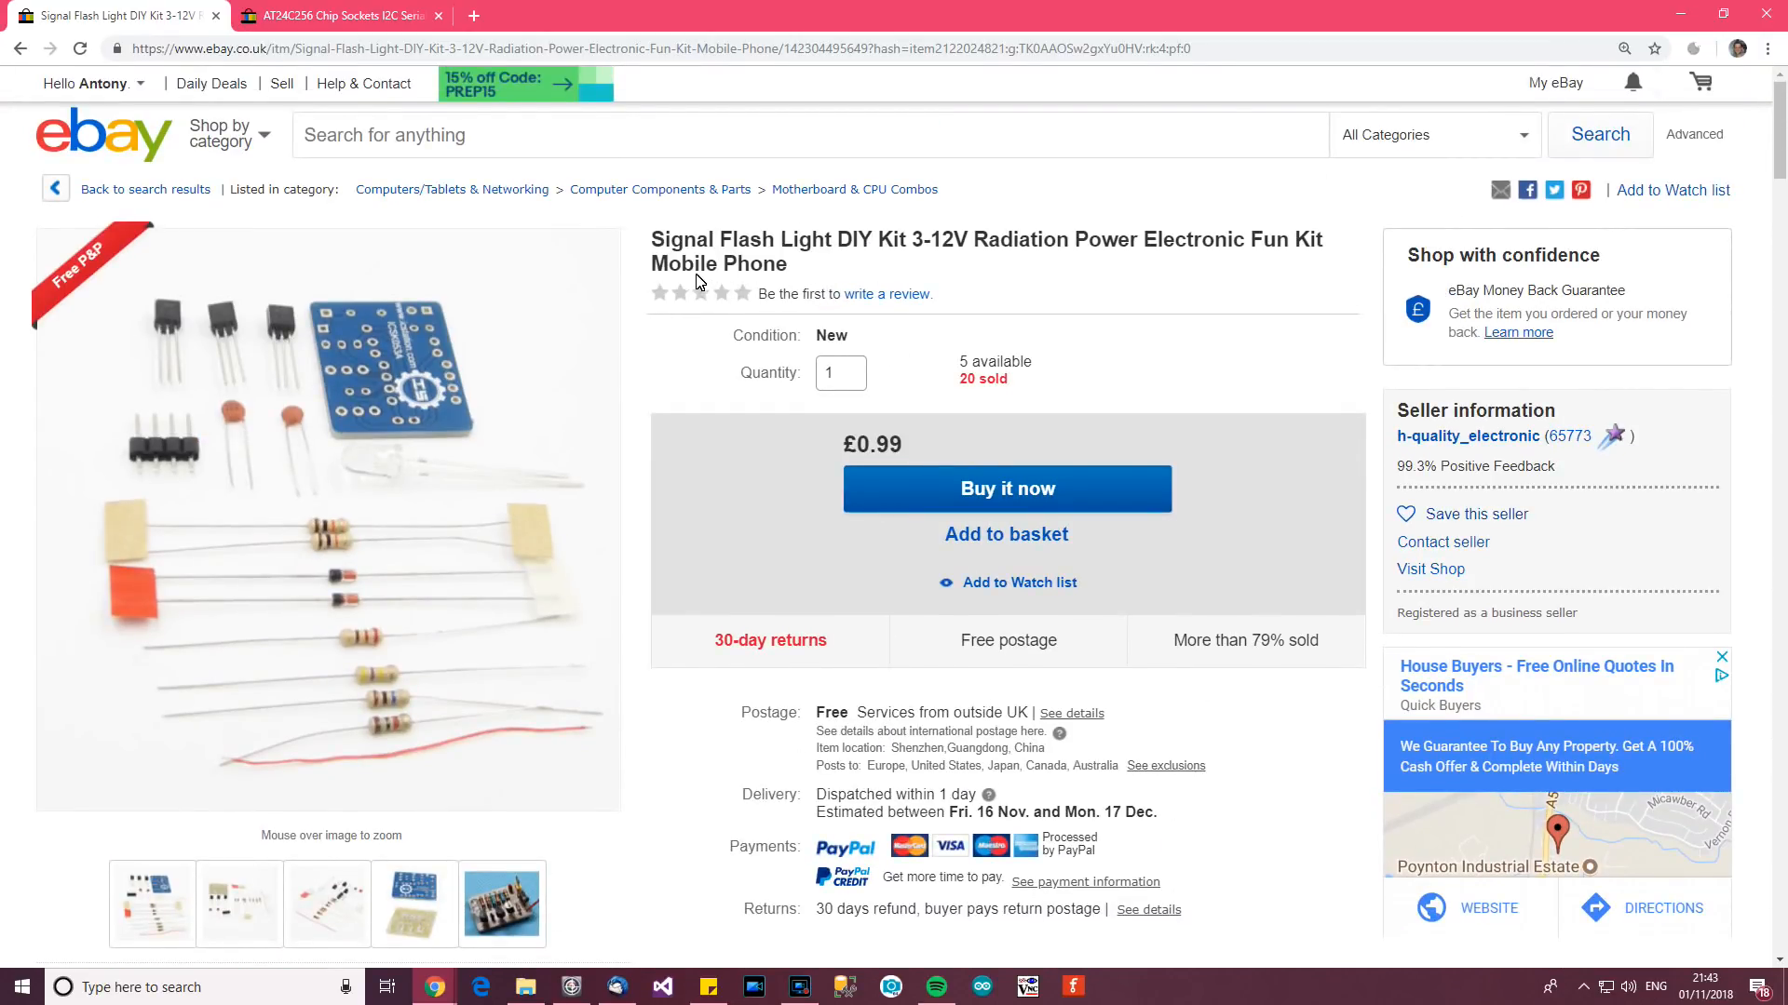
pyautogui.moveTo(419, 109)
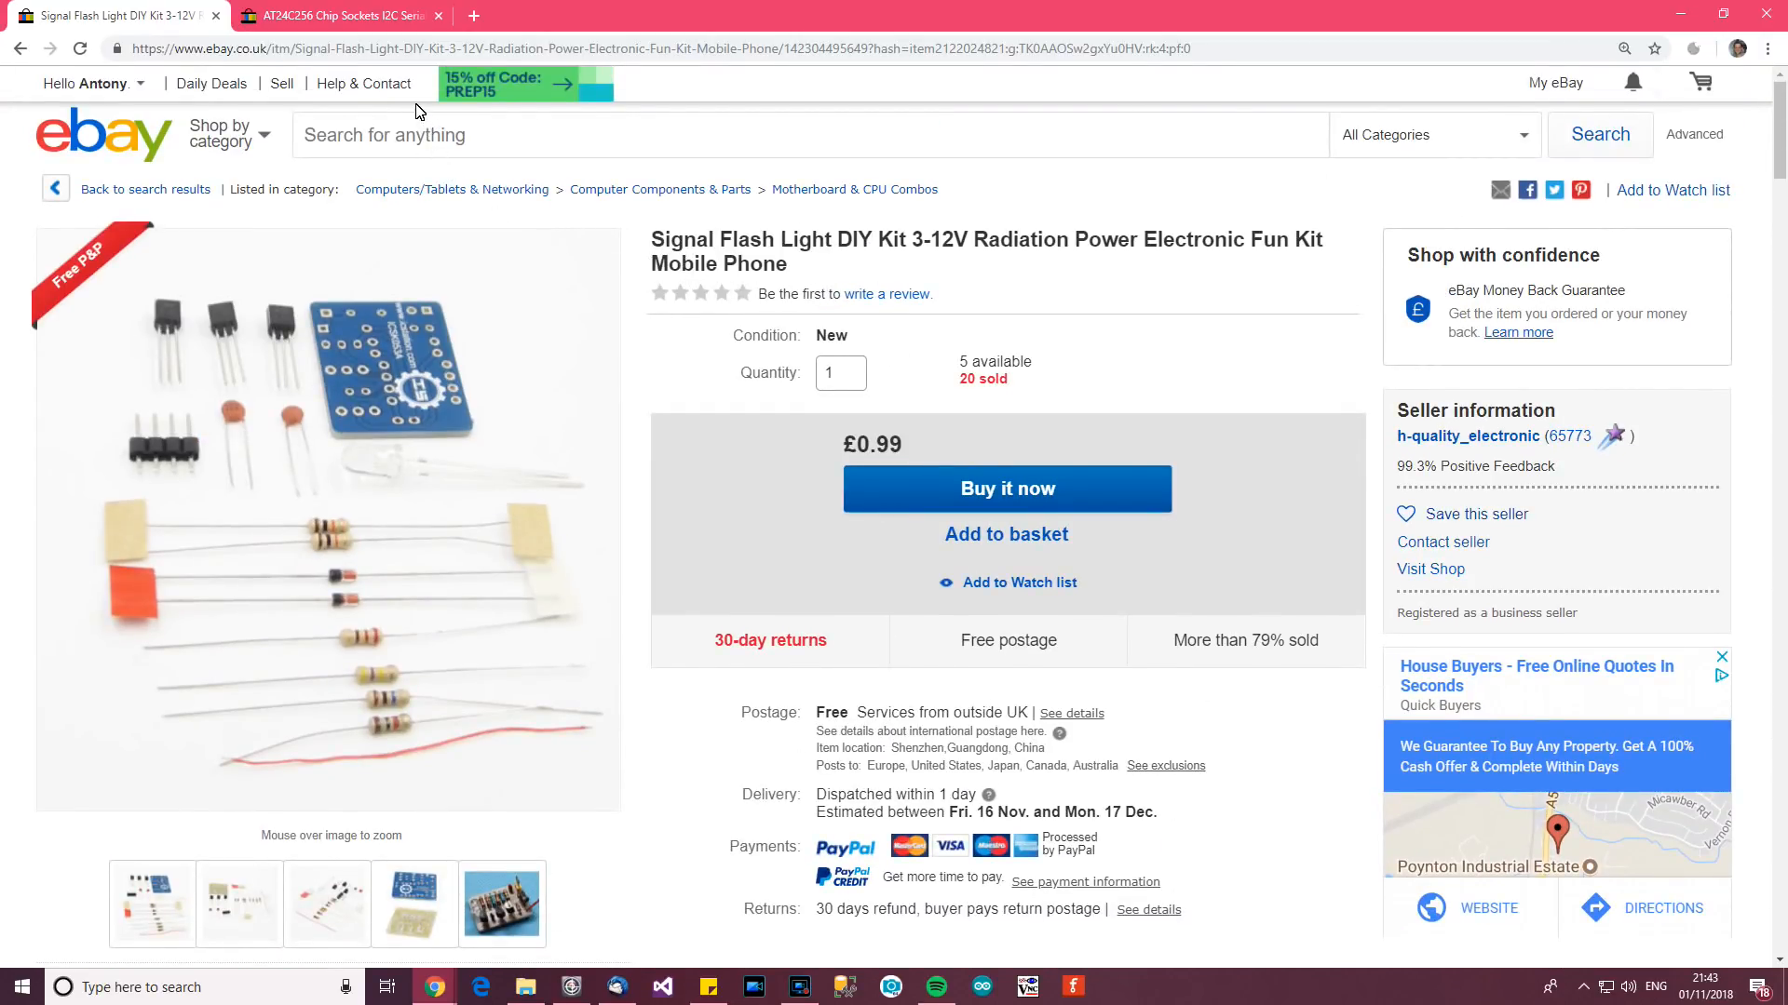
pyautogui.moveTo(179, 173)
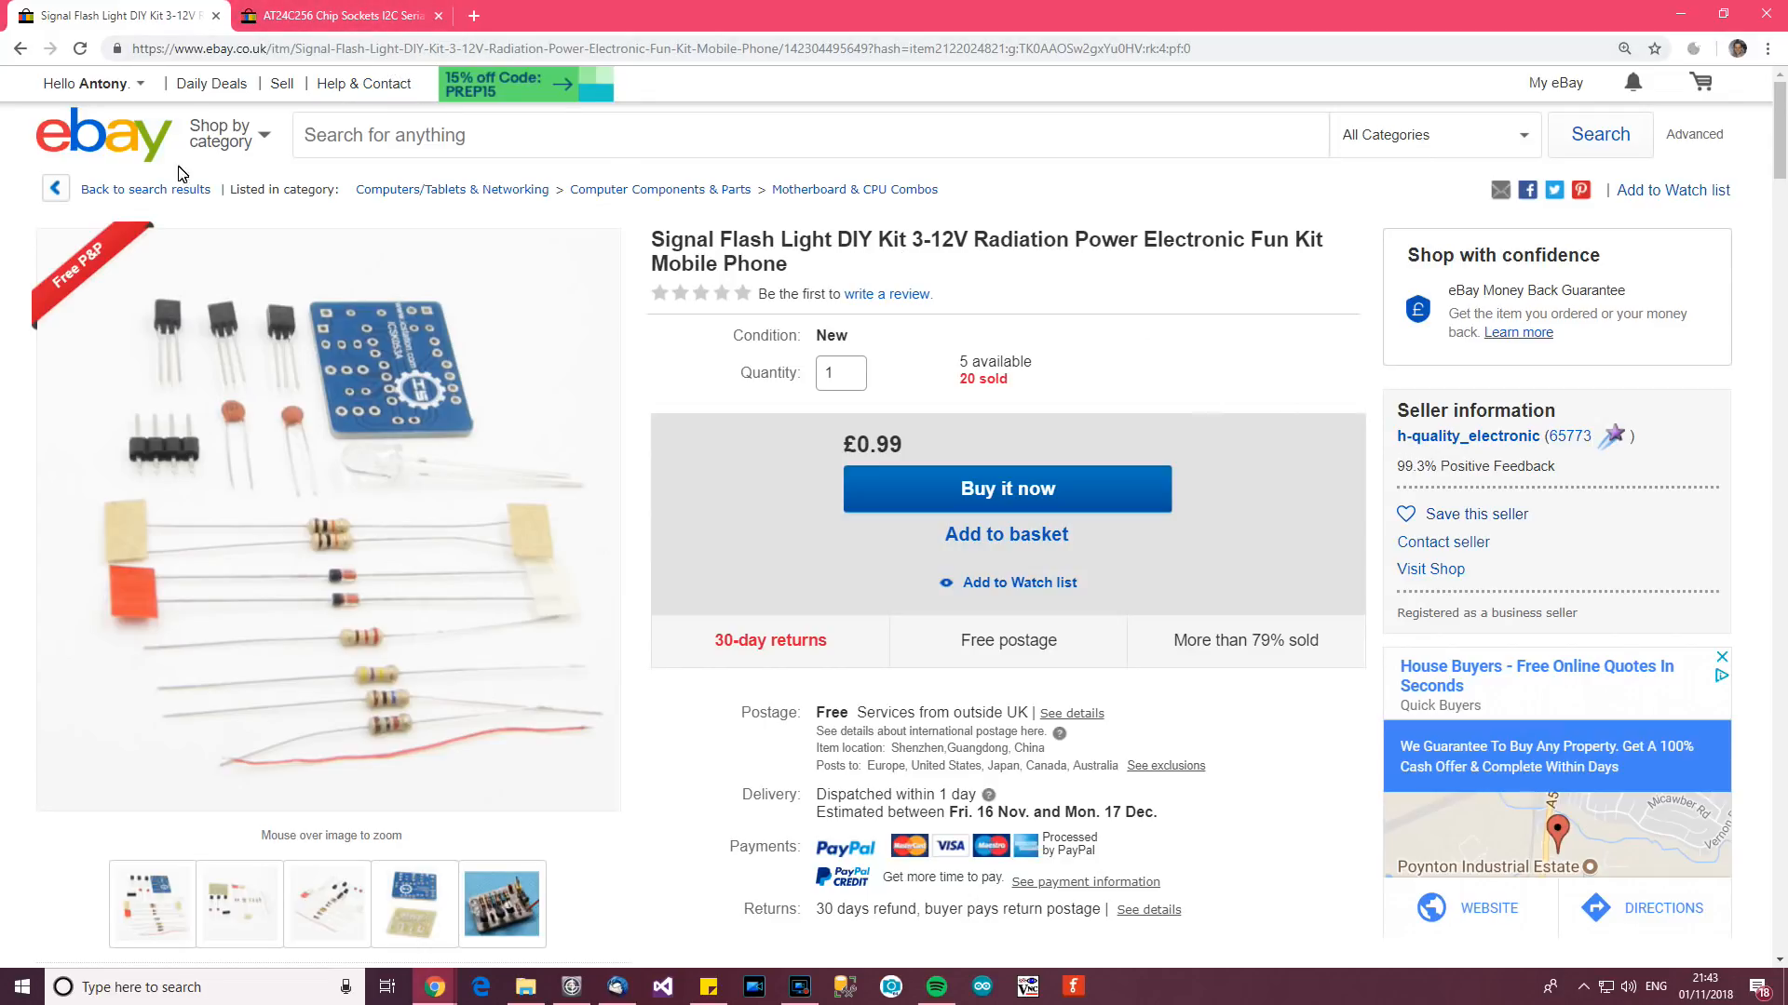
pyautogui.click(337, 15)
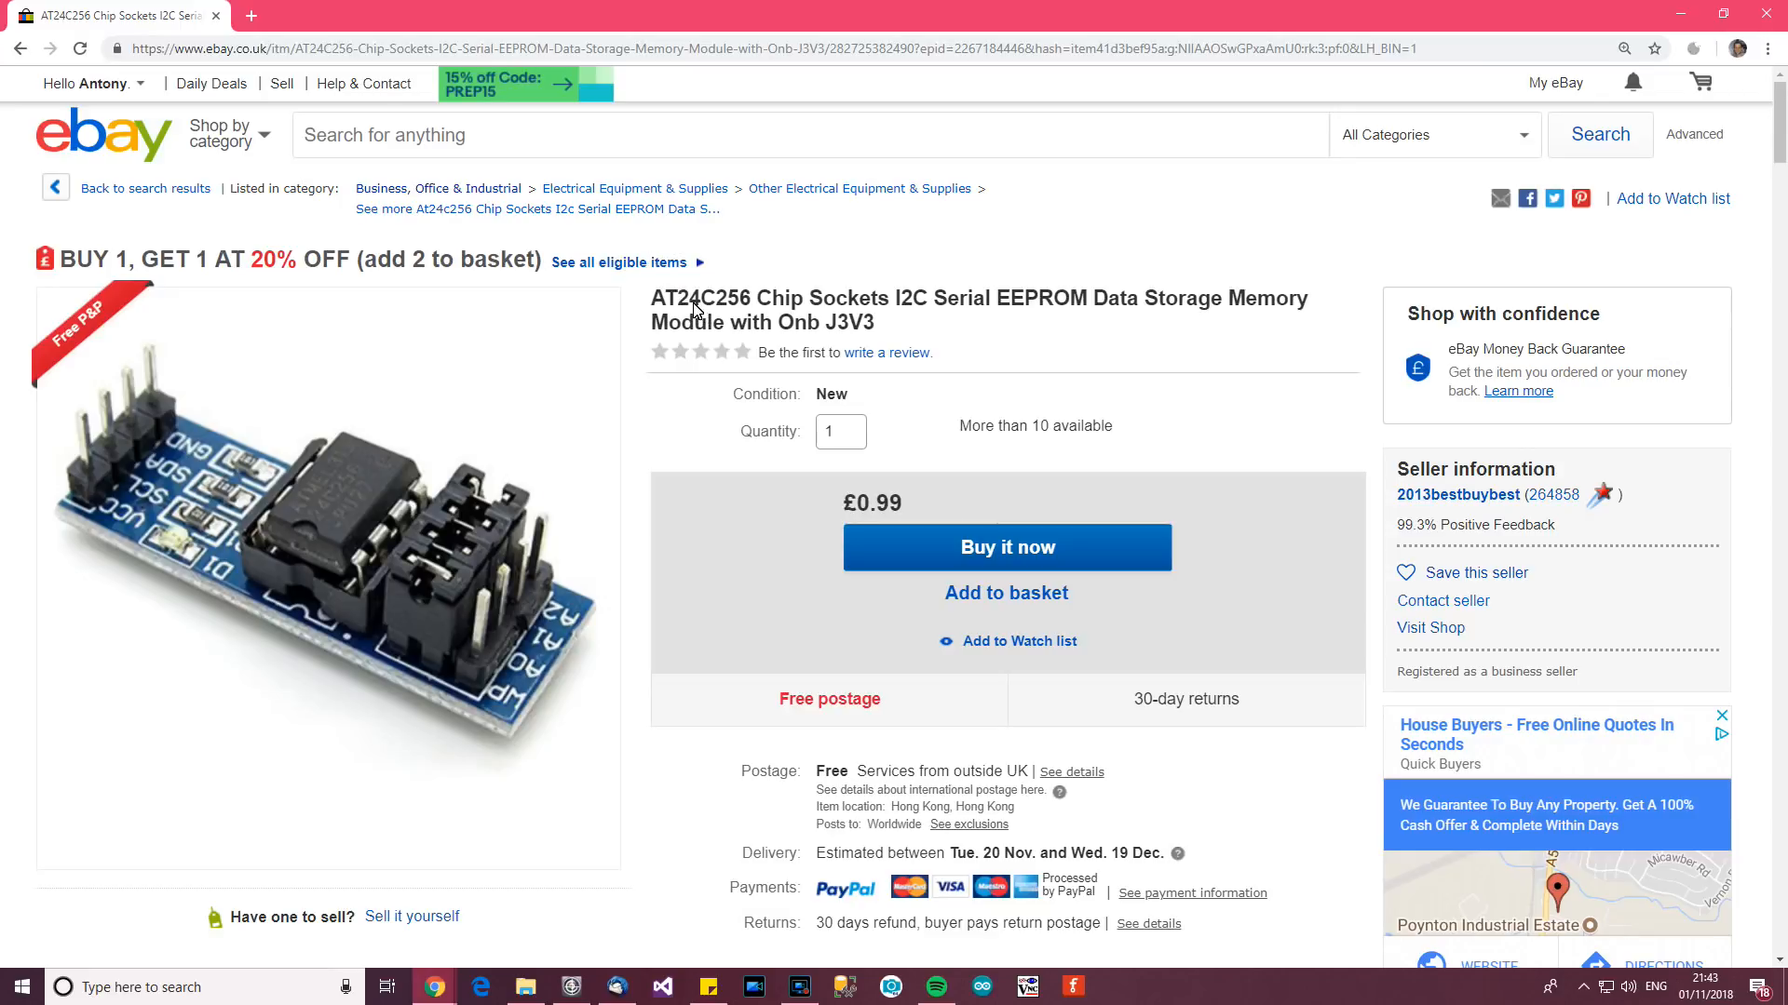
pyautogui.moveTo(814, 311)
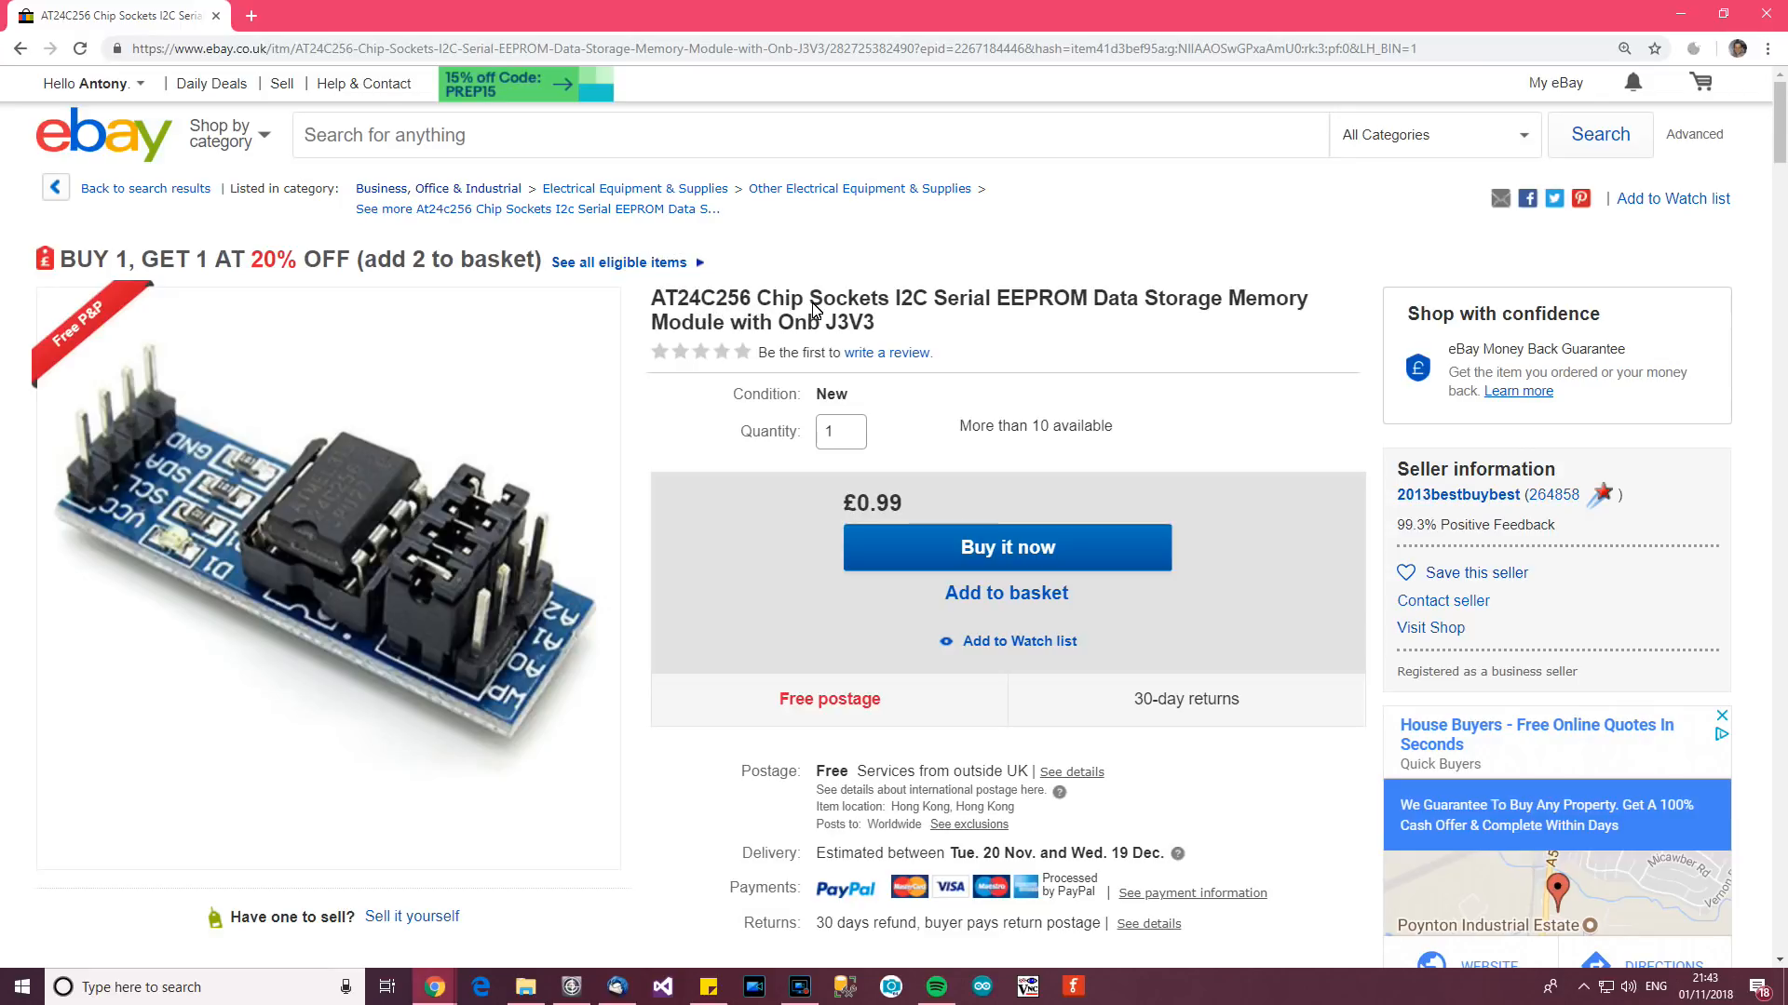
pyautogui.moveTo(981, 294)
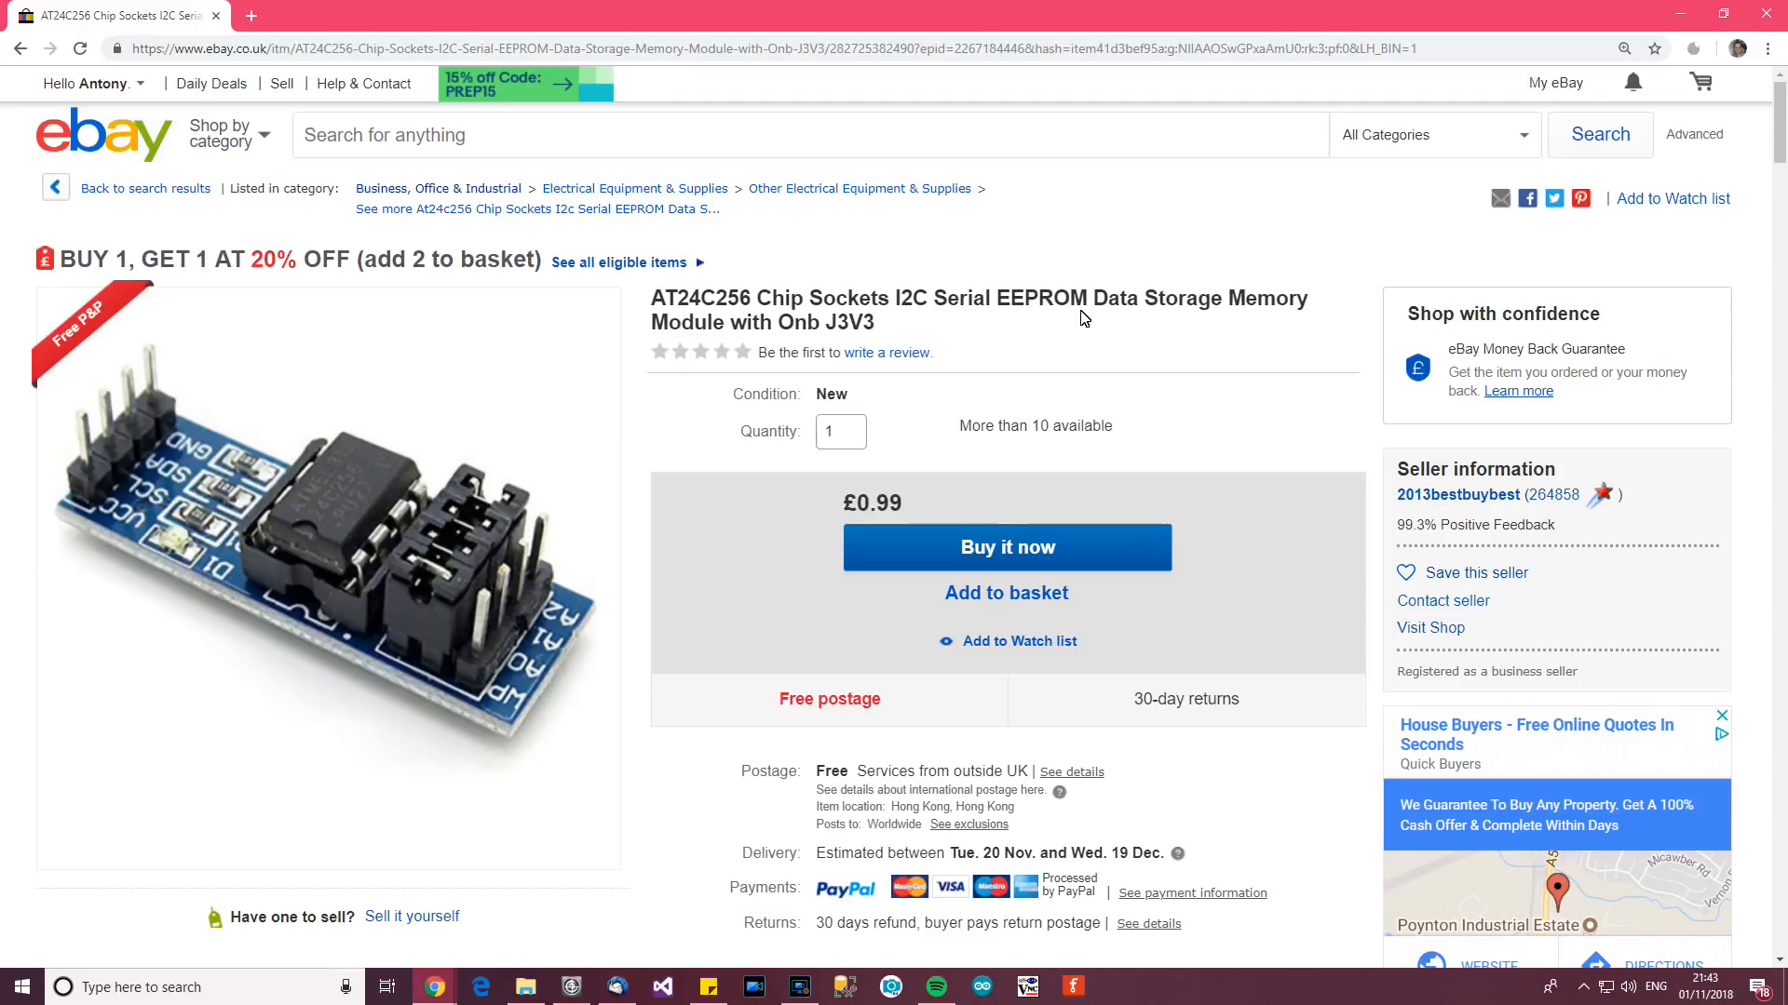
pyautogui.moveTo(1049, 282)
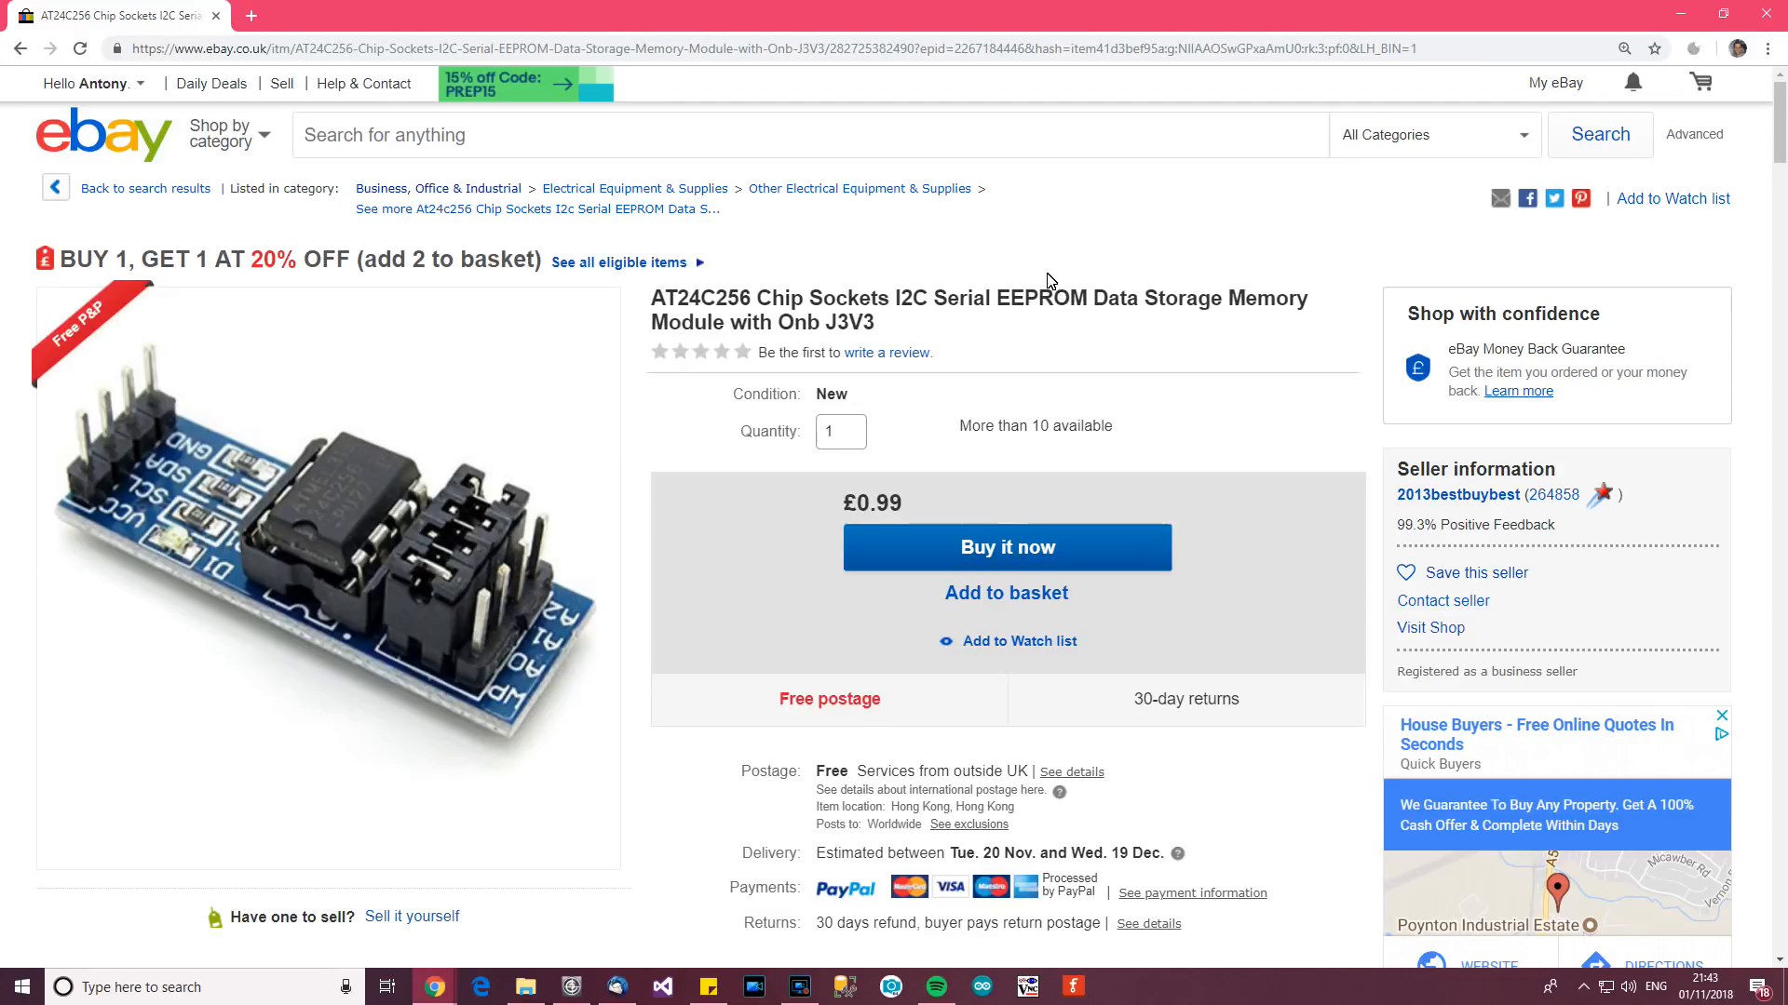
pyautogui.moveTo(1078, 315)
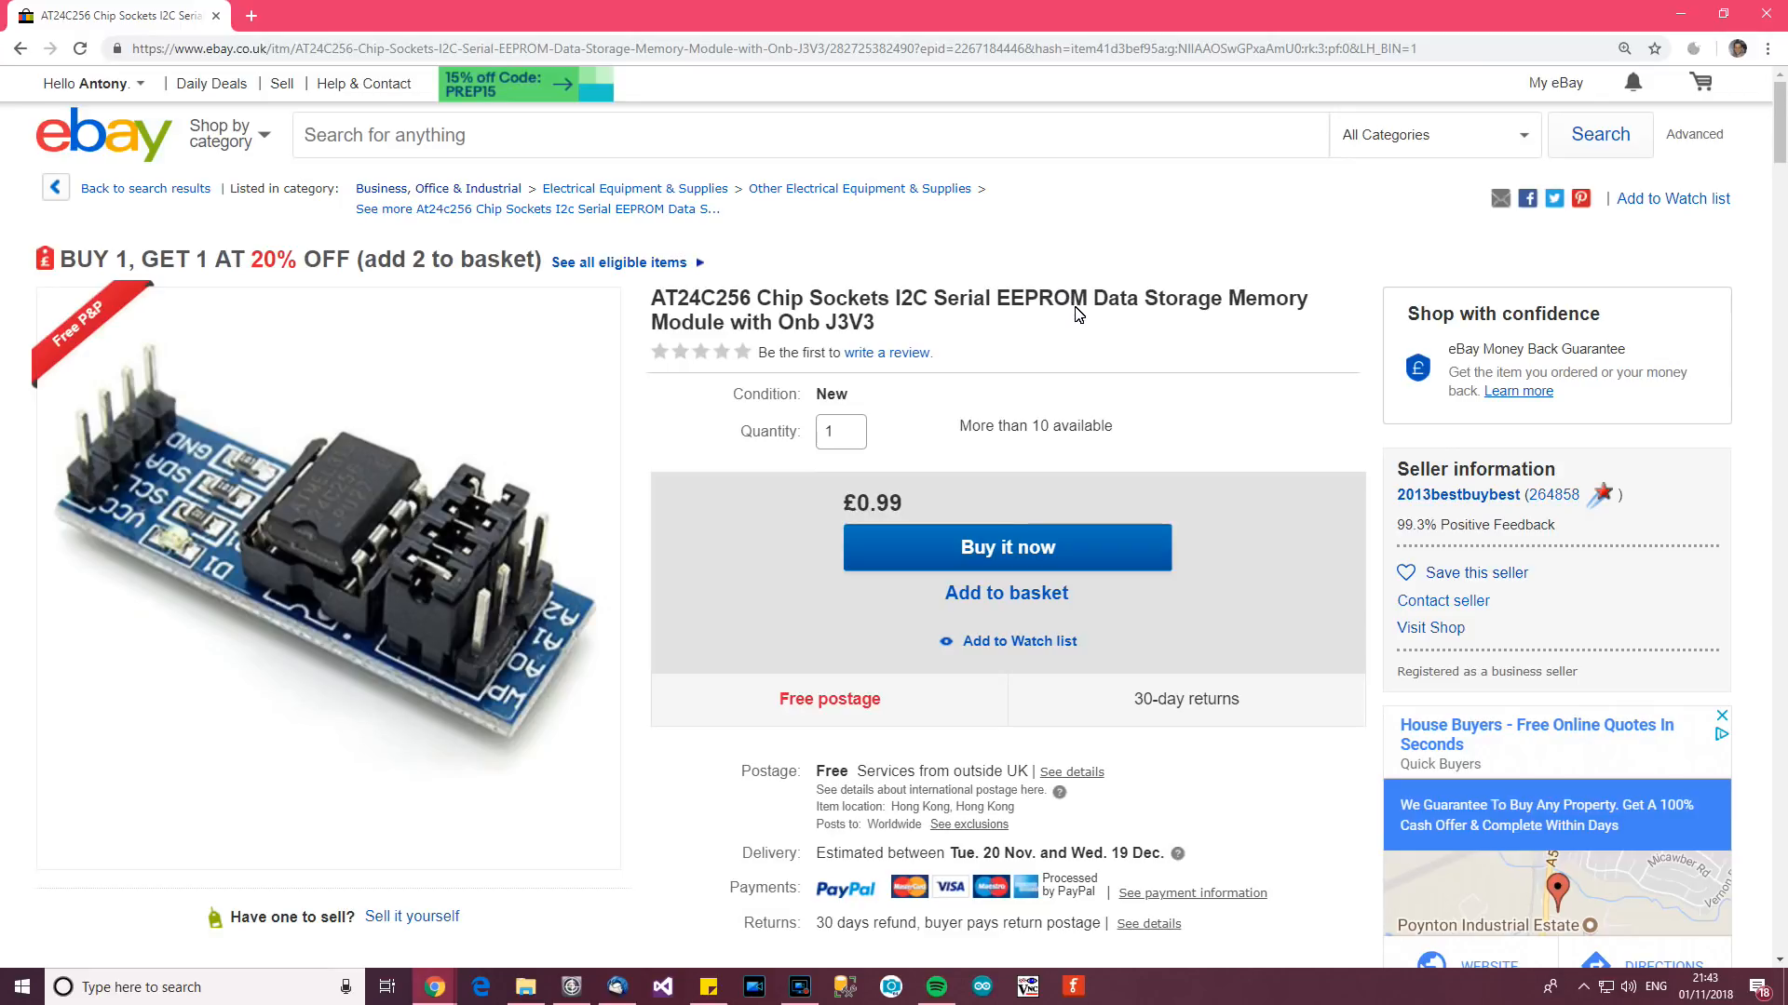
pyautogui.moveTo(1272, 300)
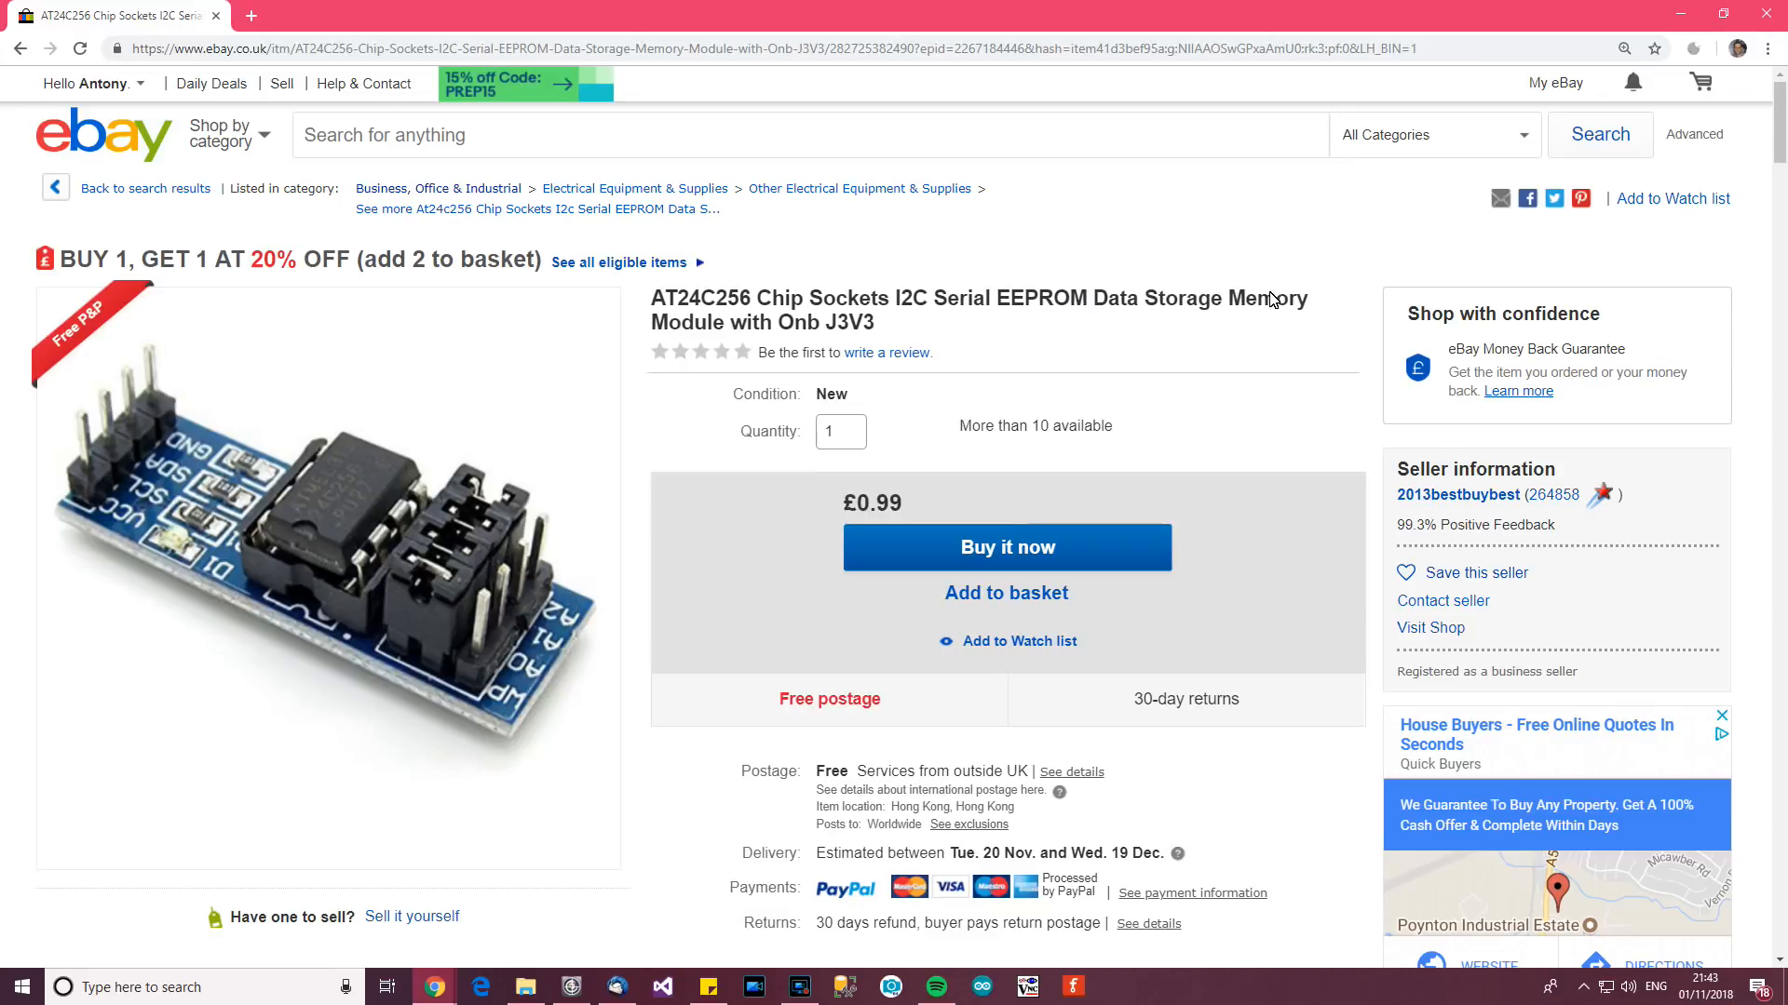
pyautogui.moveTo(334, 553)
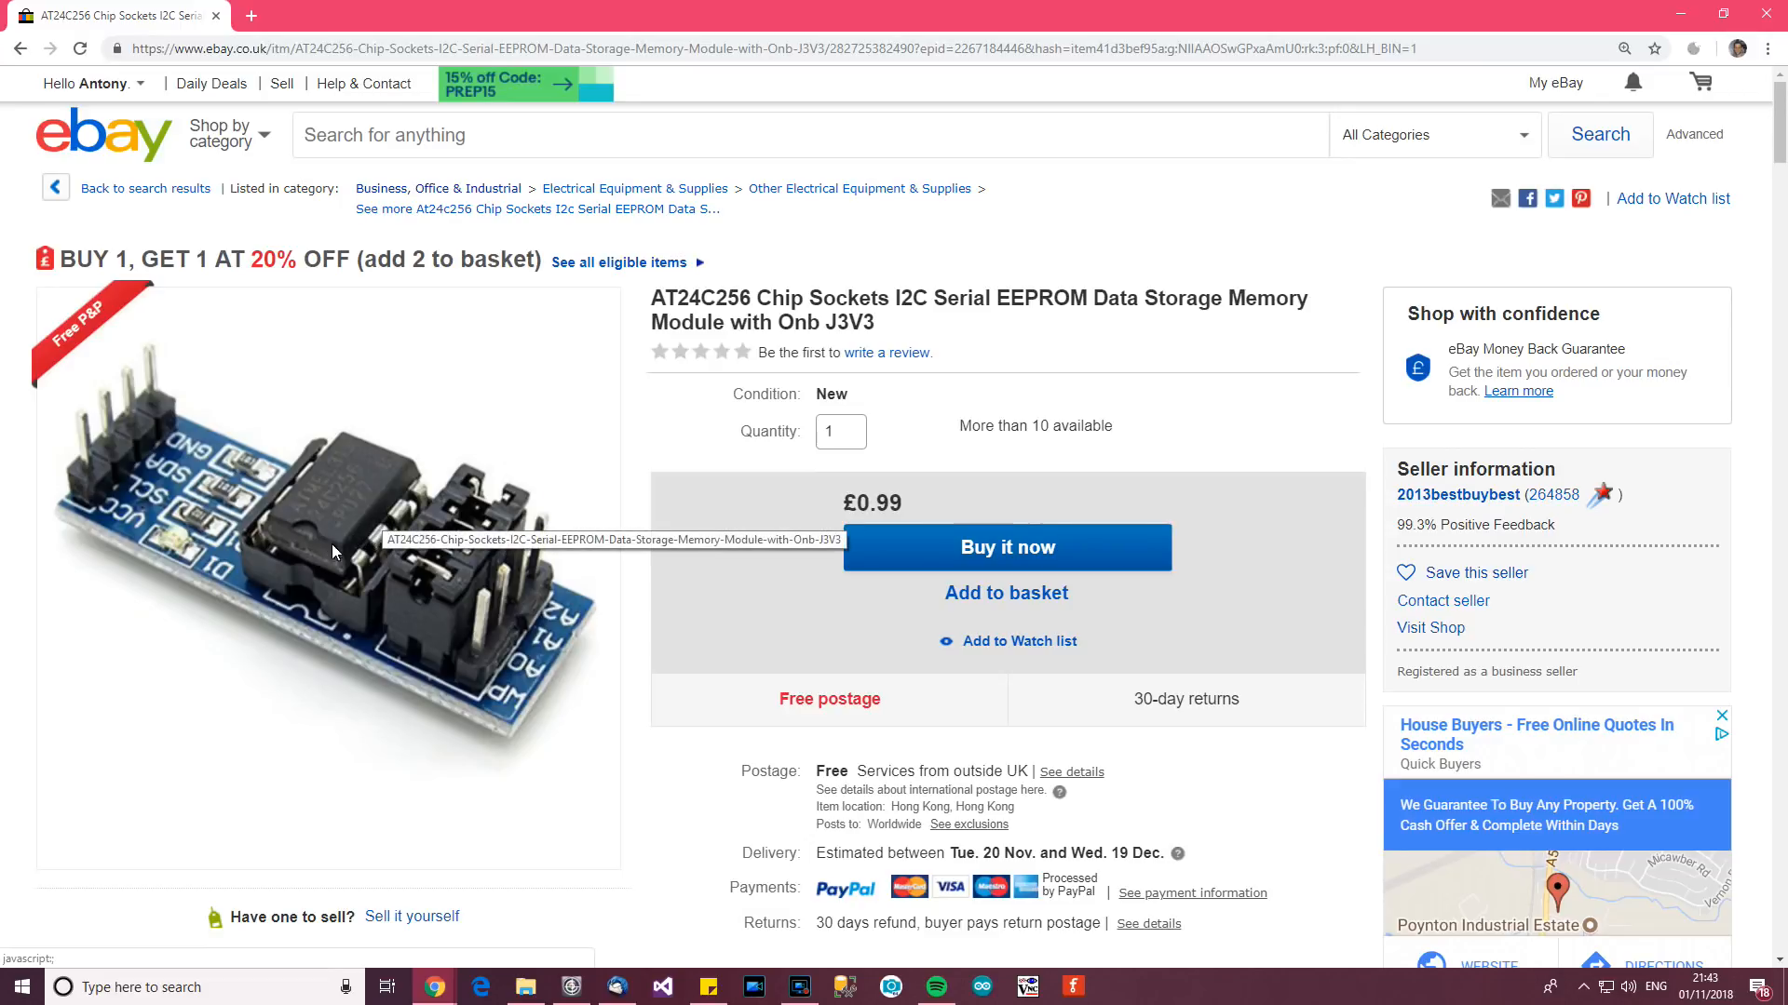
pyautogui.moveTo(376, 540)
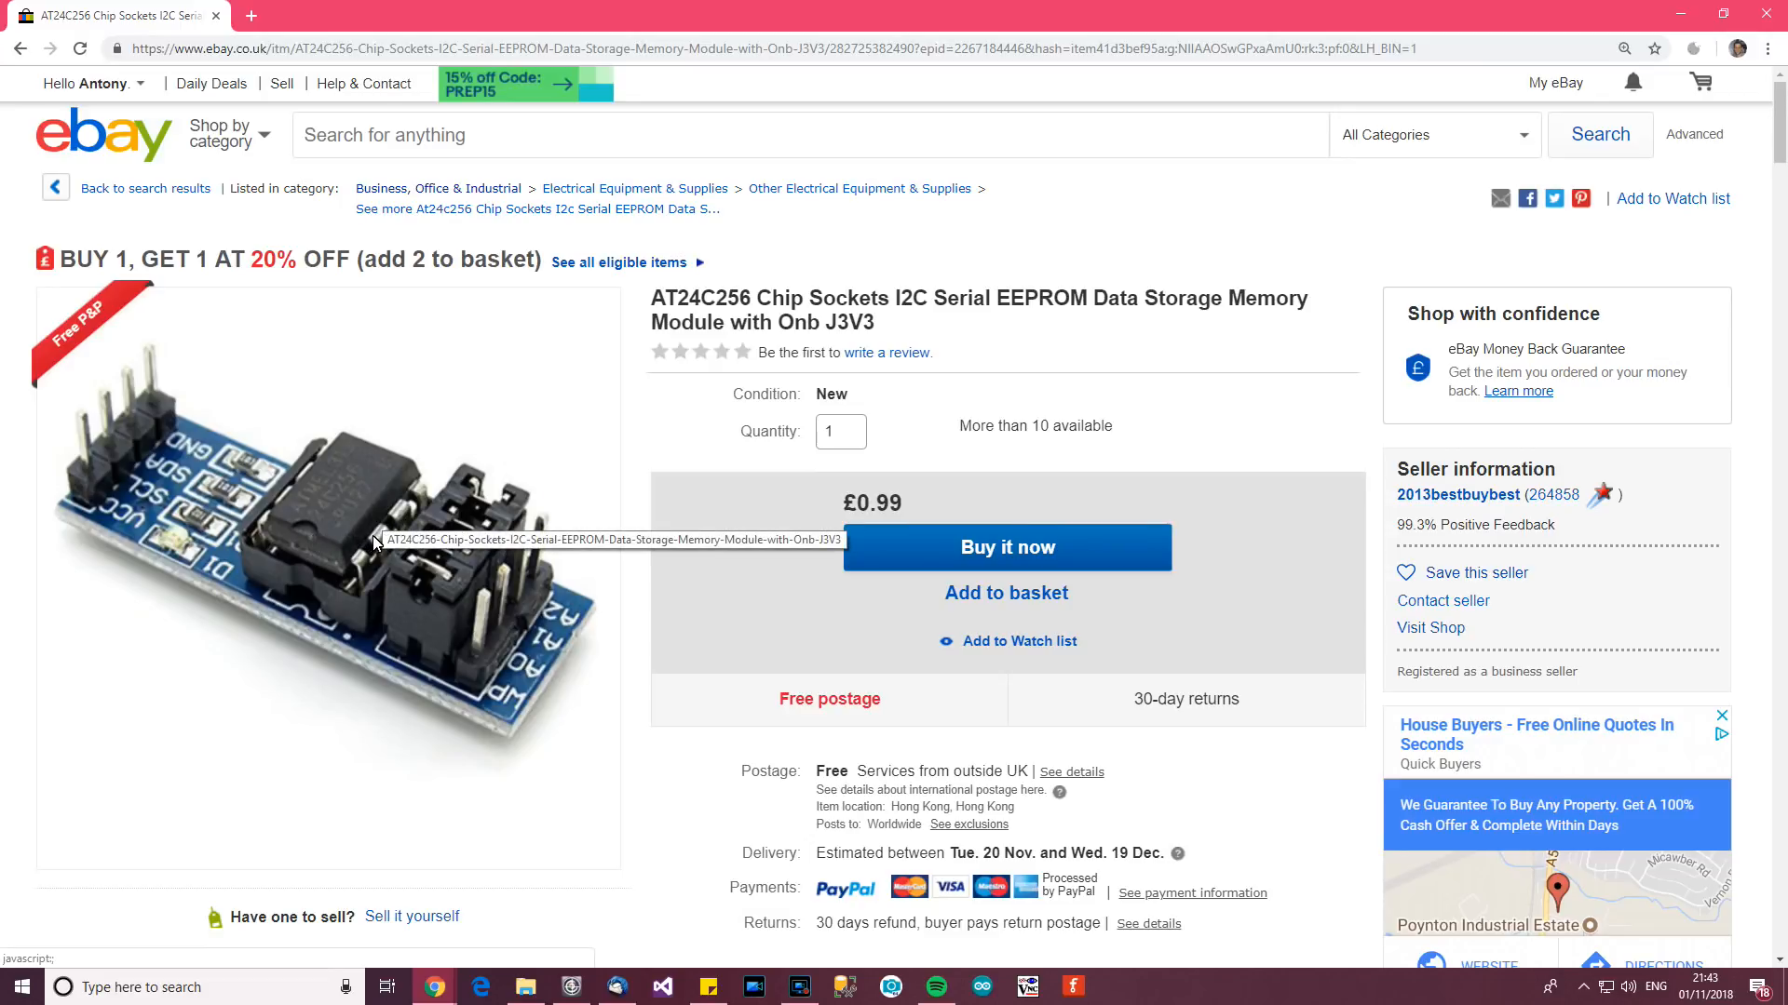
pyautogui.moveTo(845, 446)
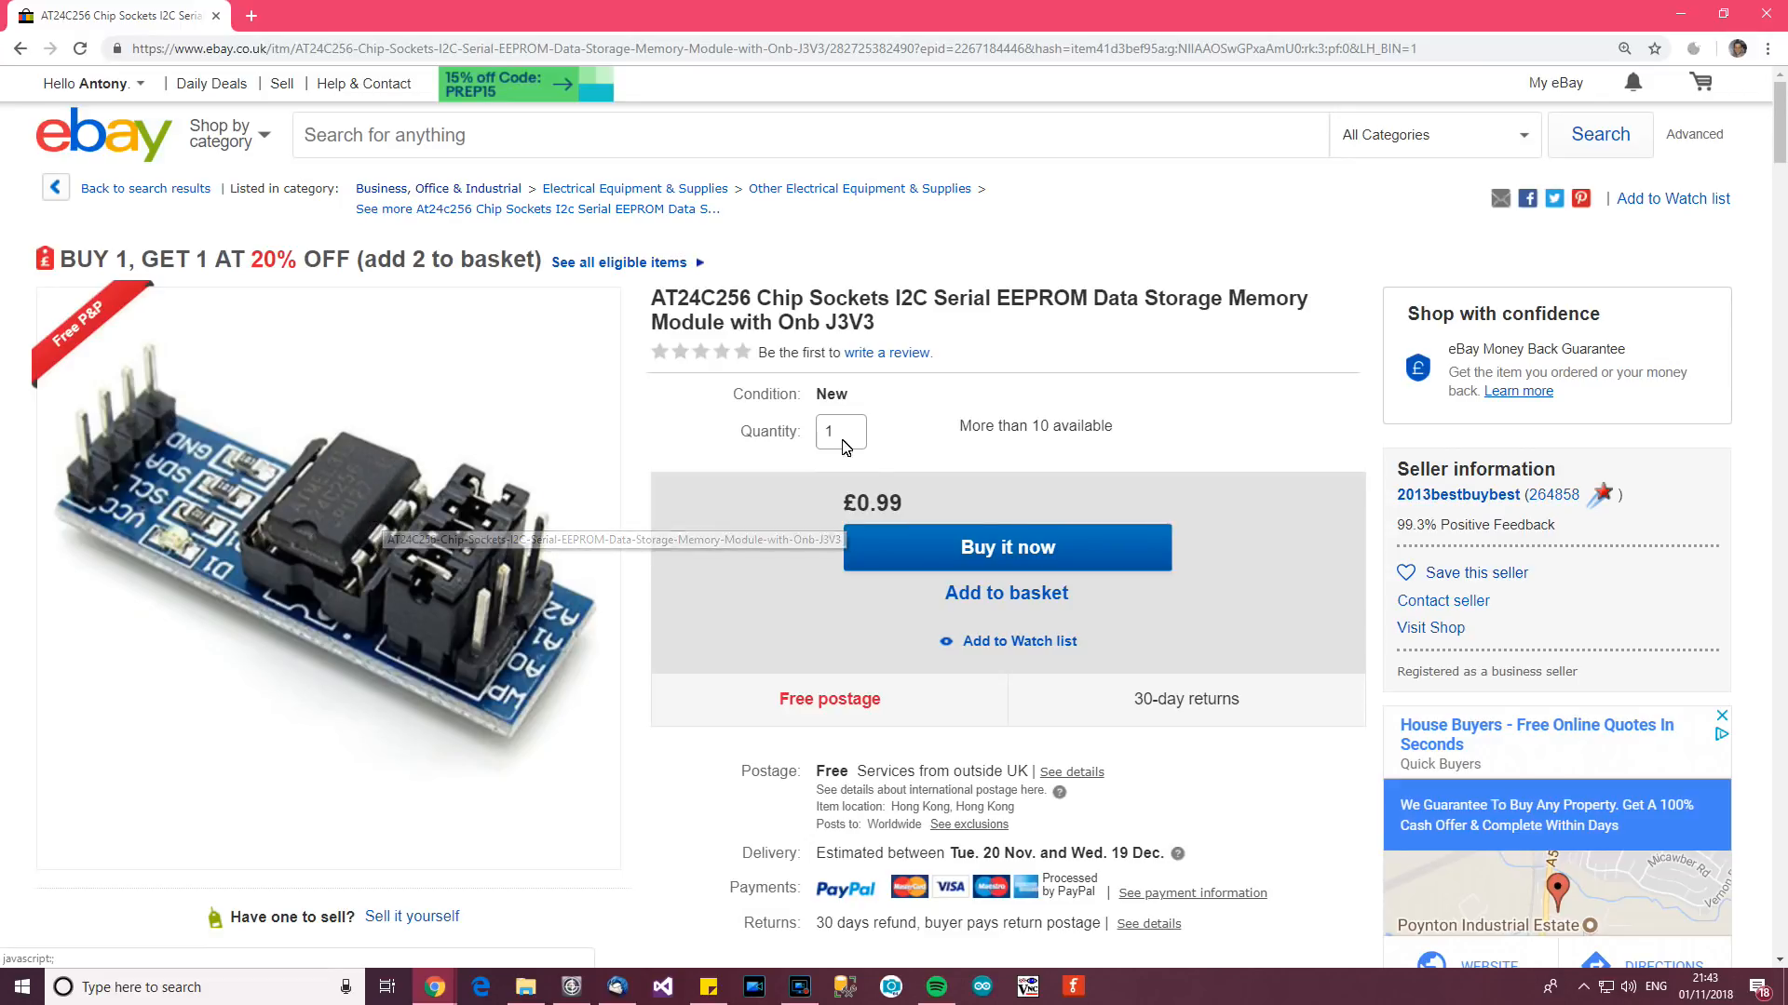
pyautogui.moveTo(1458, 496)
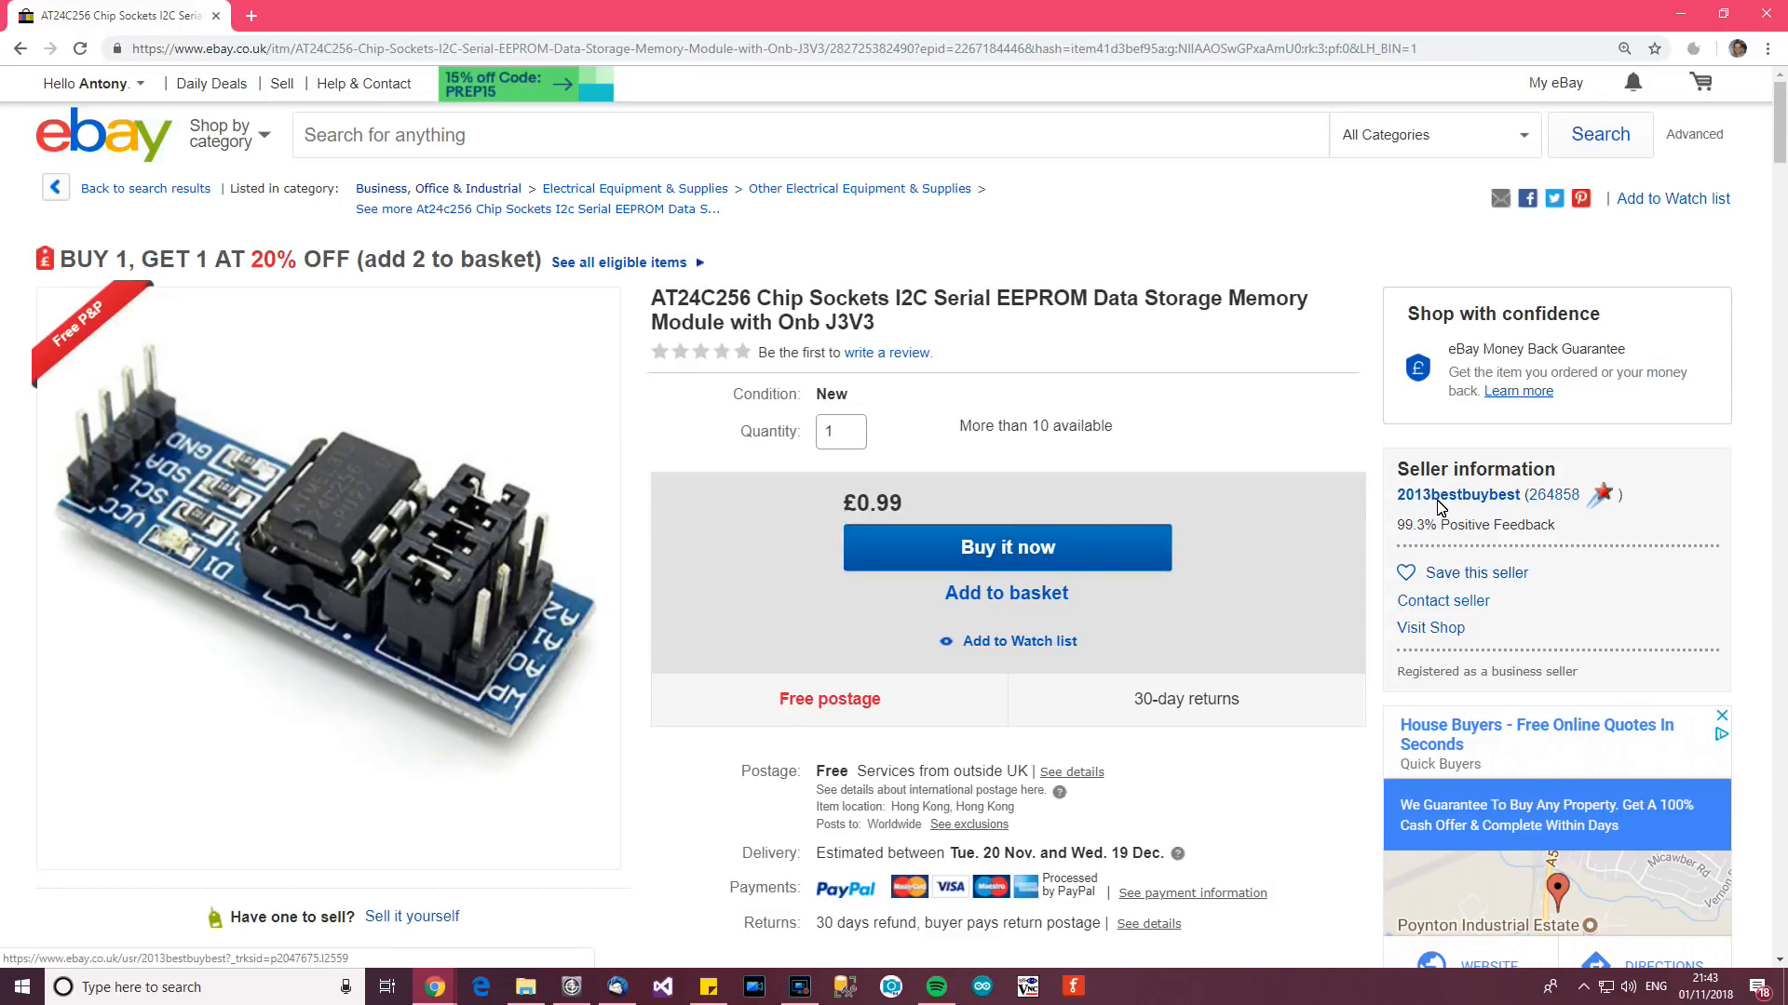
pyautogui.moveTo(1125, 443)
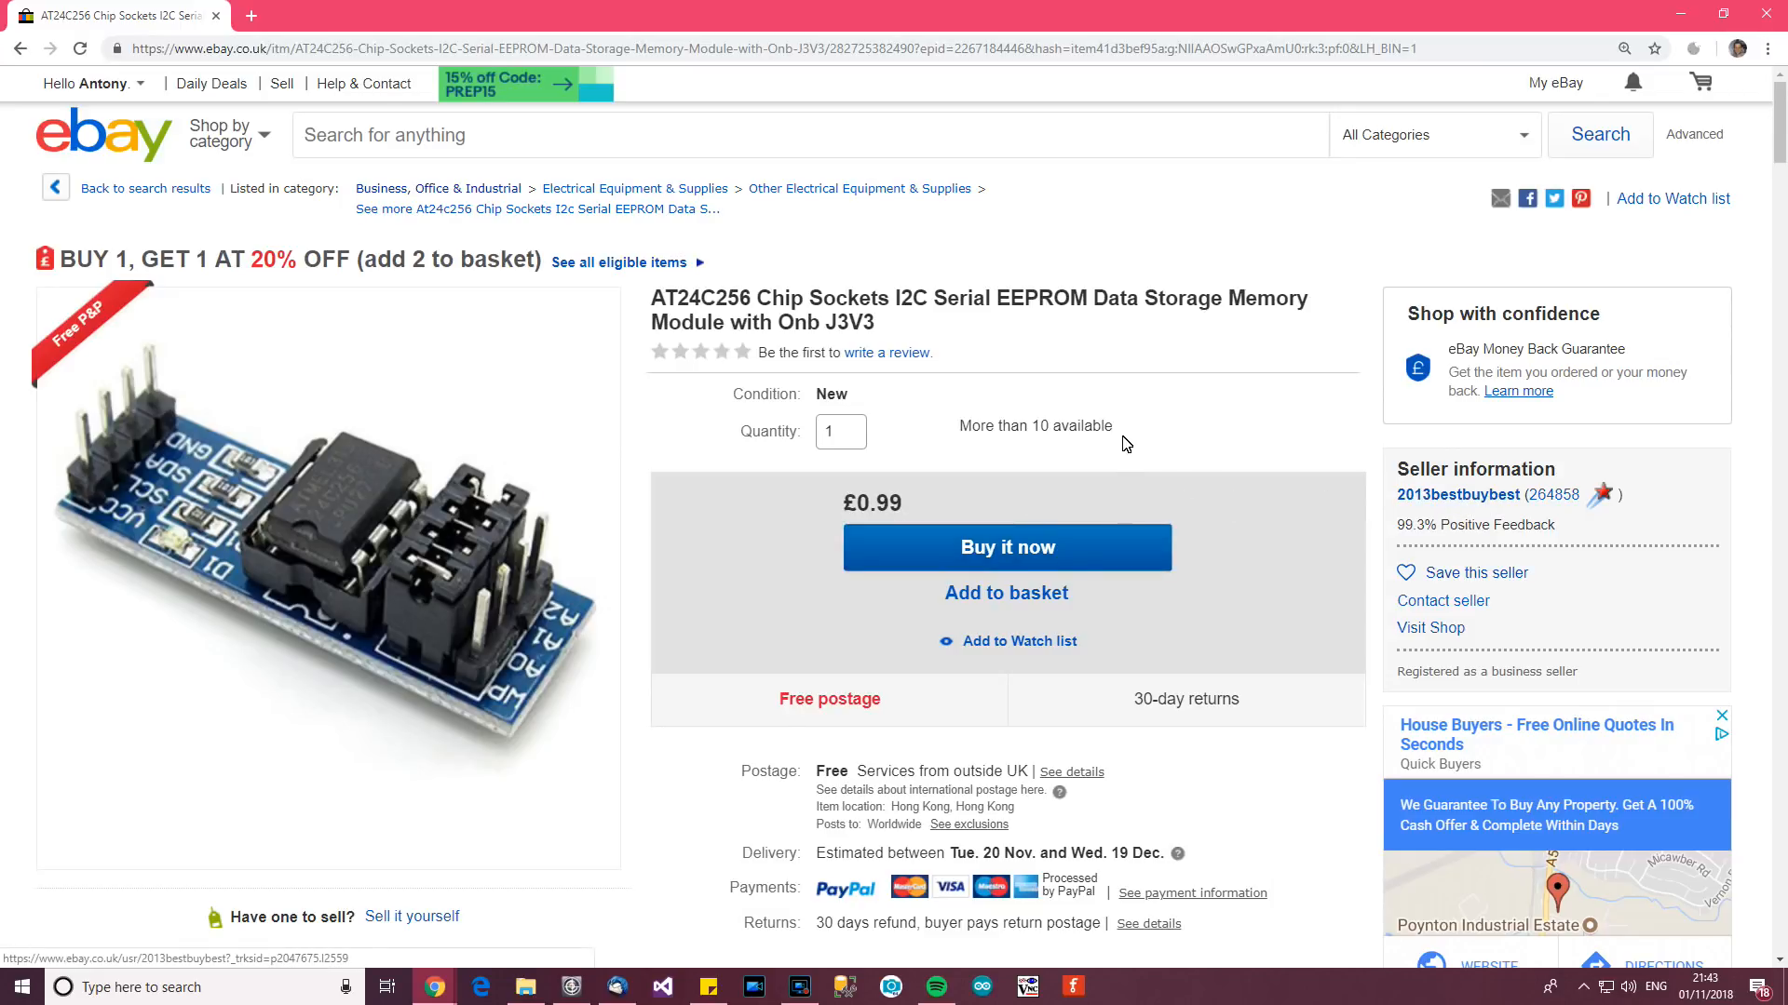
pyautogui.scroll(-3)
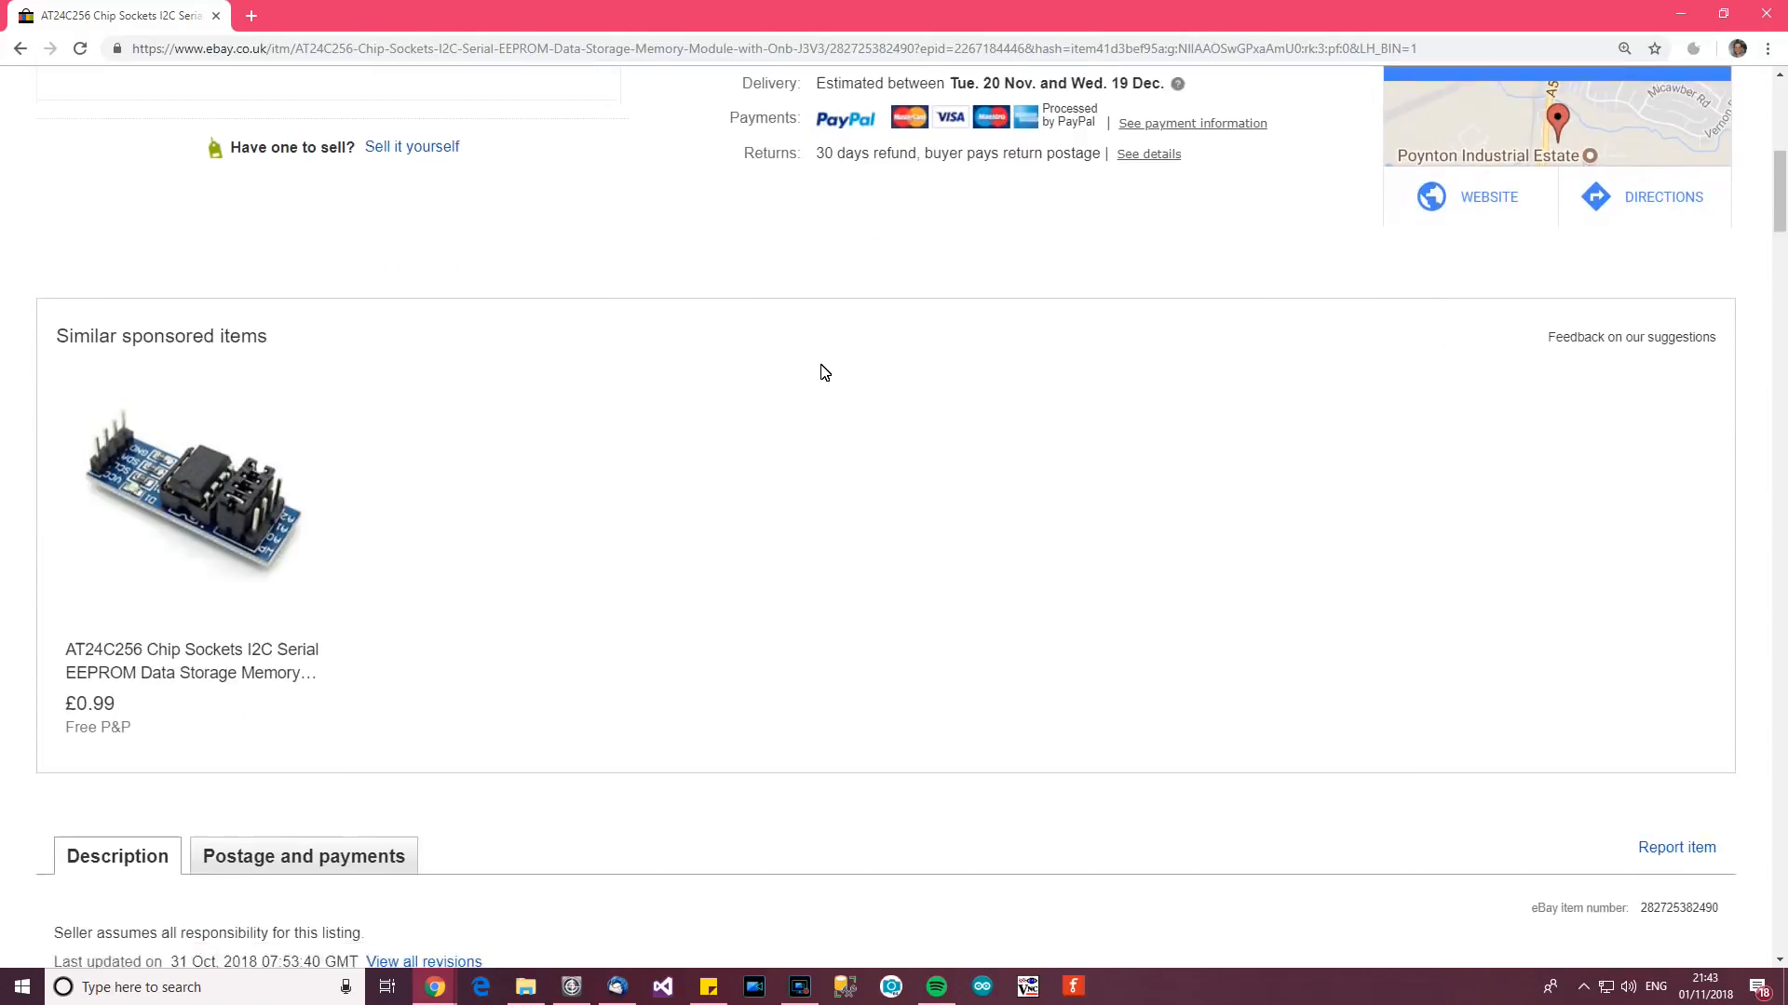
pyautogui.scroll(-3)
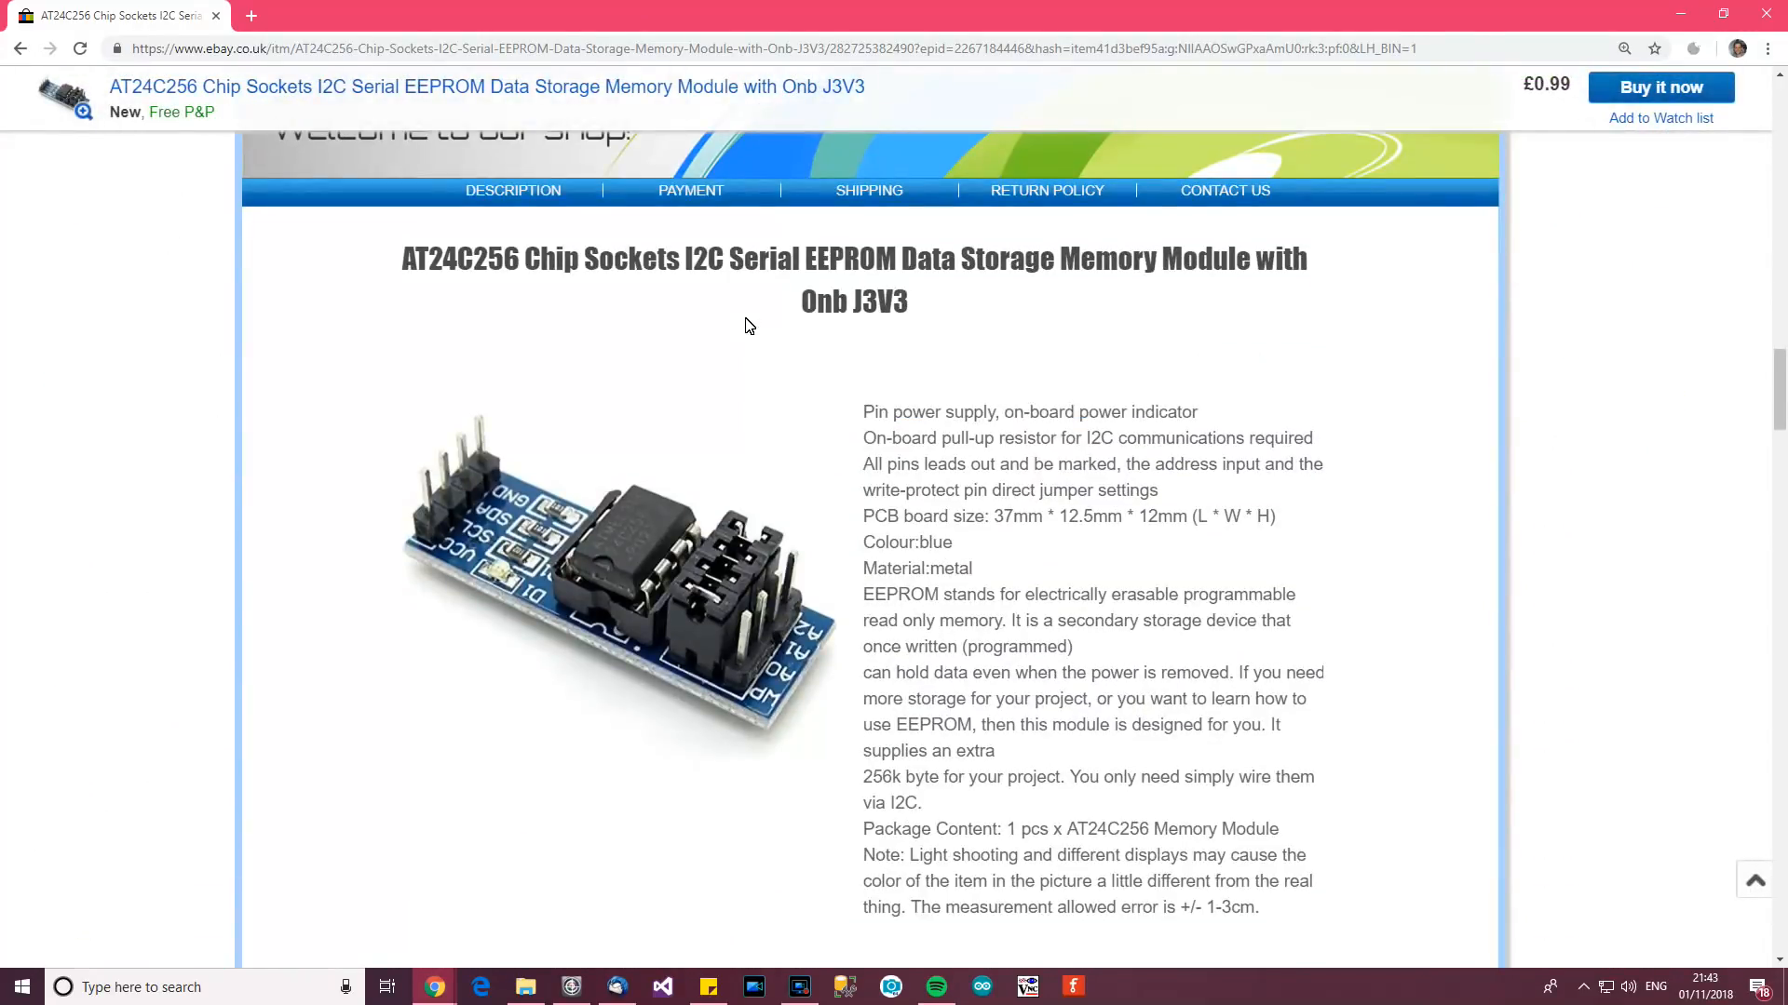
pyautogui.moveTo(1104, 483)
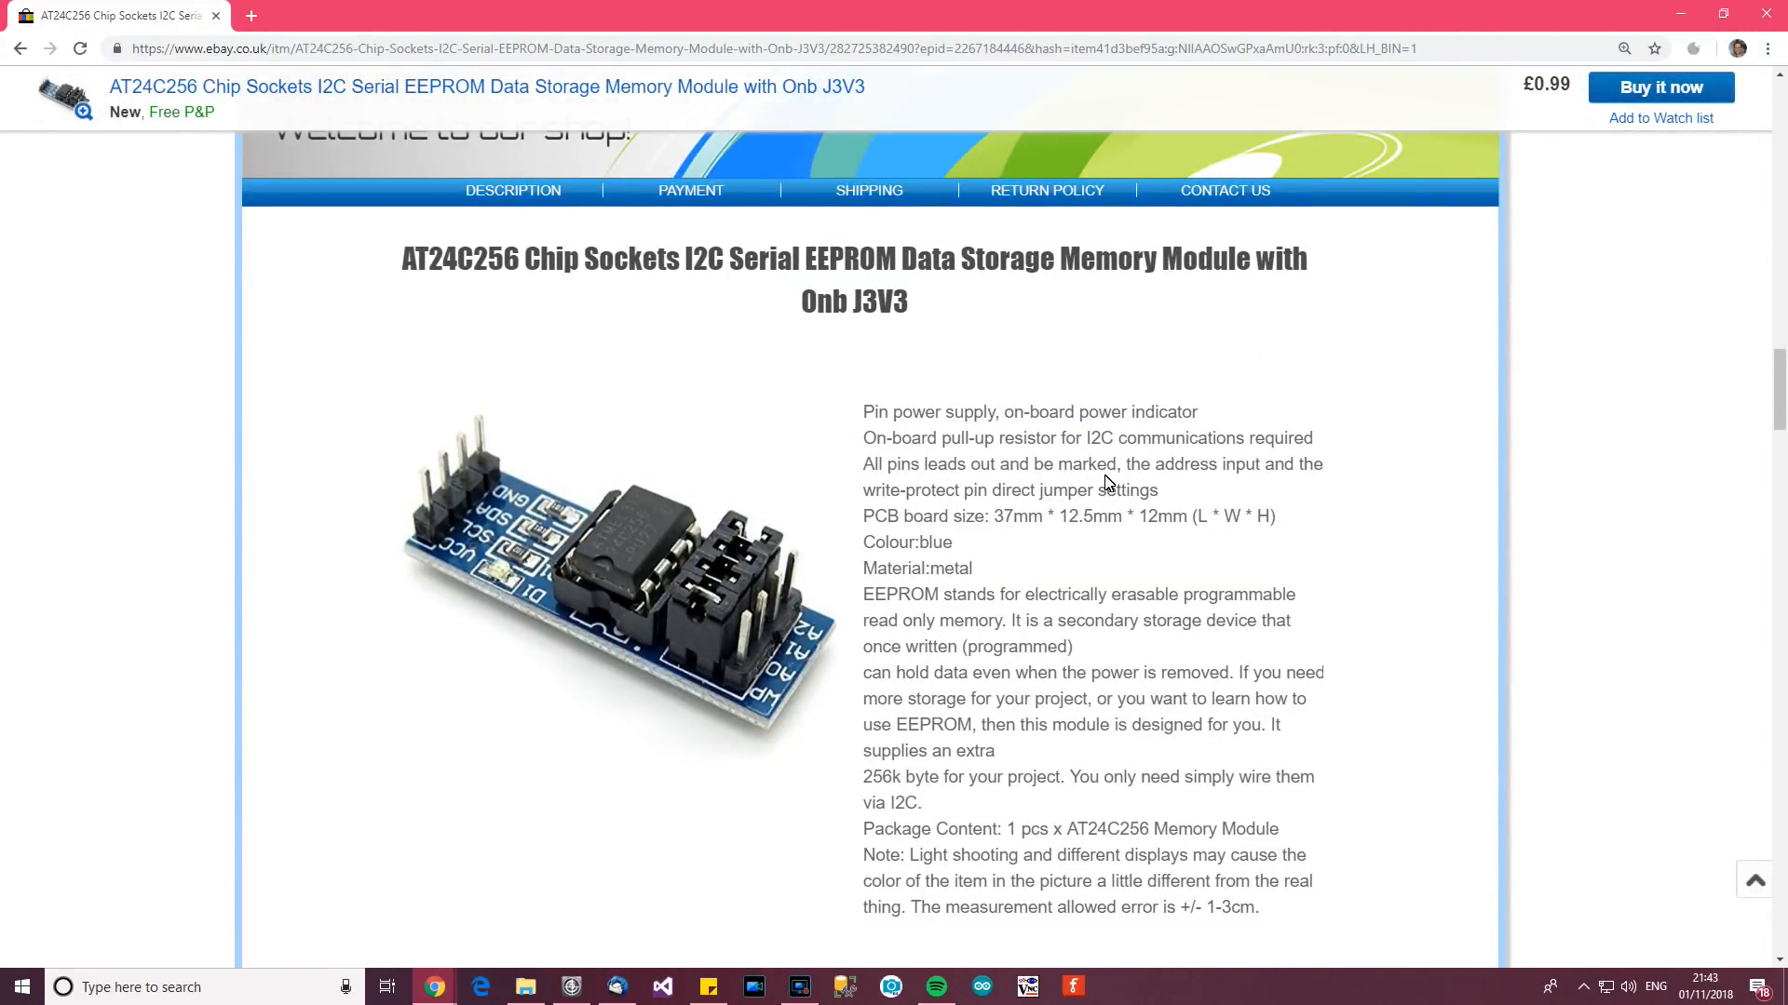
pyautogui.scroll(-3)
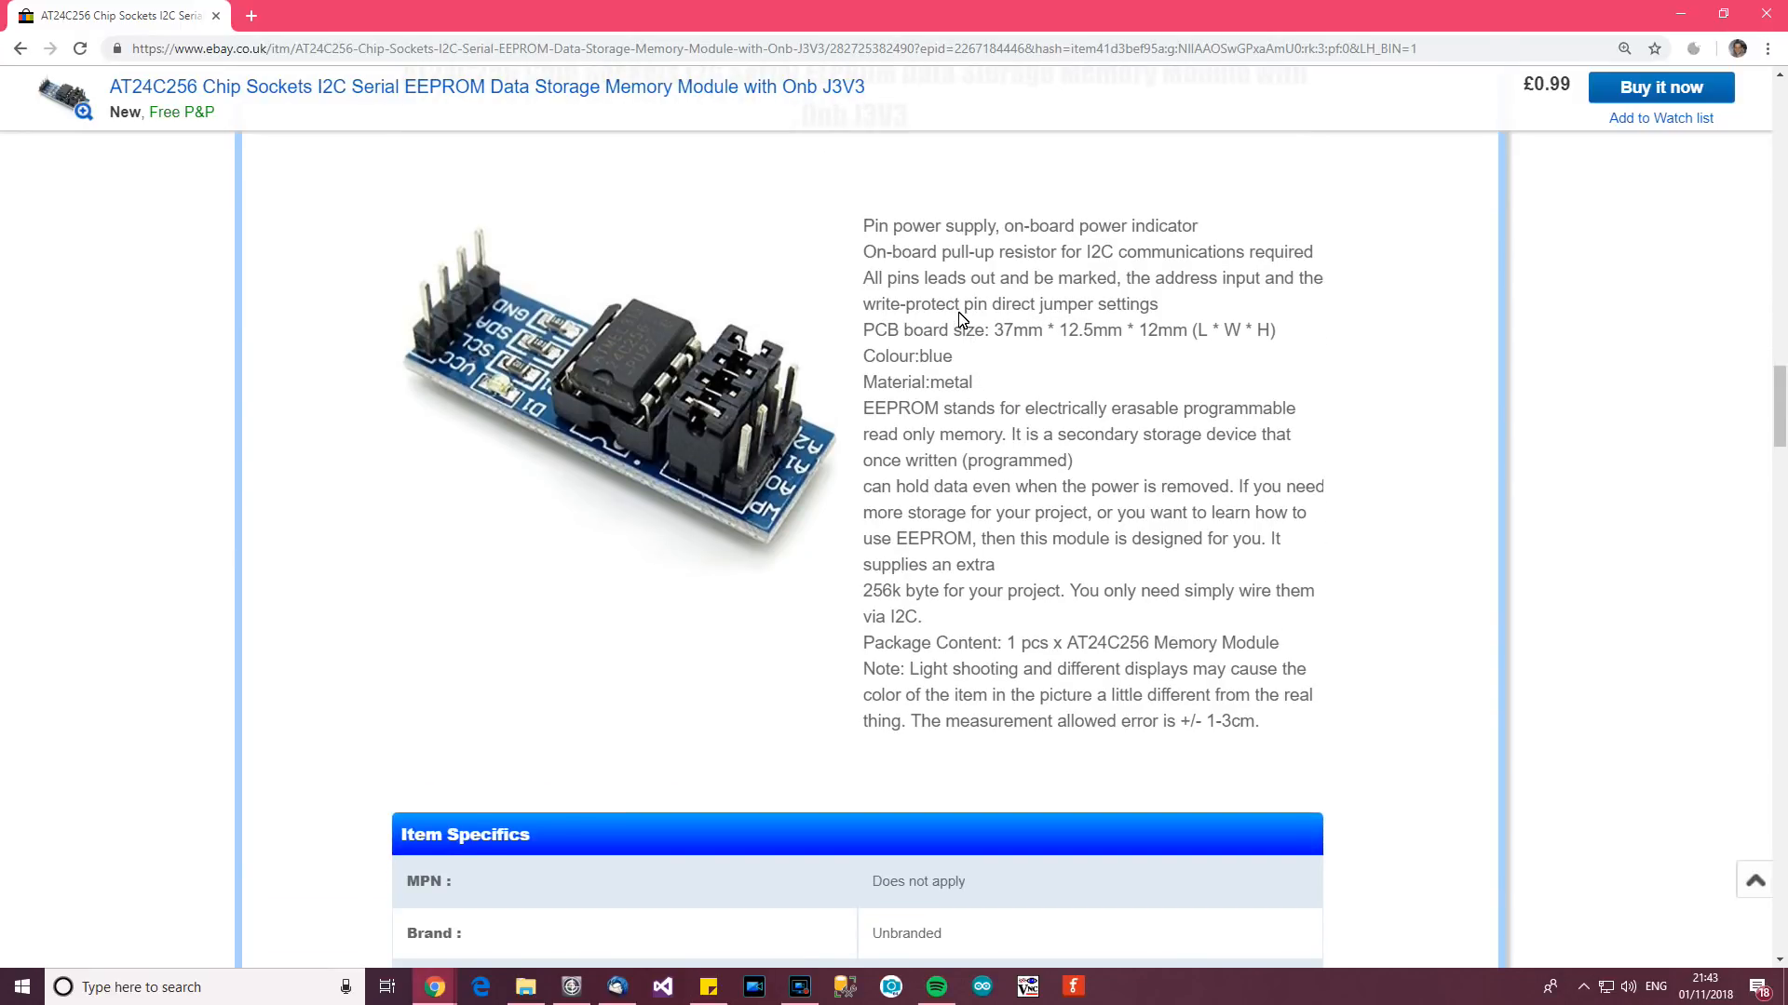
pyautogui.moveTo(987, 328)
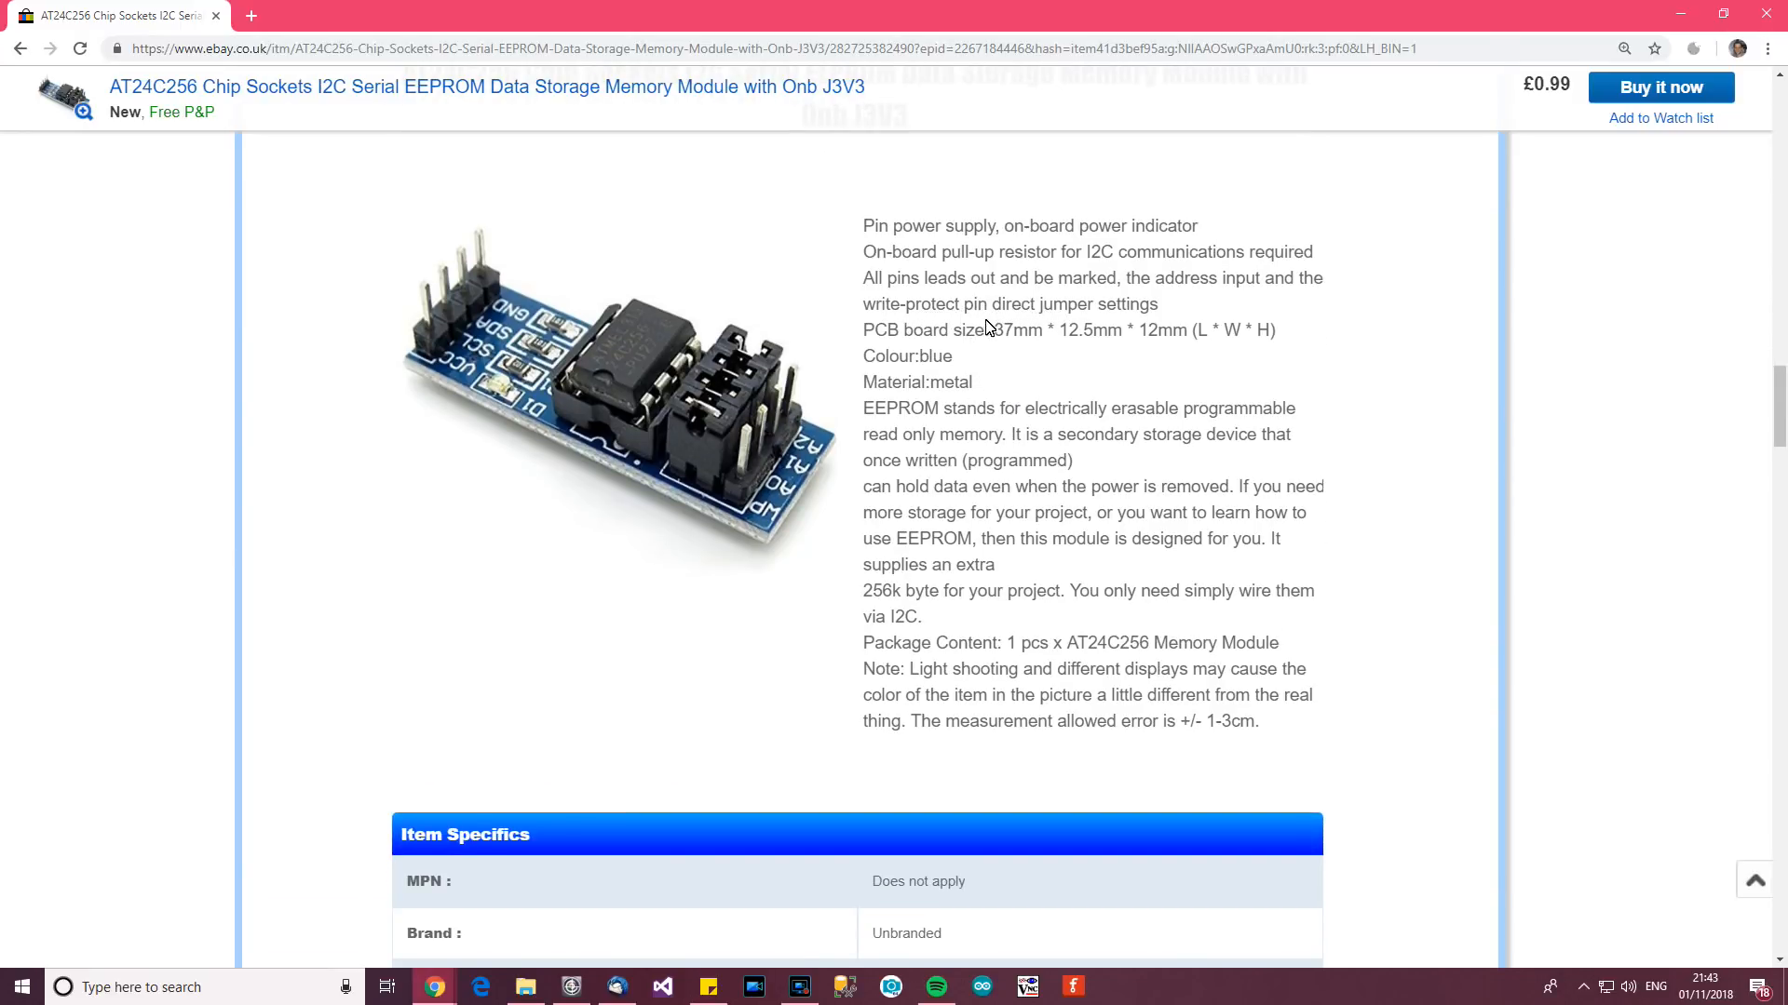
pyautogui.moveTo(1095, 419)
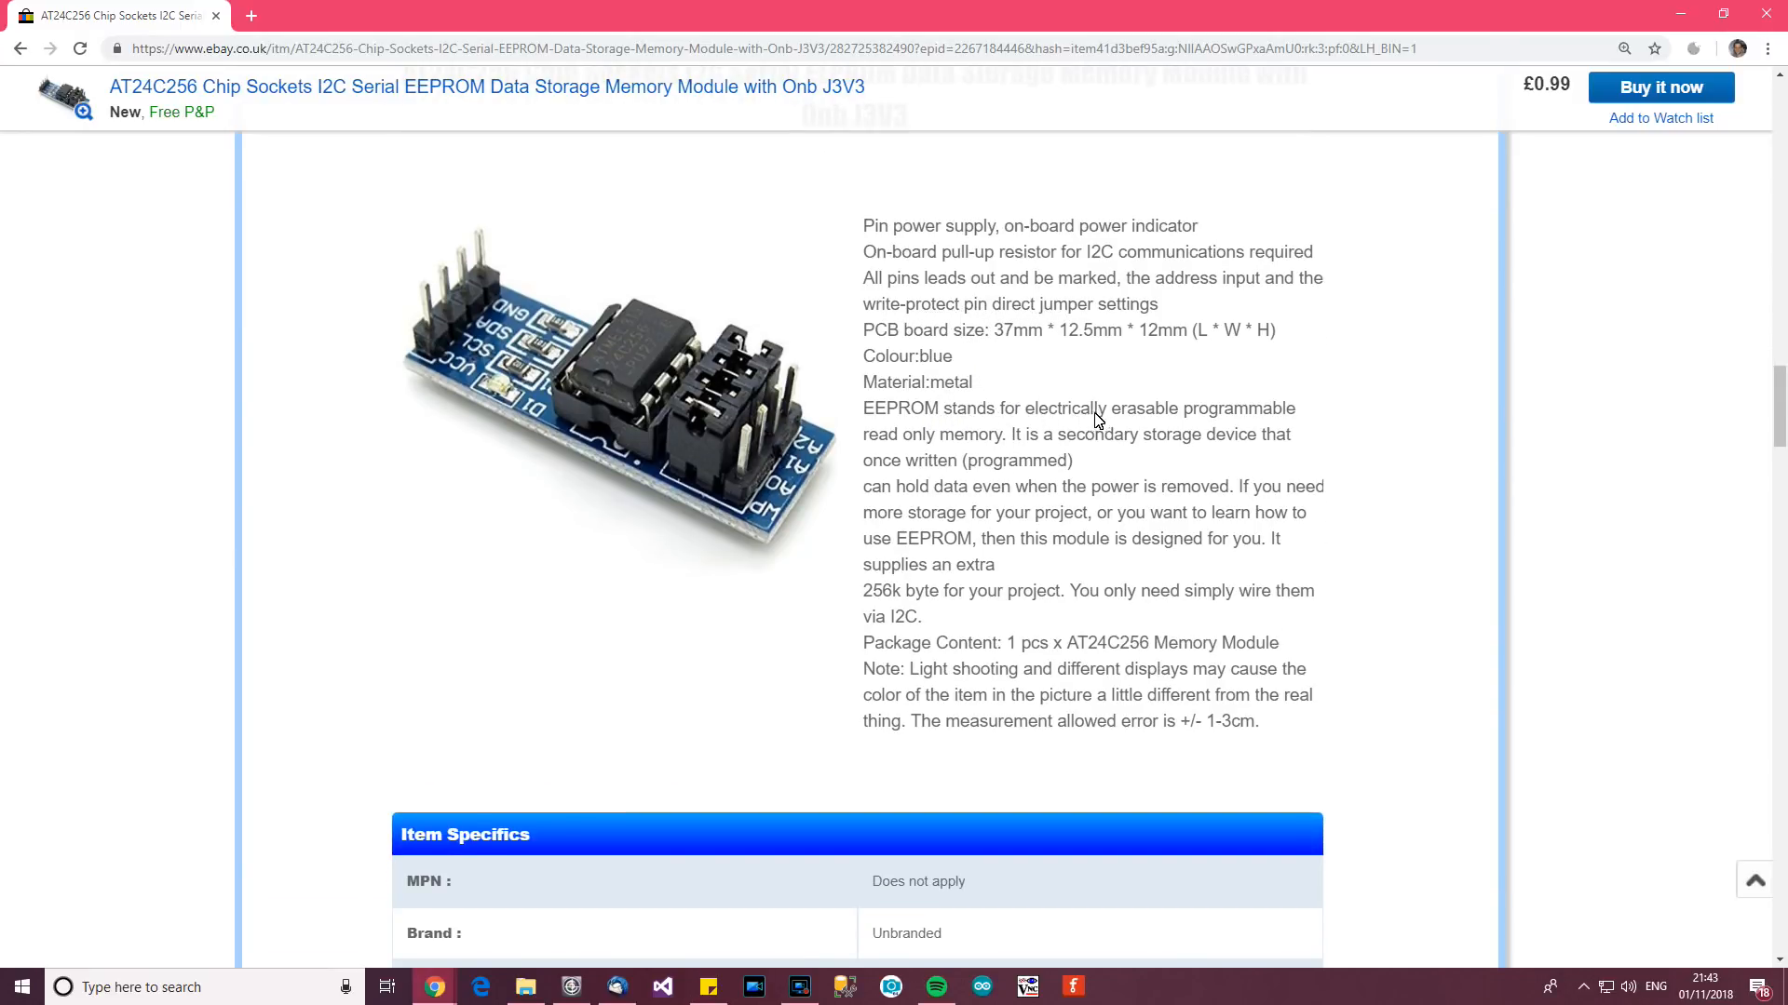
pyautogui.moveTo(940, 501)
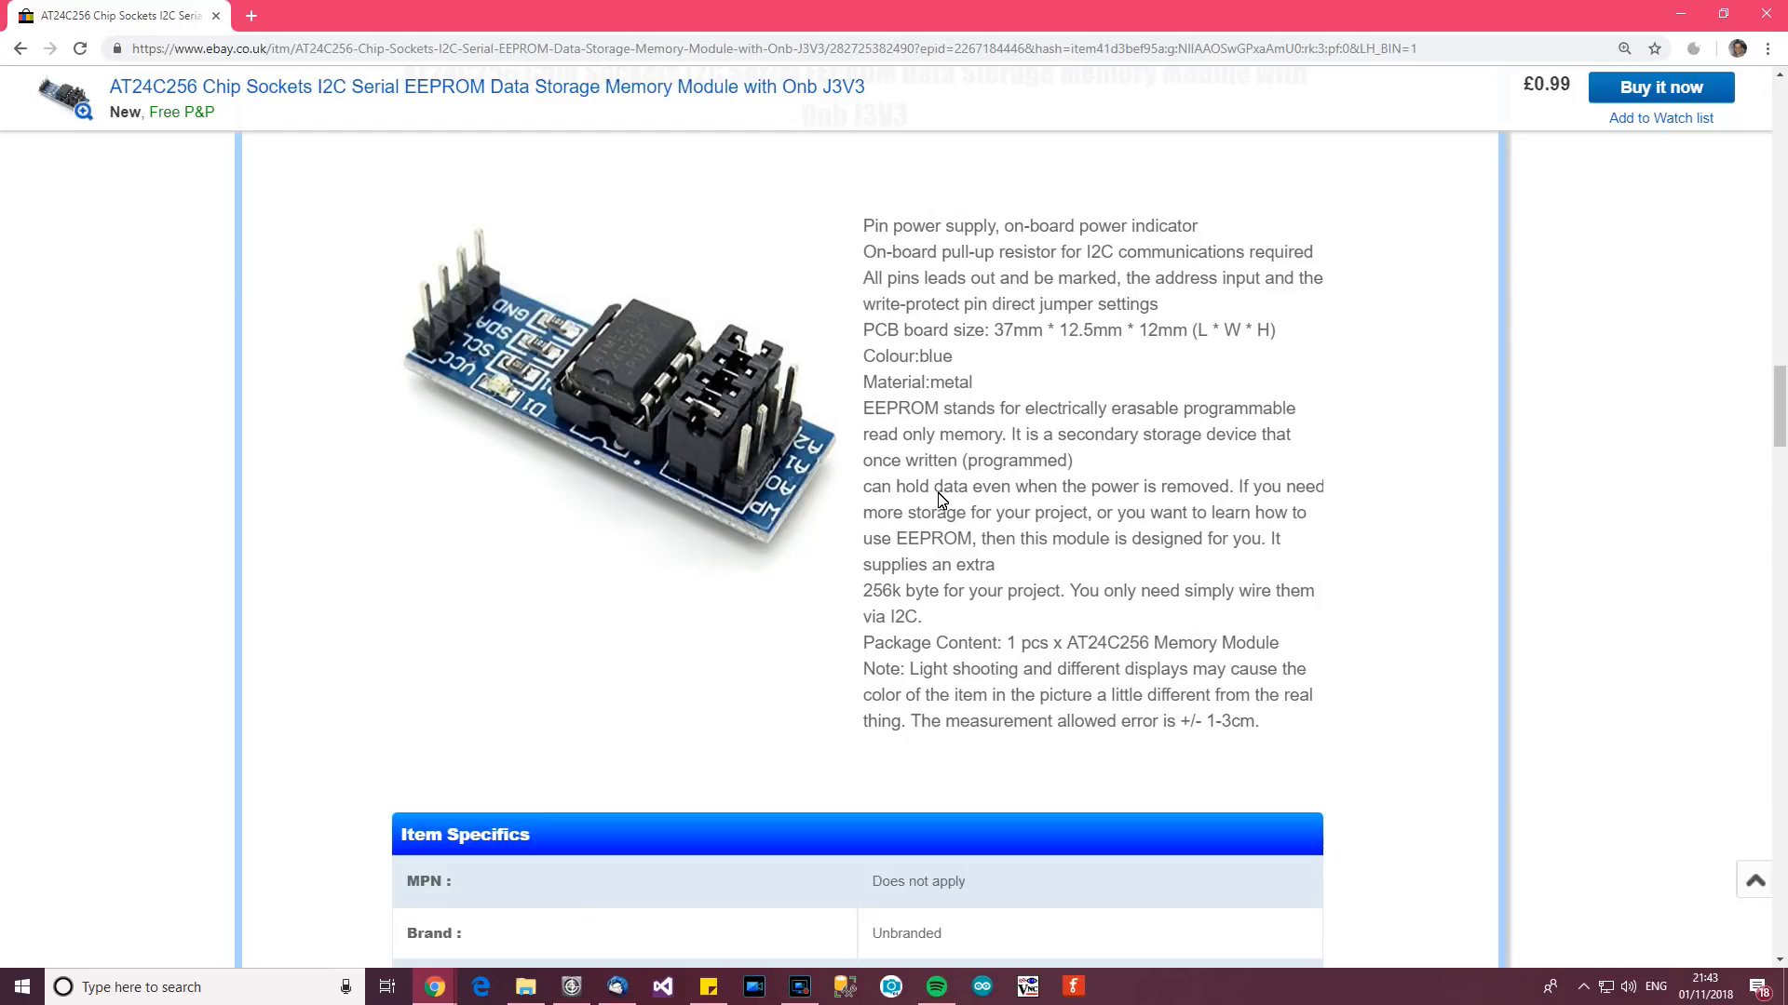
pyautogui.moveTo(1201, 504)
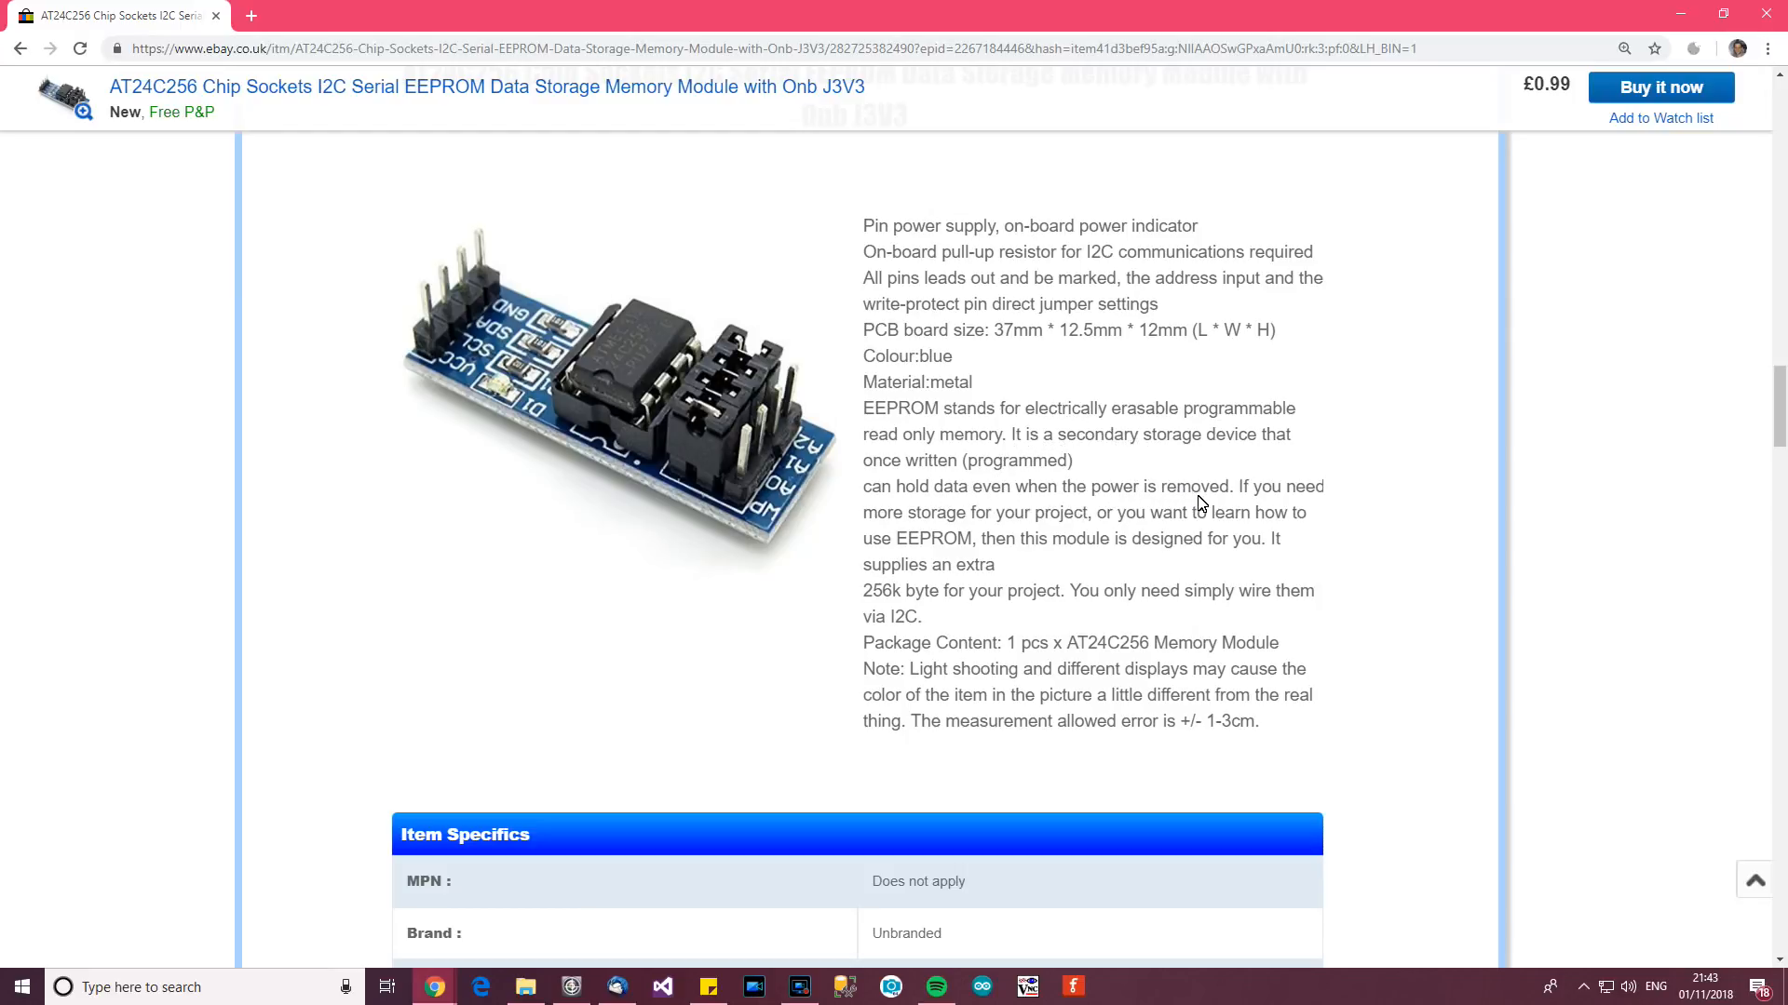
pyautogui.moveTo(1111, 514)
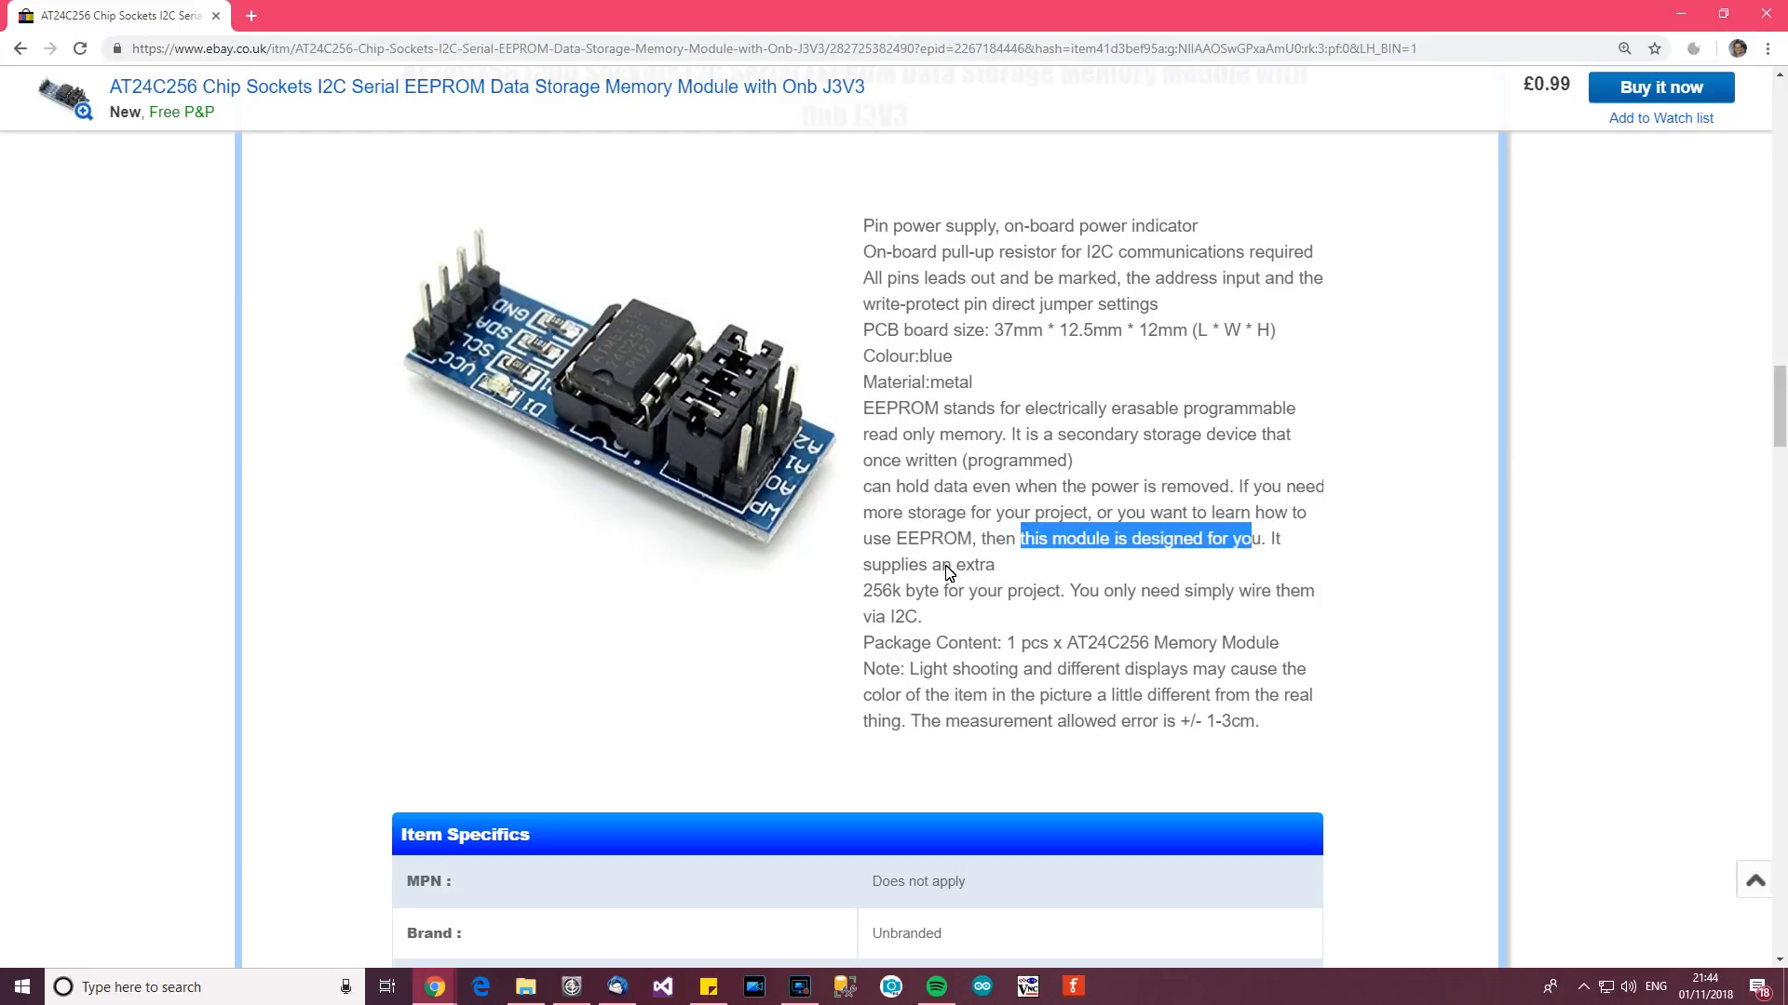
pyautogui.doubleClick(902, 590)
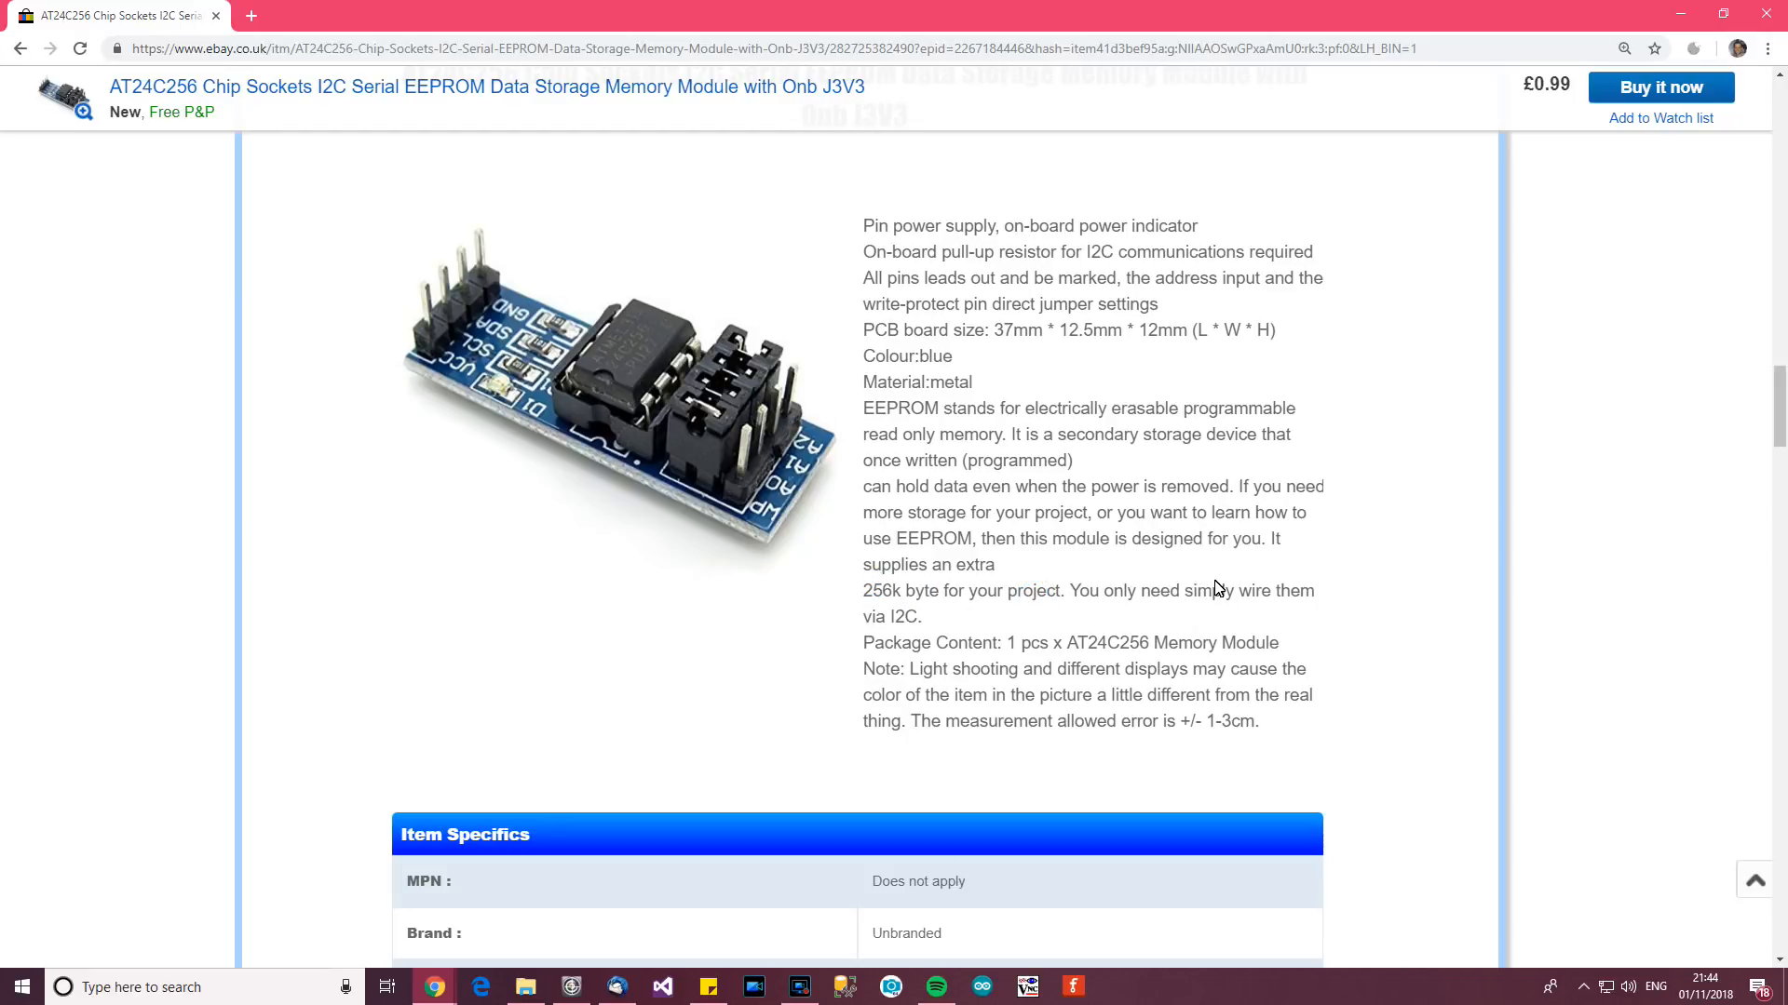
pyautogui.moveTo(967, 591)
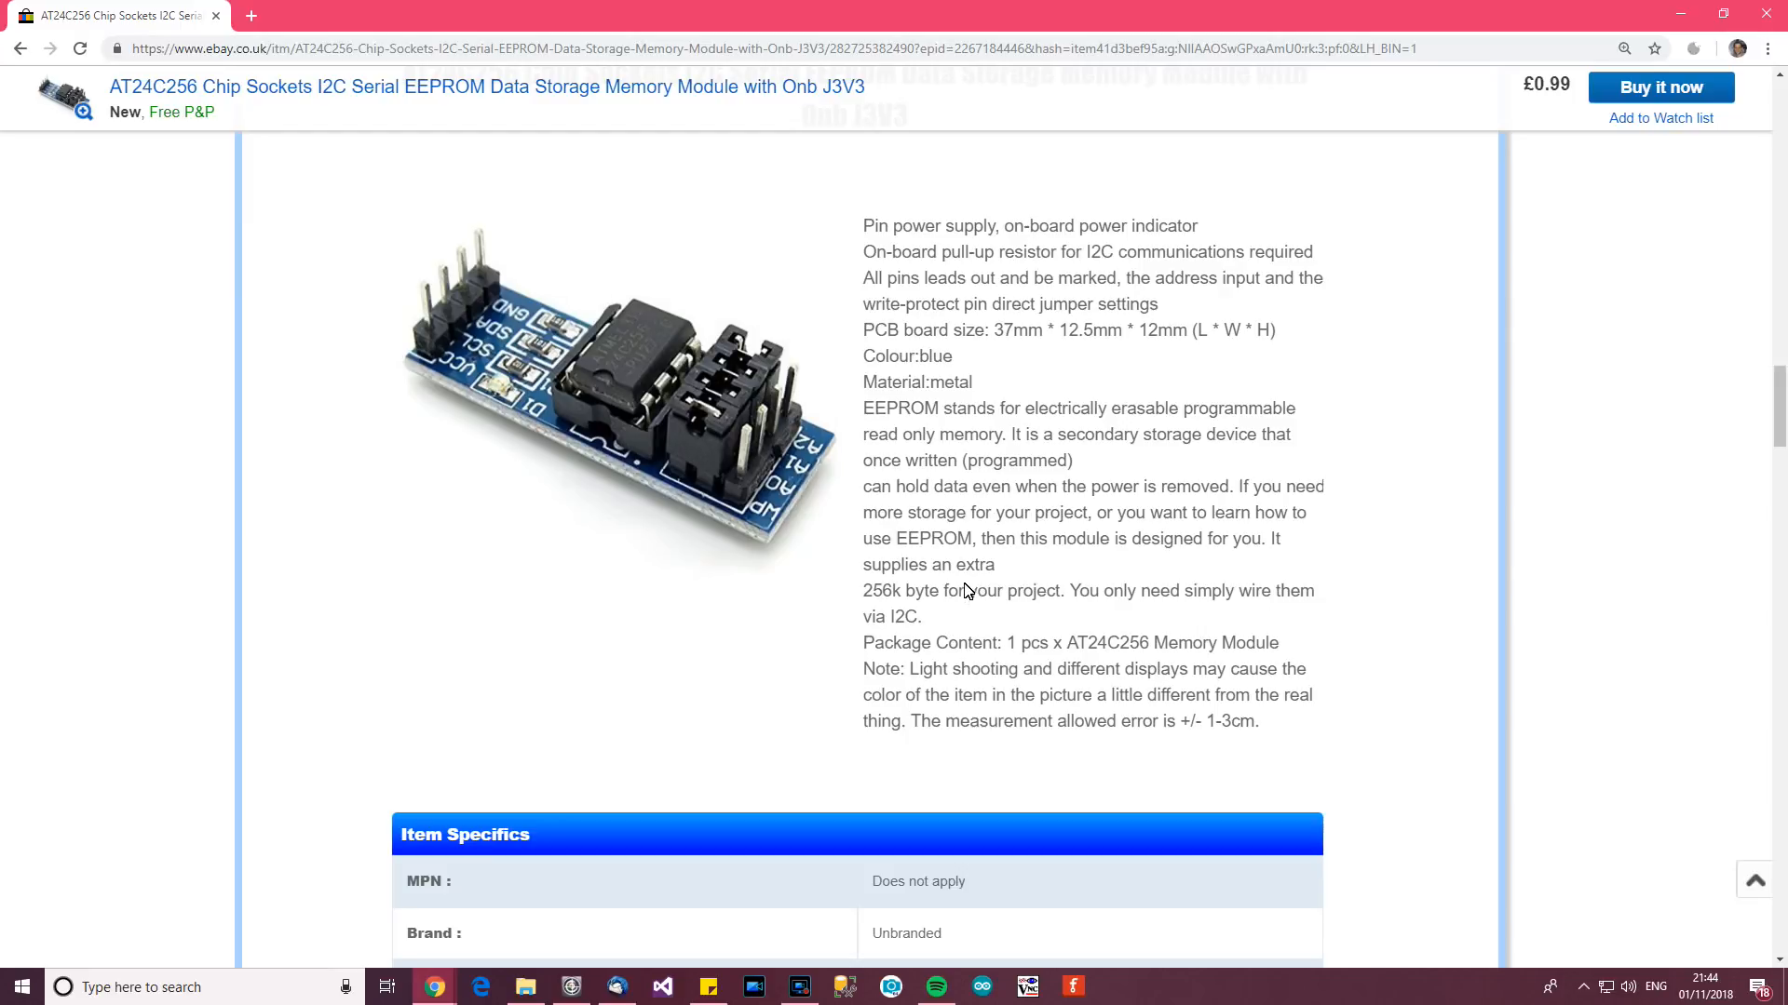
pyautogui.scroll(-3)
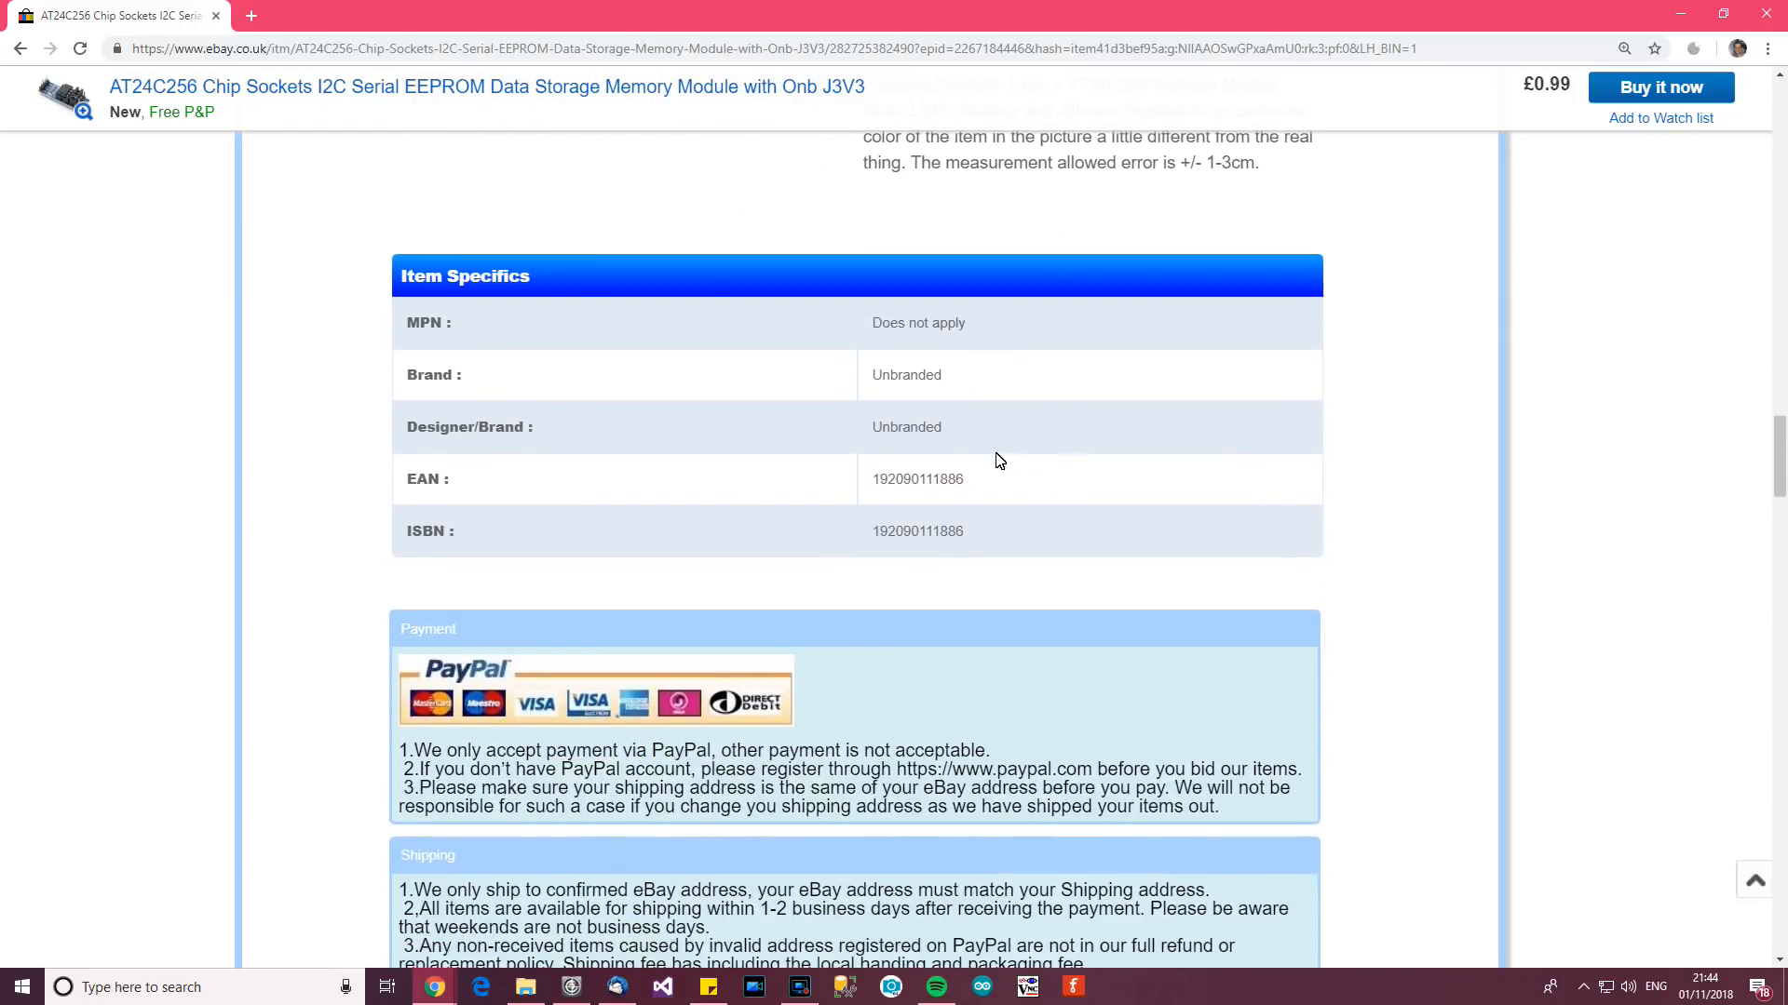
pyautogui.scroll(3)
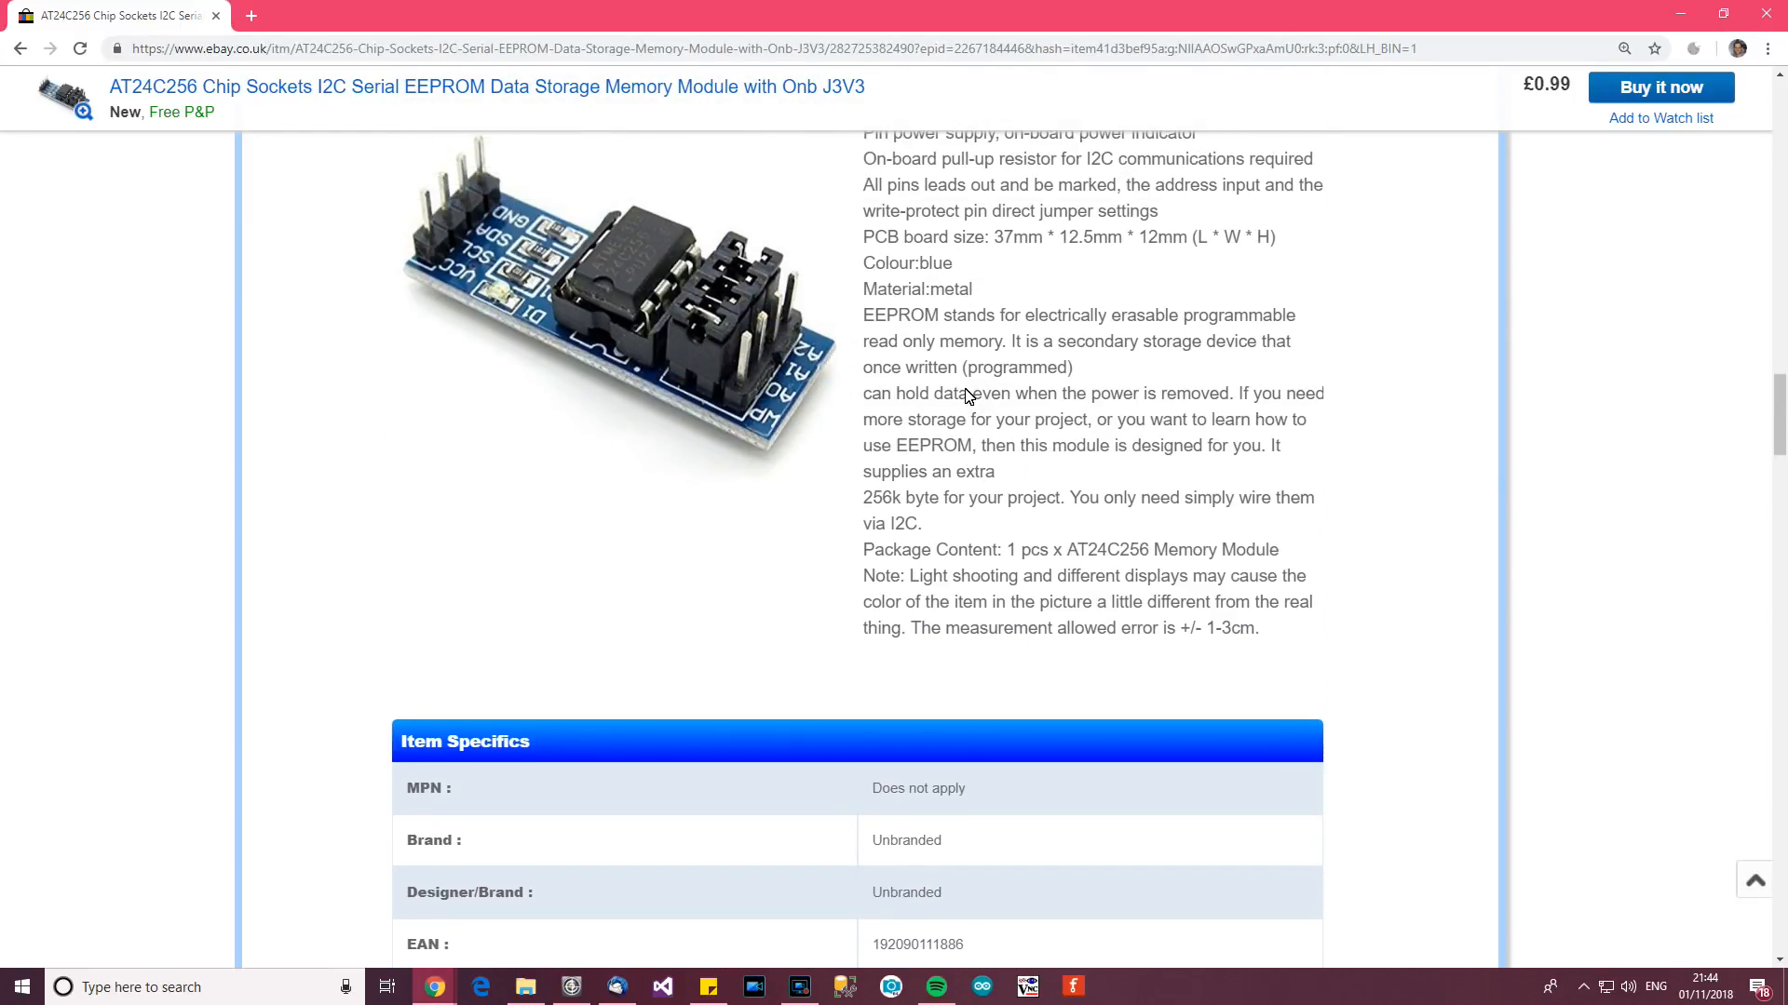
pyautogui.moveTo(892, 477)
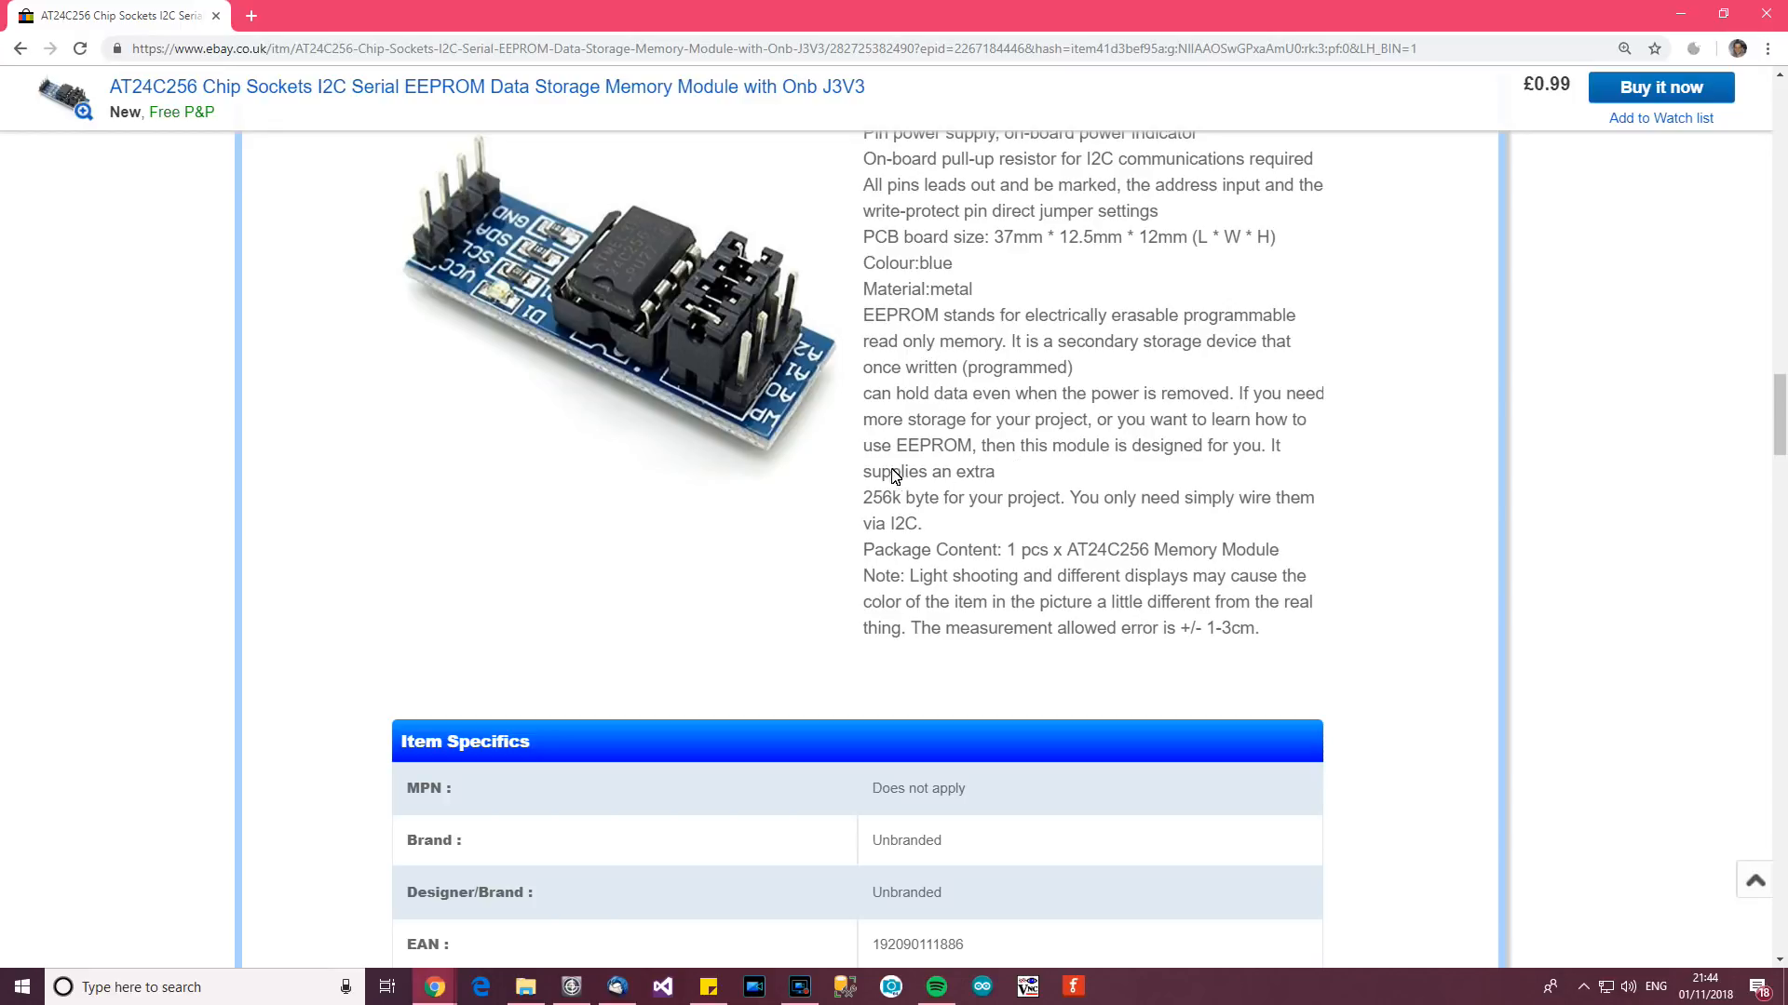
pyautogui.scroll(-3)
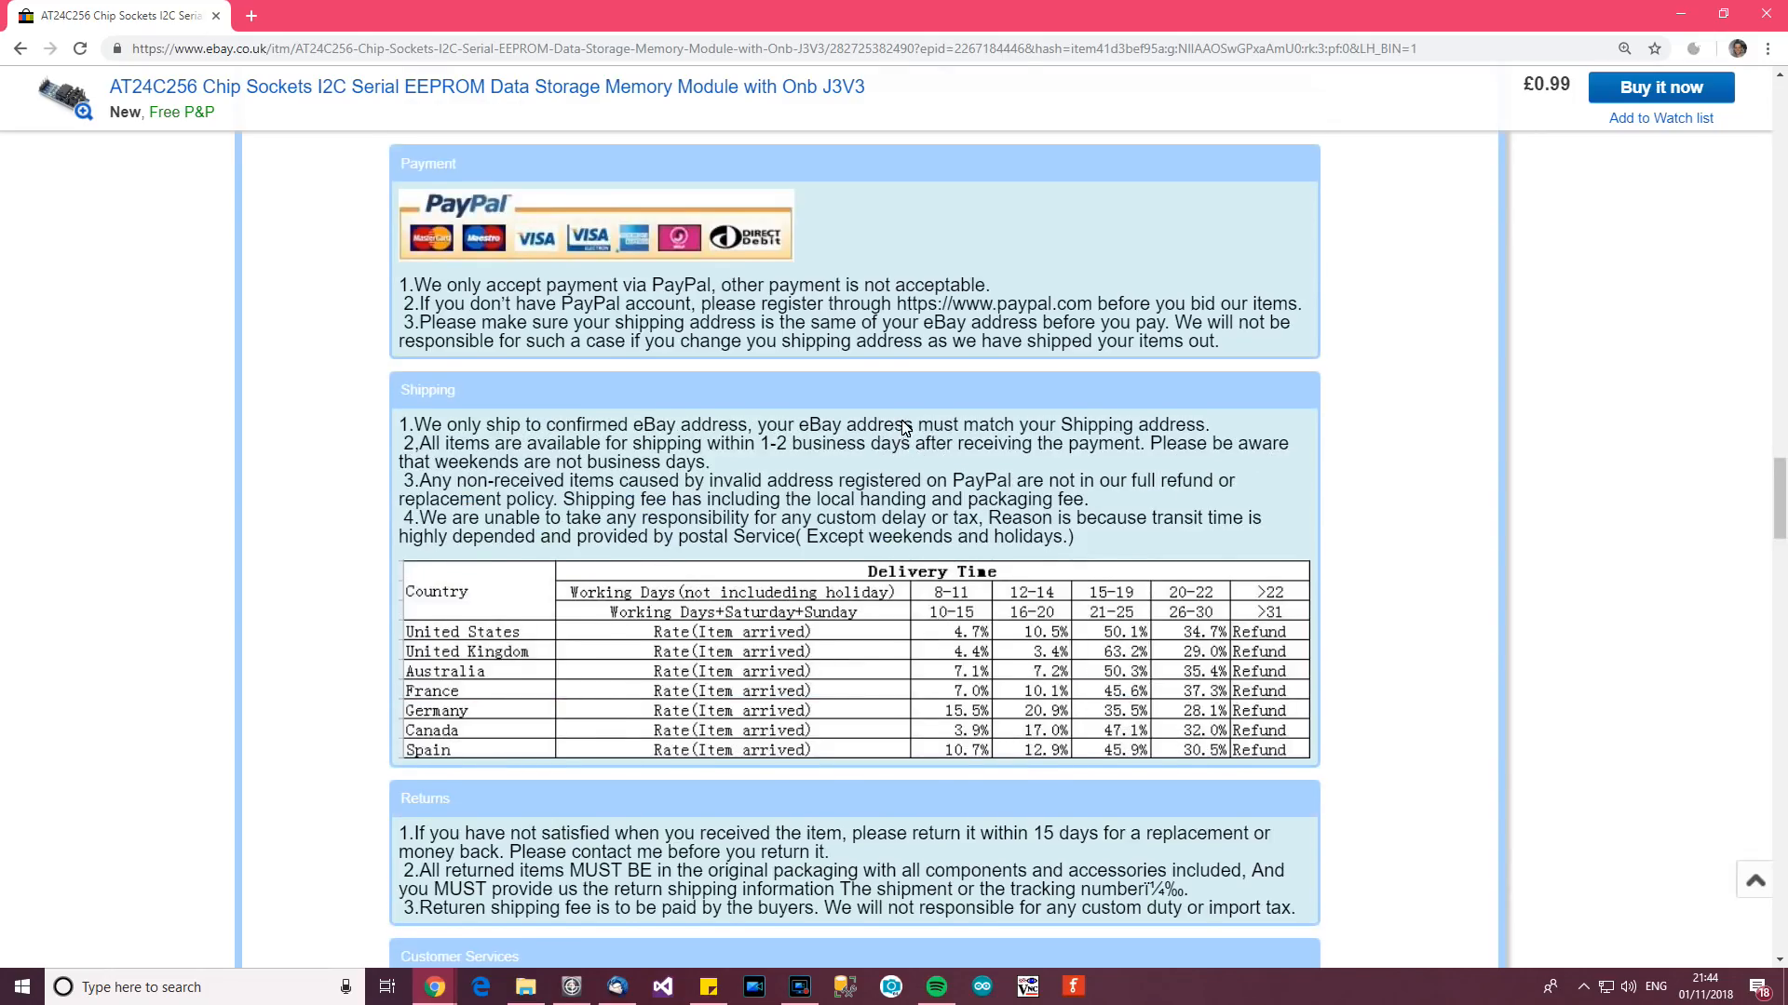
pyautogui.scroll(-3)
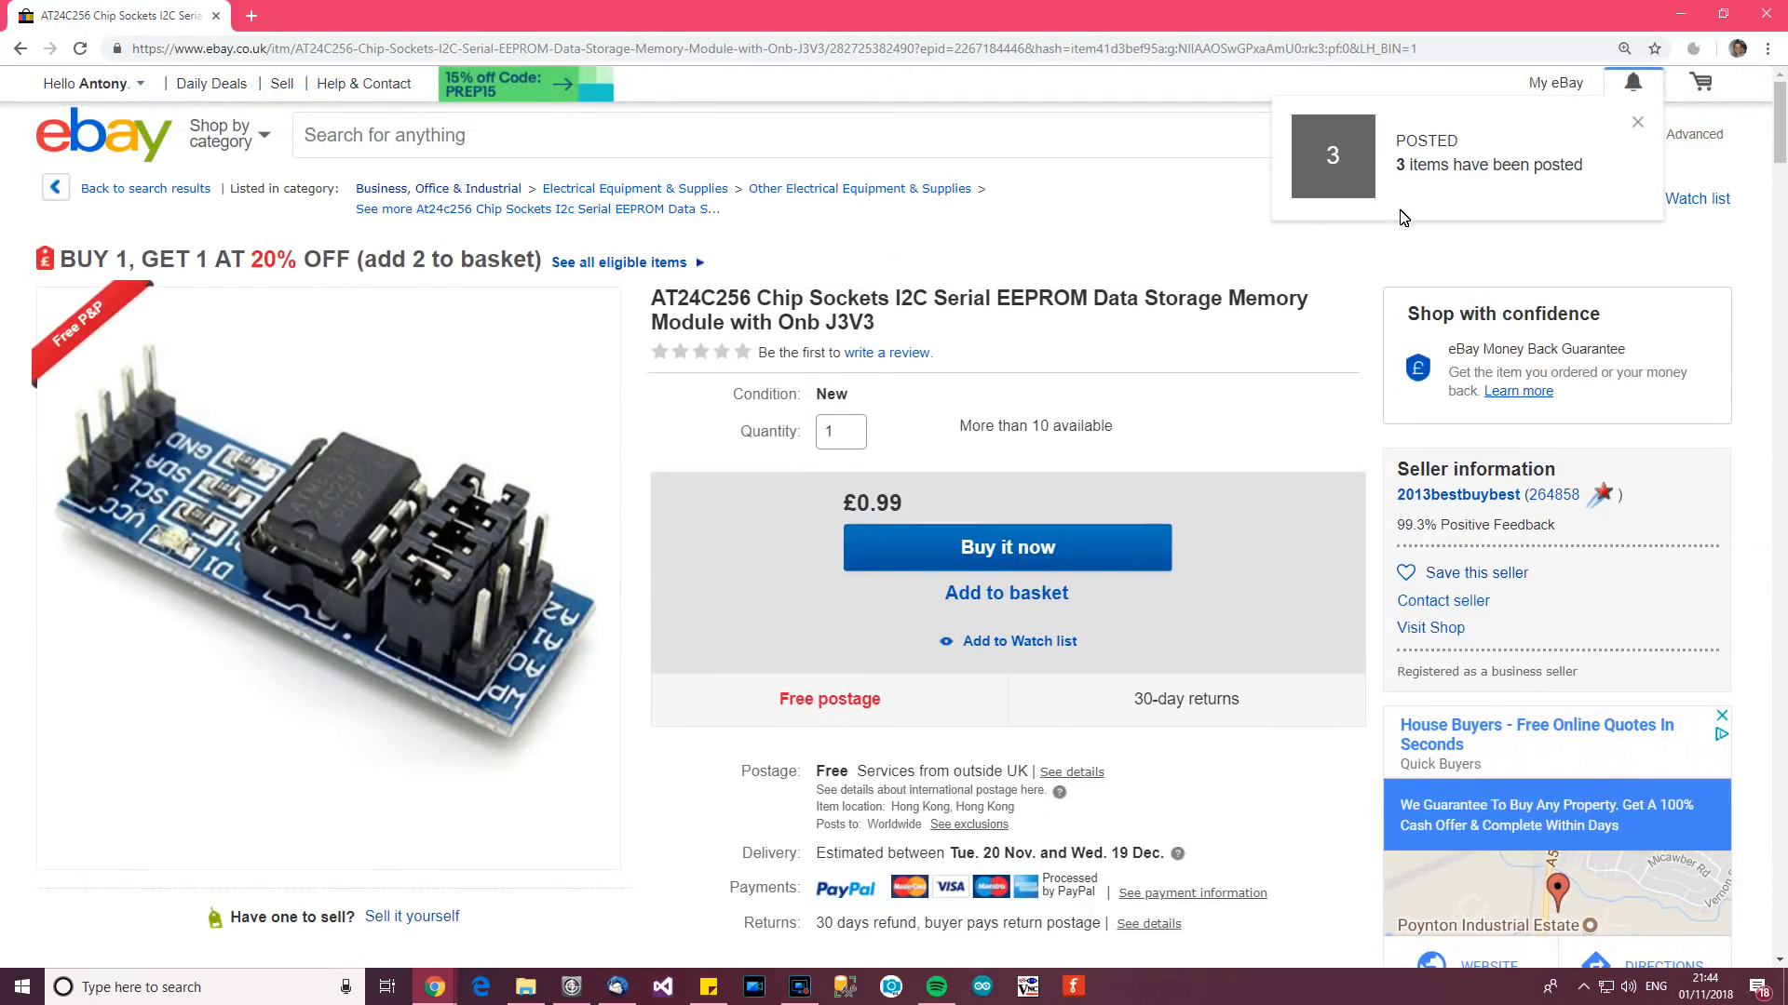
pyautogui.click(1639, 123)
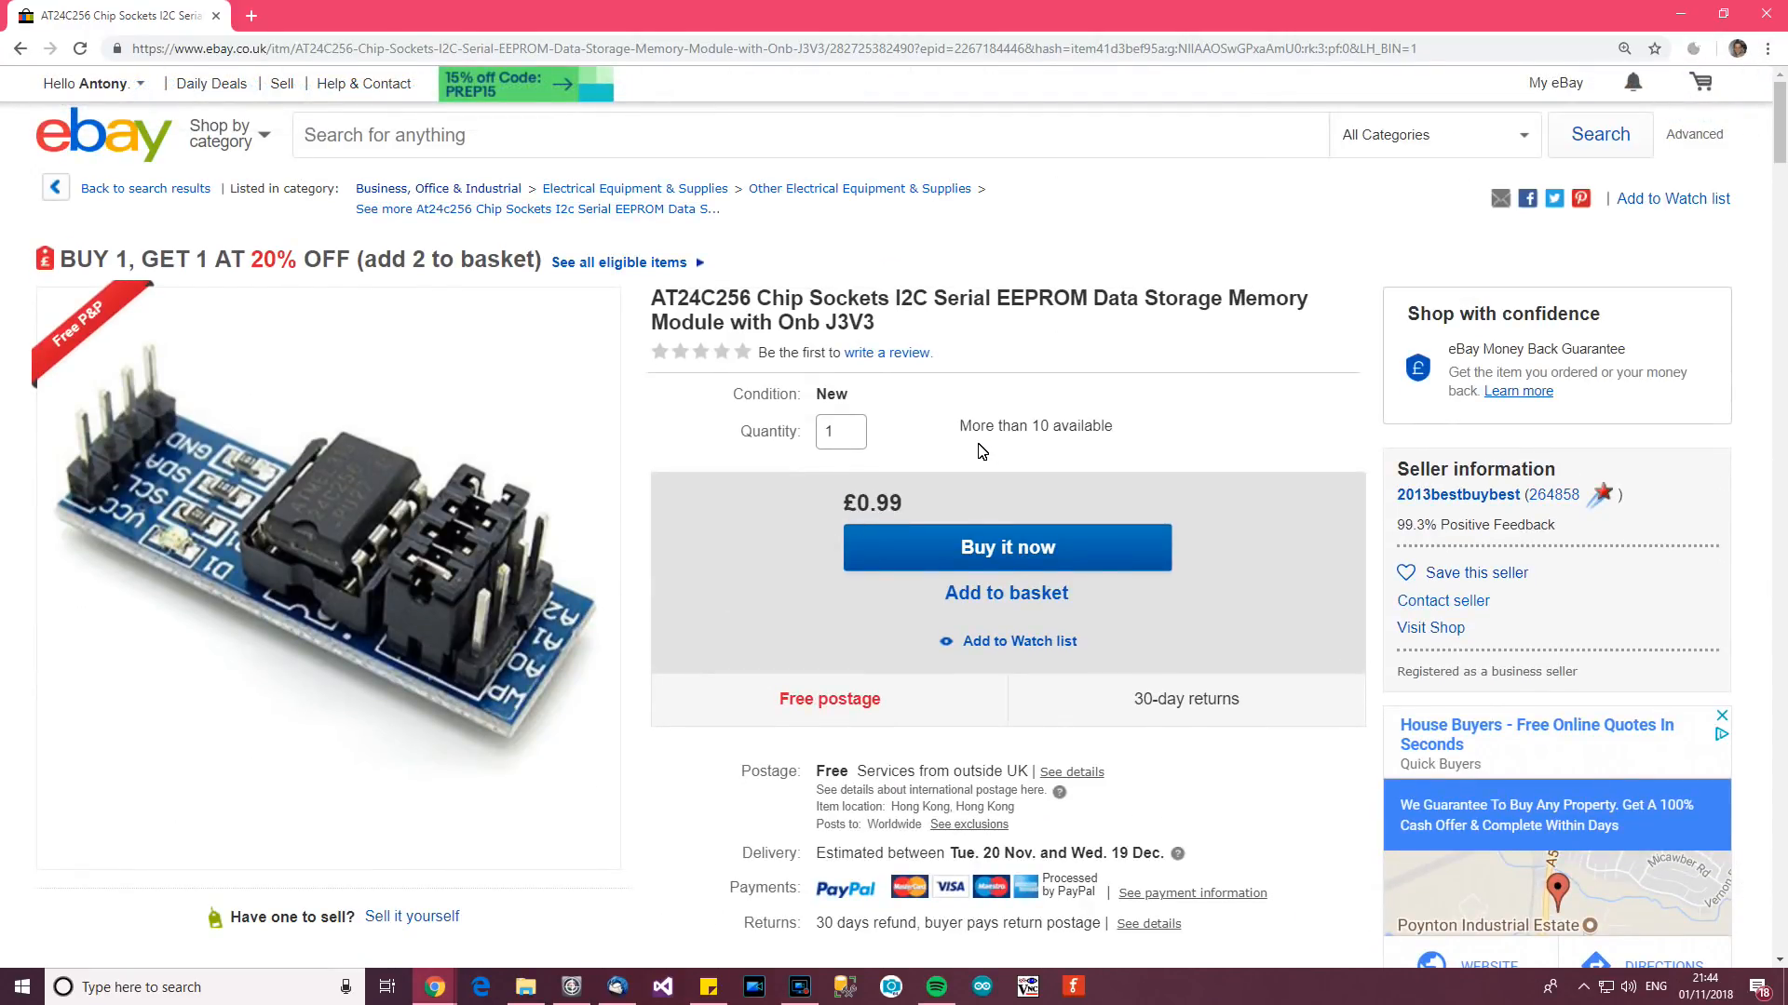